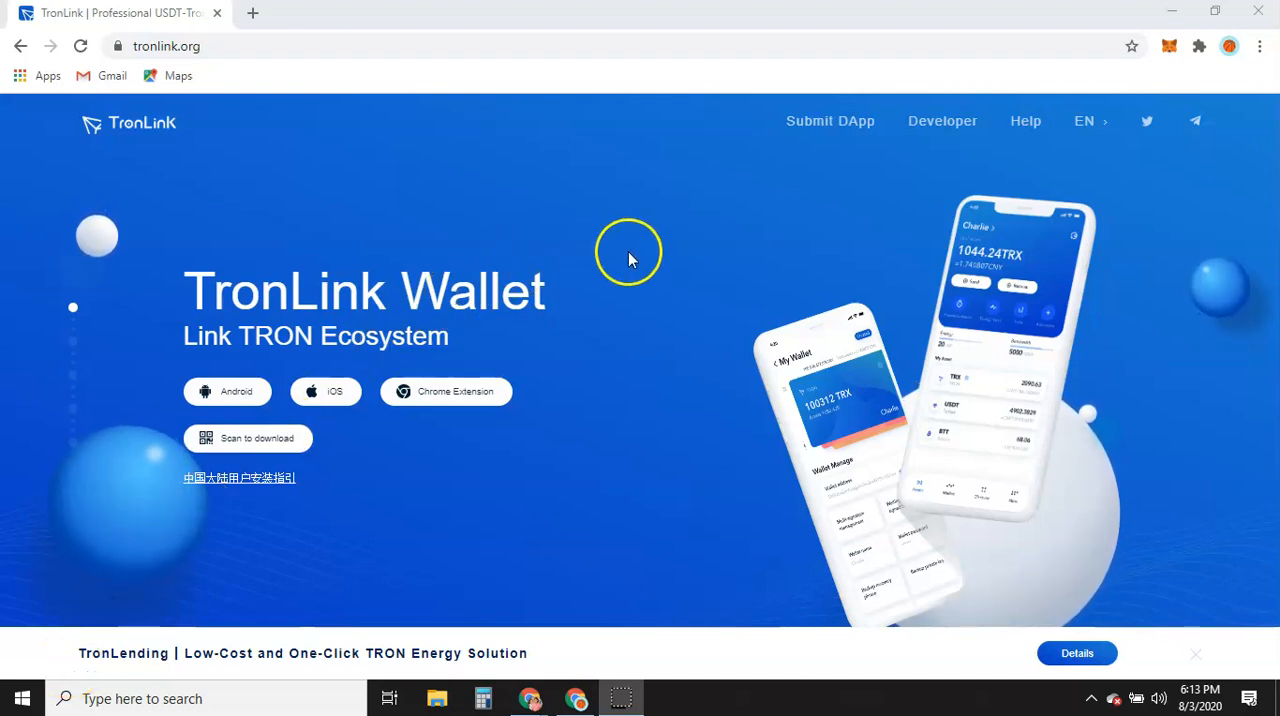
pyautogui.moveTo(422, 218)
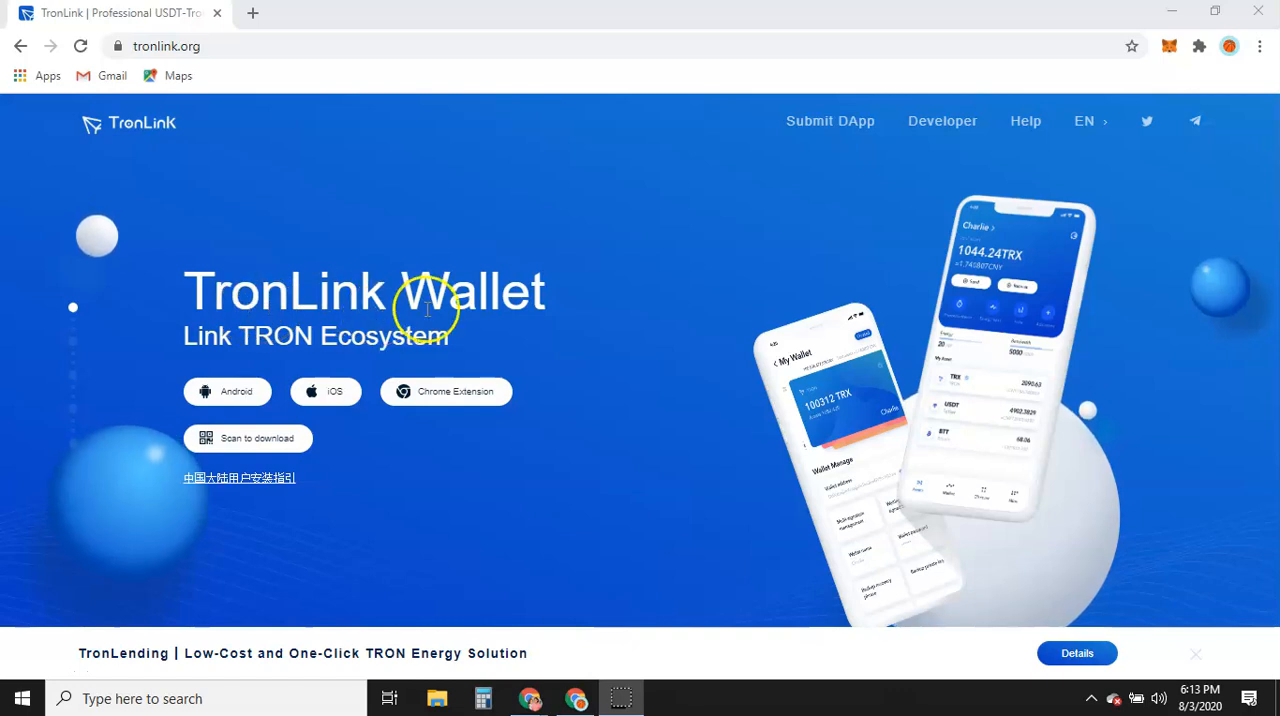
pyautogui.moveTo(485, 270)
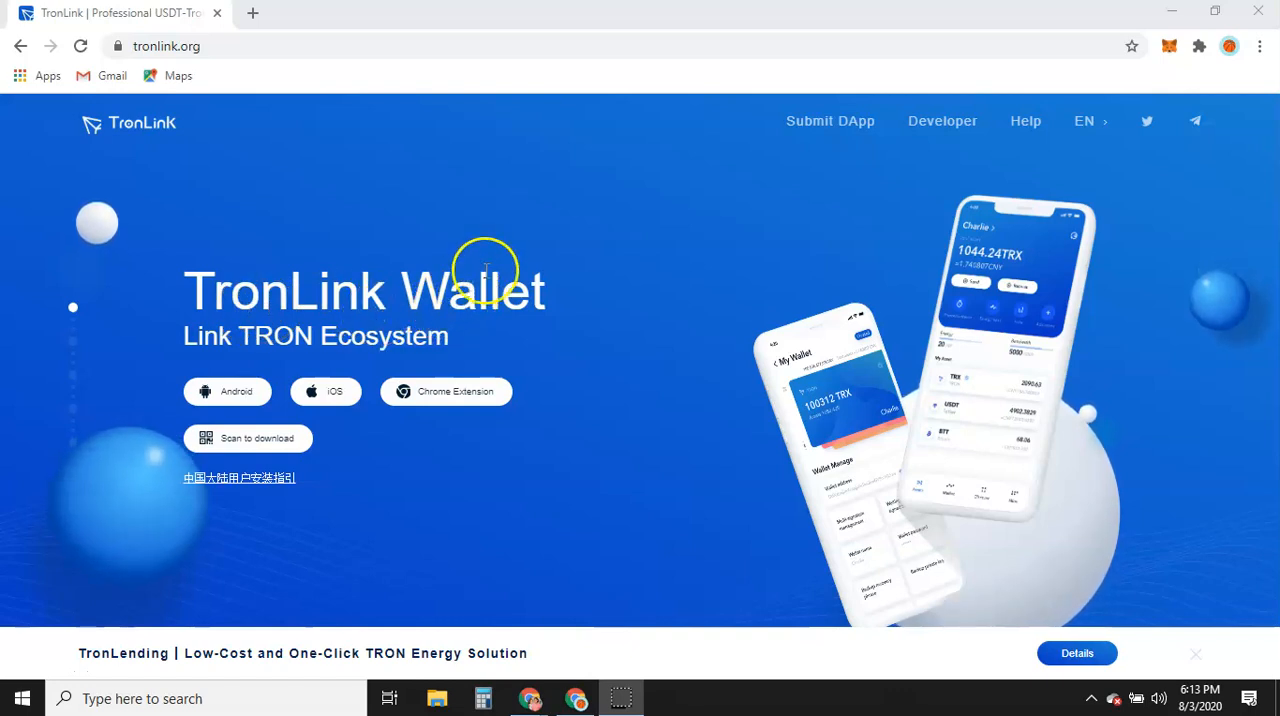
pyautogui.moveTo(528, 237)
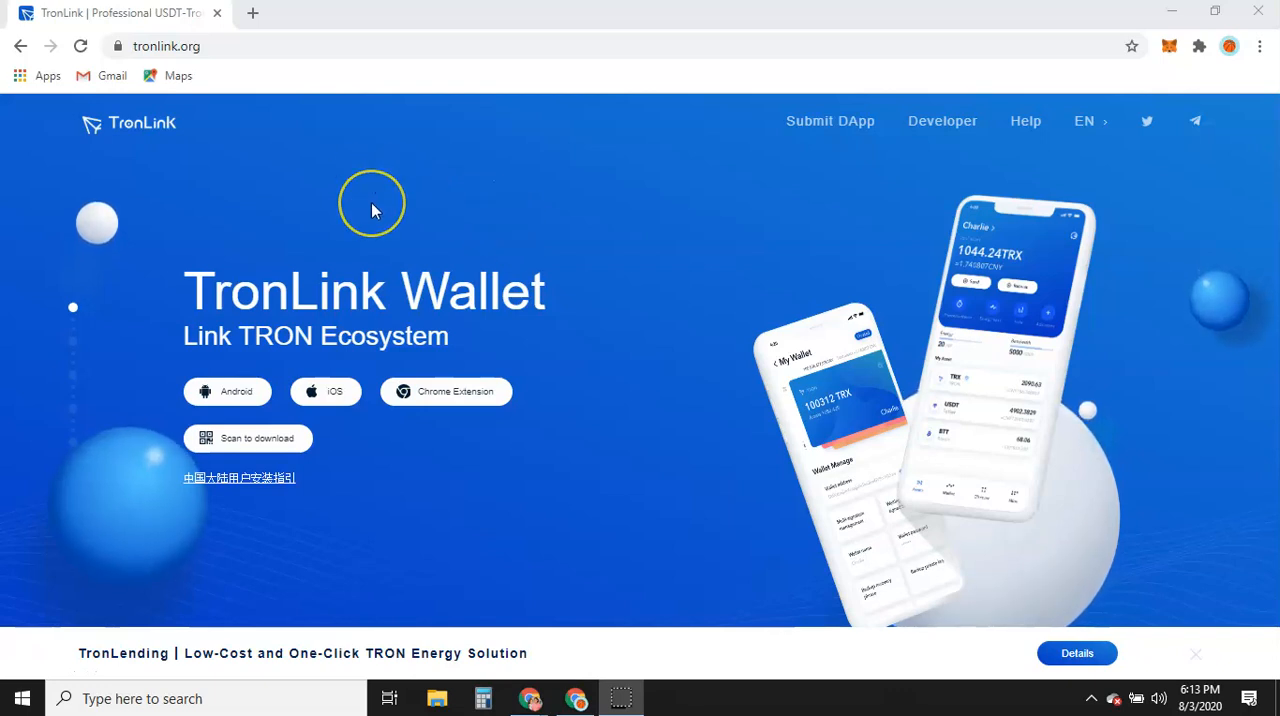
pyautogui.moveTo(275, 230)
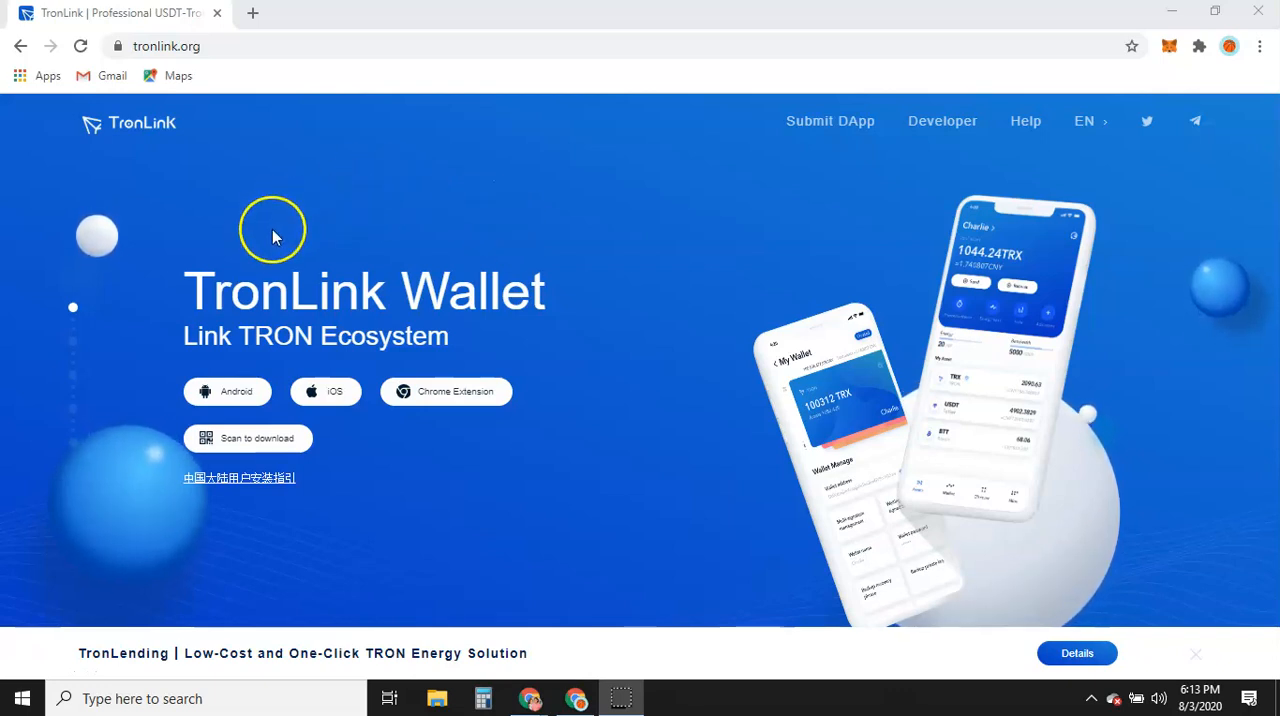
pyautogui.moveTo(308, 150)
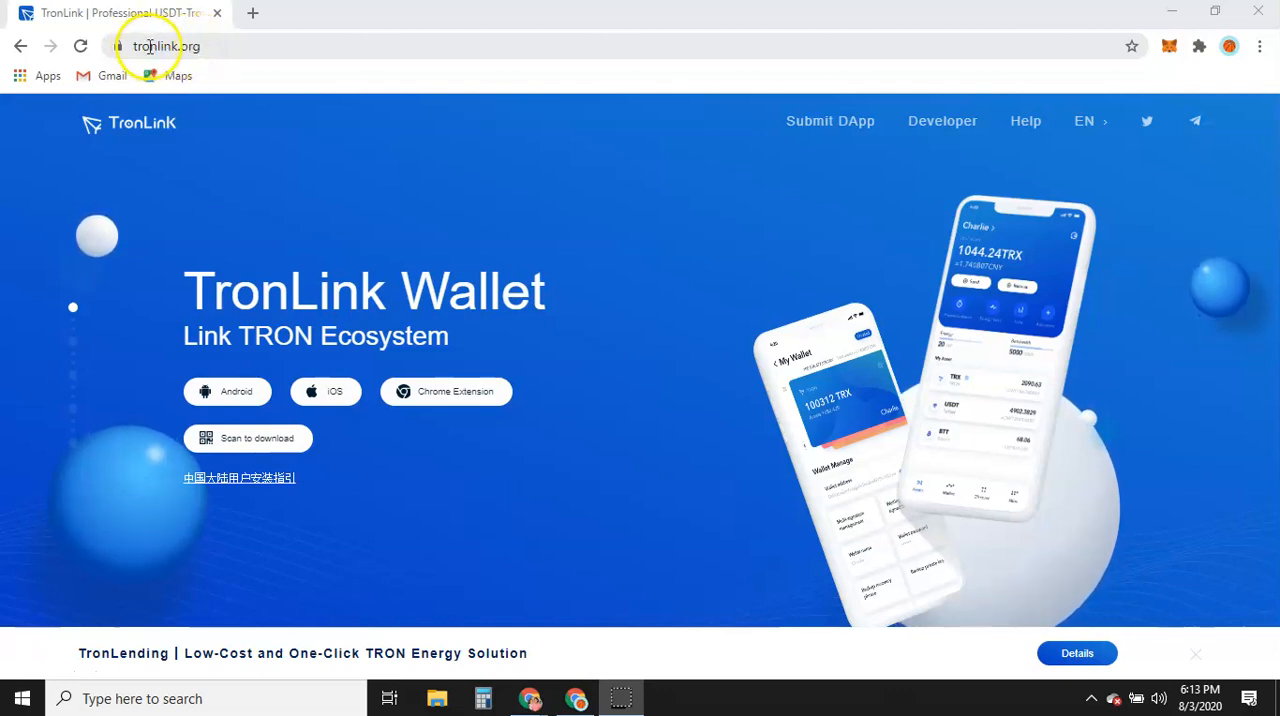
# Reveal TronLink's Chrome Extension download option via the Android and Chrome Extension buttons
pyautogui.click(228, 391)
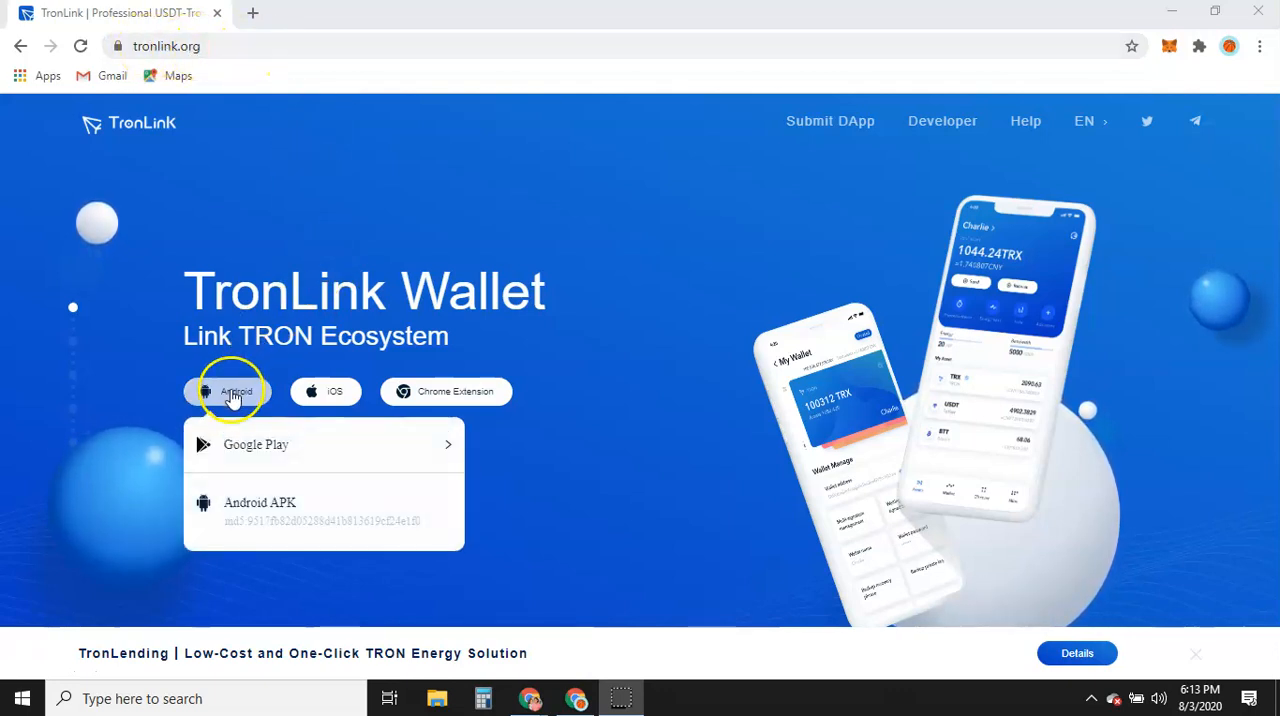
pyautogui.moveTo(325, 390)
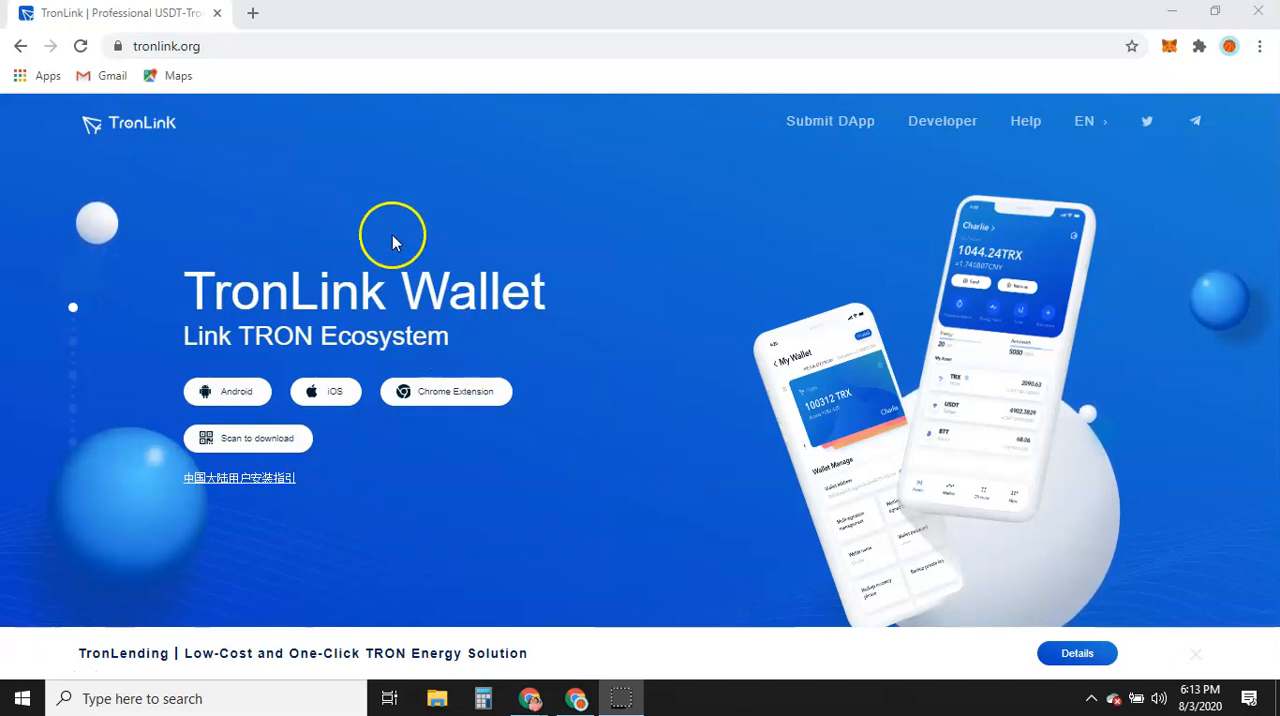
pyautogui.click(445, 391)
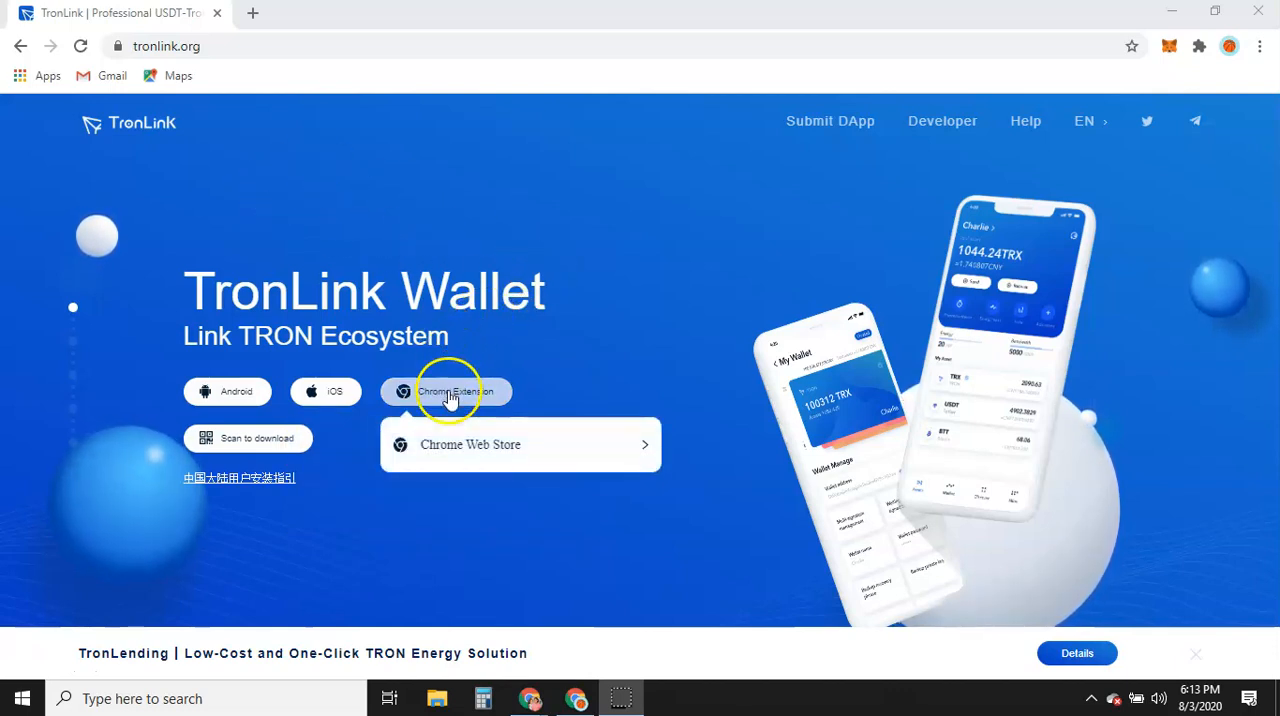
pyautogui.moveTo(462, 435)
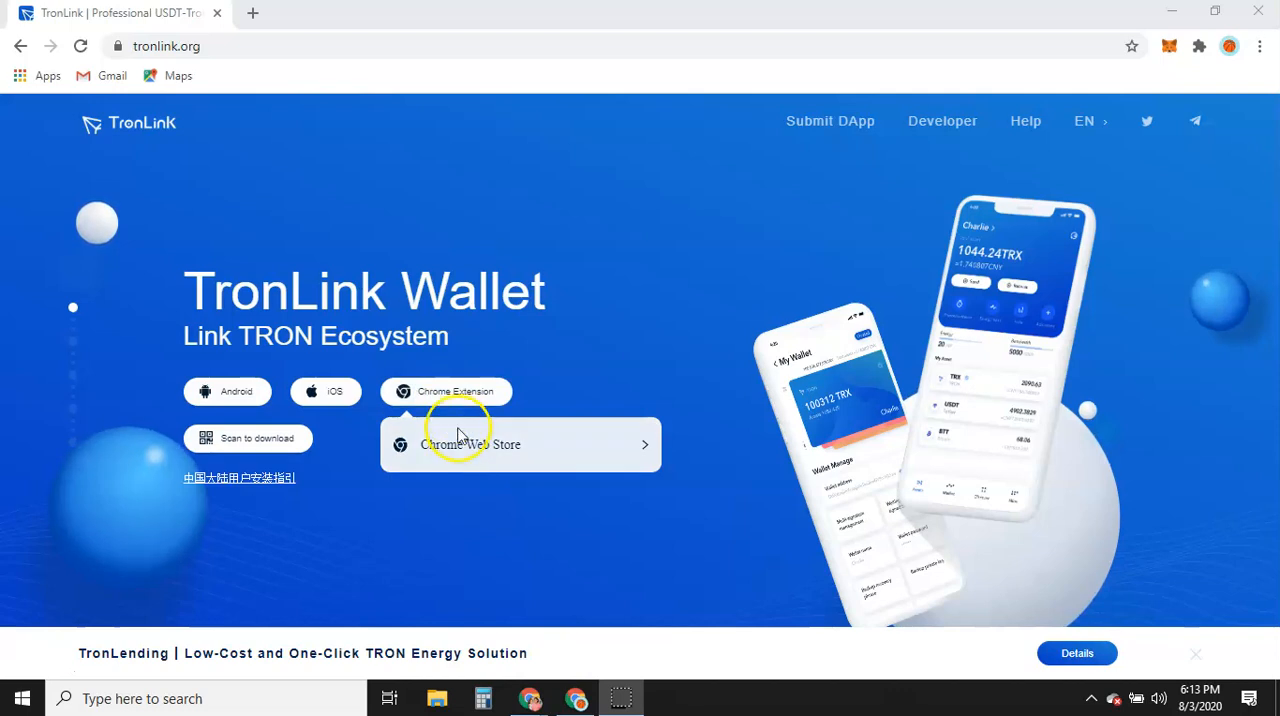
pyautogui.moveTo(461, 457)
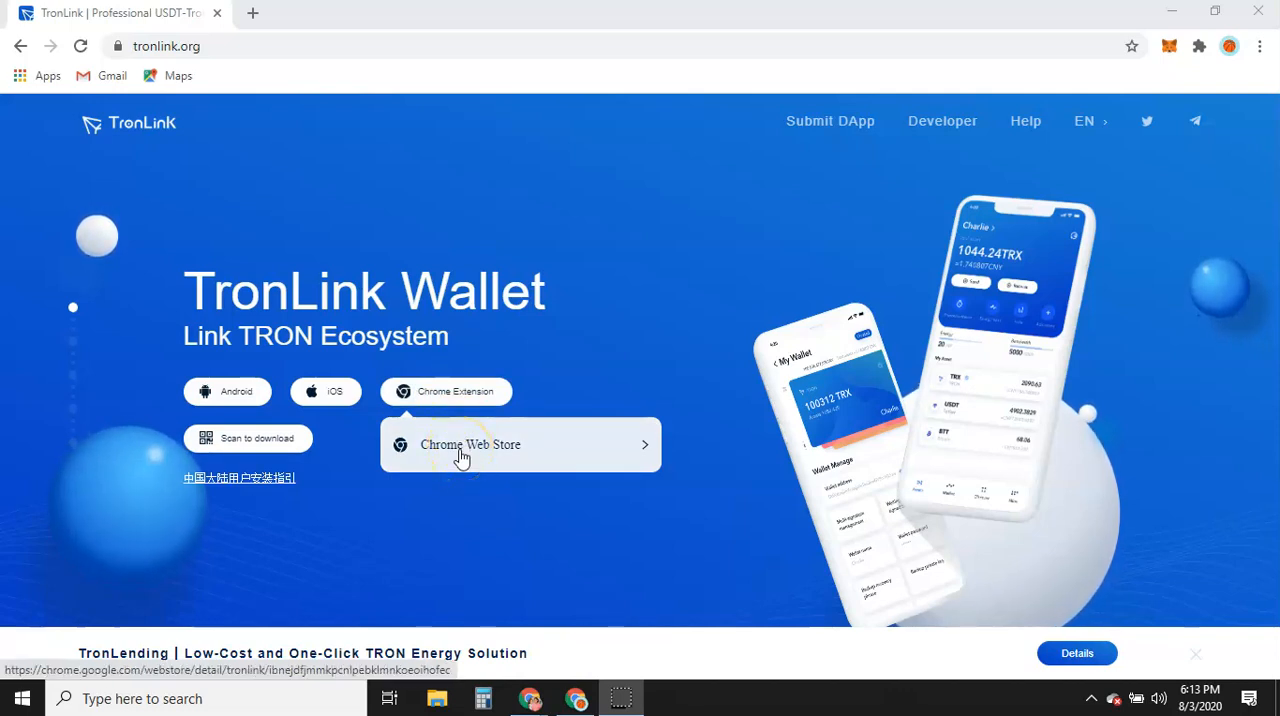
# Follow the Chrome Web Store link to open TronLink's store page in a new tab
pyautogui.click(470, 444)
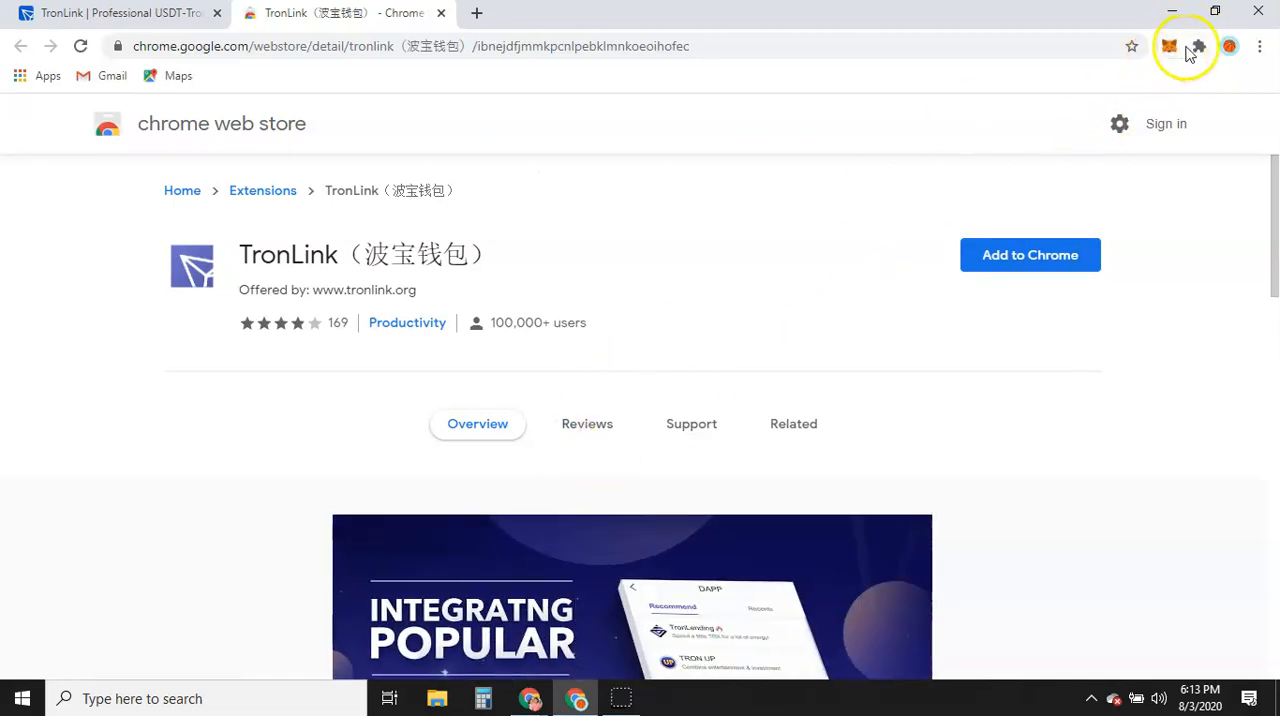
pyautogui.moveTo(1189, 55)
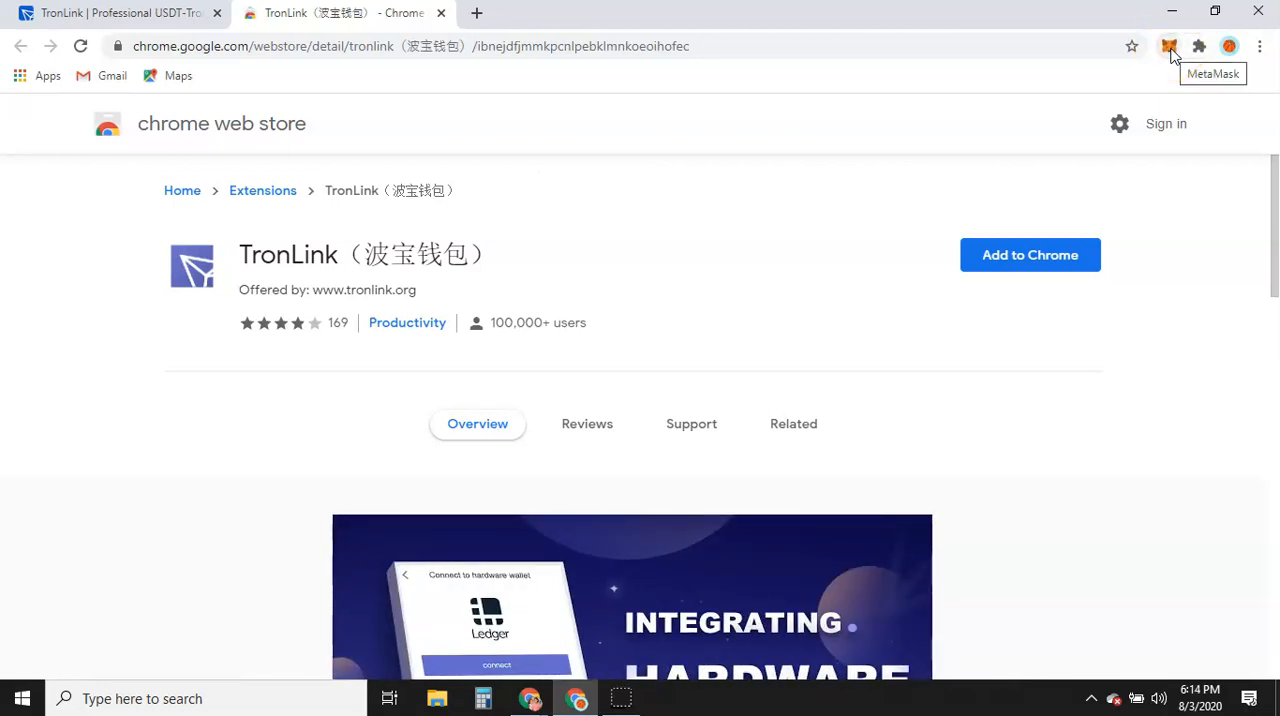
pyautogui.moveTo(1199, 46)
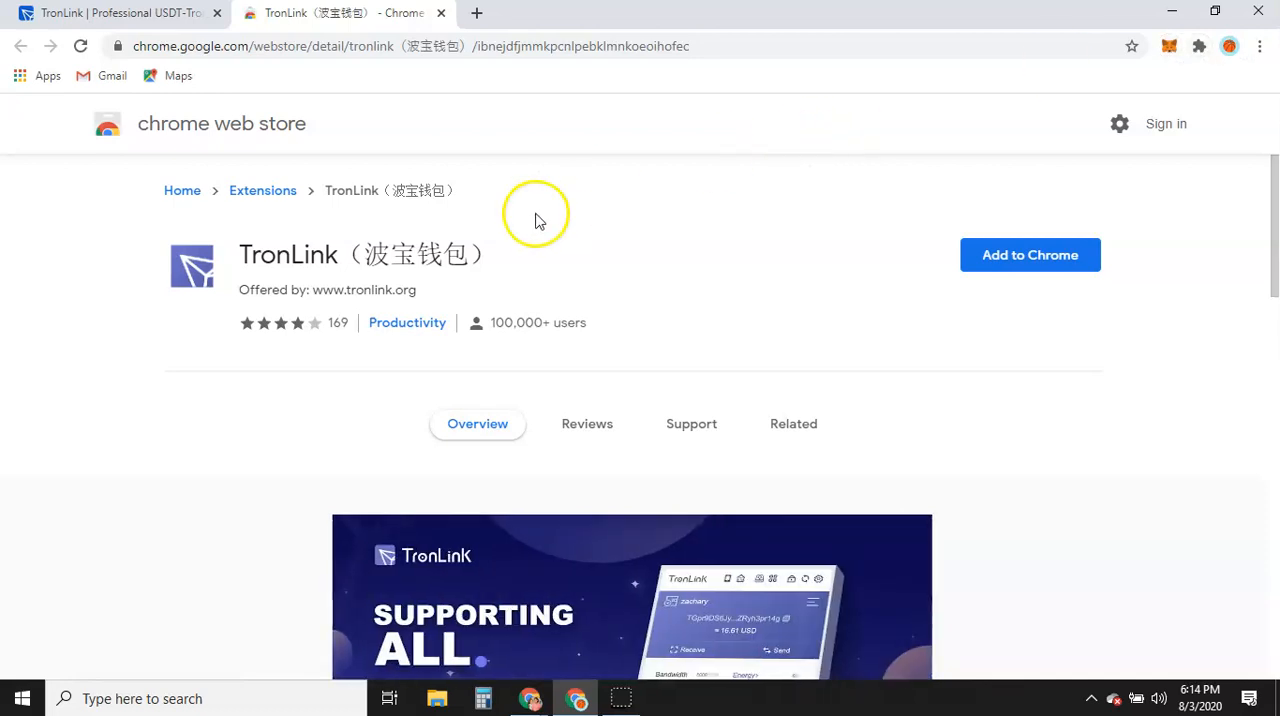
pyautogui.moveTo(387, 337)
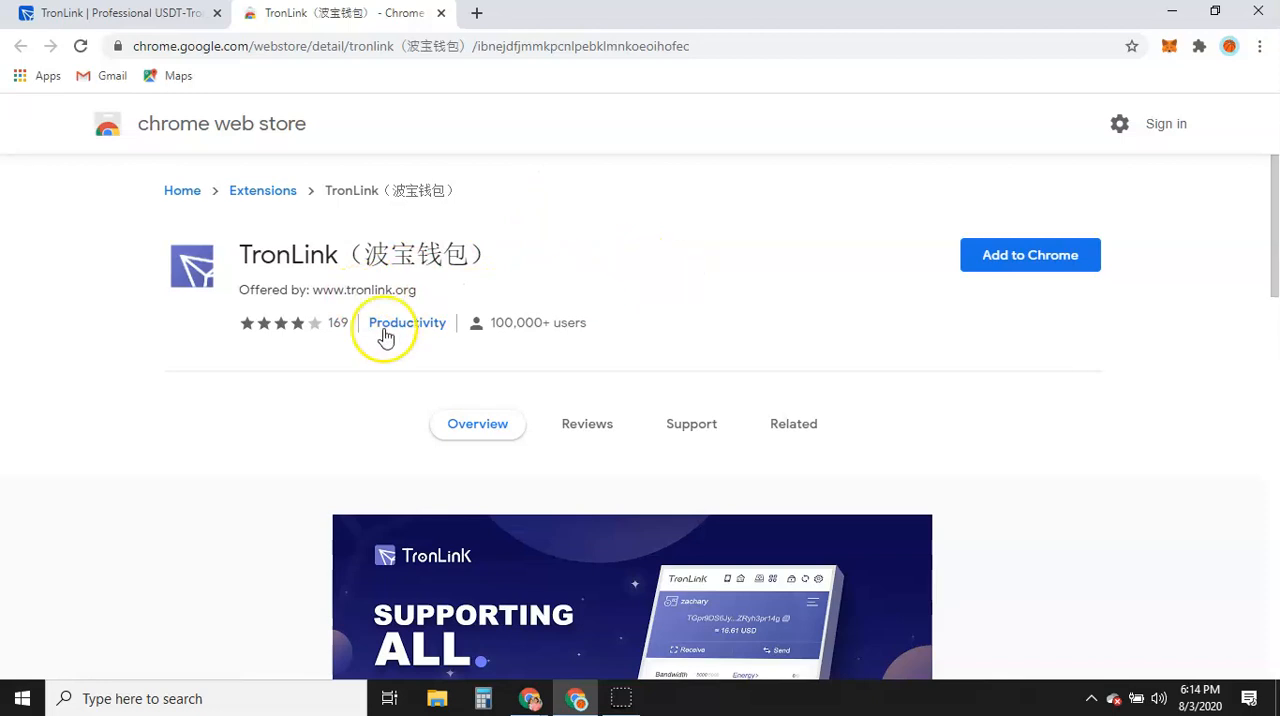
pyautogui.moveTo(546, 322)
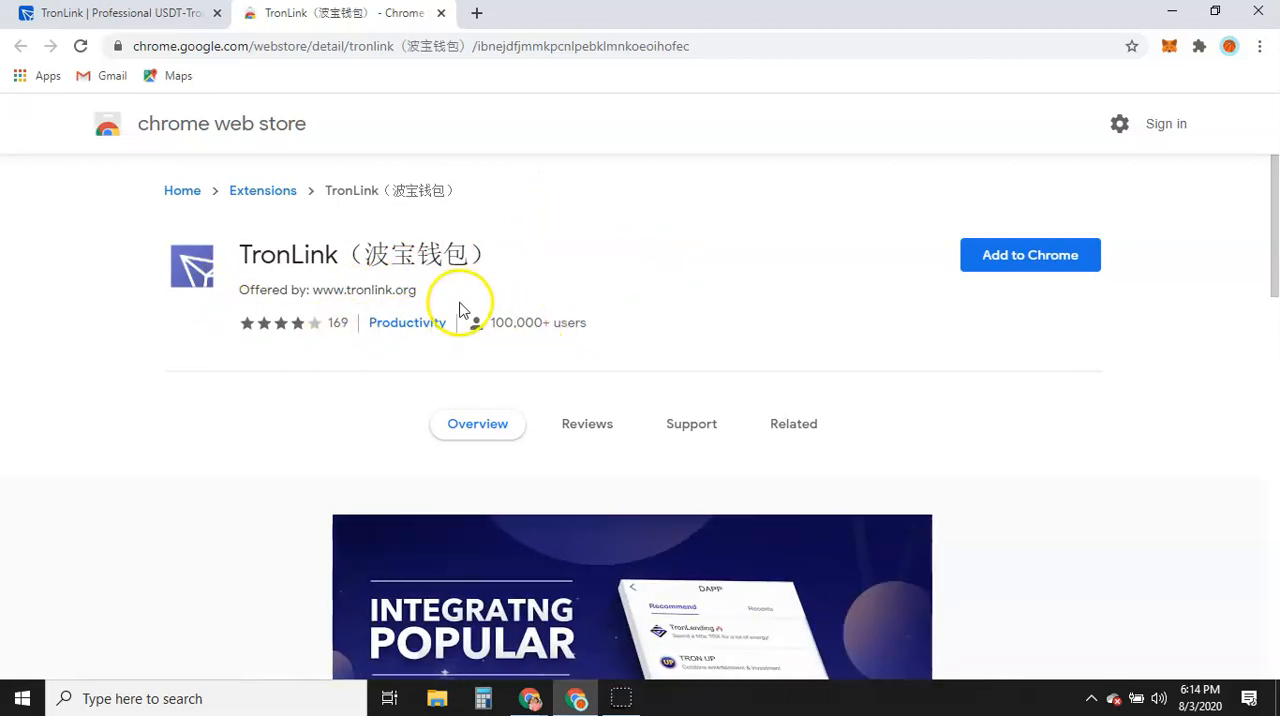
pyautogui.moveTo(1030, 255)
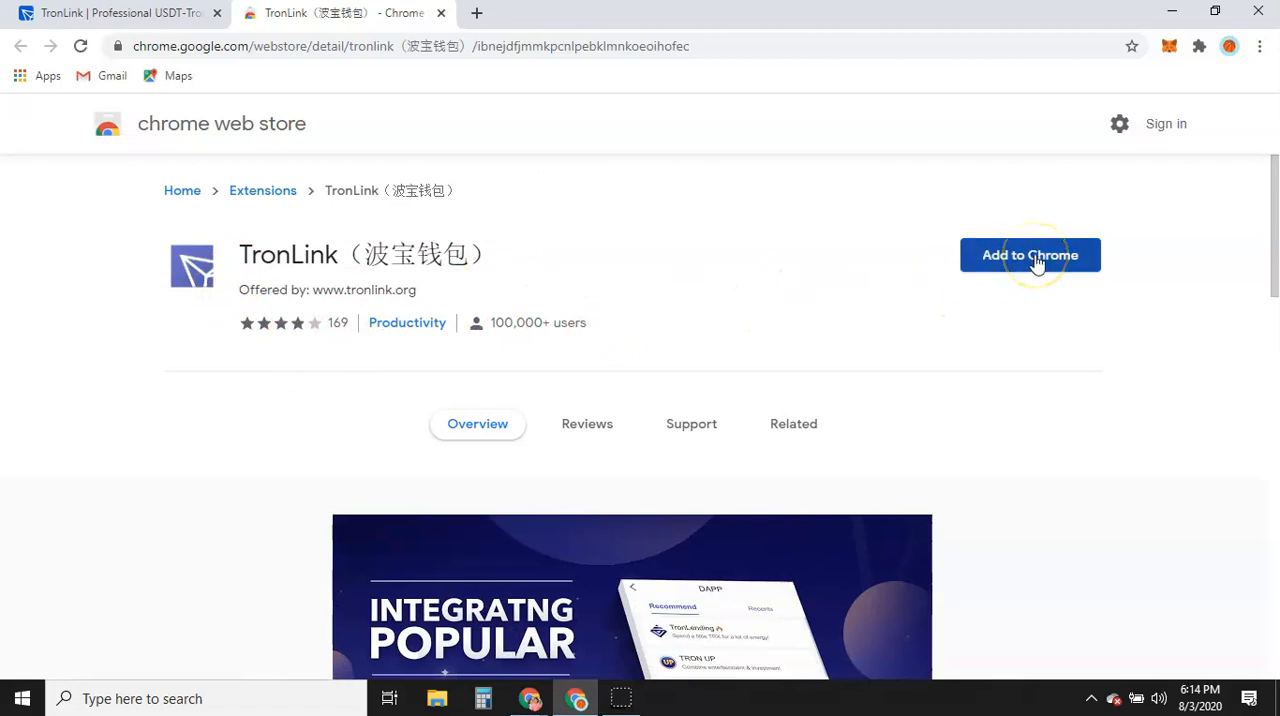
# Add TronLink to Chrome and approve 'Add extension' in the permissions dialog
pyautogui.click(1030, 255)
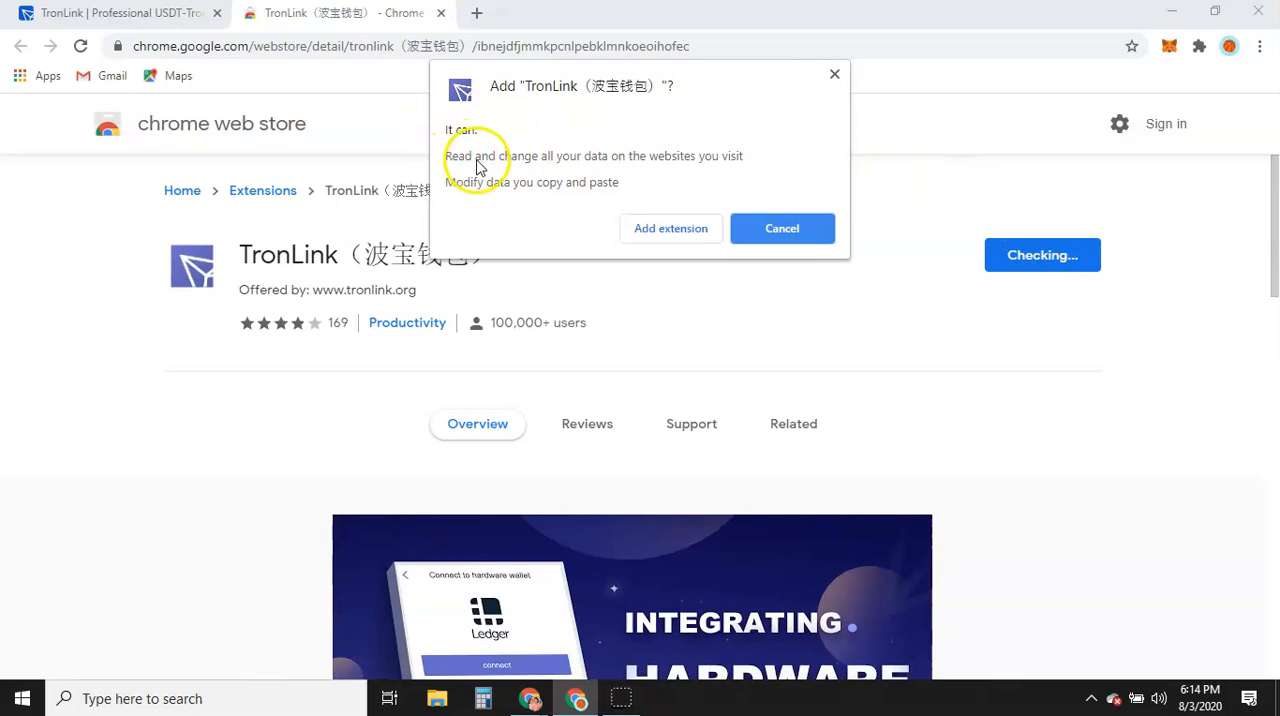
pyautogui.moveTo(500, 205)
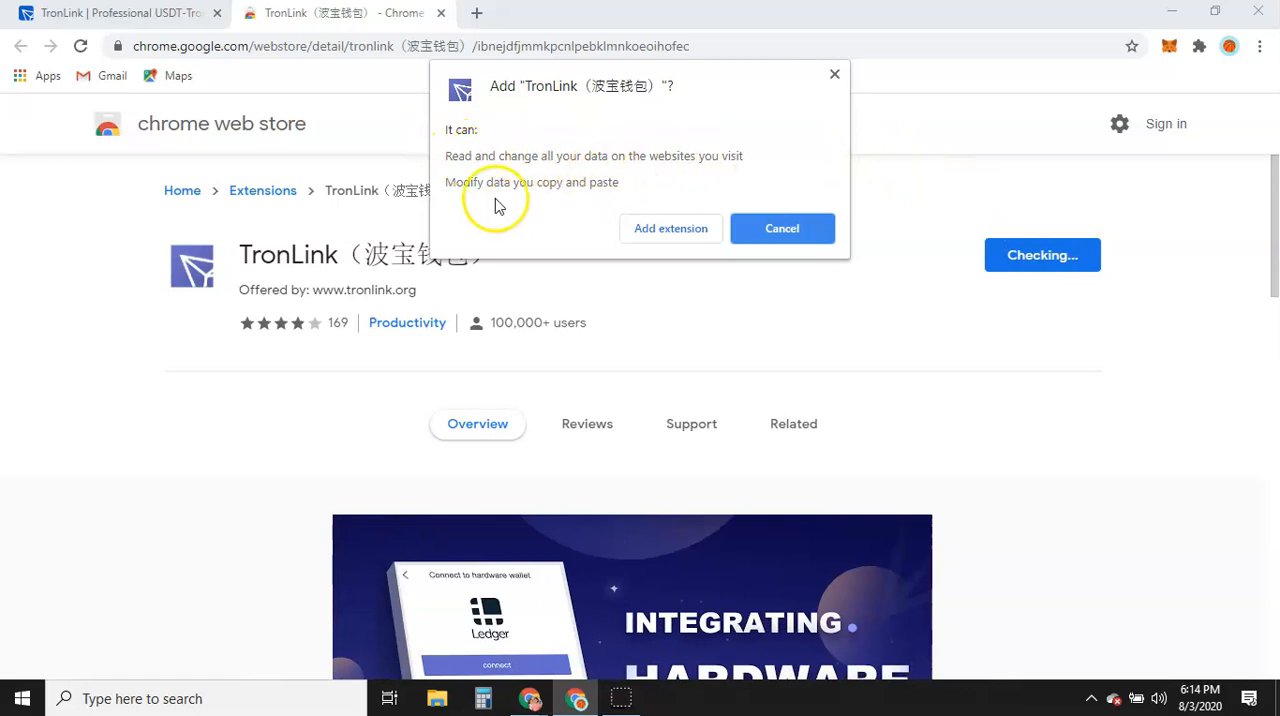
pyautogui.moveTo(657, 158)
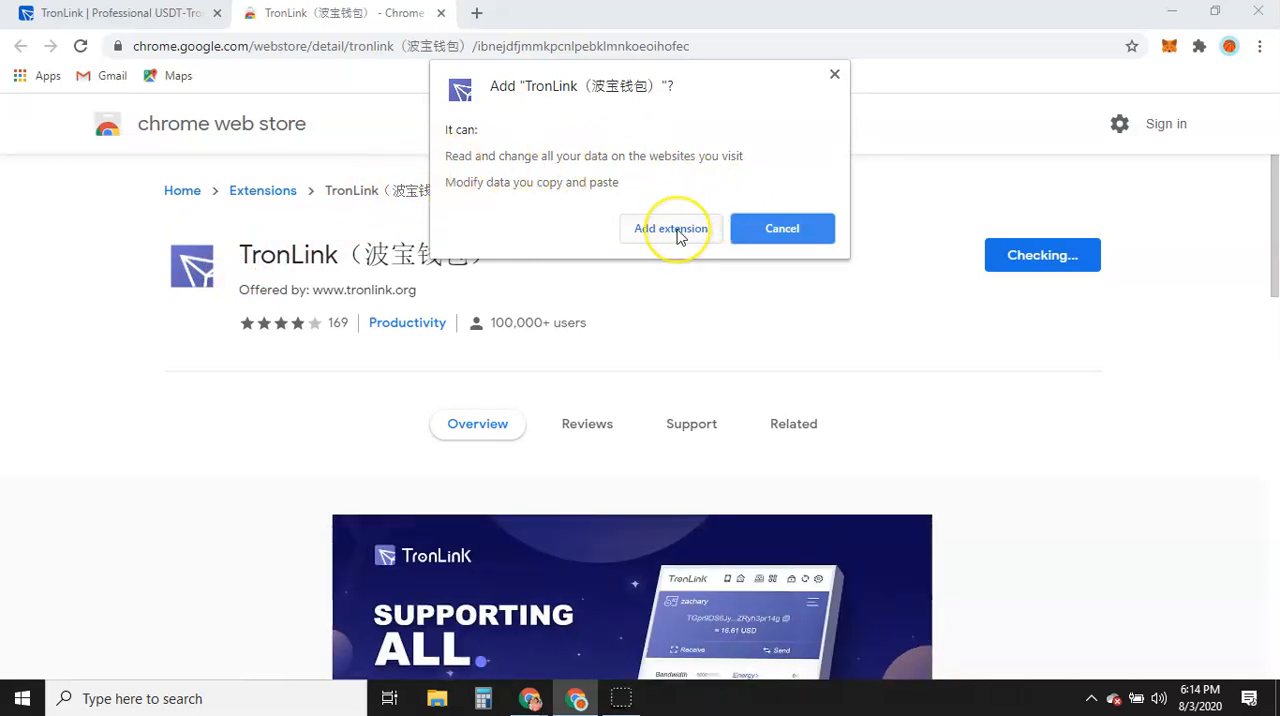
pyautogui.click(670, 228)
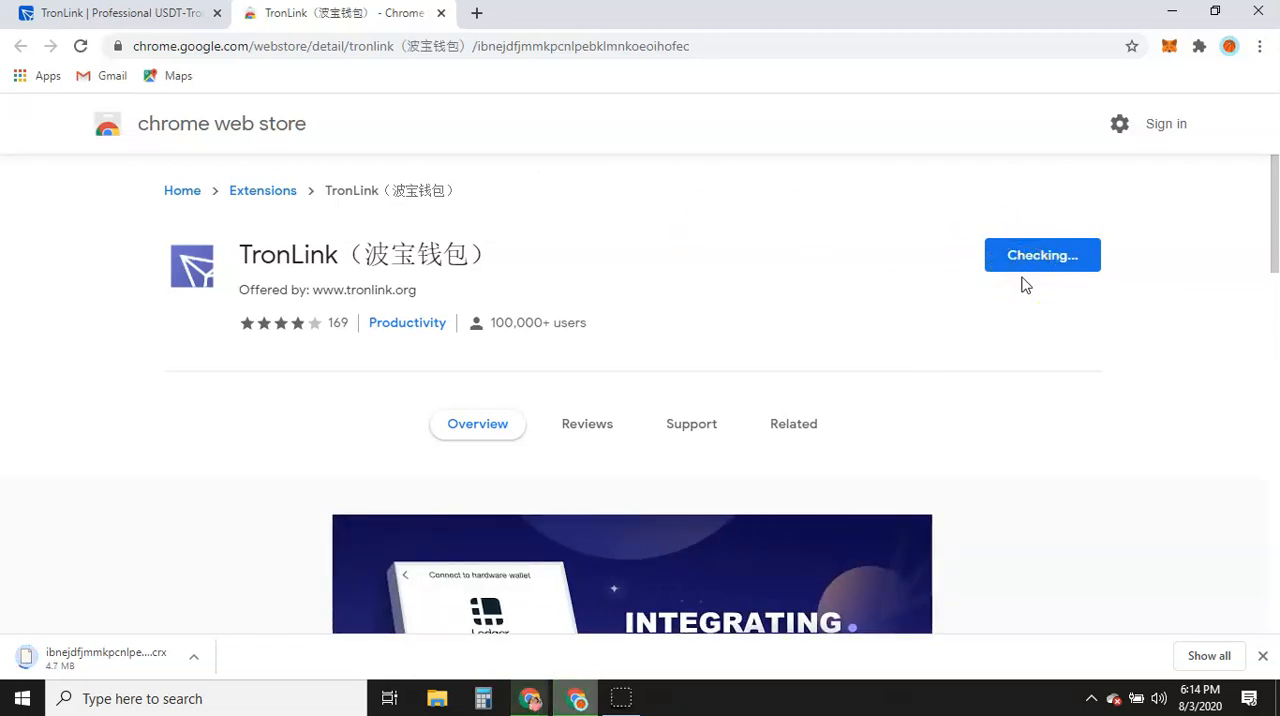
pyautogui.moveTo(1030, 300)
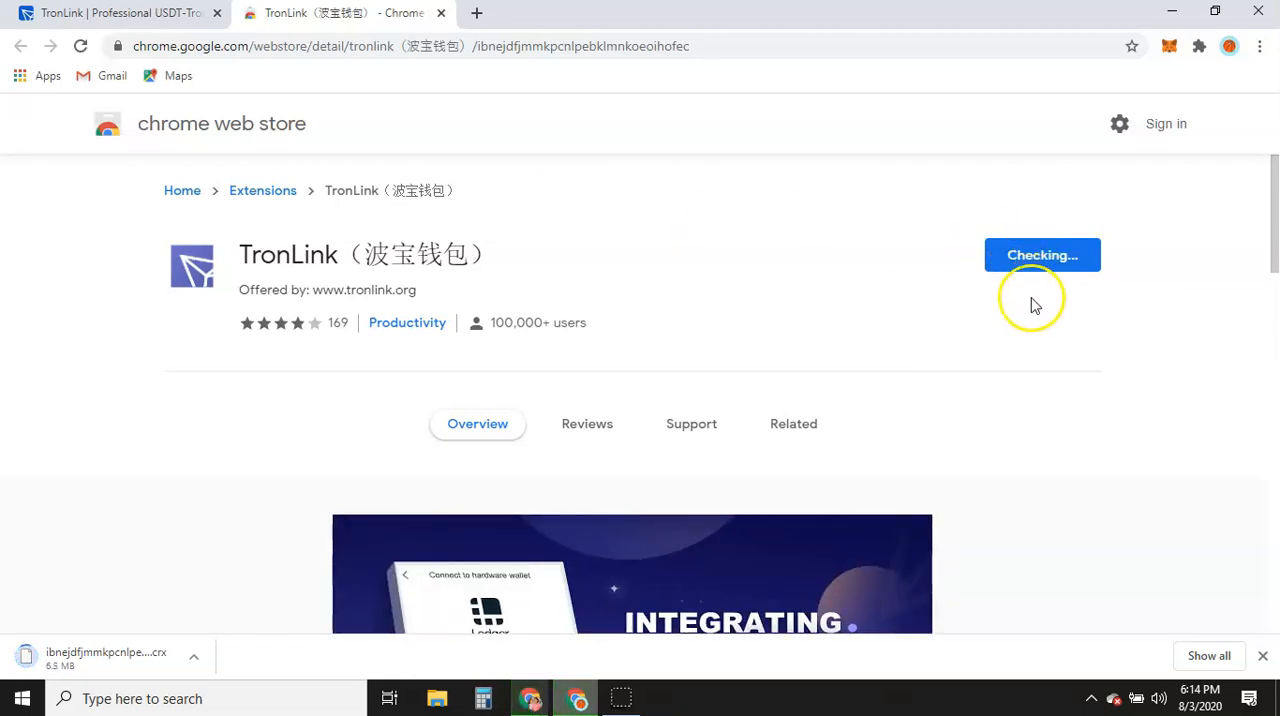
pyautogui.click(1042, 255)
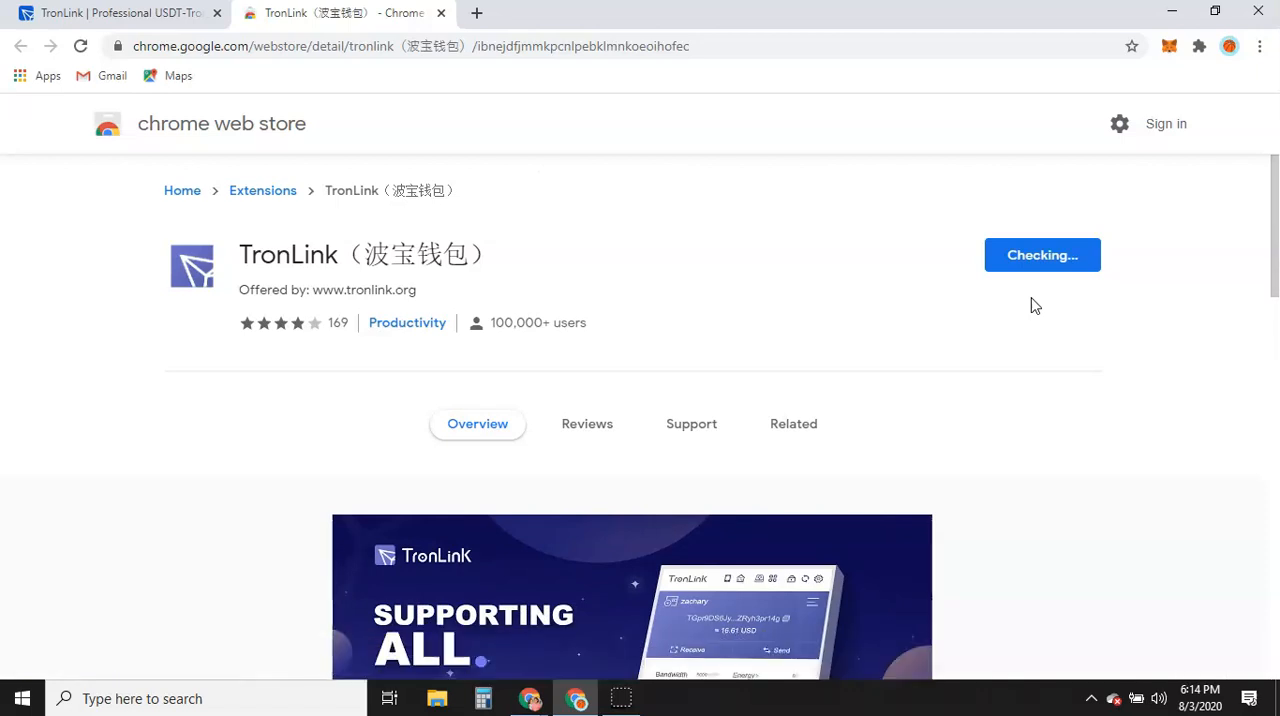
# Dismiss the 'has been added to Chrome' notice once TronLink finishes installing
pyautogui.click(1042, 255)
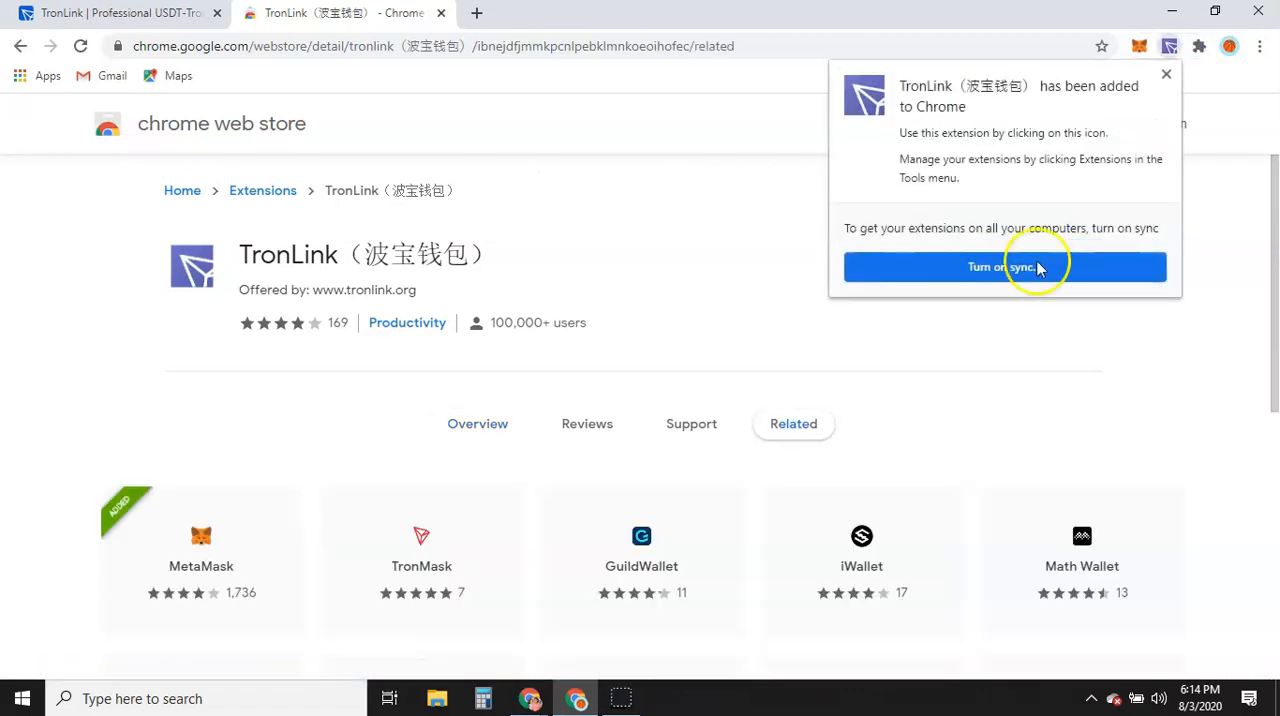
pyautogui.moveTo(1053, 96)
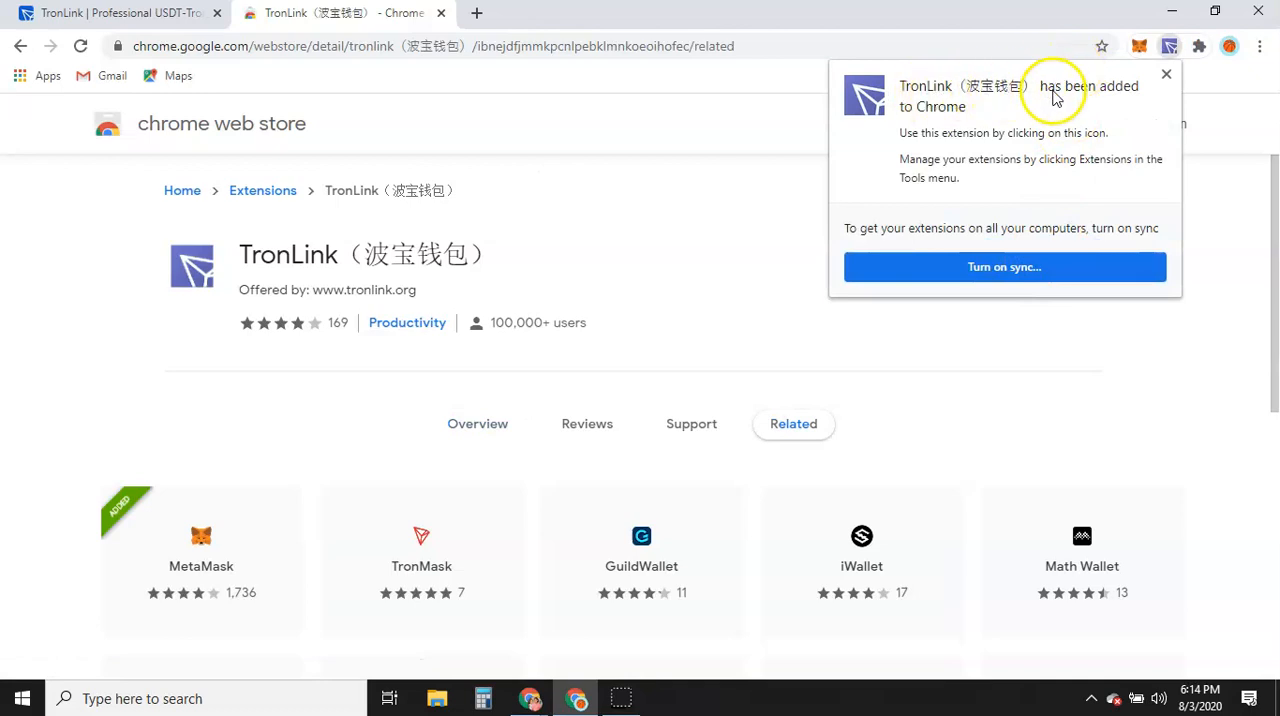
pyautogui.moveTo(915, 143)
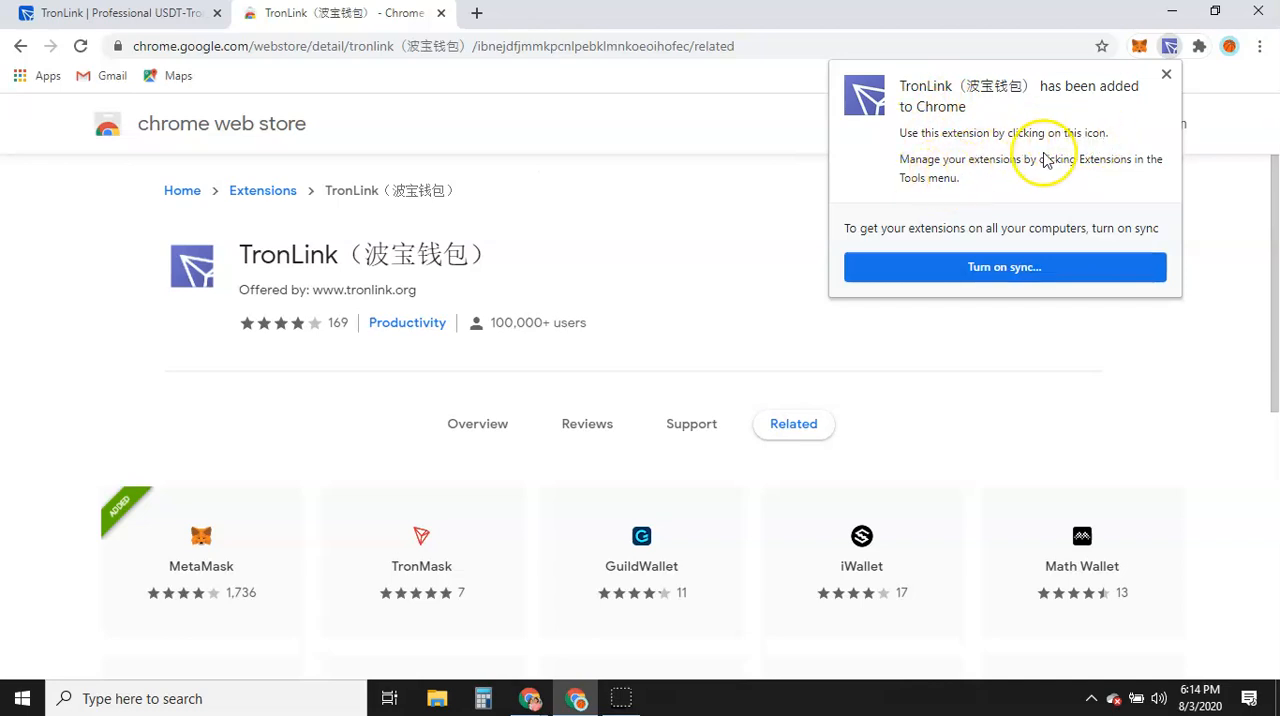
pyautogui.moveTo(980, 205)
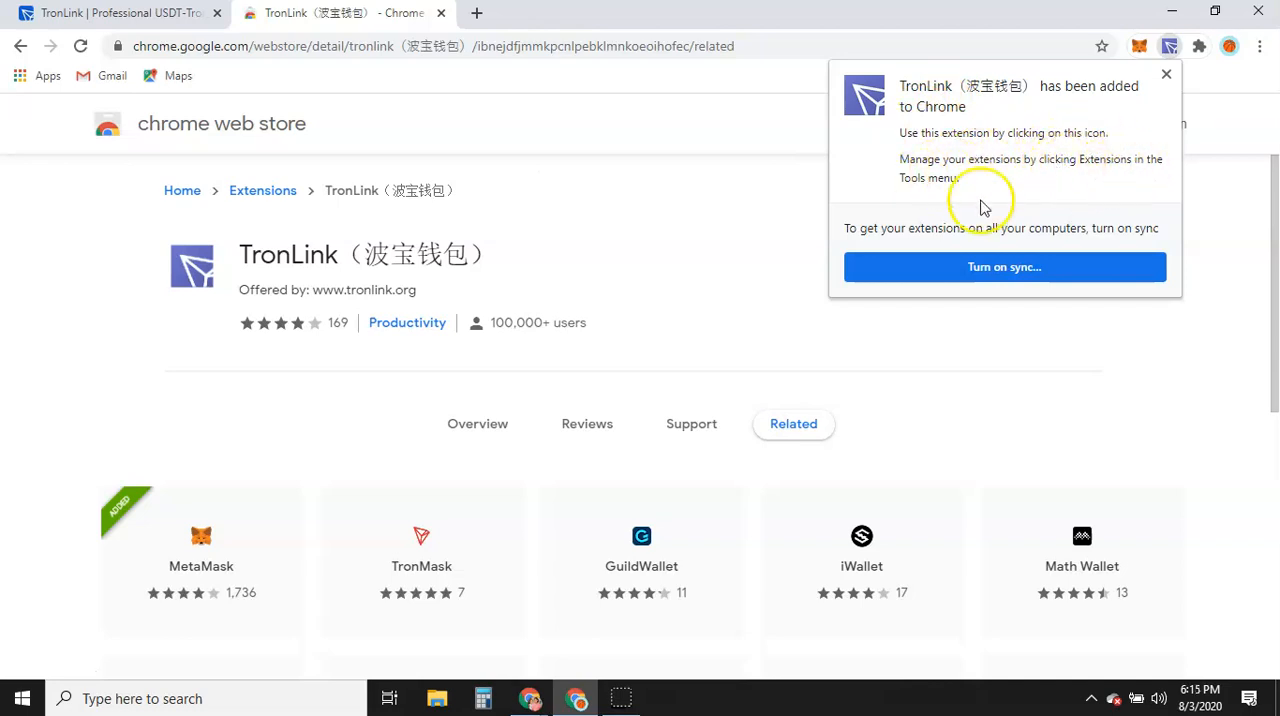
pyautogui.moveTo(925, 245)
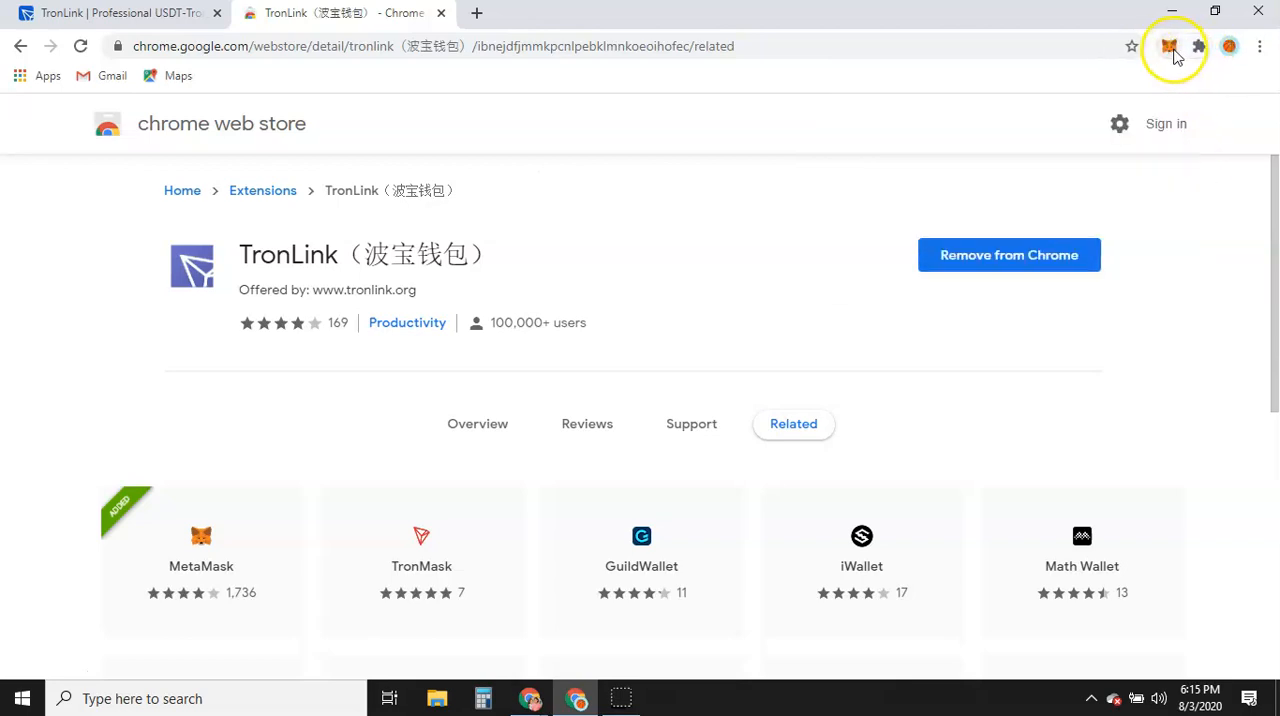
pyautogui.moveTo(1197, 47)
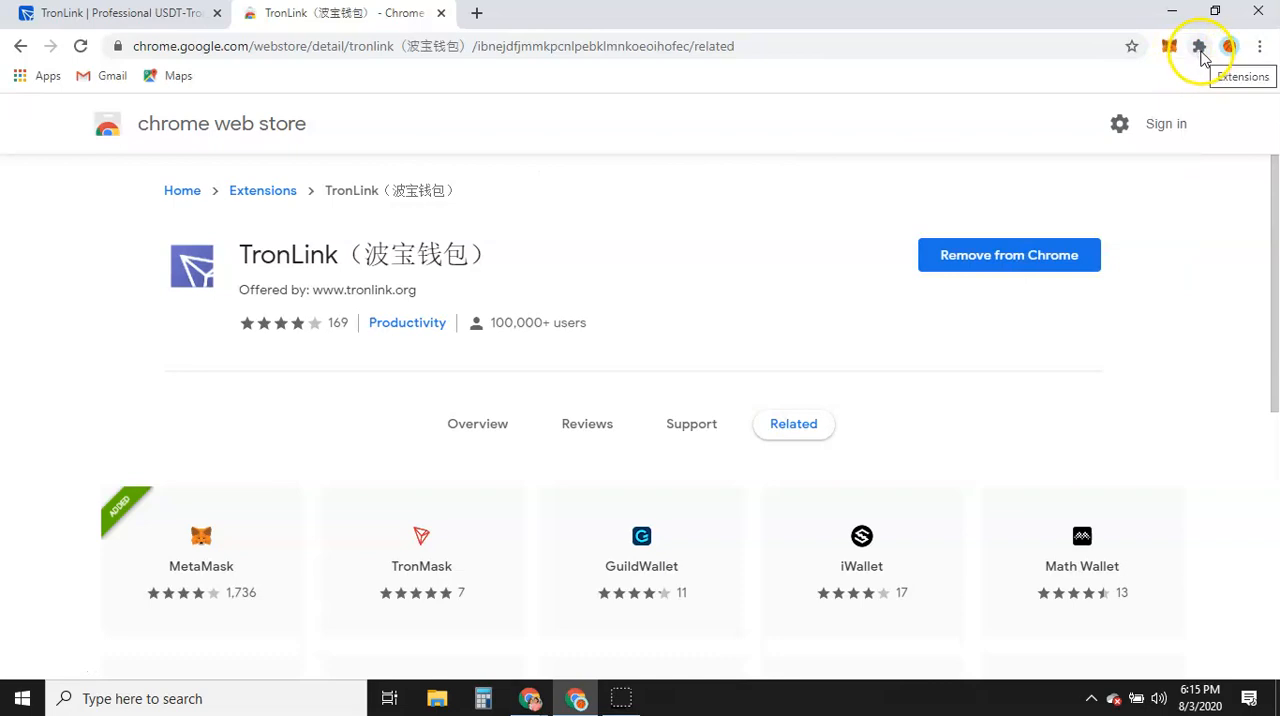
# Pin TronLink from the Extensions menu so its icon sits in the toolbar beside MetaMask
pyautogui.click(1198, 46)
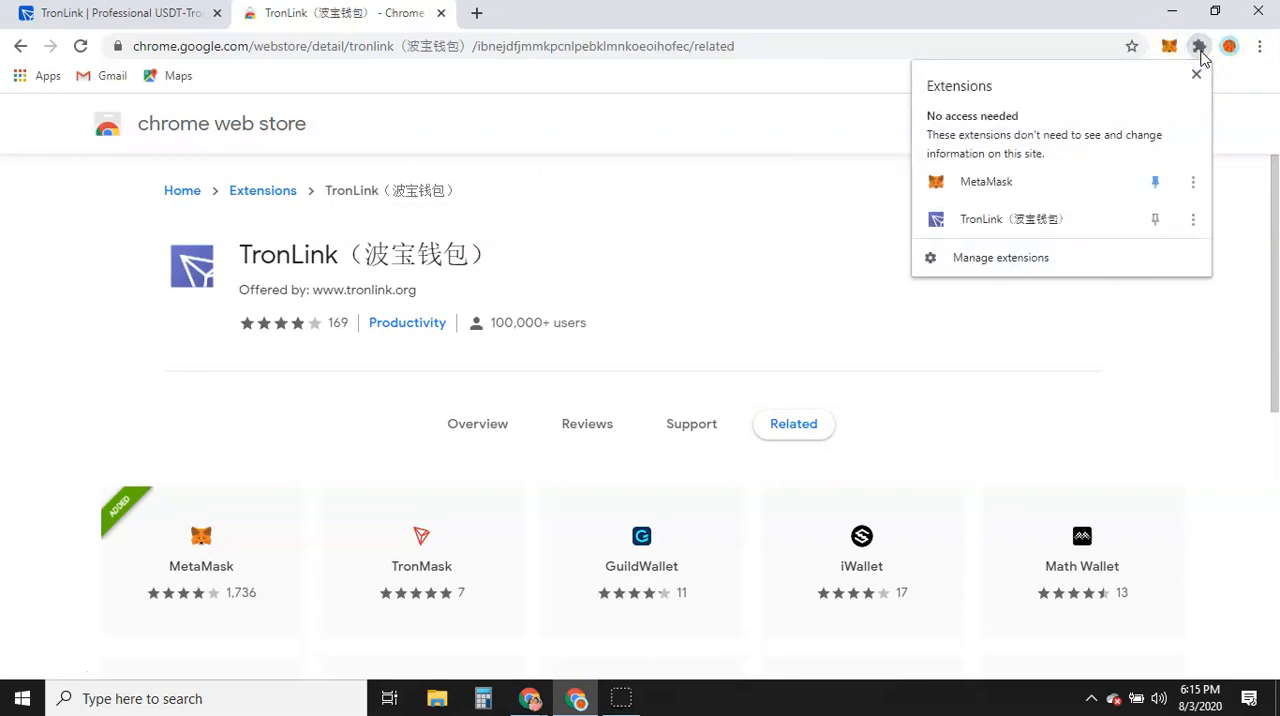
pyautogui.moveTo(1171, 147)
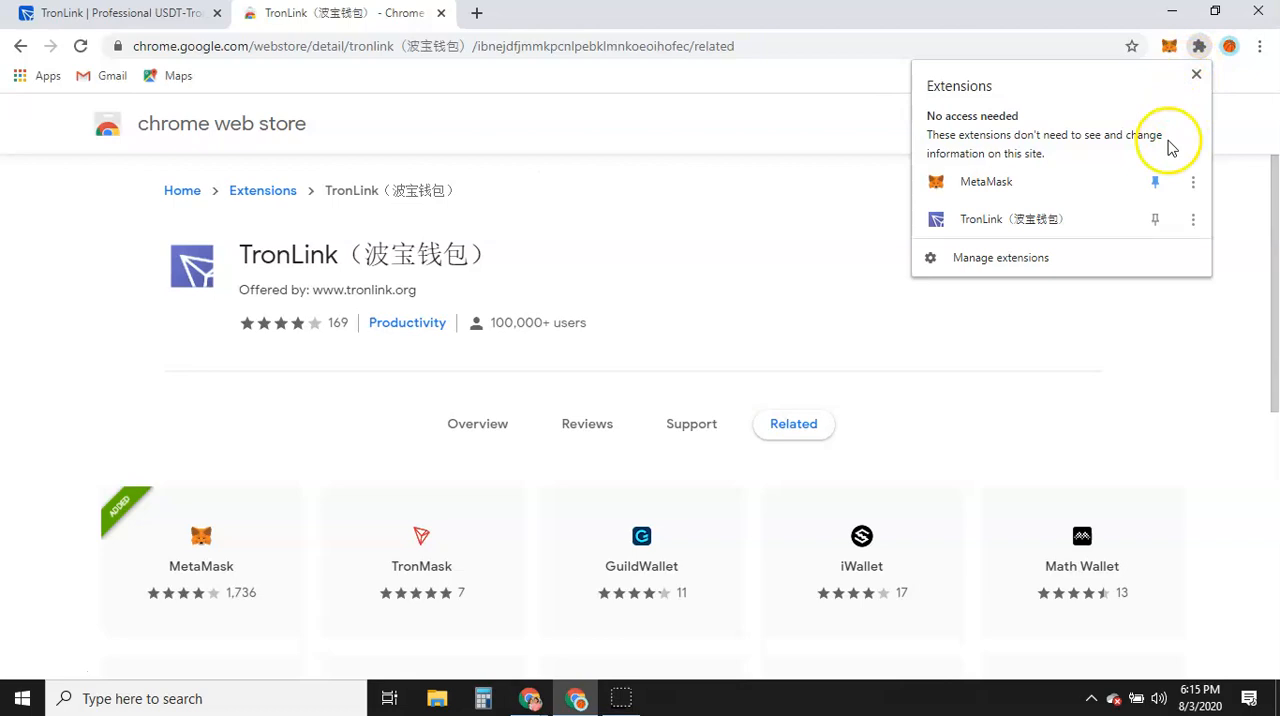
pyautogui.moveTo(1154, 220)
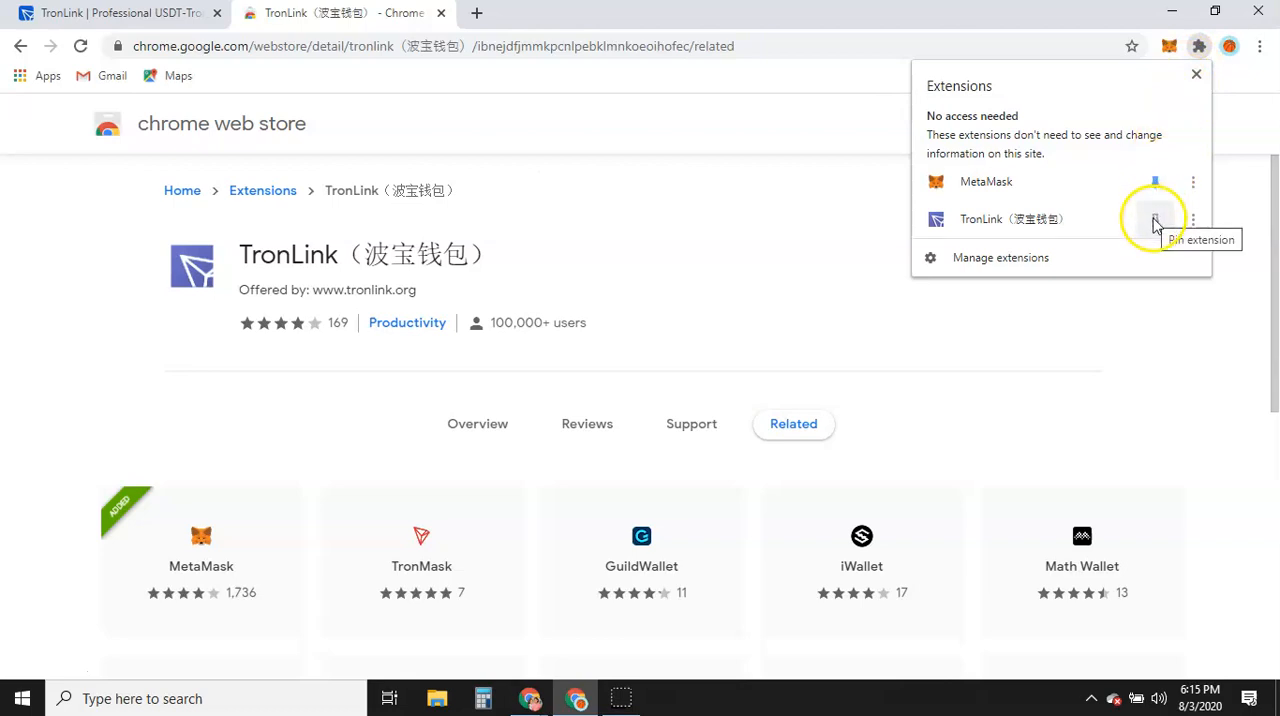
pyautogui.click(1154, 219)
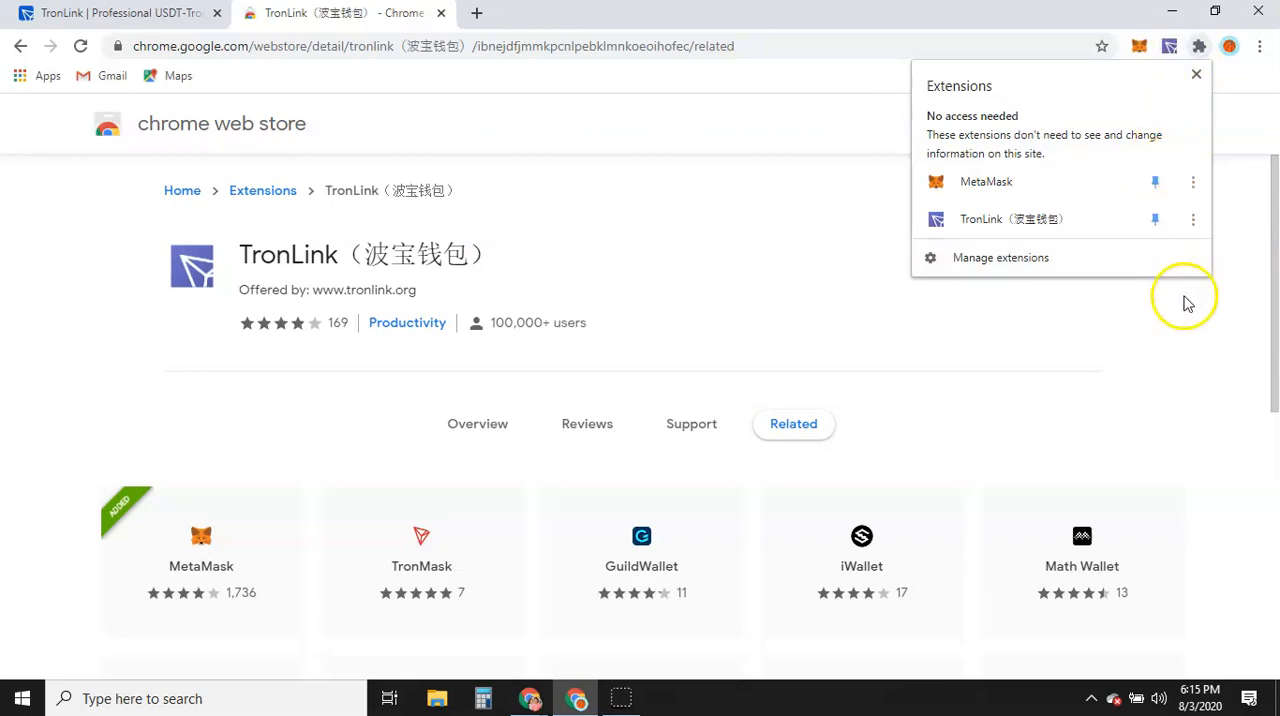
pyautogui.click(1169, 46)
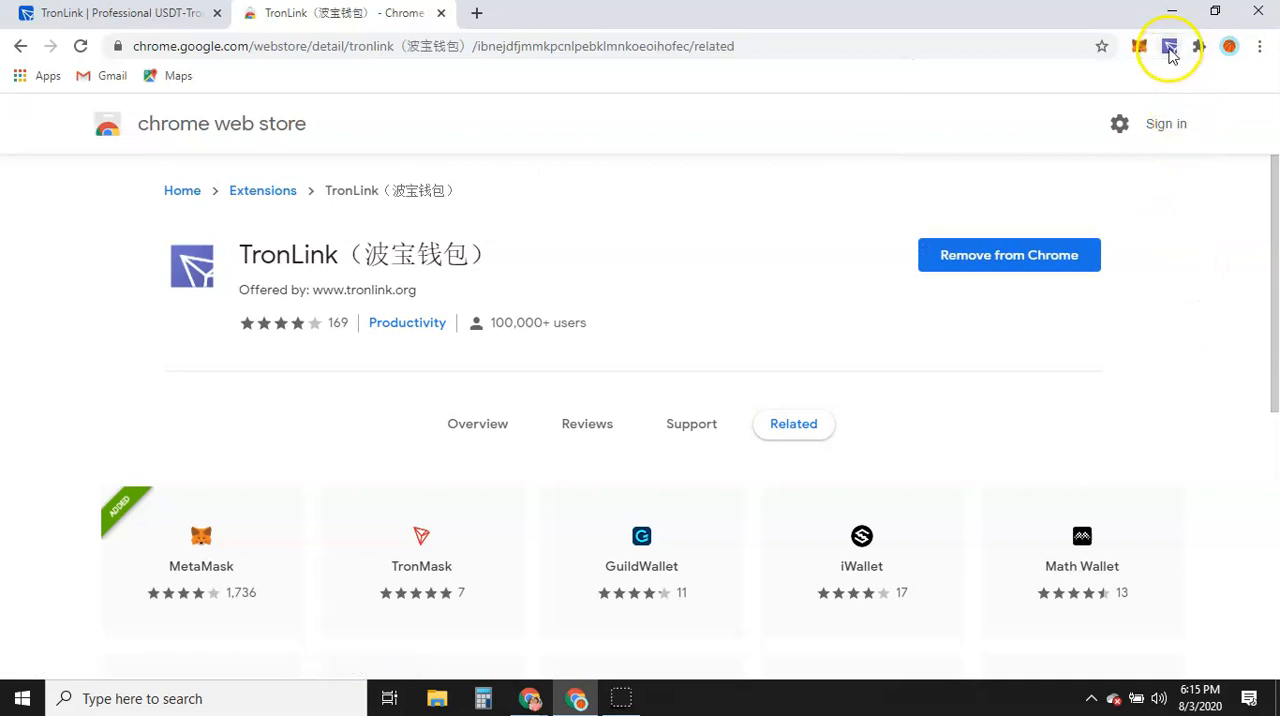
pyautogui.moveTo(1170, 47)
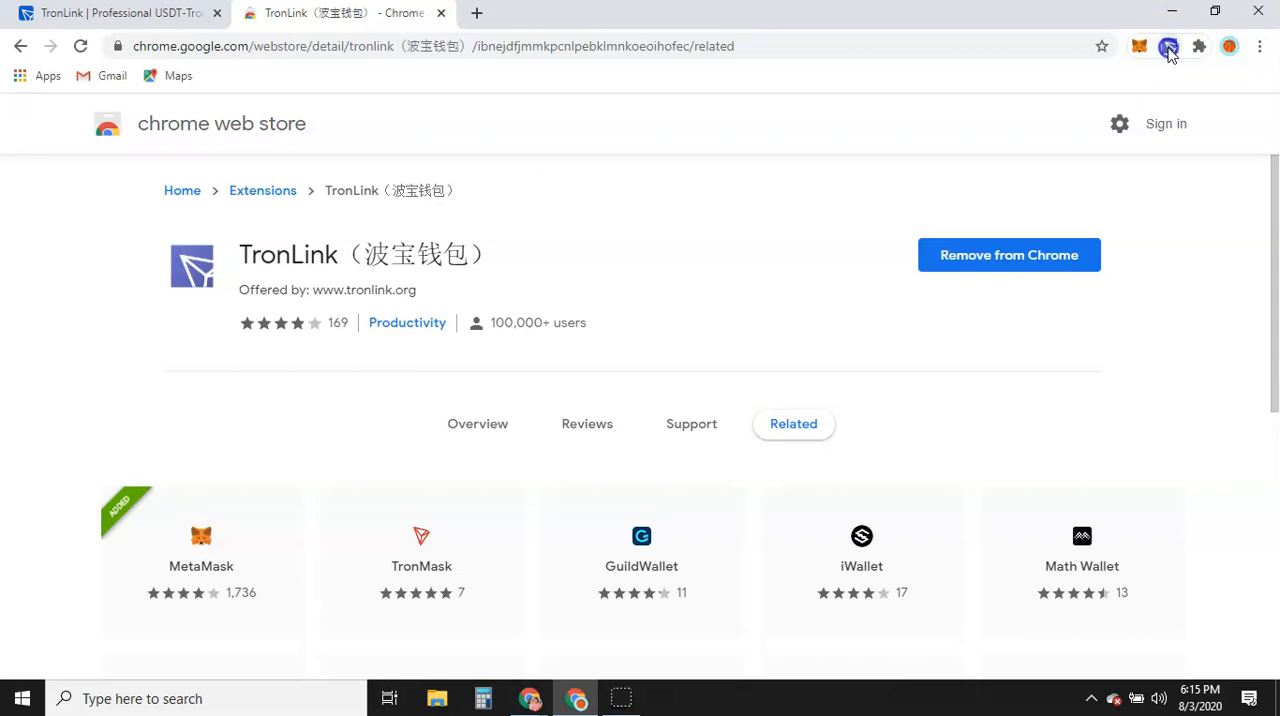
# Open TronLink, enter a matching wallet password twice, and dismiss the cookie notice
pyautogui.click(1169, 46)
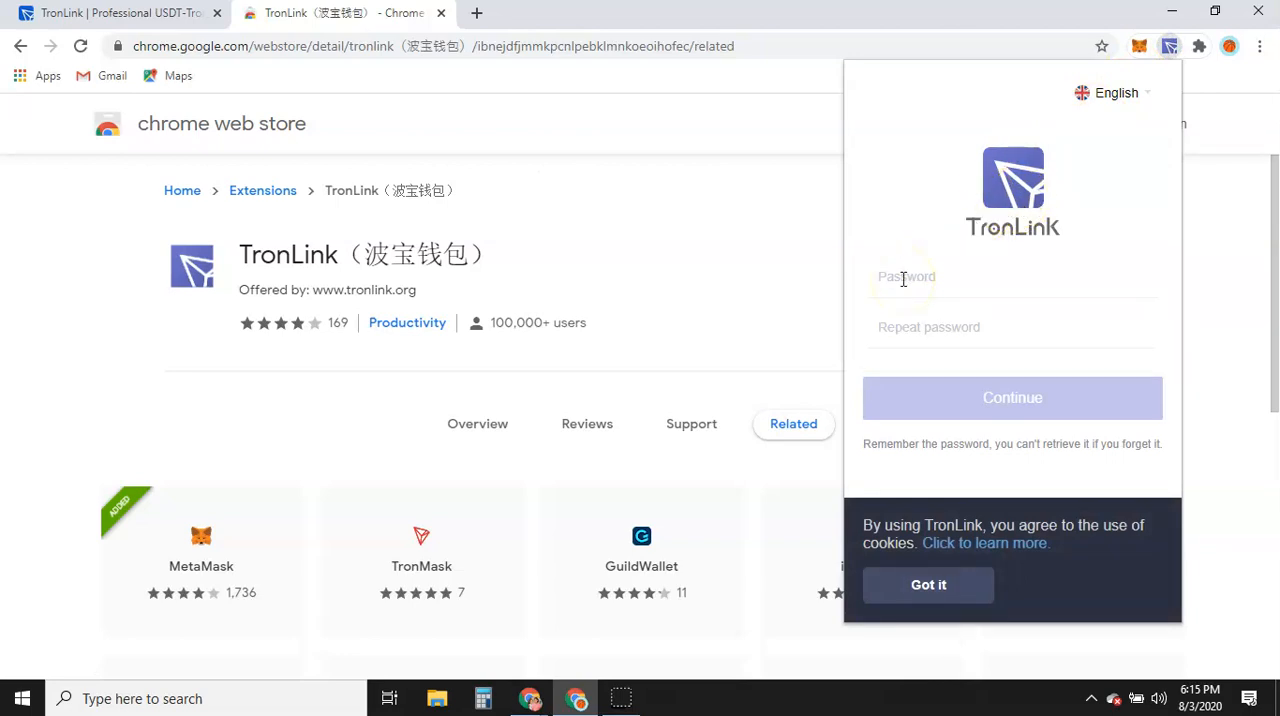
pyautogui.moveTo(945, 310)
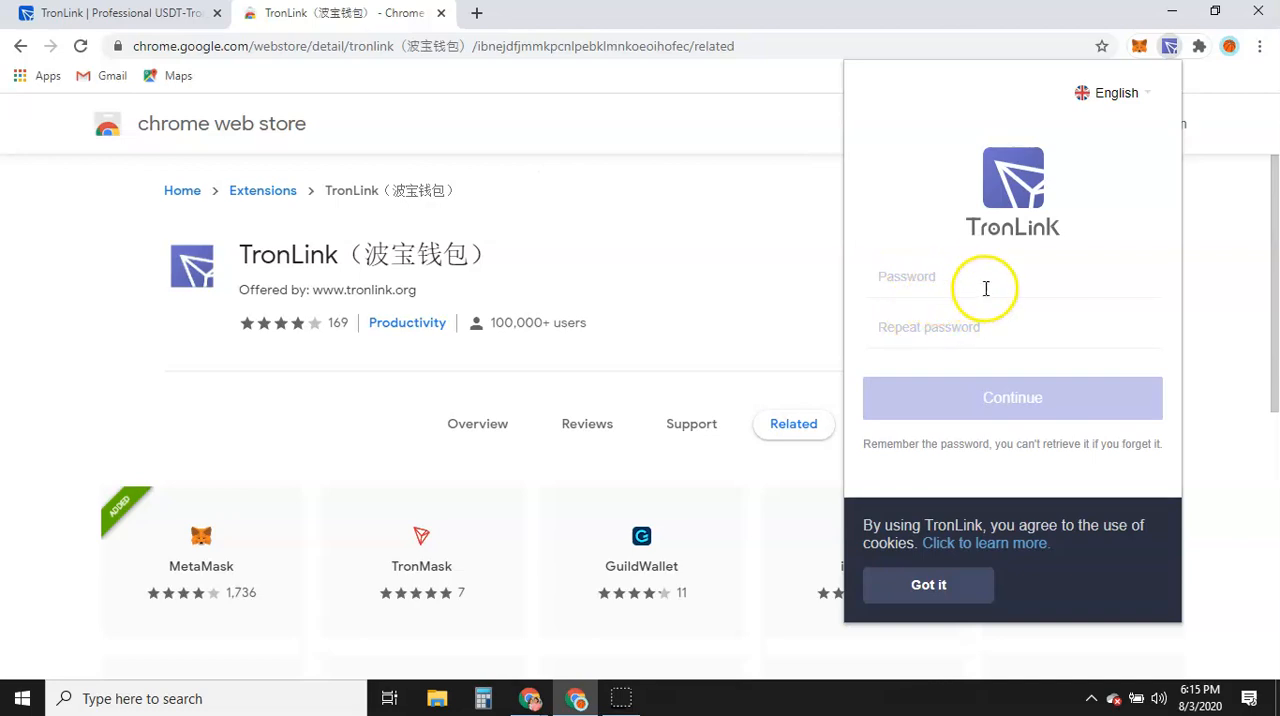
pyautogui.moveTo(970, 278)
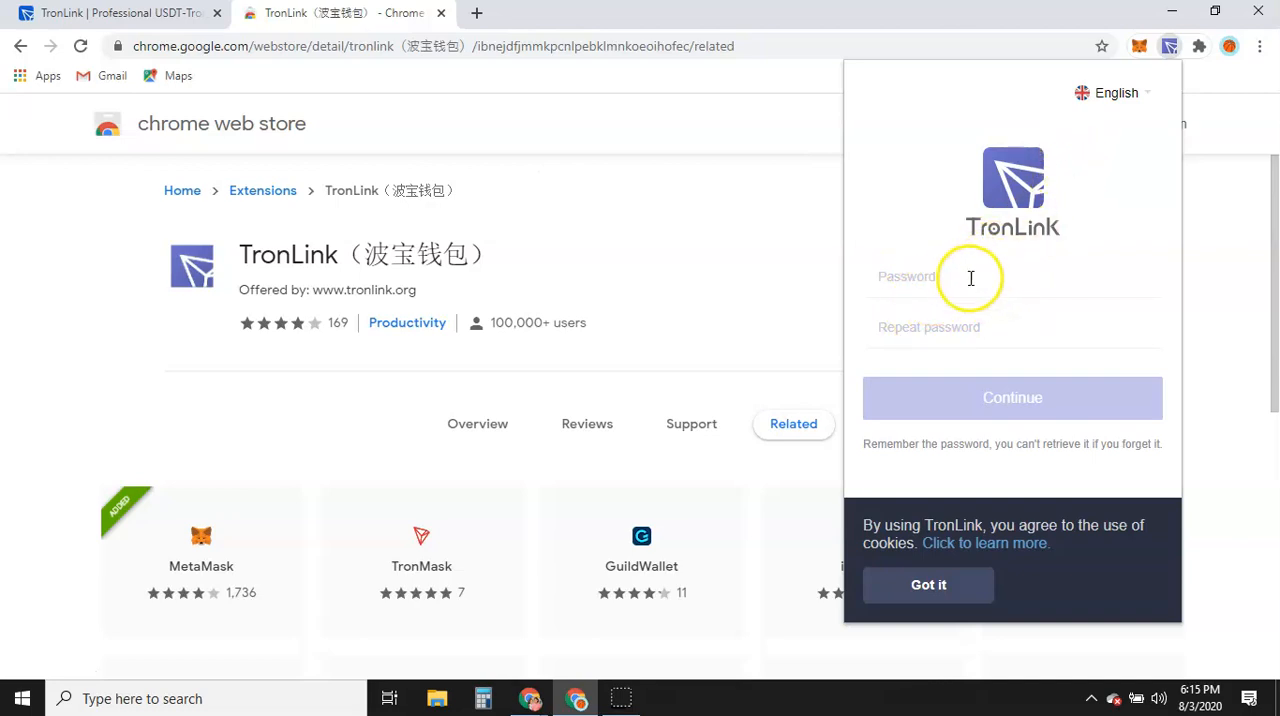
pyautogui.moveTo(955, 280)
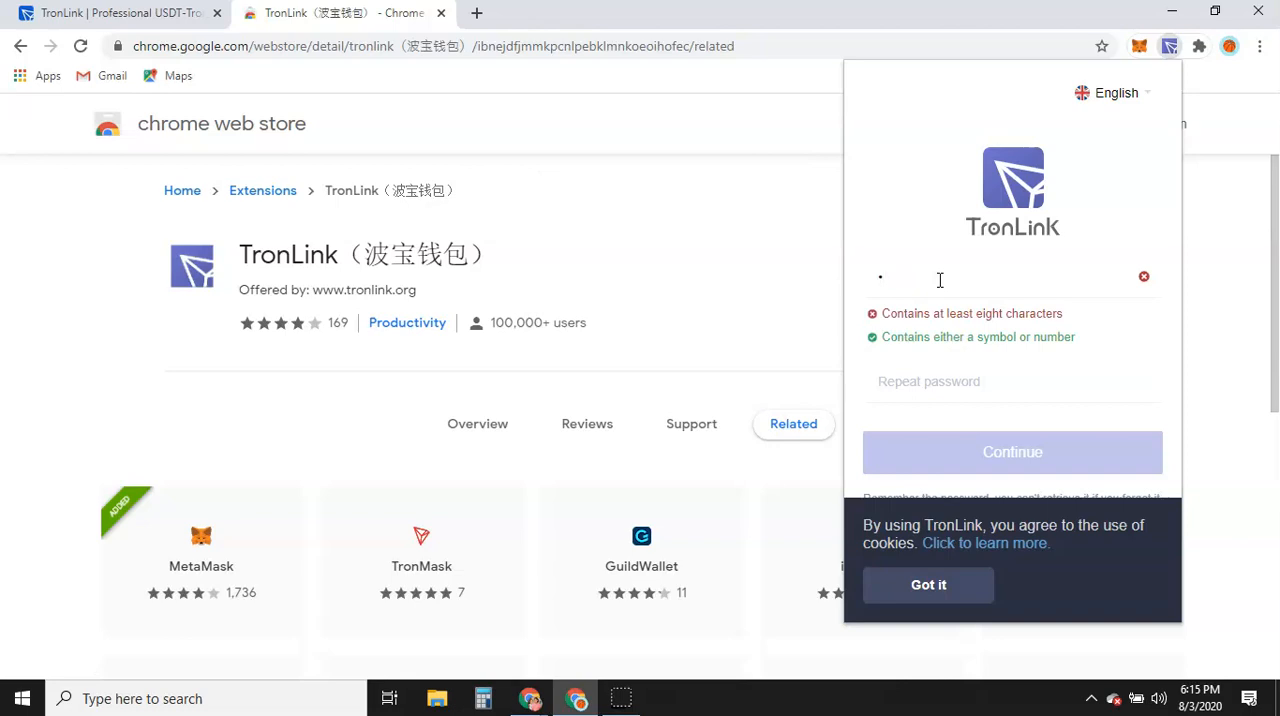
pyautogui.write('•')
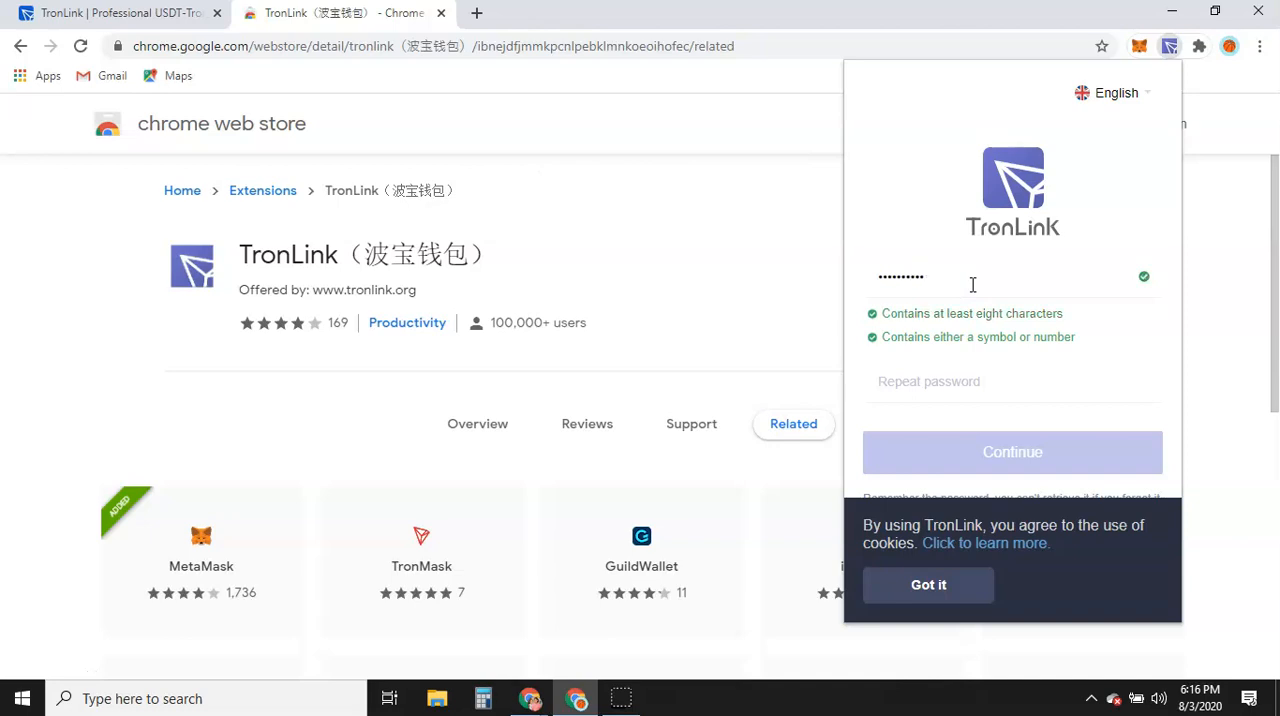
pyautogui.write('4')
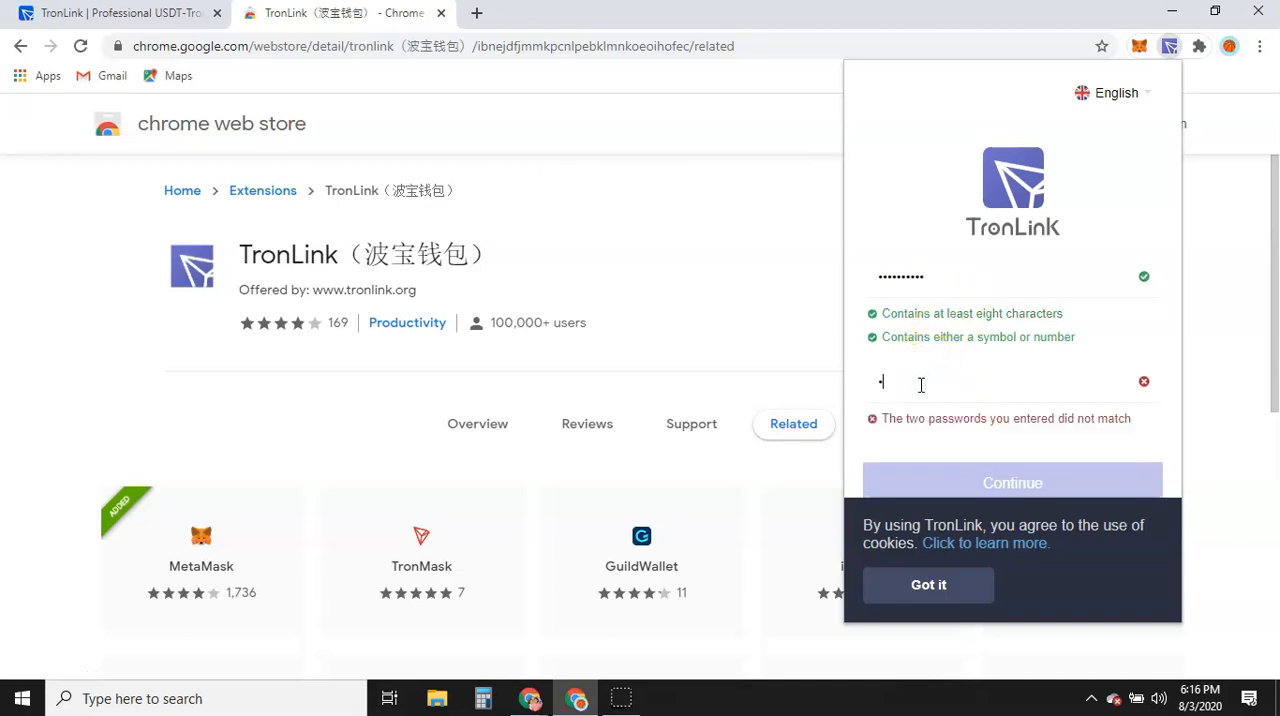
pyautogui.write('••••')
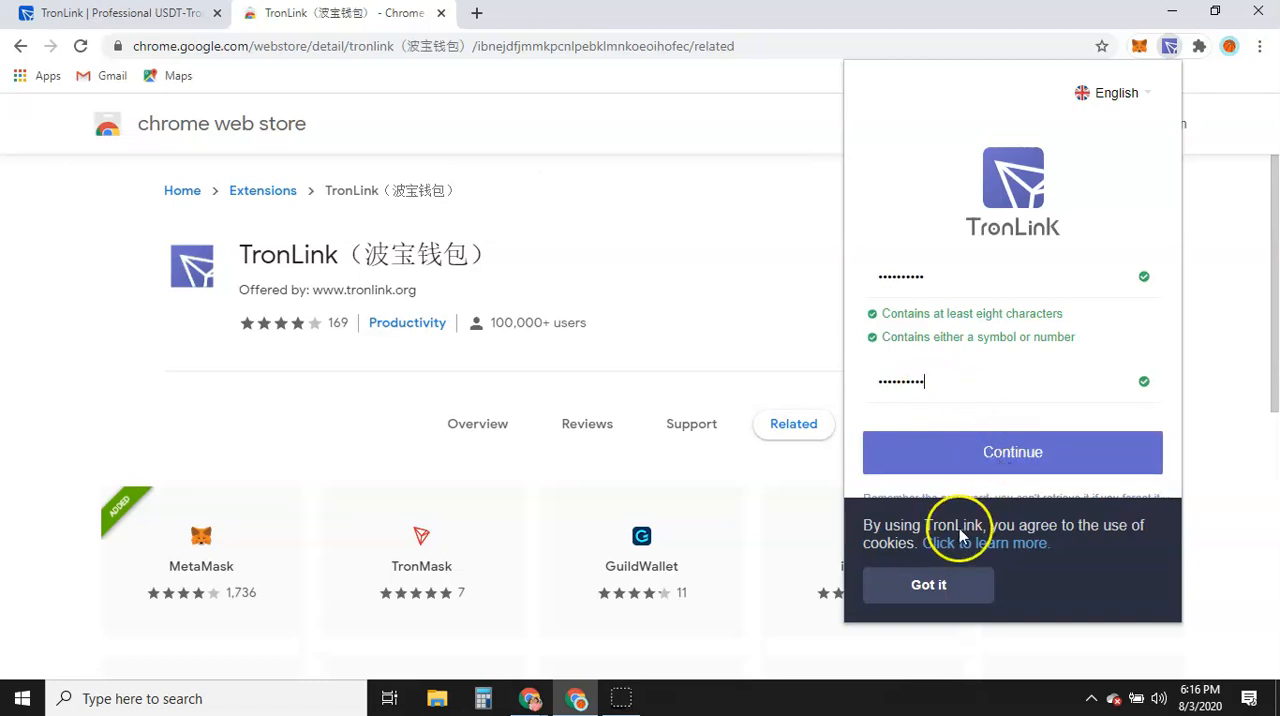
pyautogui.click(928, 585)
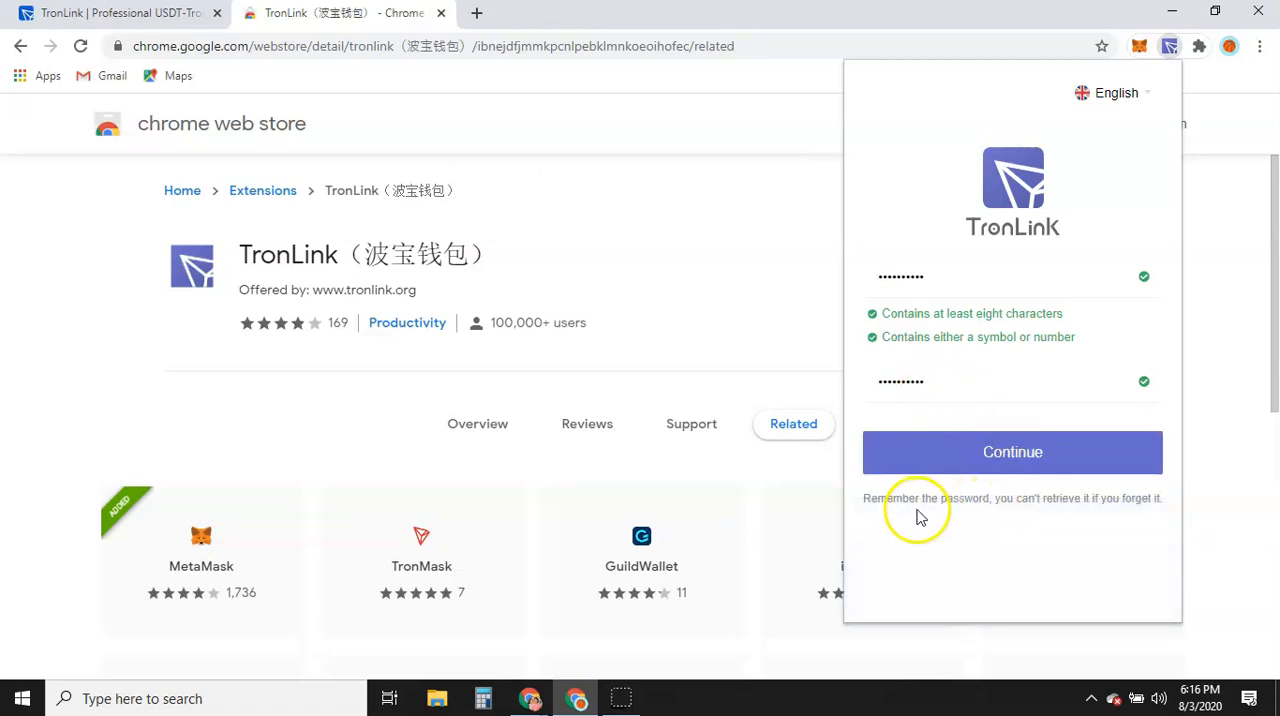
pyautogui.moveTo(955, 511)
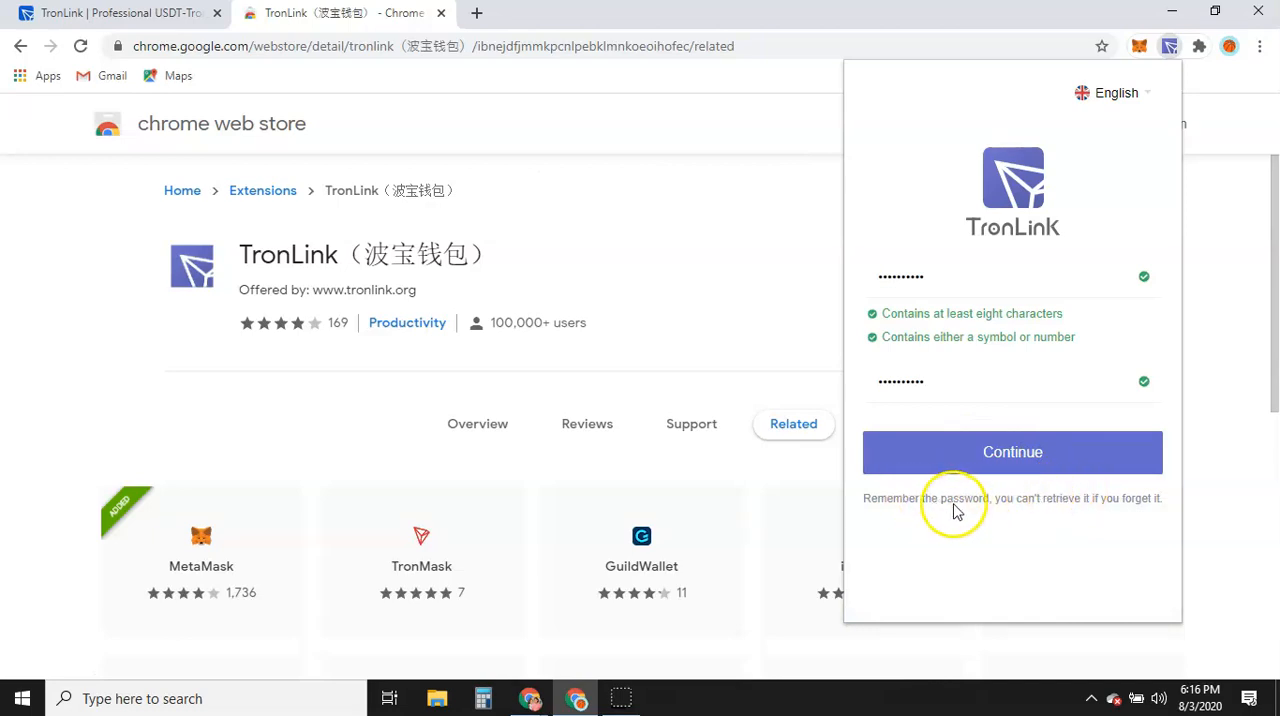
pyautogui.moveTo(1105, 508)
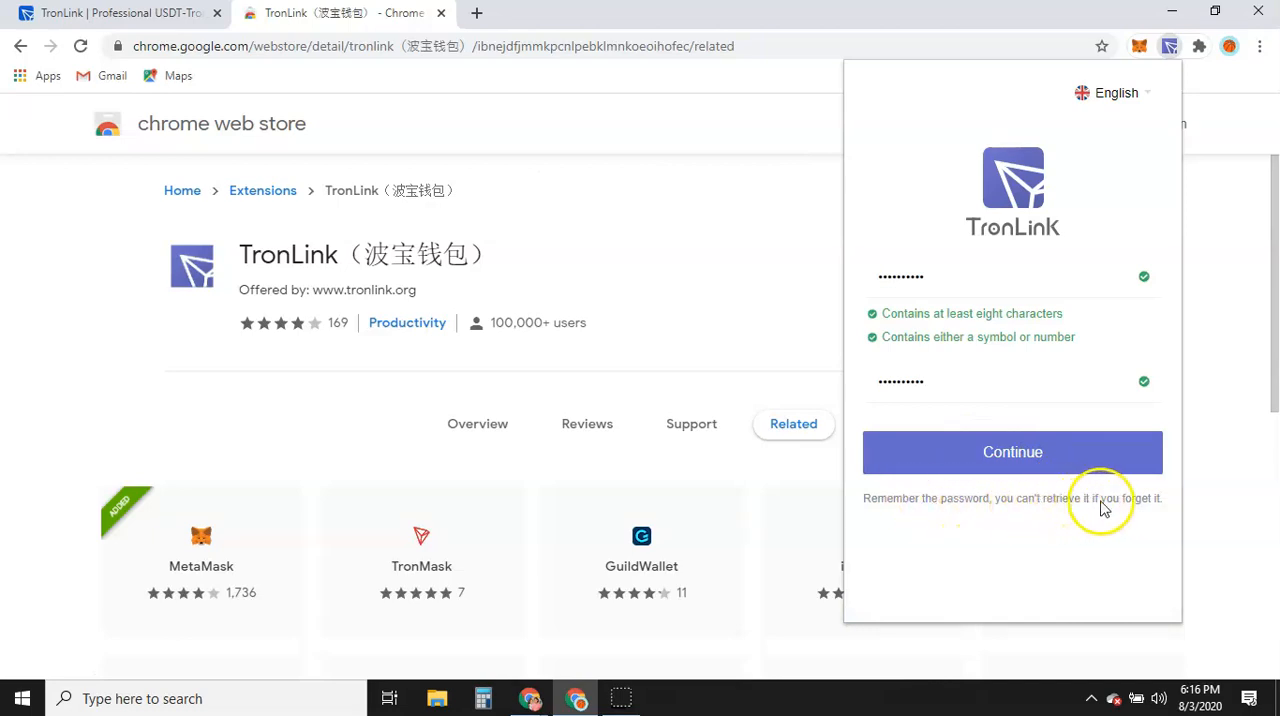
# Accept the password to reach the Create, Restore and Hardware wallet choices
pyautogui.click(1012, 452)
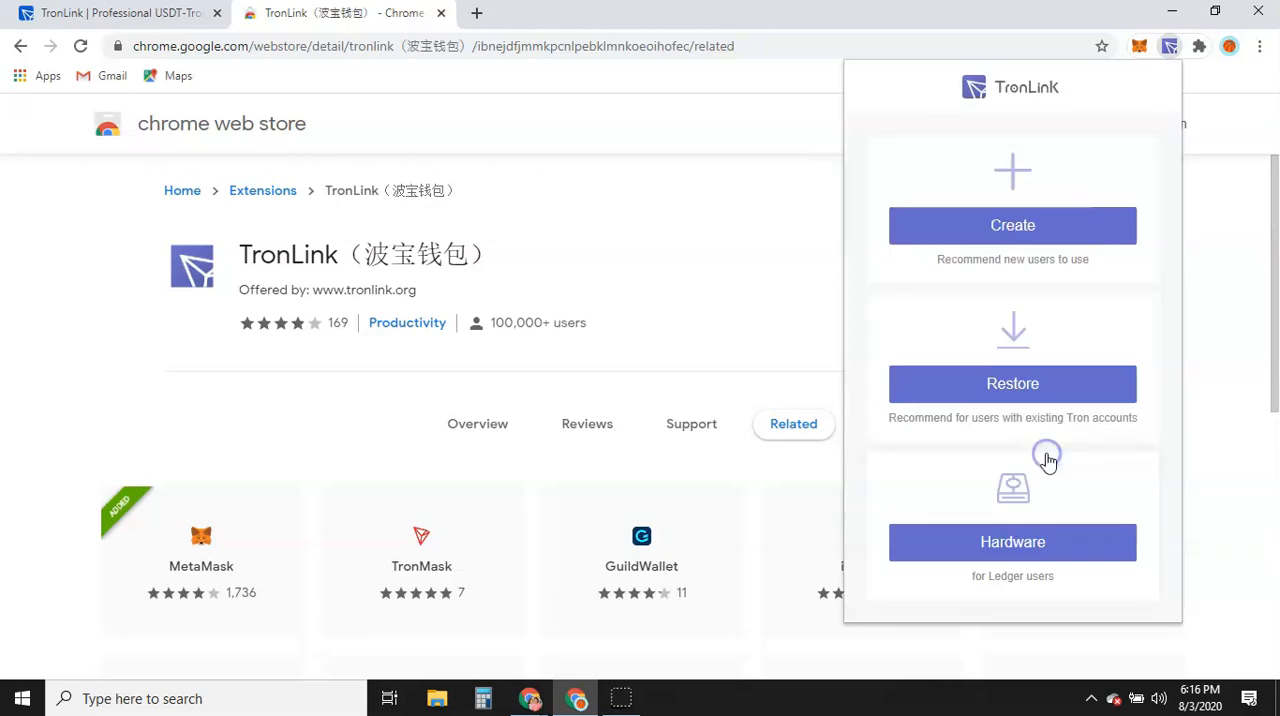
pyautogui.moveTo(1075, 225)
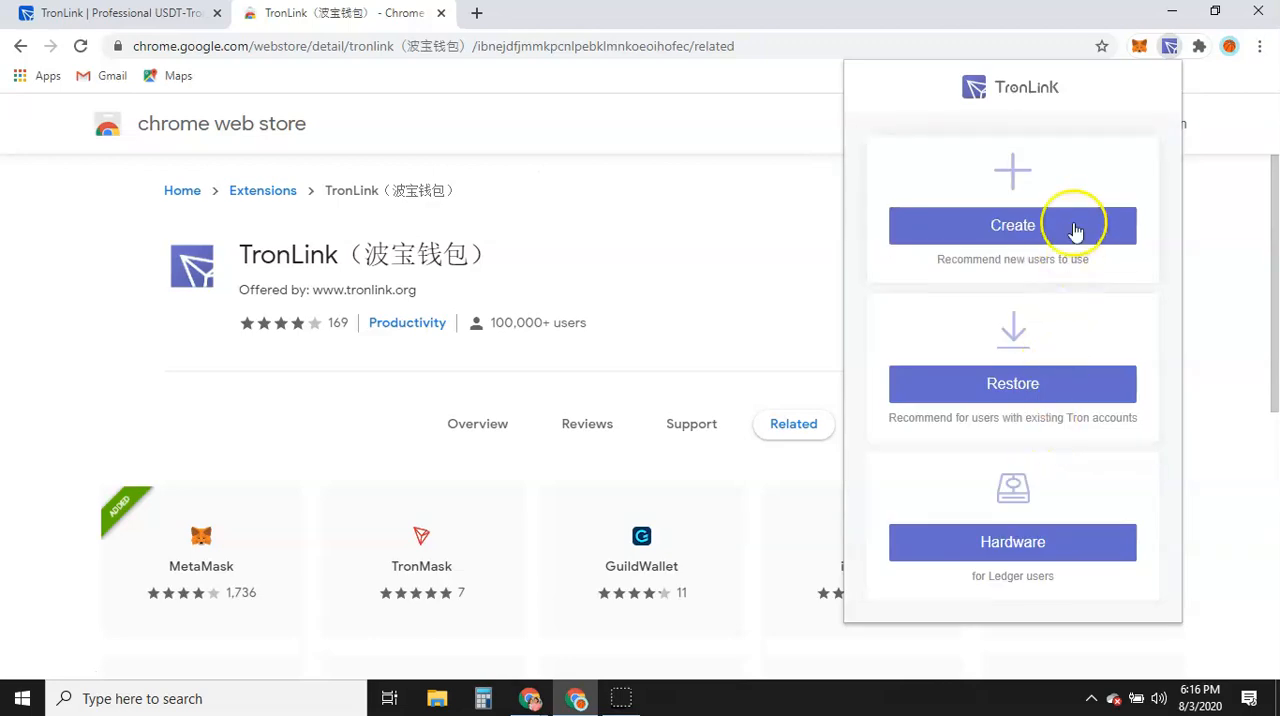
pyautogui.moveTo(1080, 147)
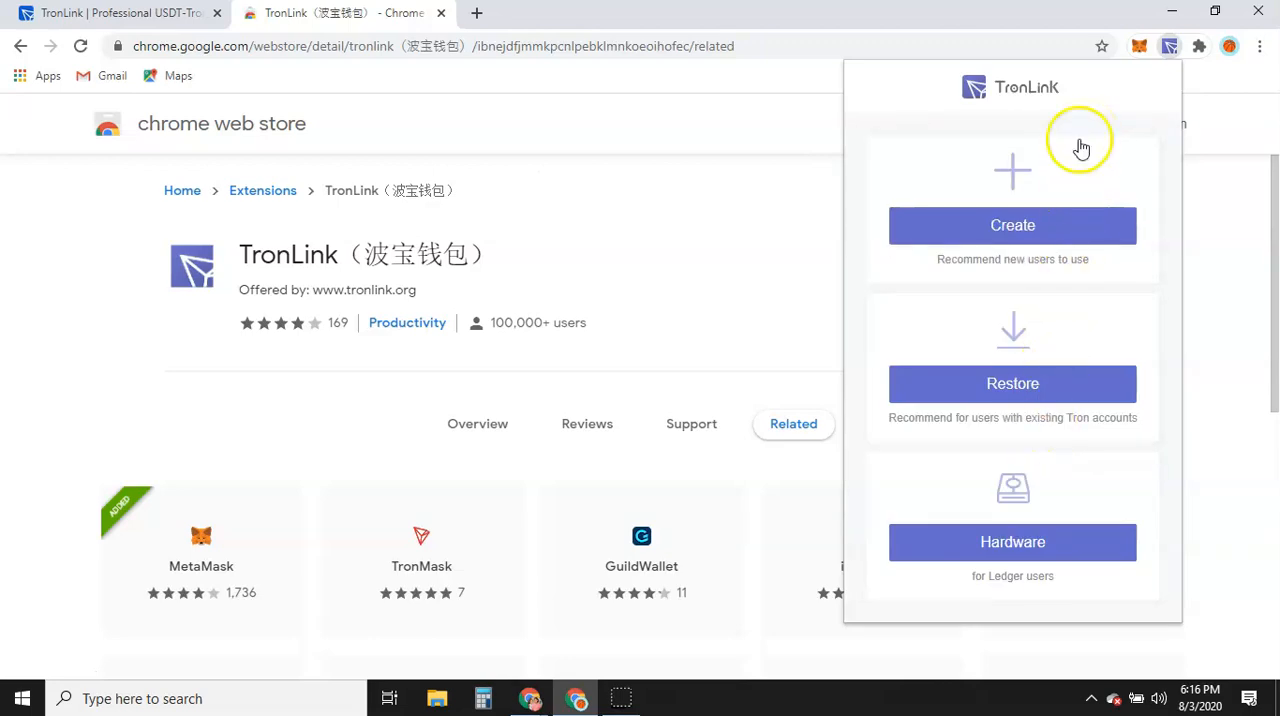
pyautogui.moveTo(1122, 349)
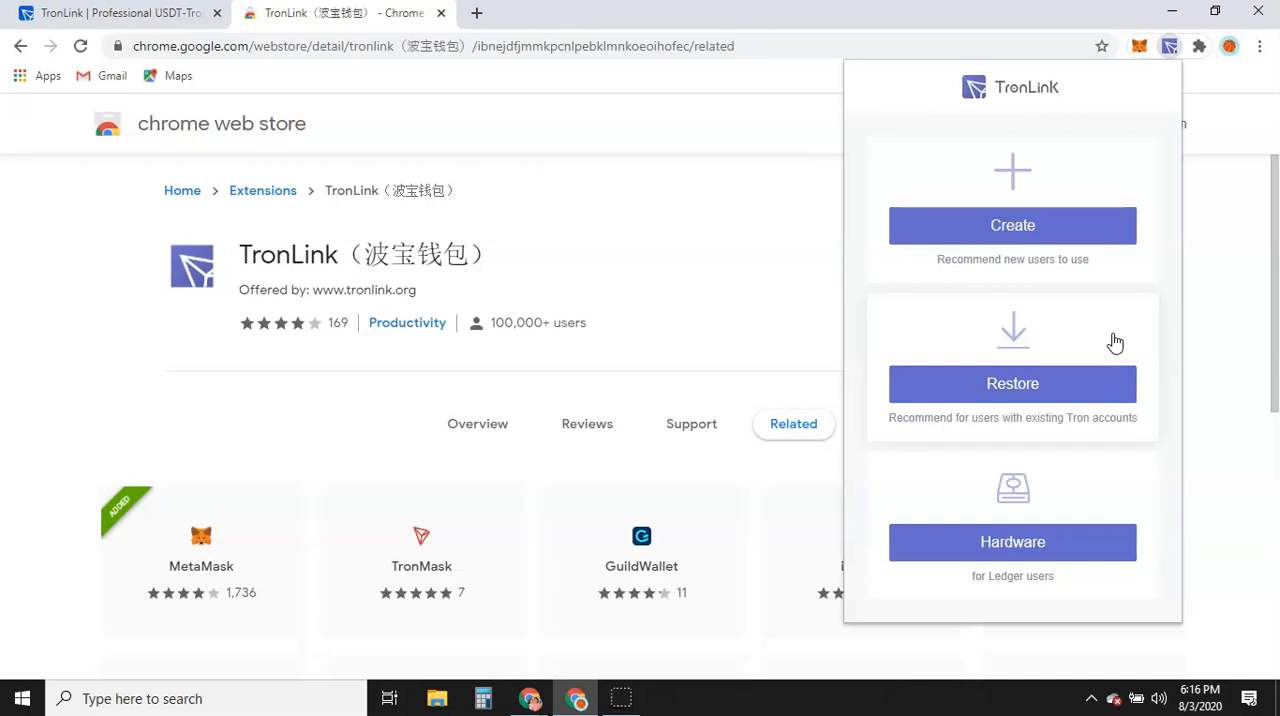
pyautogui.moveTo(1213, 255)
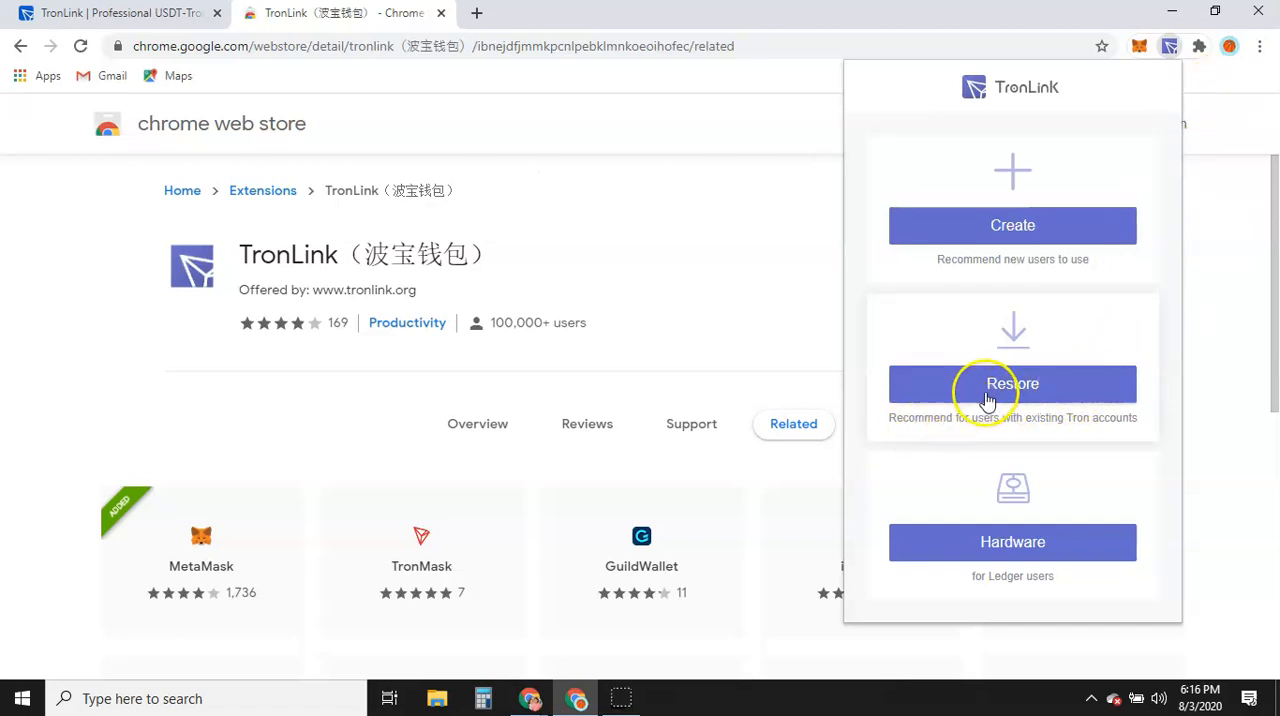
pyautogui.moveTo(1070, 408)
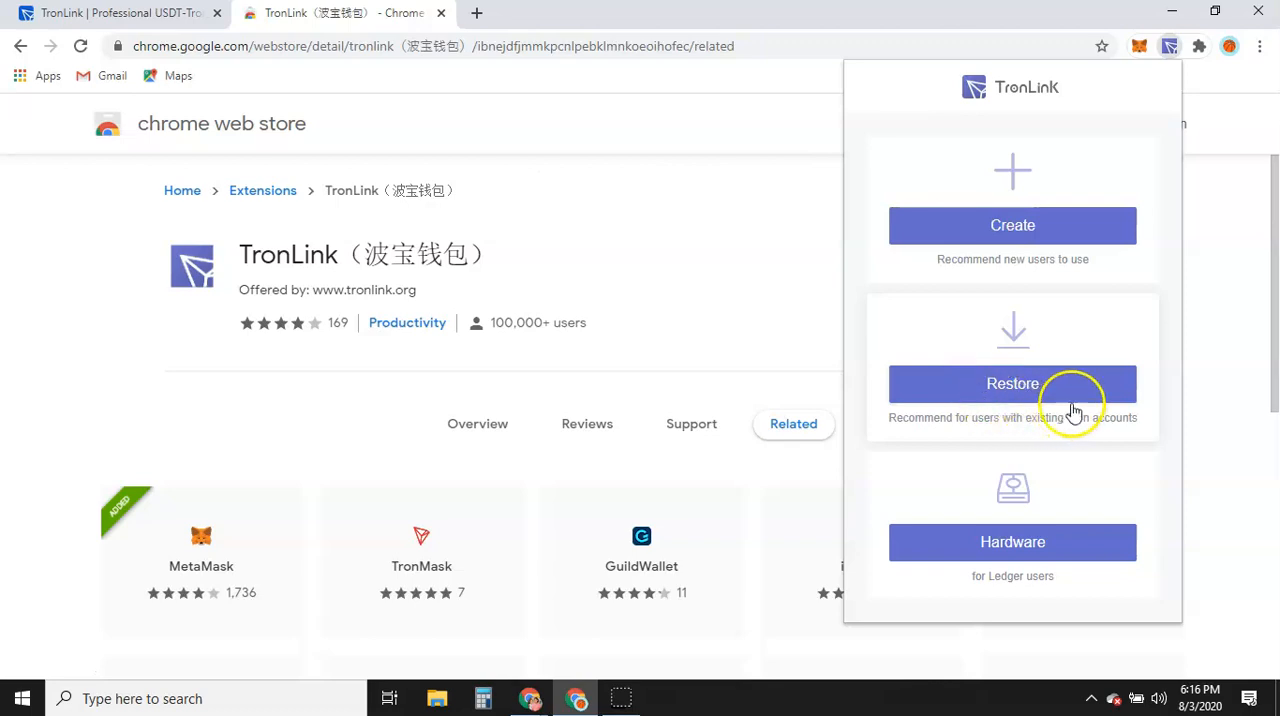
pyautogui.moveTo(1118, 423)
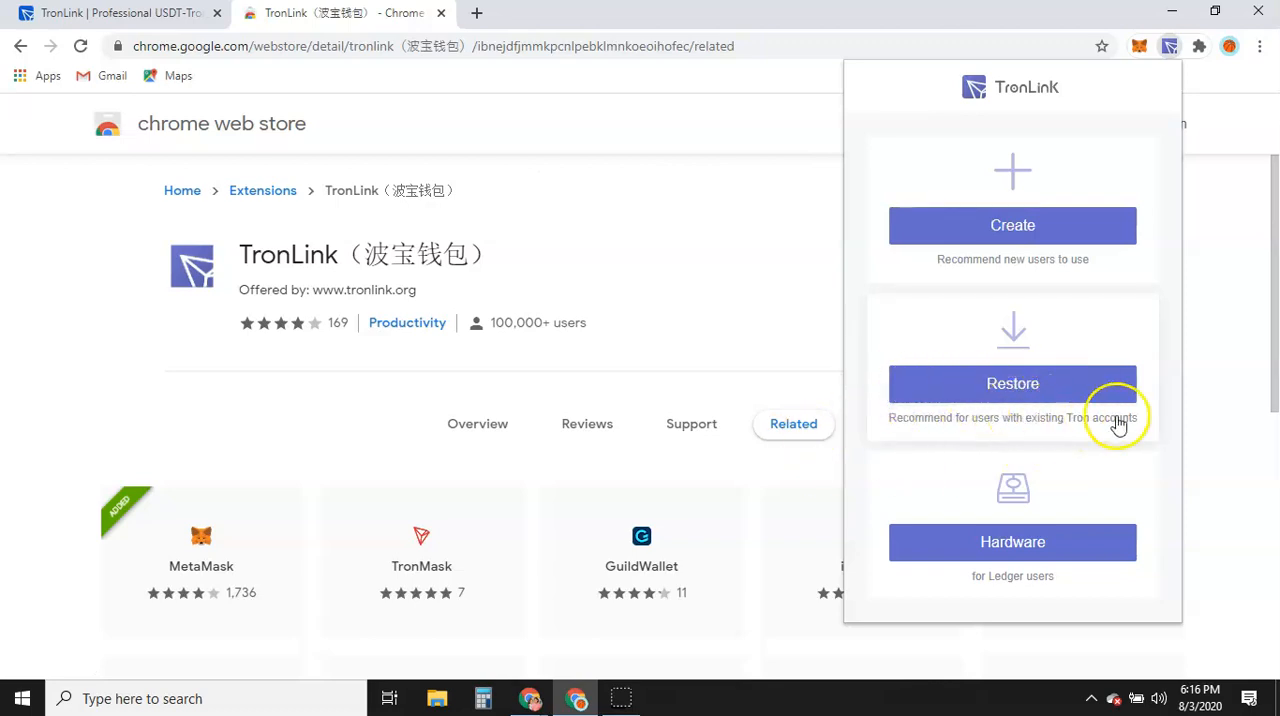
pyautogui.moveTo(1013, 365)
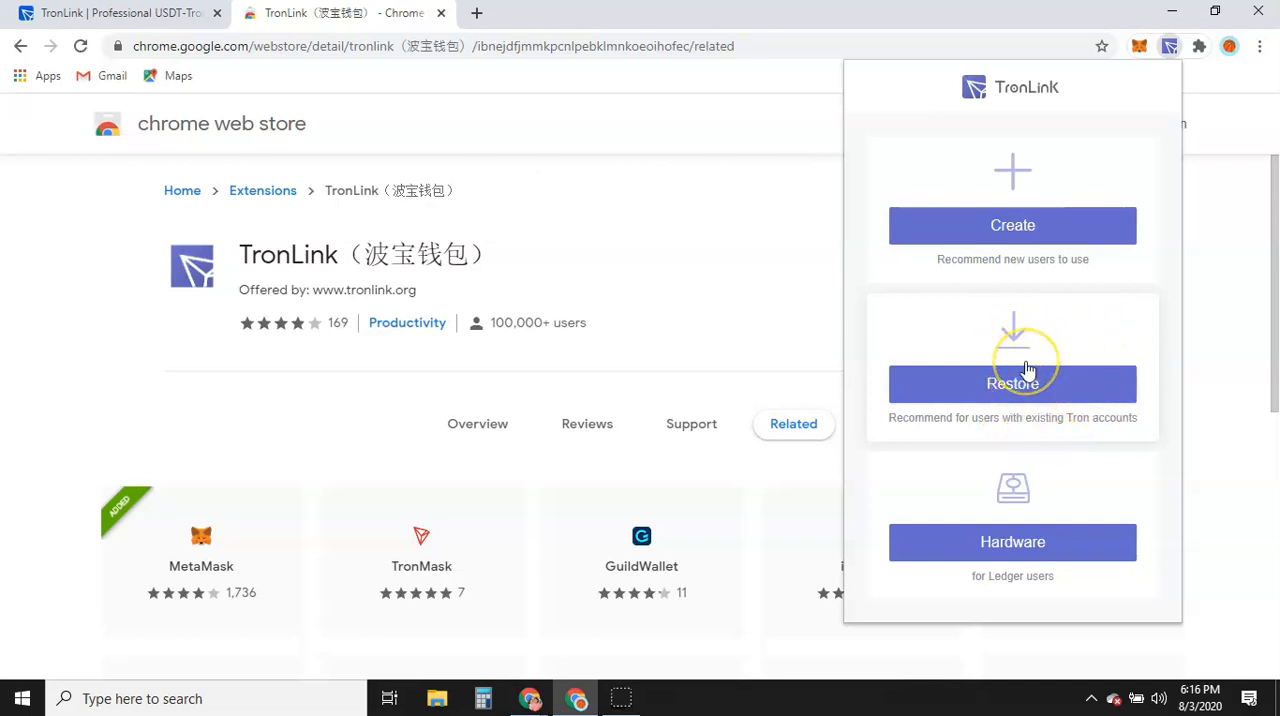
pyautogui.moveTo(1040, 352)
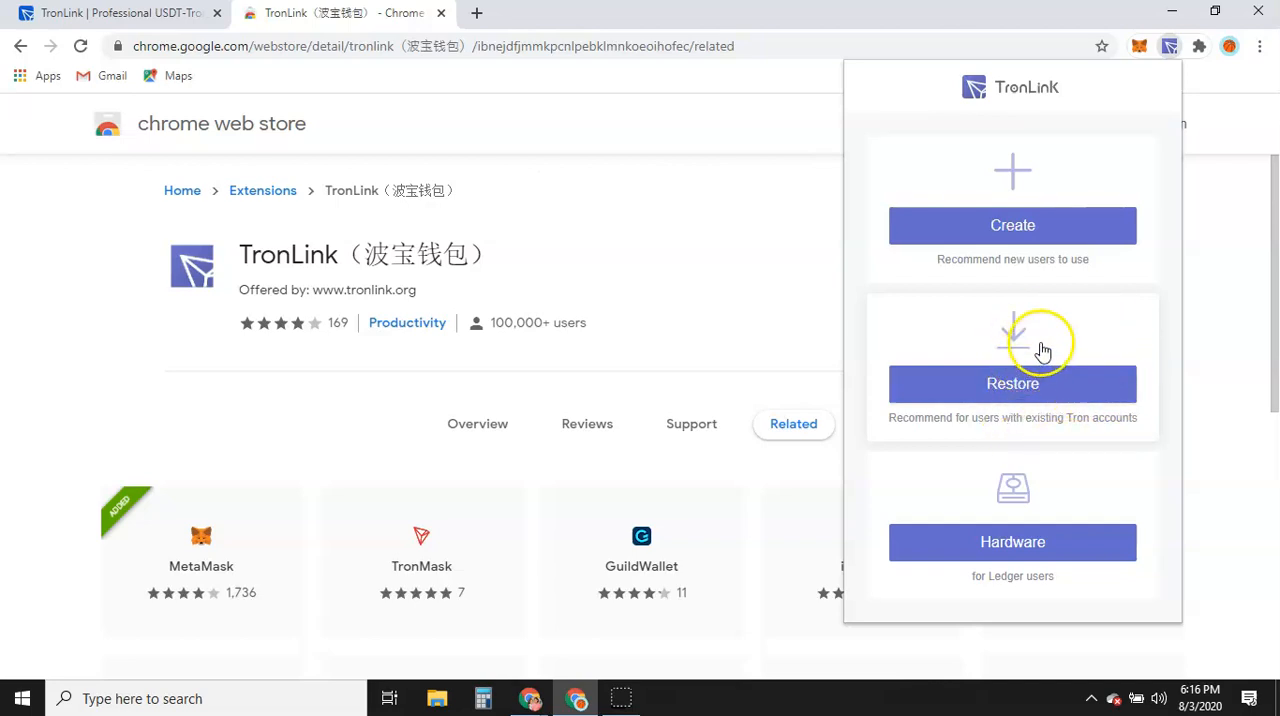
pyautogui.moveTo(1078, 390)
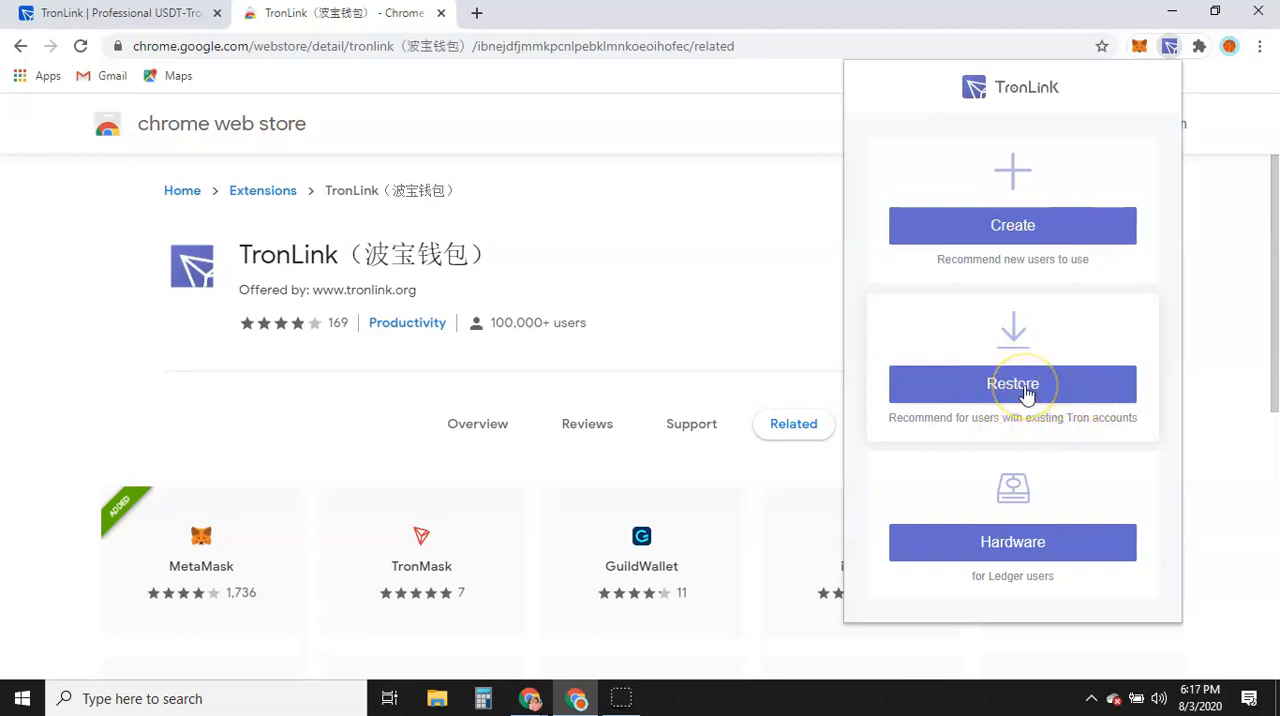
pyautogui.moveTo(1143, 205)
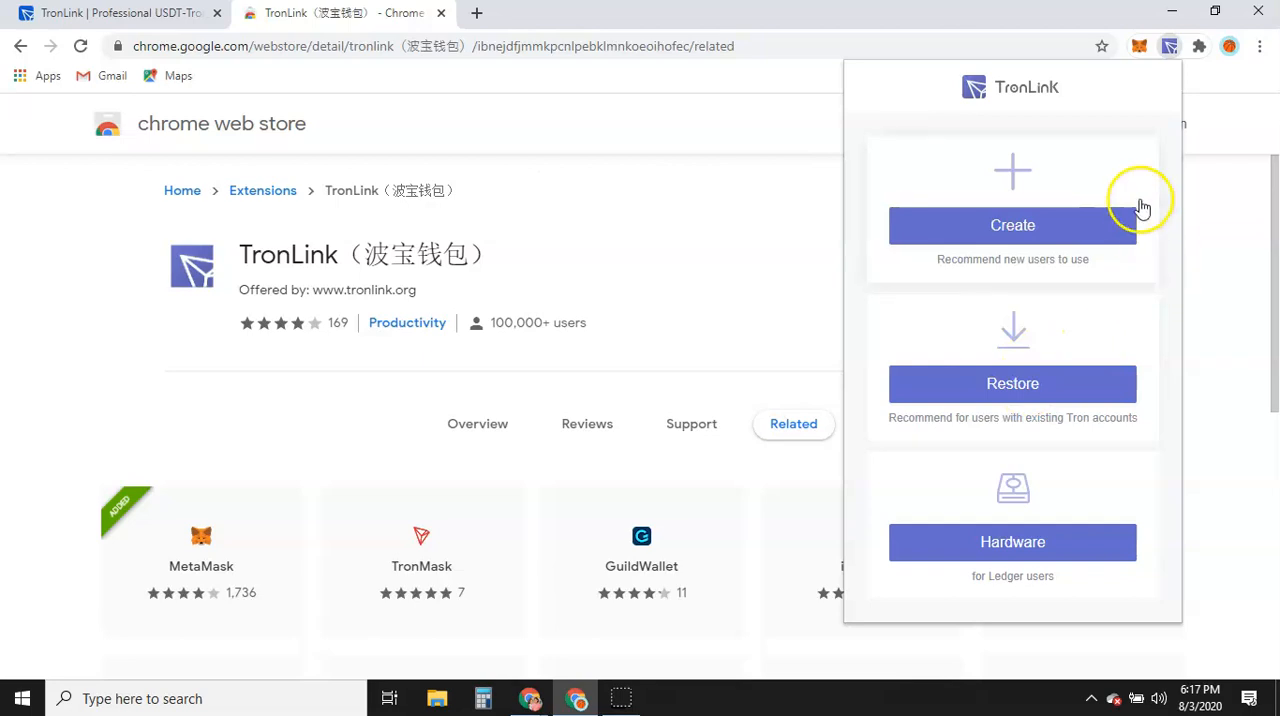
pyautogui.moveTo(1023, 226)
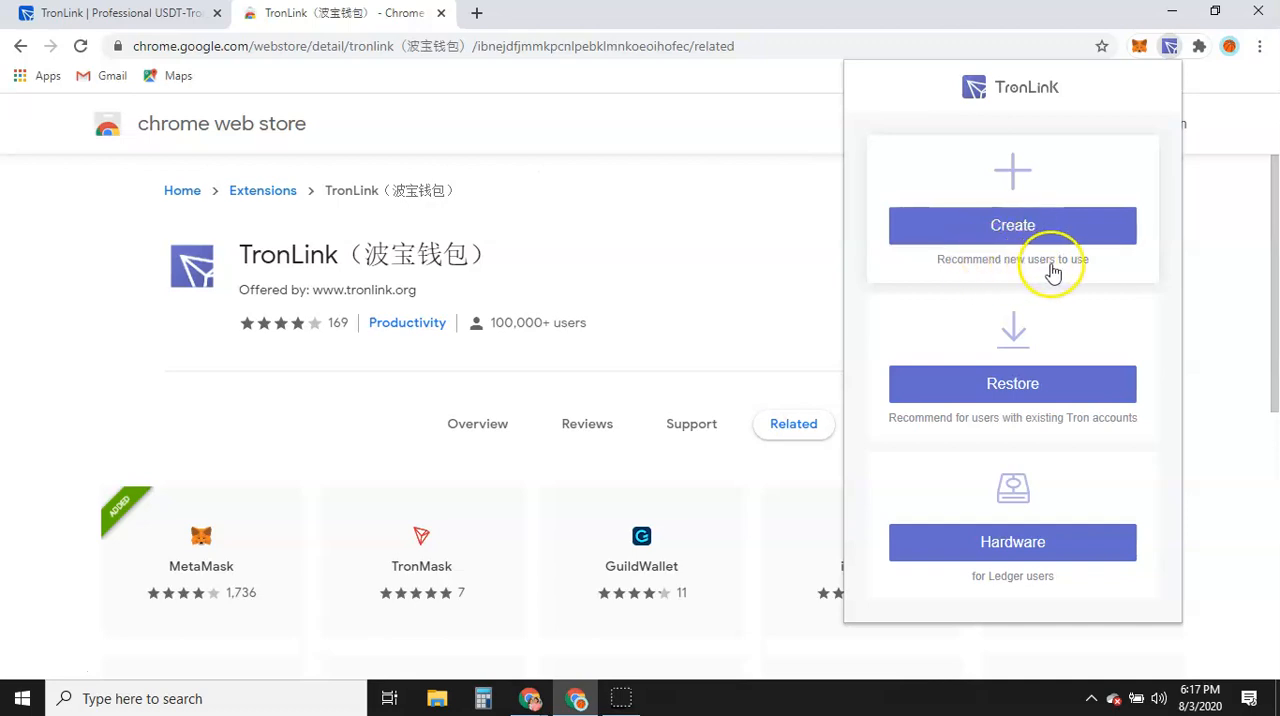
pyautogui.moveTo(965, 418)
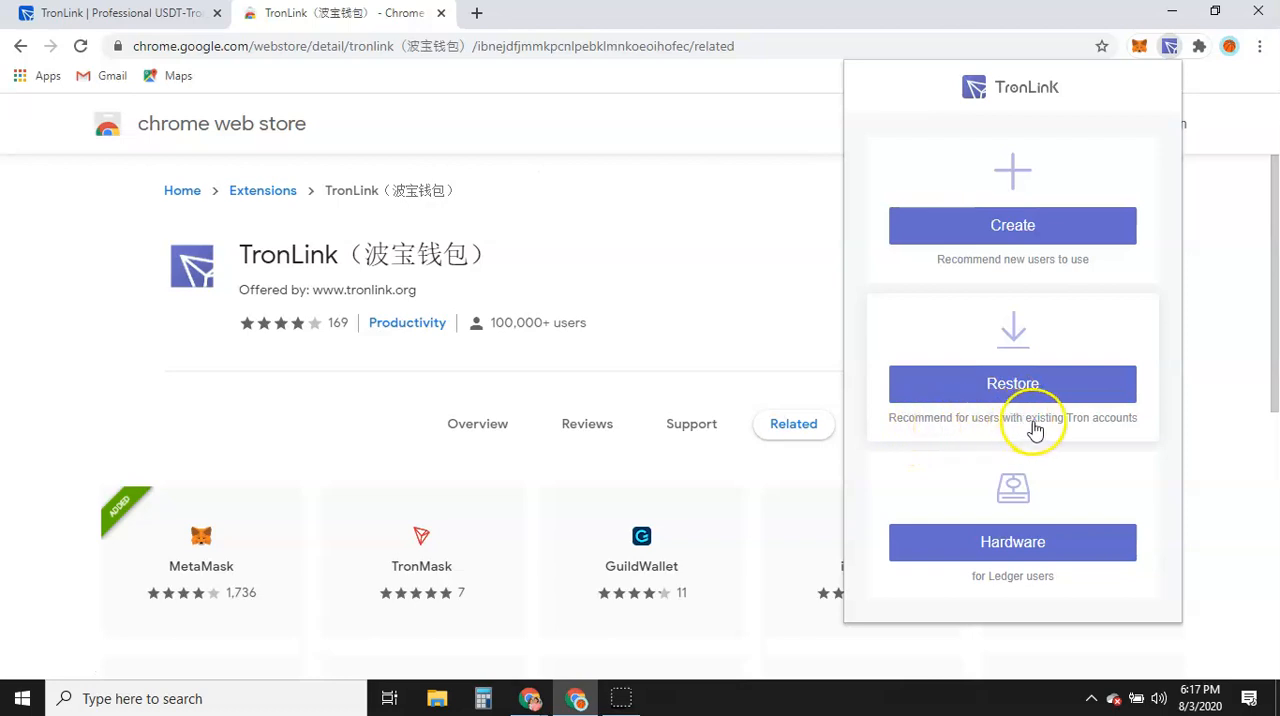
pyautogui.moveTo(967, 536)
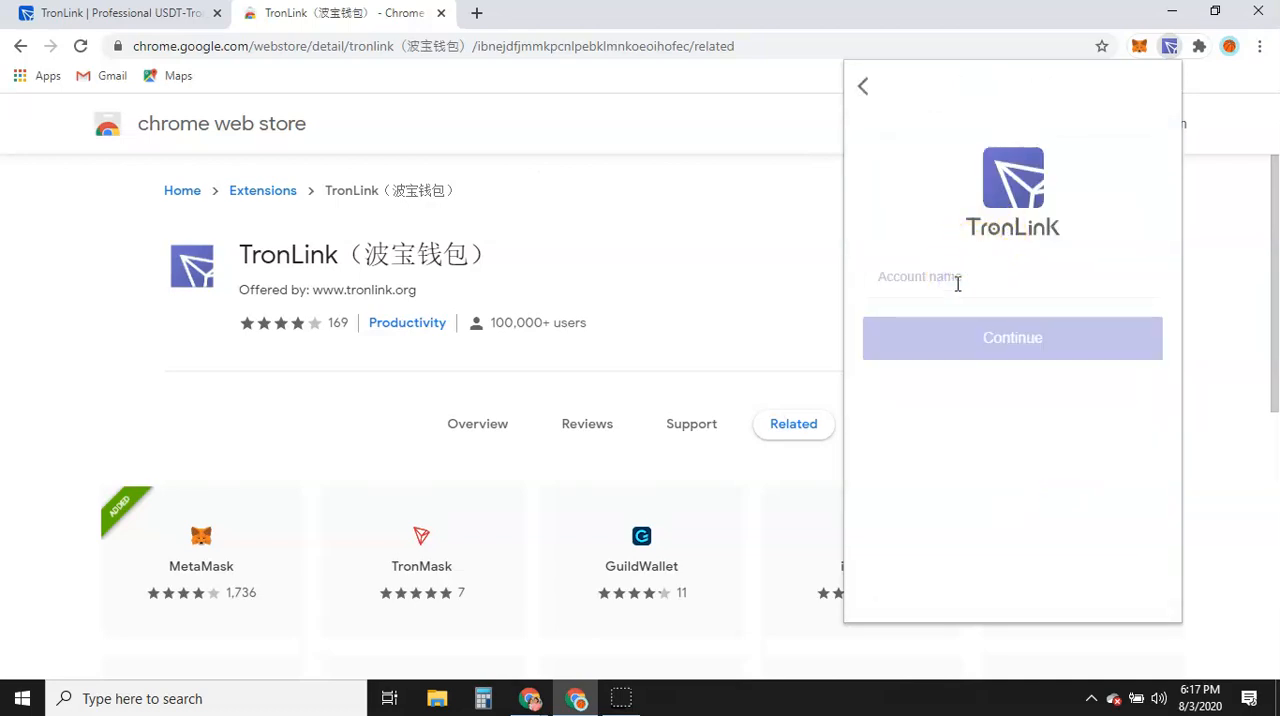
# Enter 'daddy' as the new wallet's account name
pyautogui.write('d')
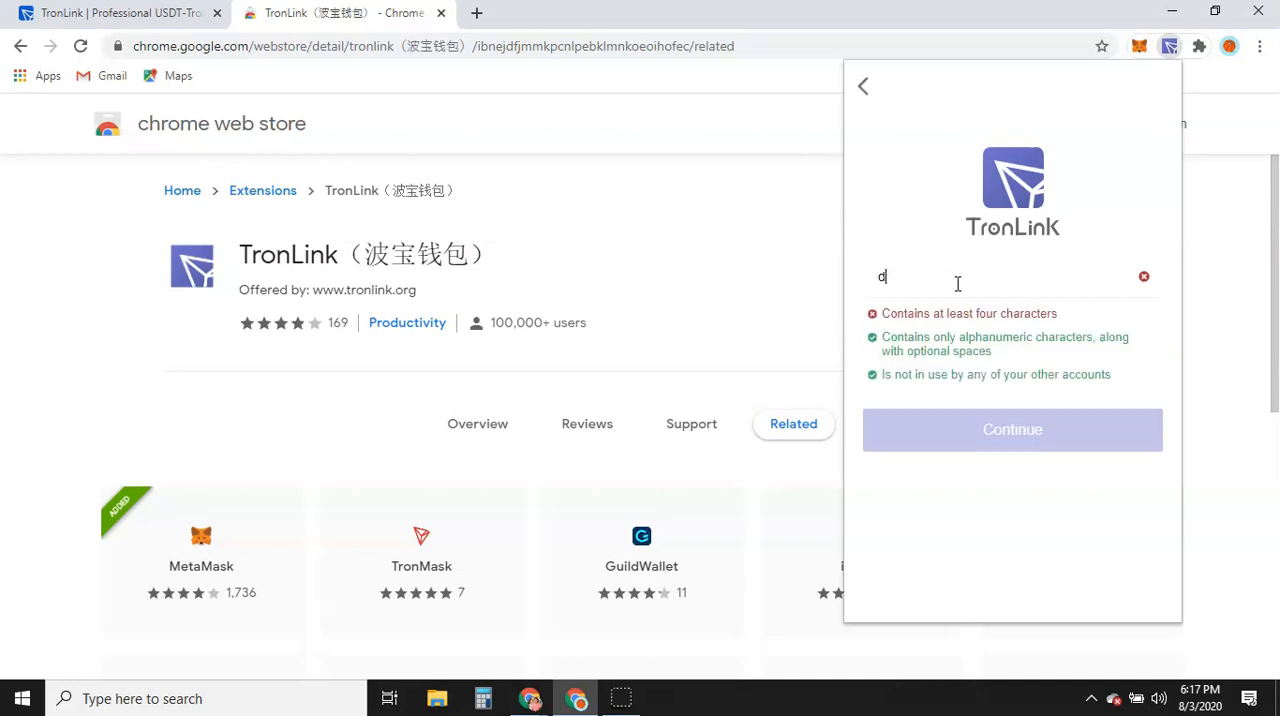
pyautogui.write('ad')
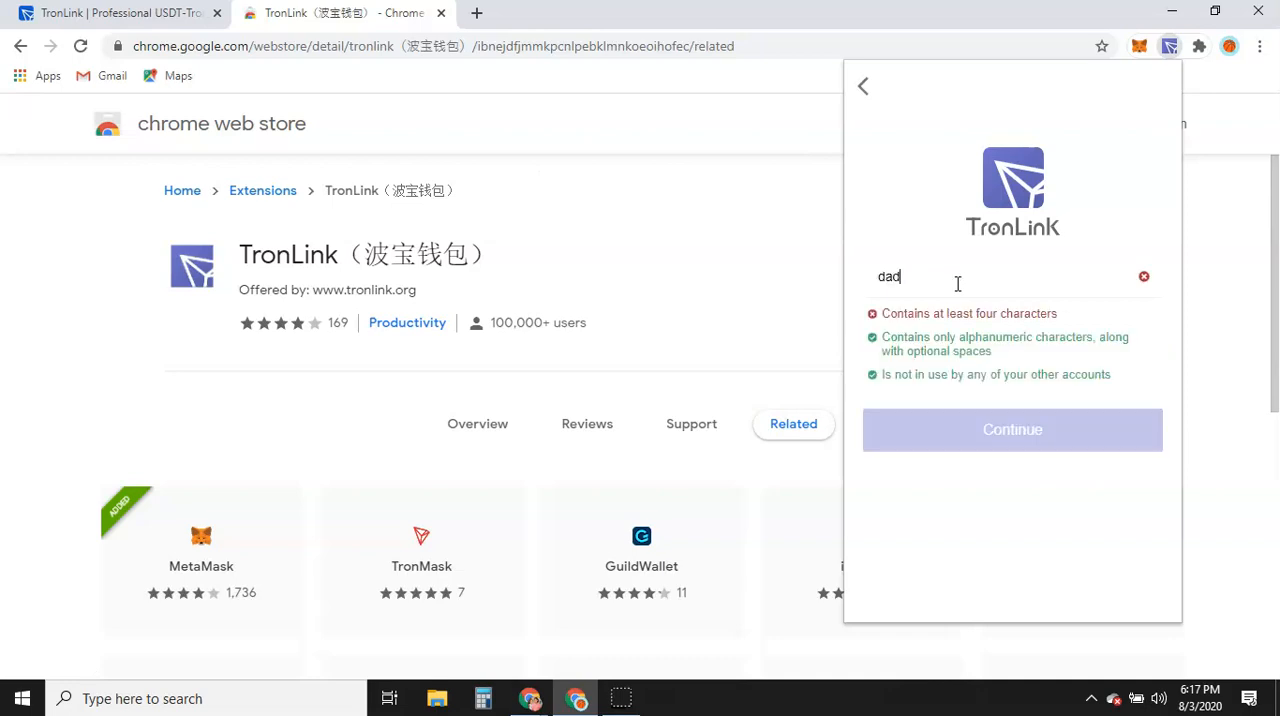
pyautogui.write('d')
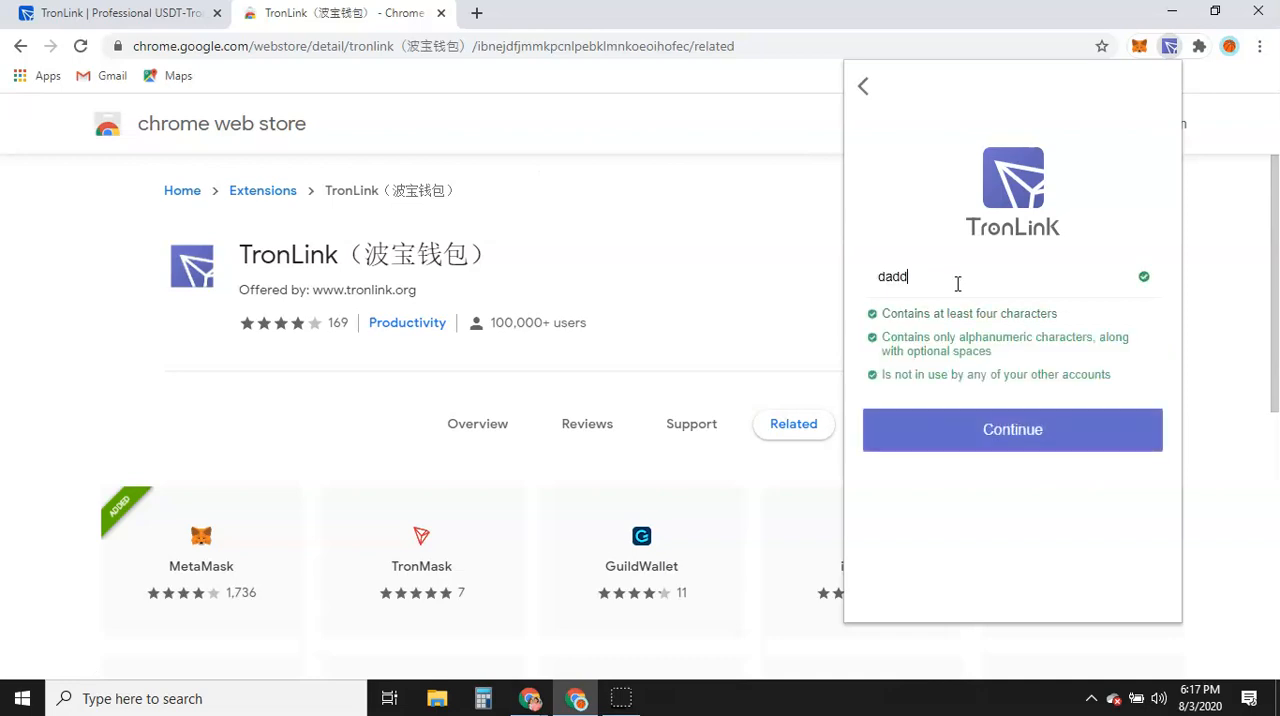
pyautogui.write('y')
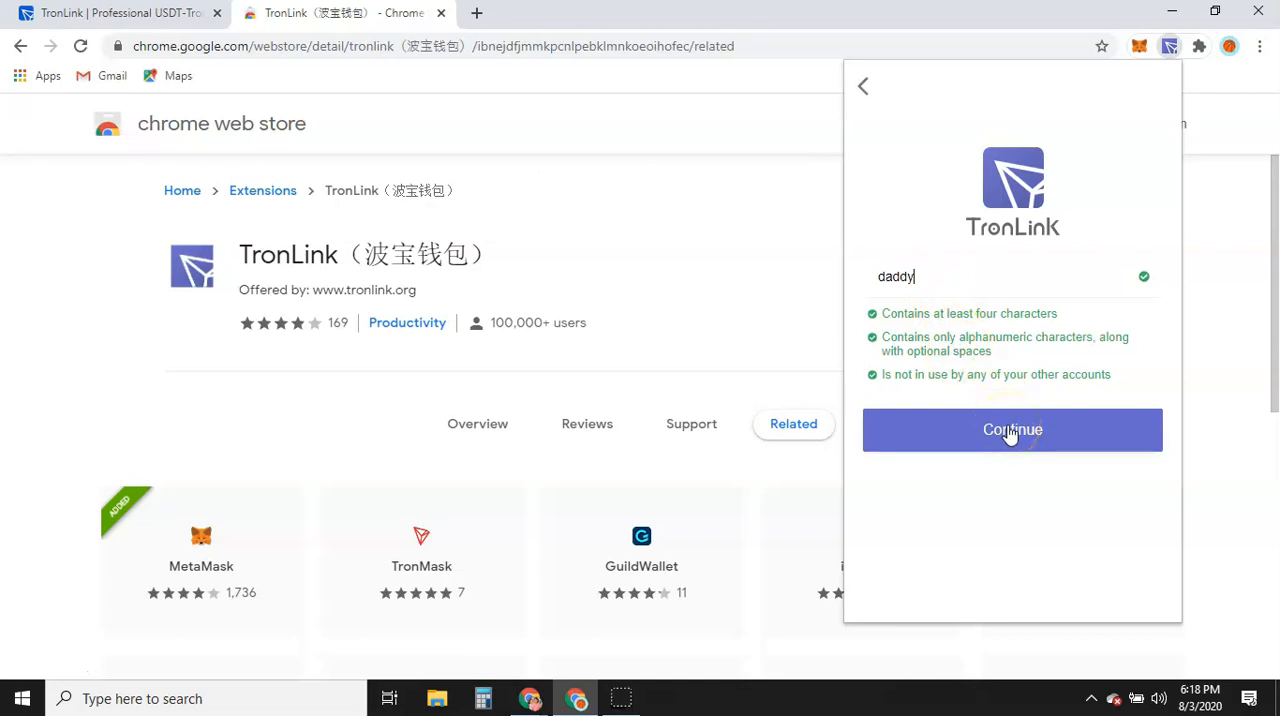
# Show the twelve-word mnemonic, record it, and proceed to the confirmation screen
pyautogui.click(1012, 429)
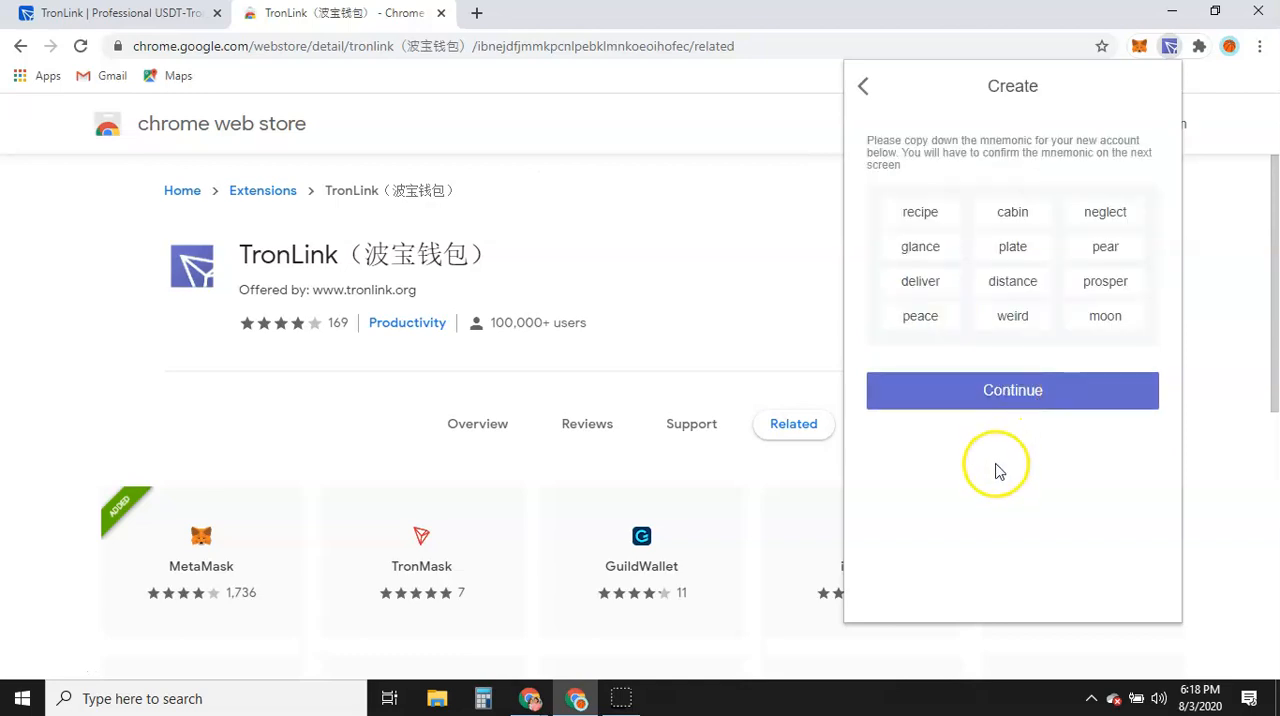
pyautogui.moveTo(1068, 211)
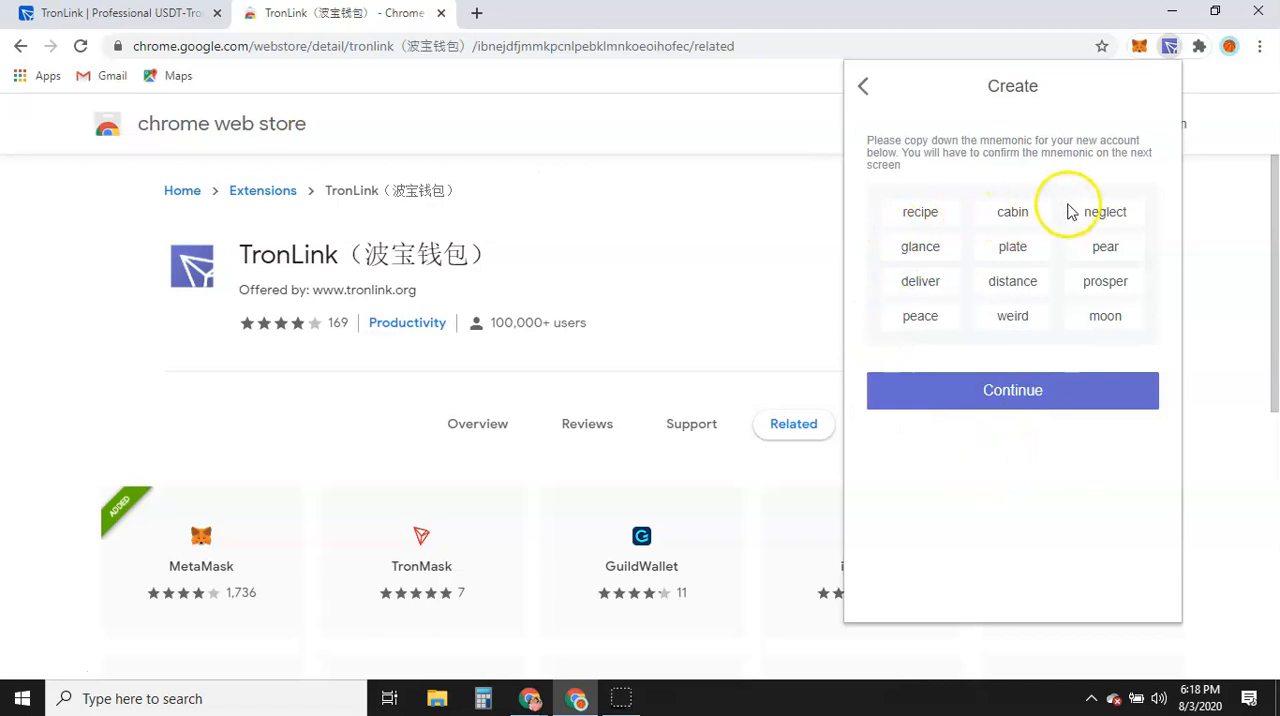
pyautogui.moveTo(994, 278)
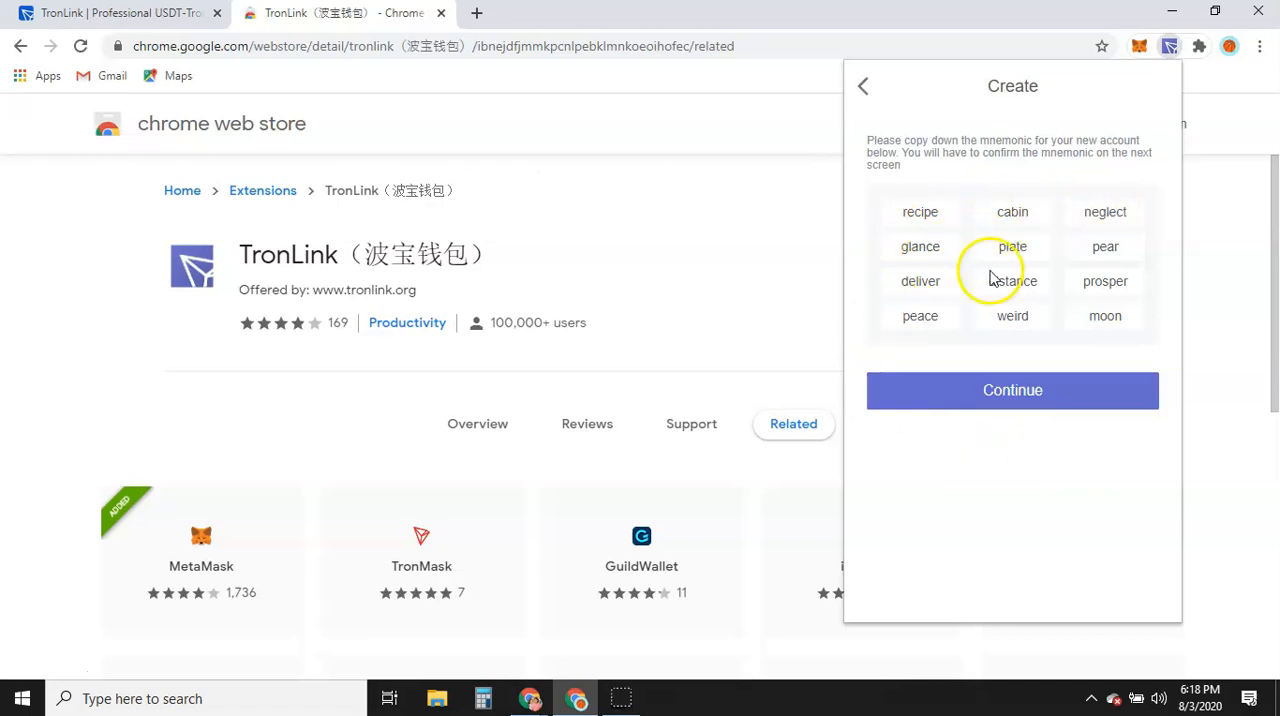
pyautogui.moveTo(1012, 218)
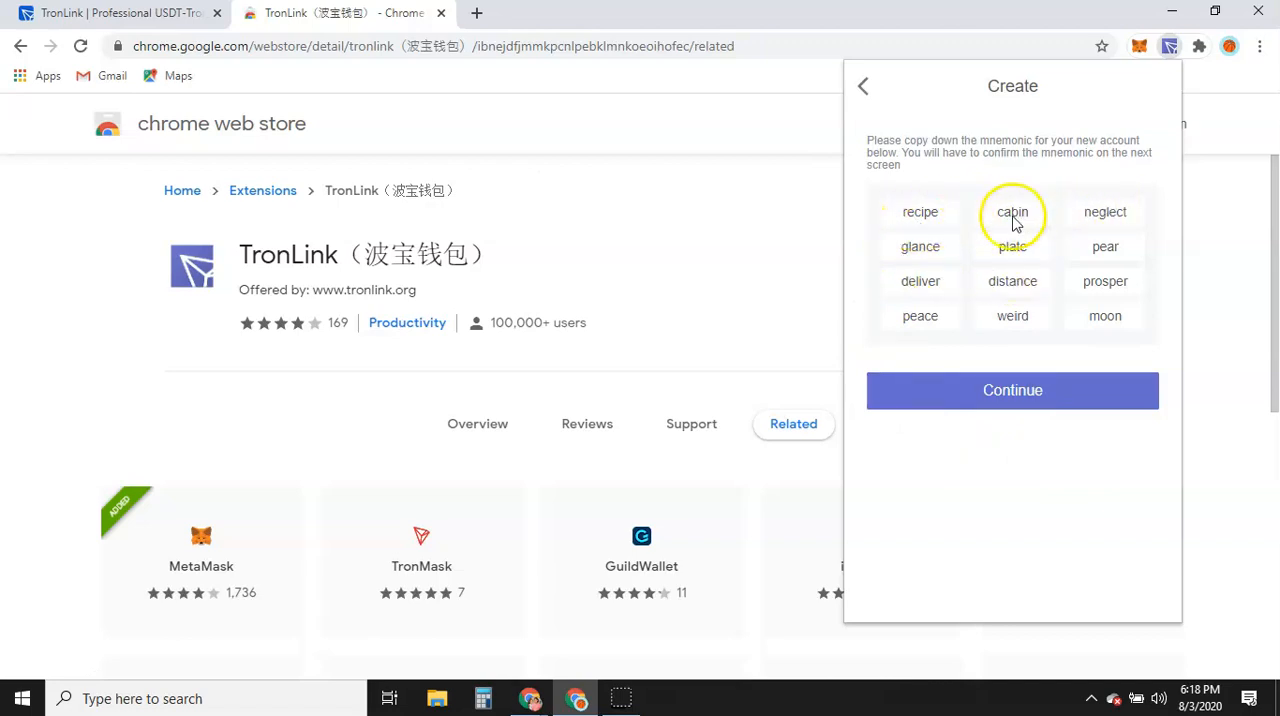
pyautogui.moveTo(1050, 218)
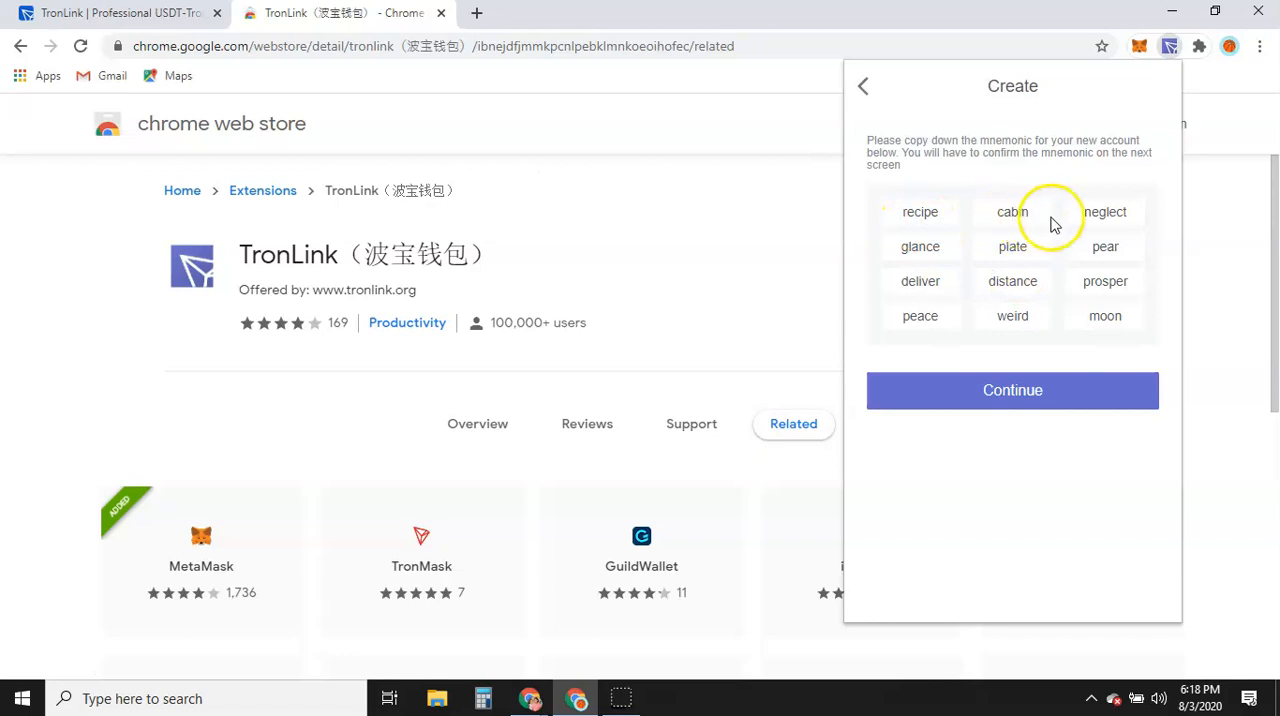
pyautogui.moveTo(1008, 232)
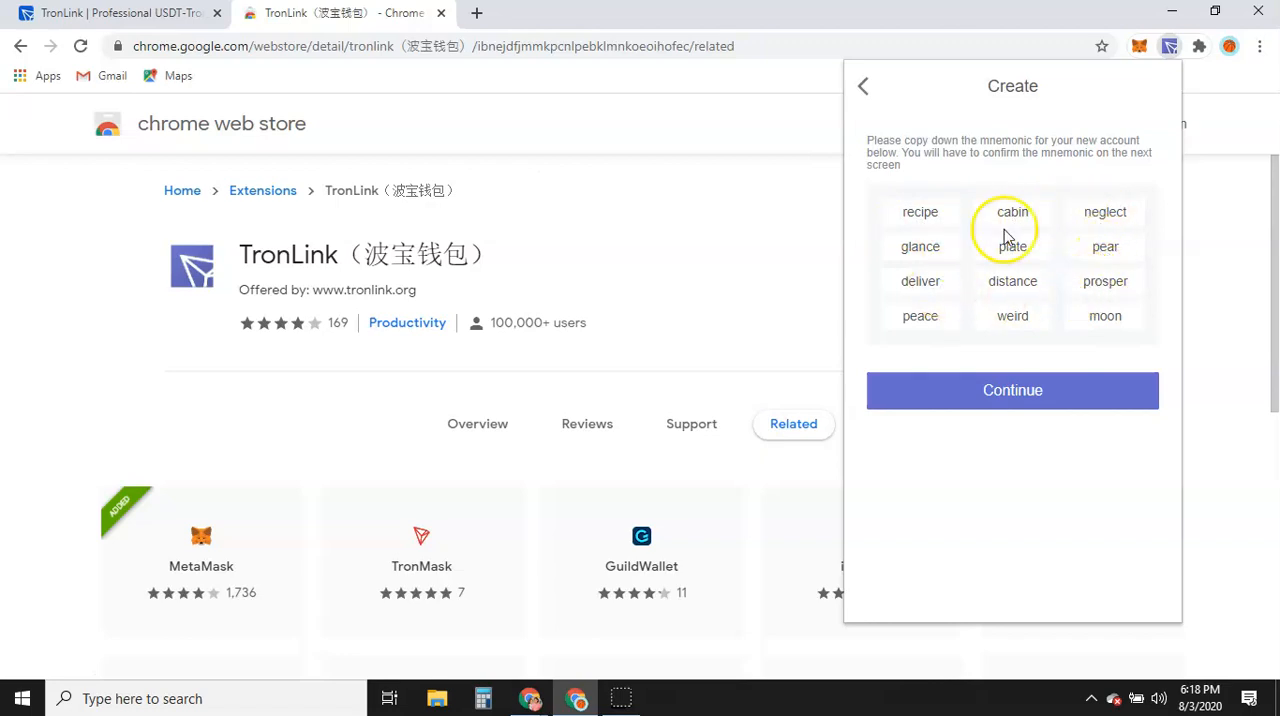
pyautogui.moveTo(988, 290)
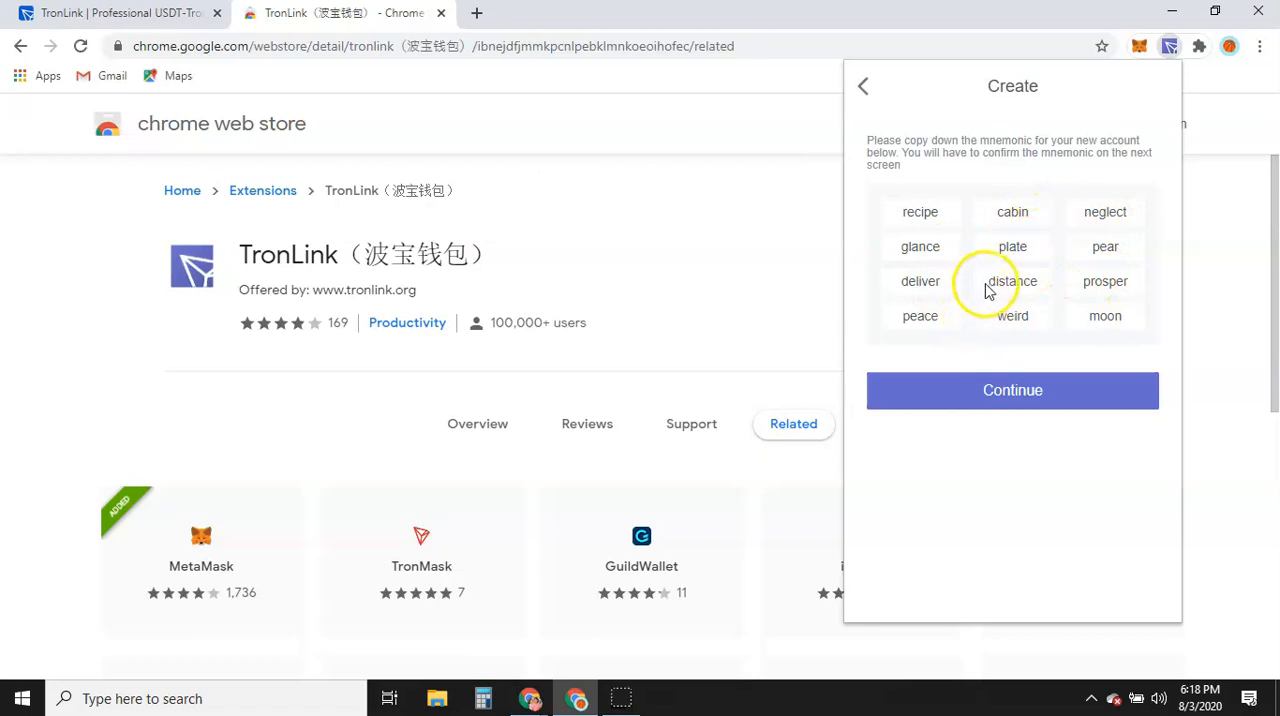
pyautogui.moveTo(1043, 222)
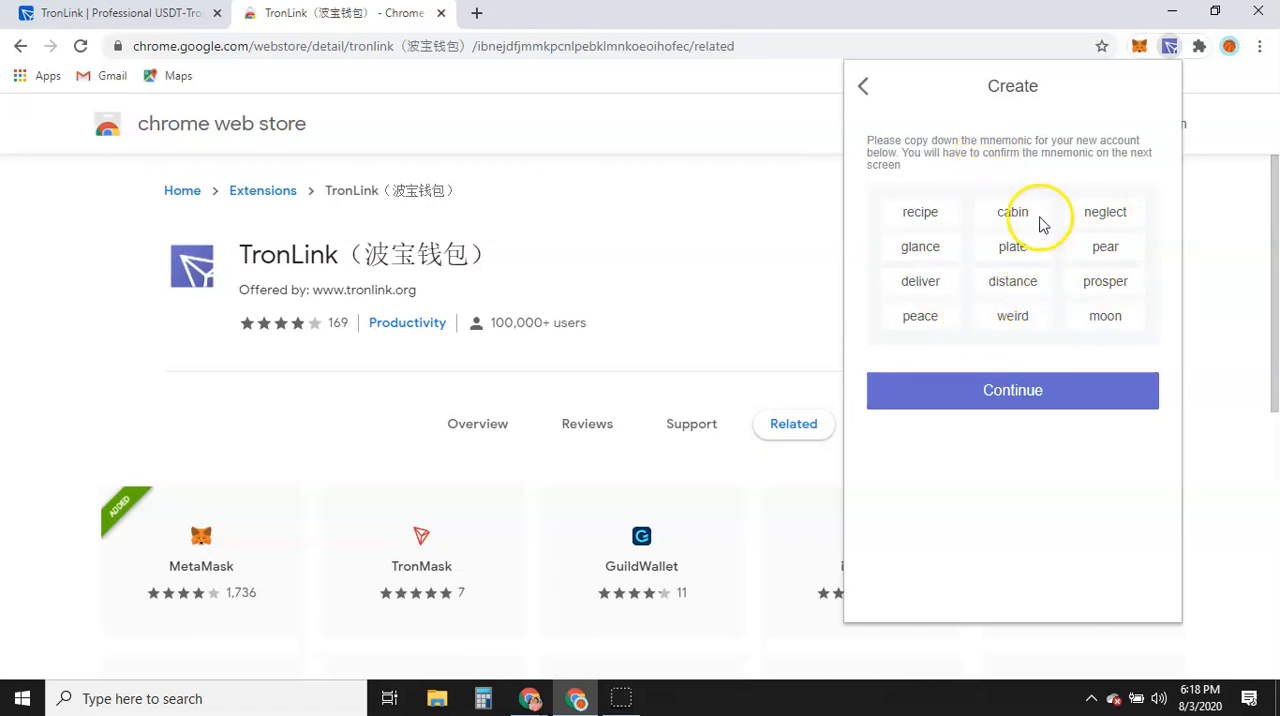
pyautogui.moveTo(1060, 255)
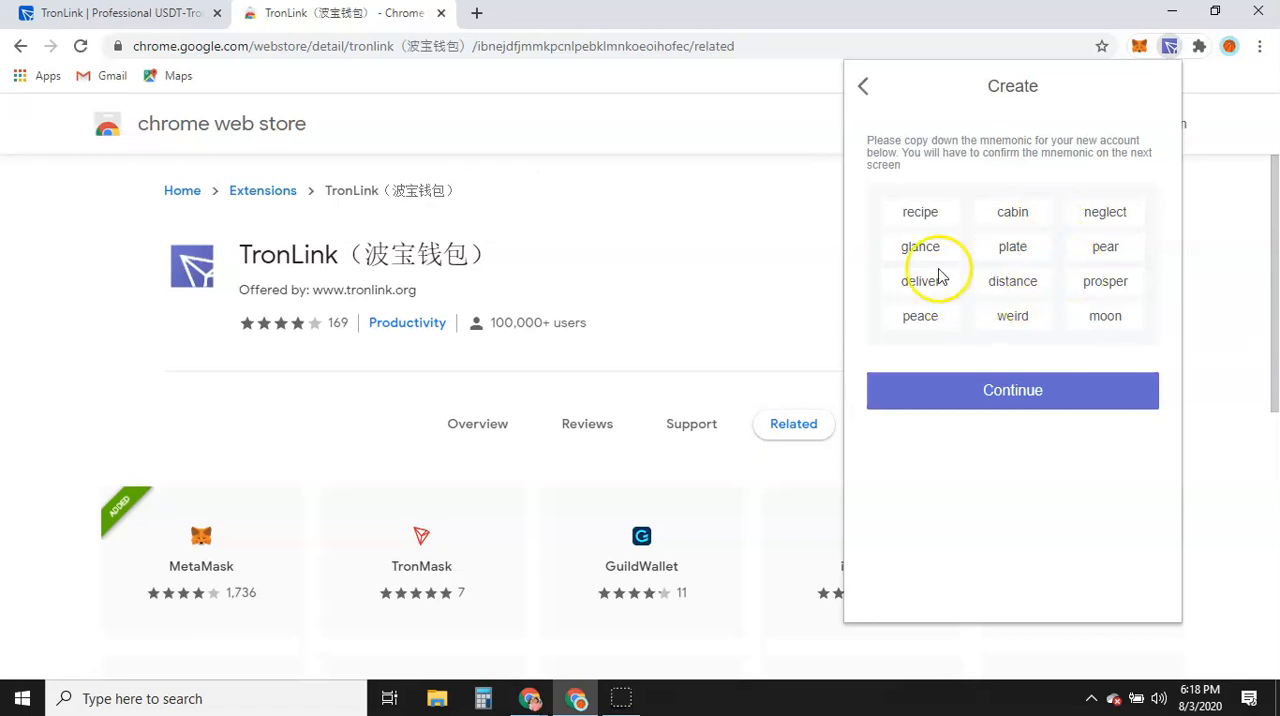
pyautogui.moveTo(997, 311)
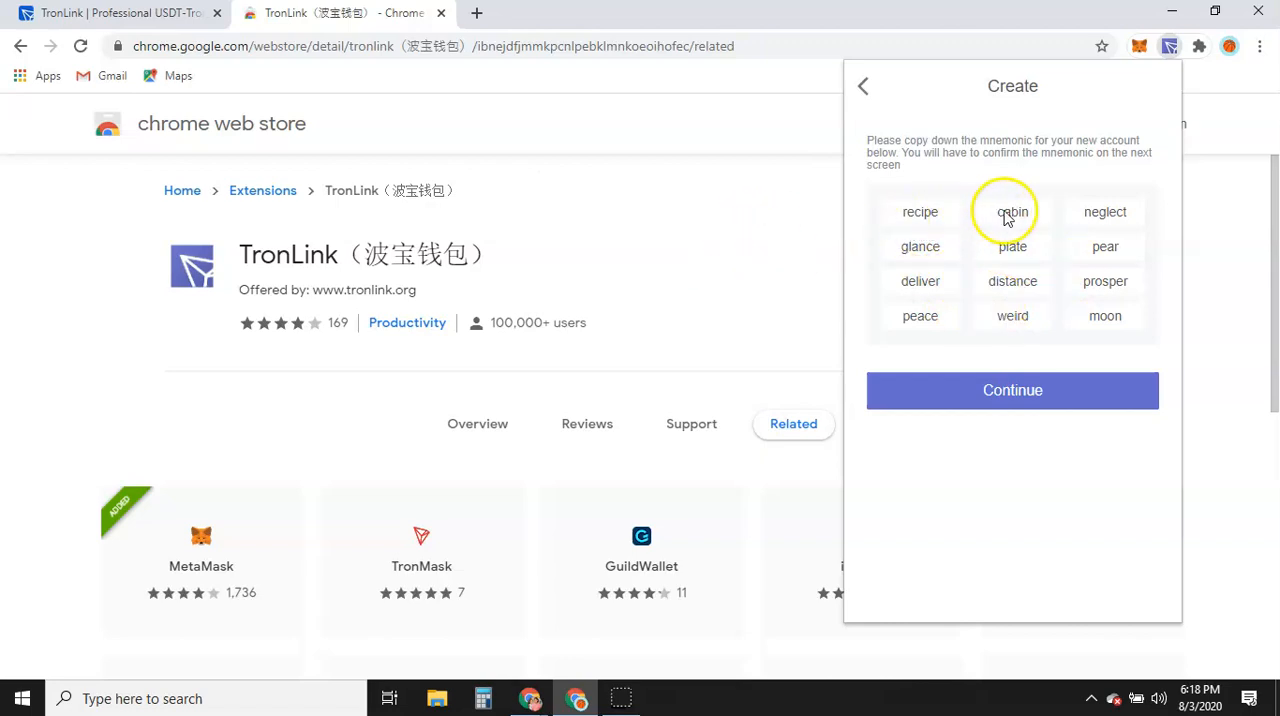
pyautogui.moveTo(1012, 246)
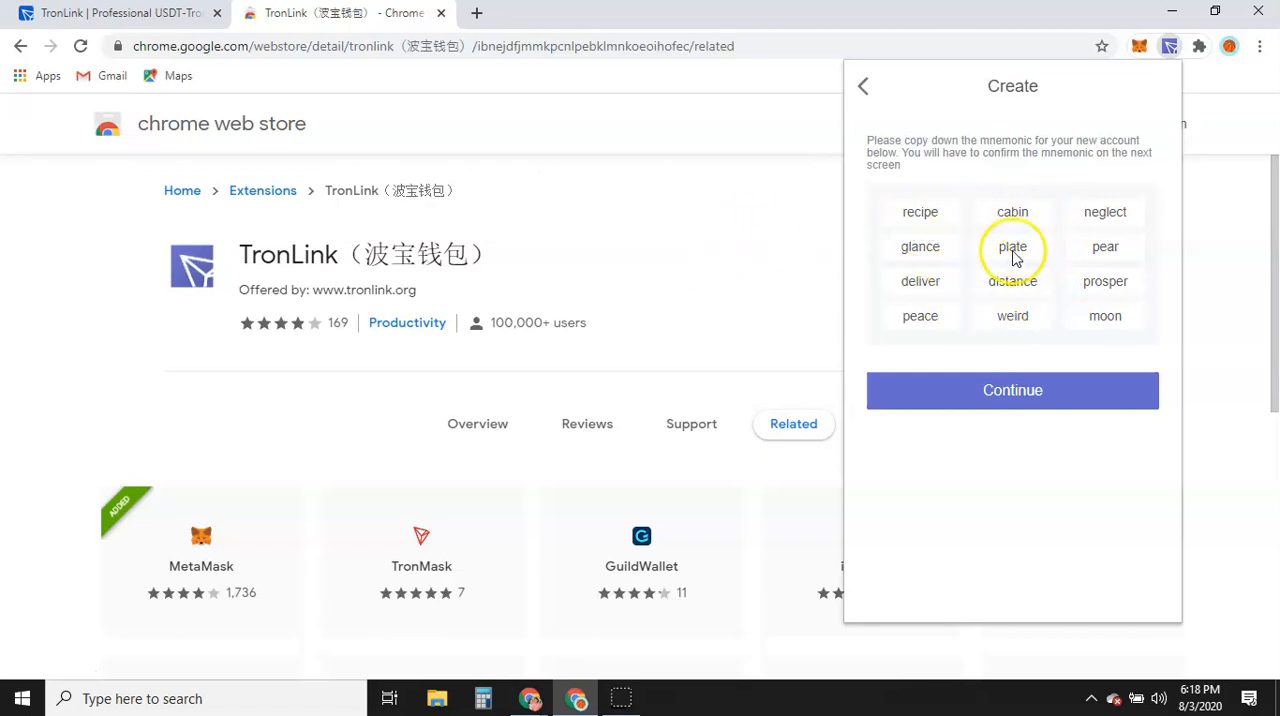
pyautogui.moveTo(648, 238)
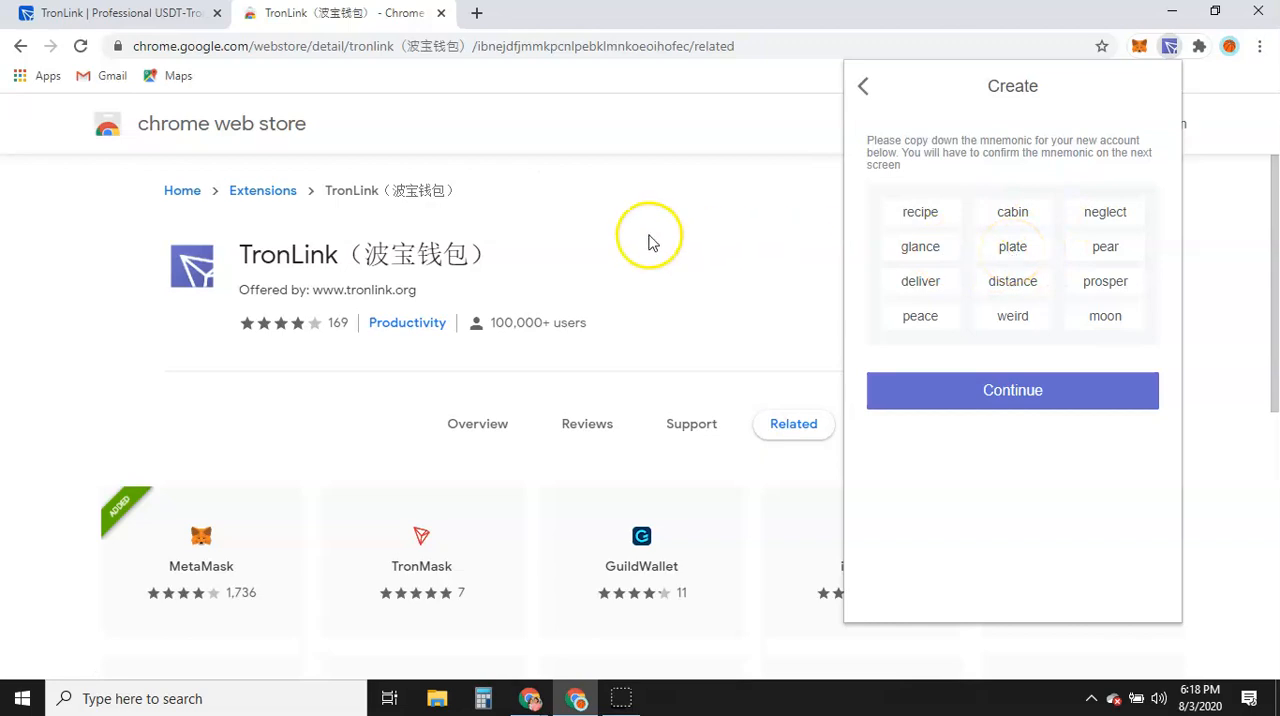
pyautogui.moveTo(640, 250)
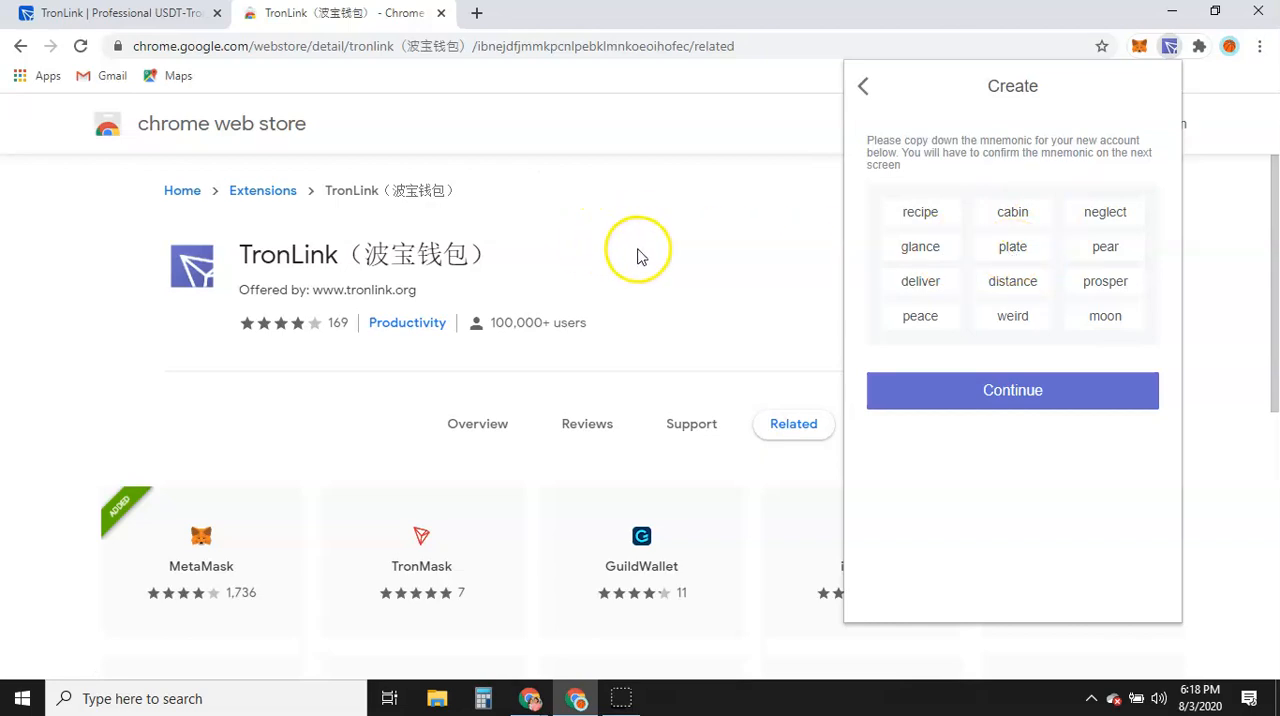
pyautogui.moveTo(643, 255)
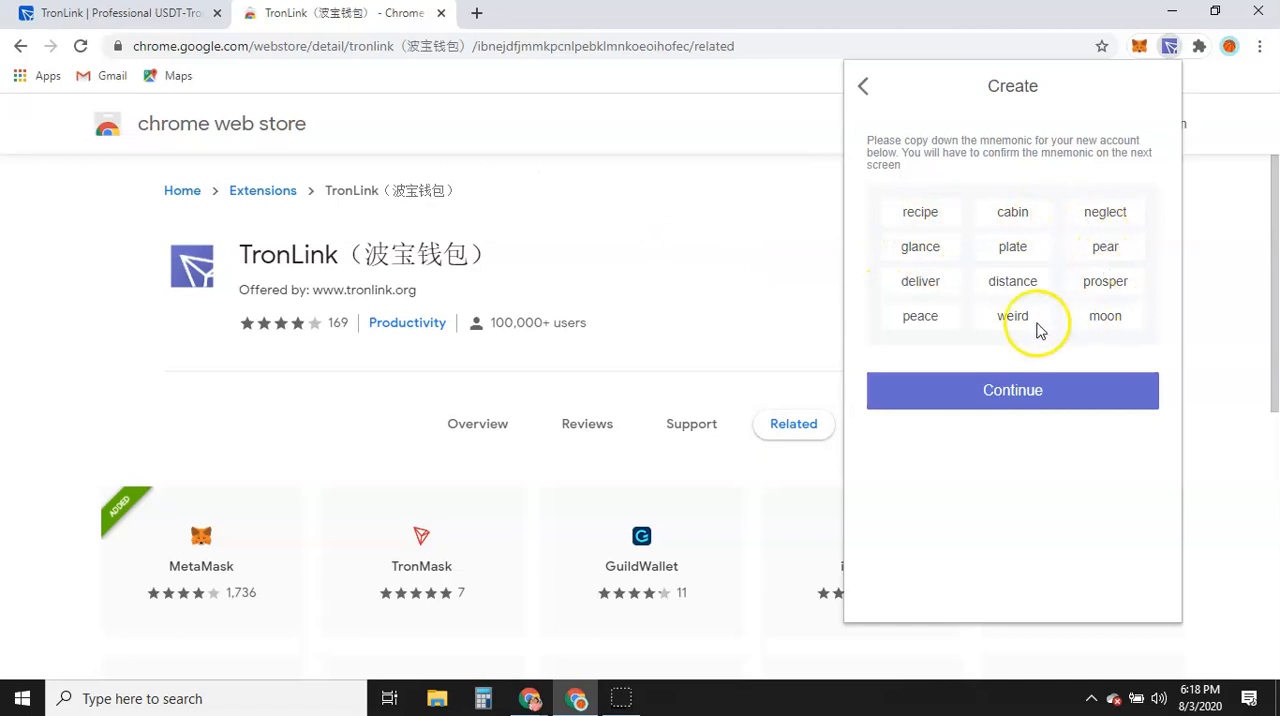
pyautogui.moveTo(1045, 285)
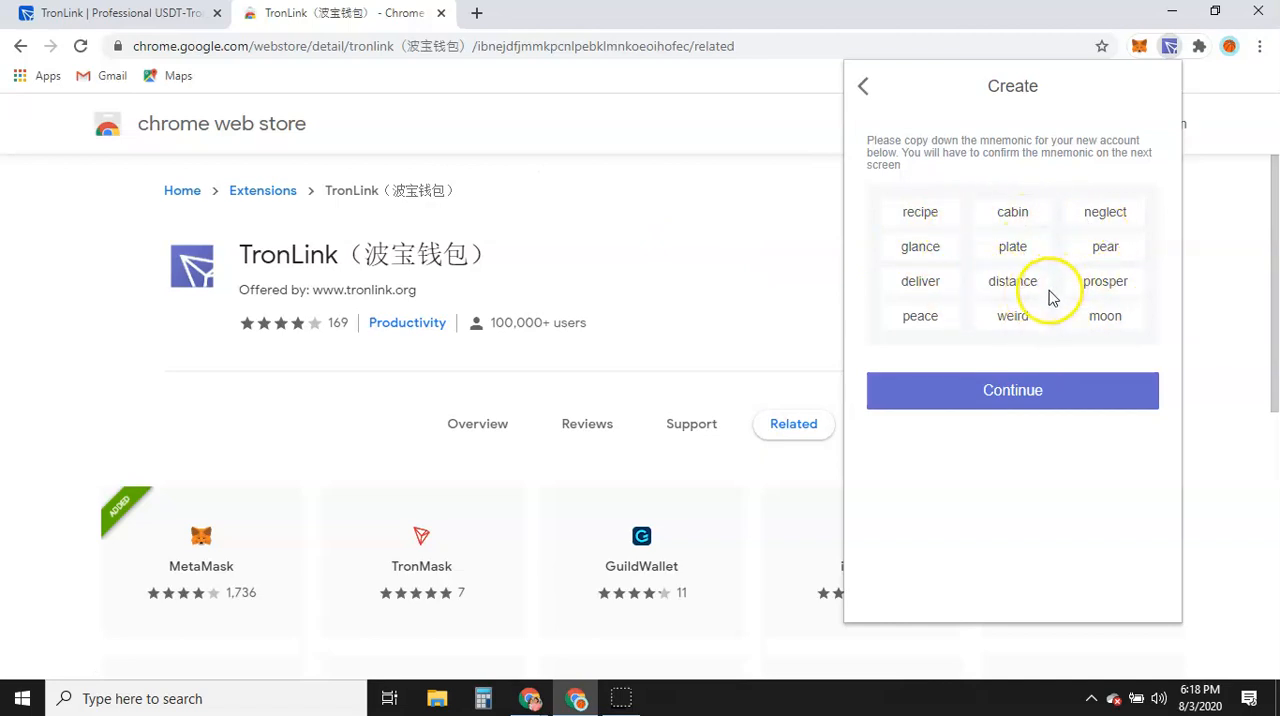
pyautogui.moveTo(1045, 302)
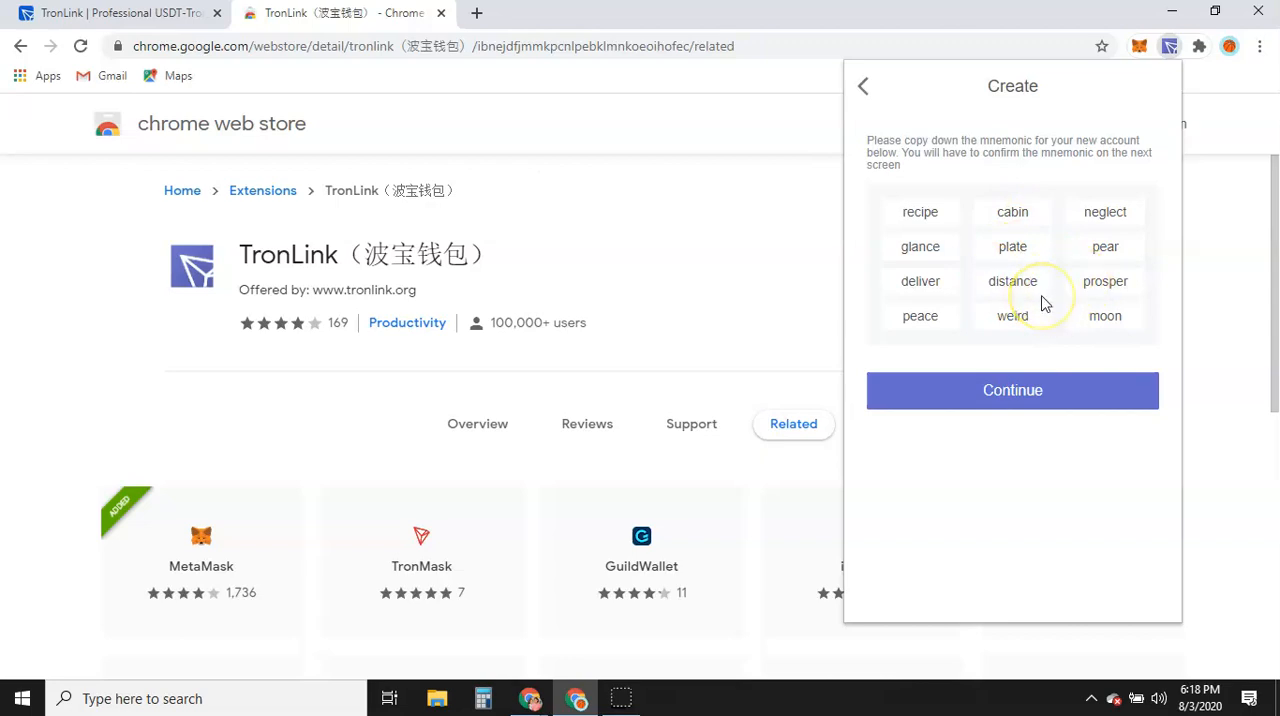
pyautogui.moveTo(883, 273)
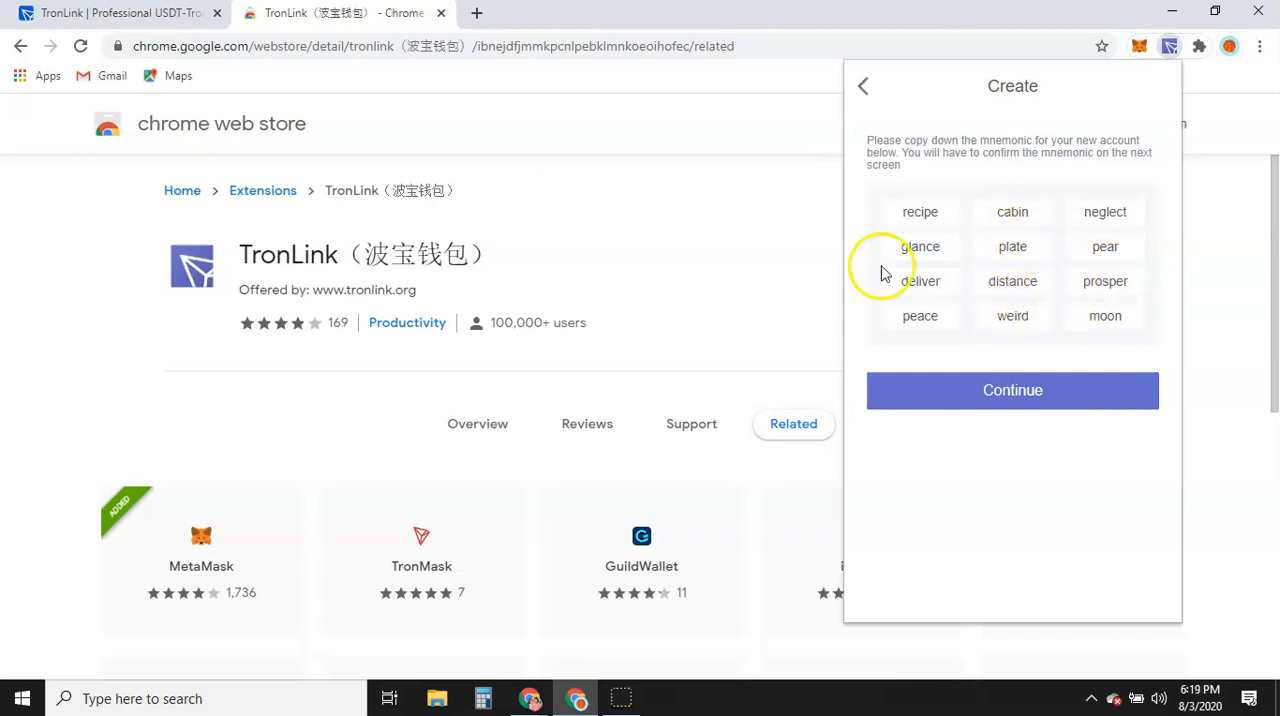
pyautogui.moveTo(1005, 268)
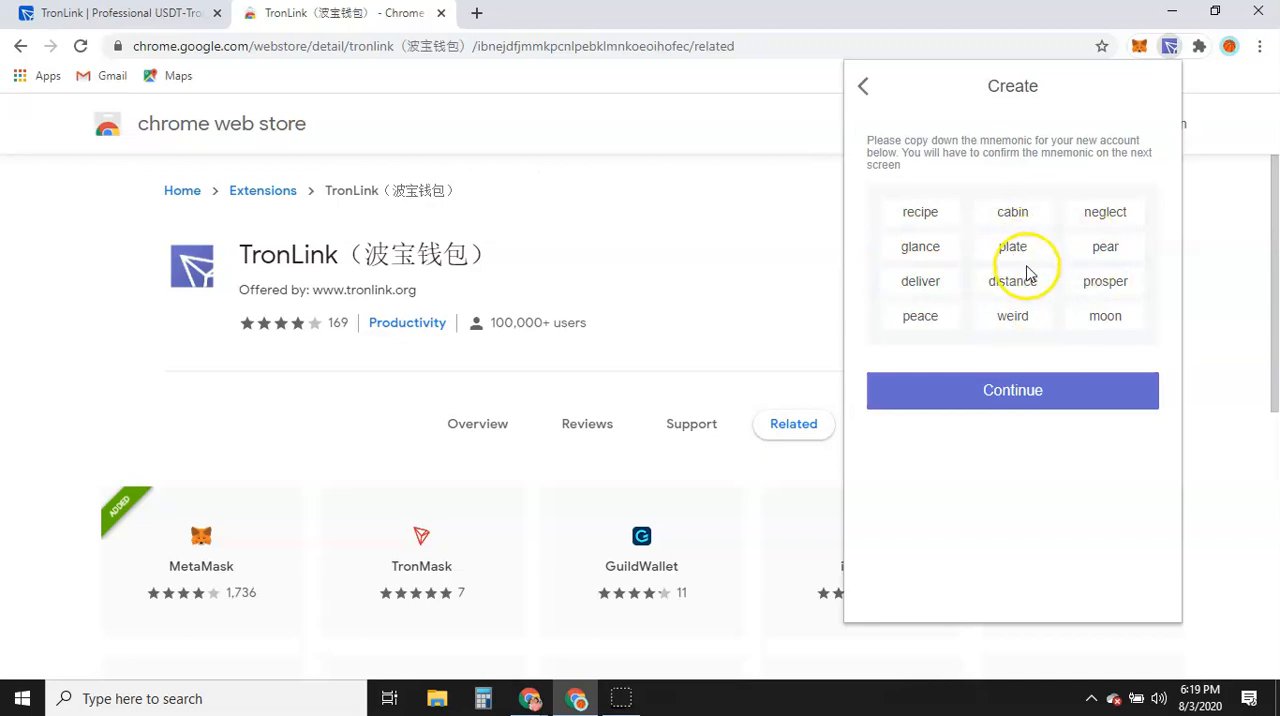
pyautogui.moveTo(975, 305)
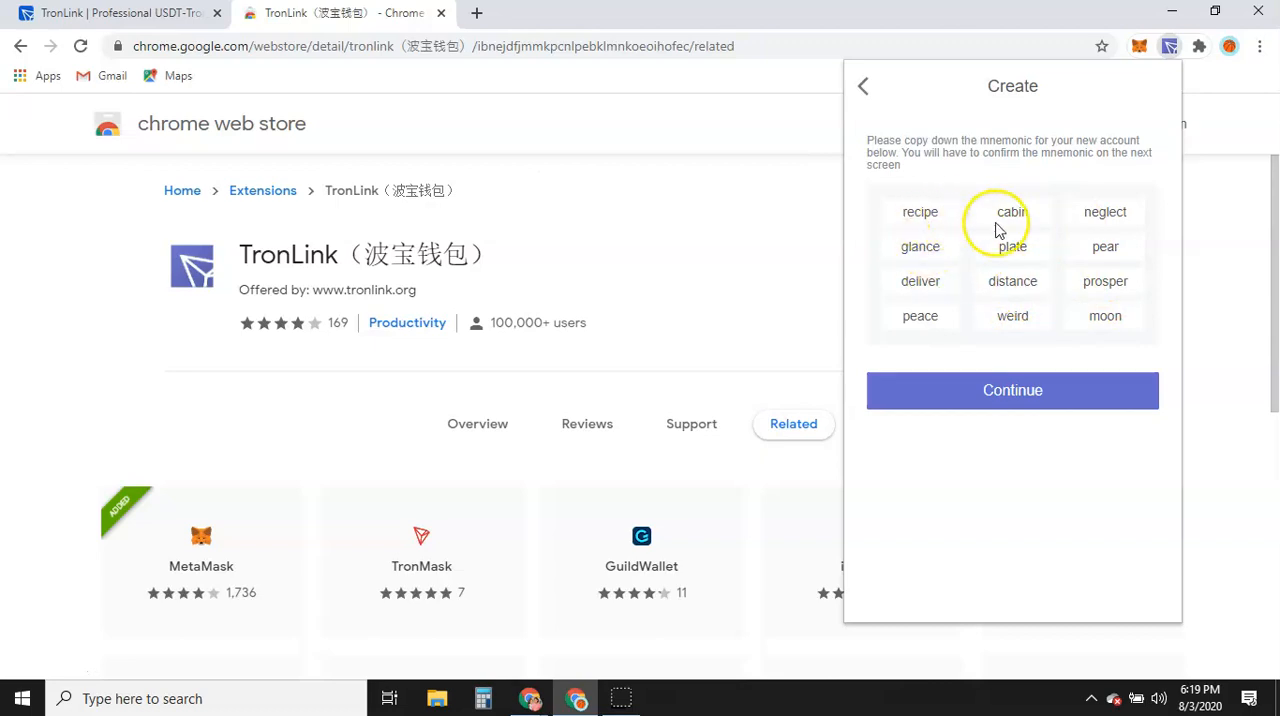
pyautogui.moveTo(985, 293)
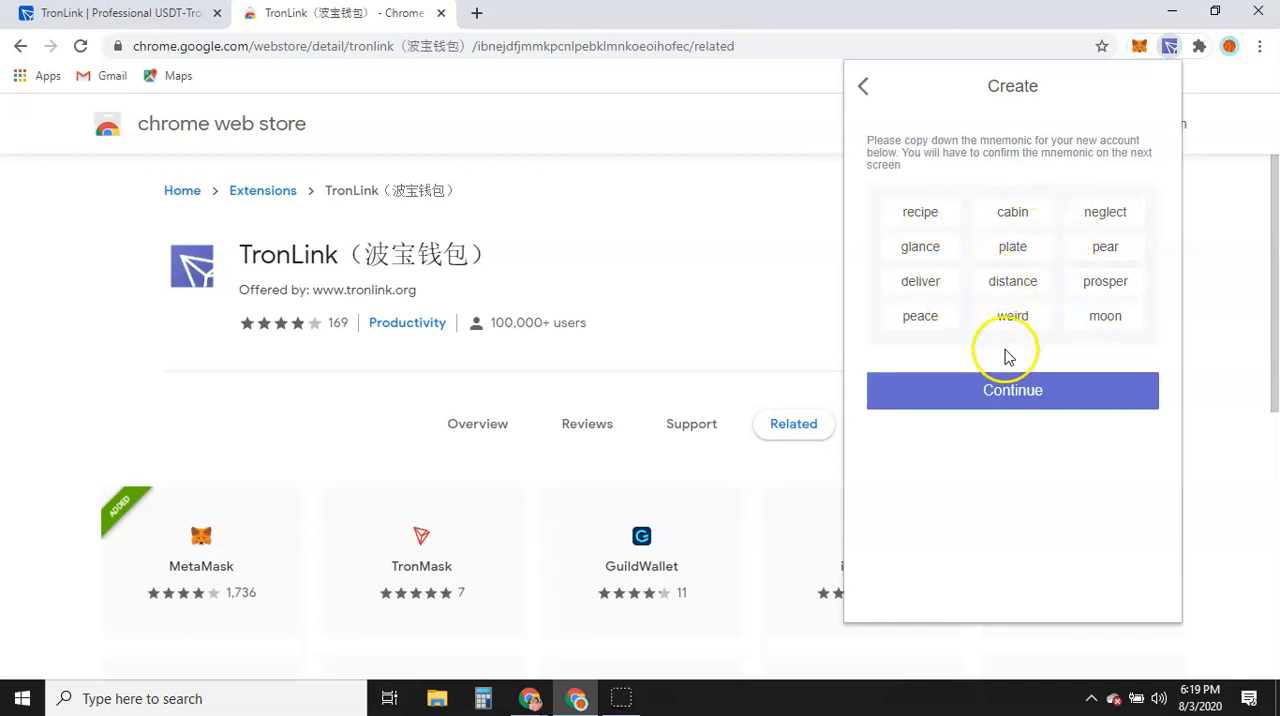
pyautogui.moveTo(1025, 368)
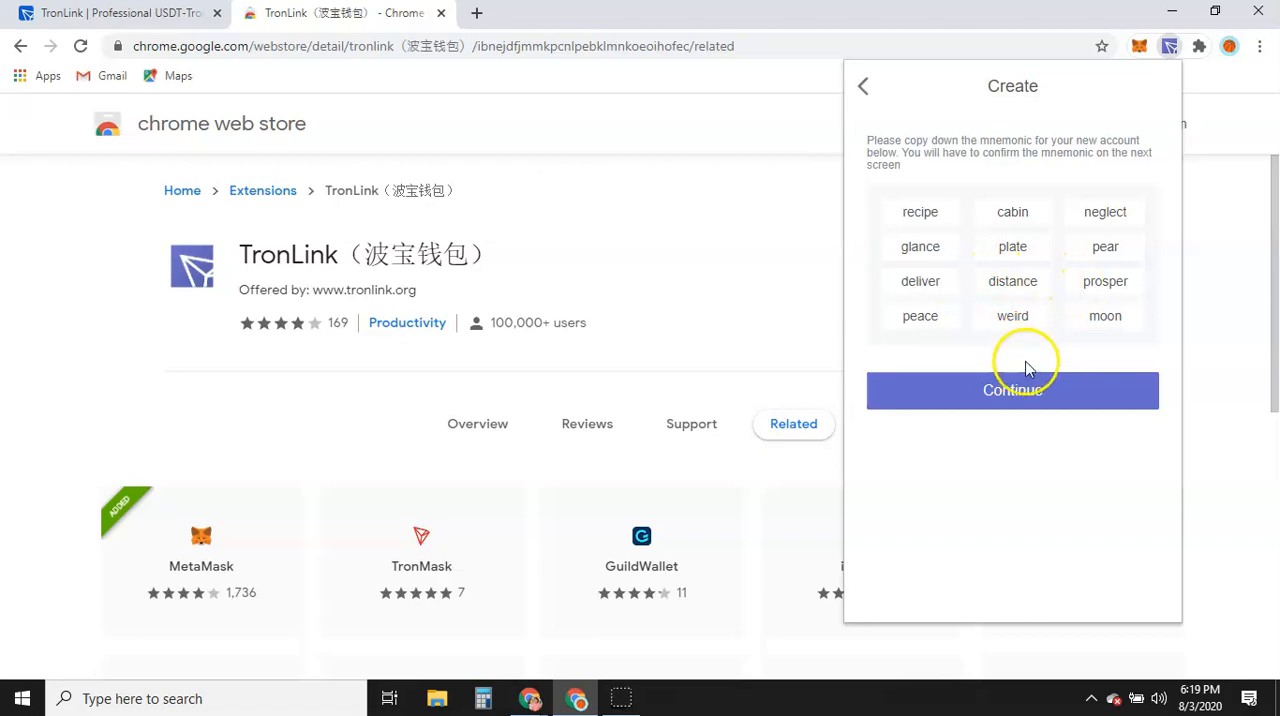
pyautogui.moveTo(1032, 316)
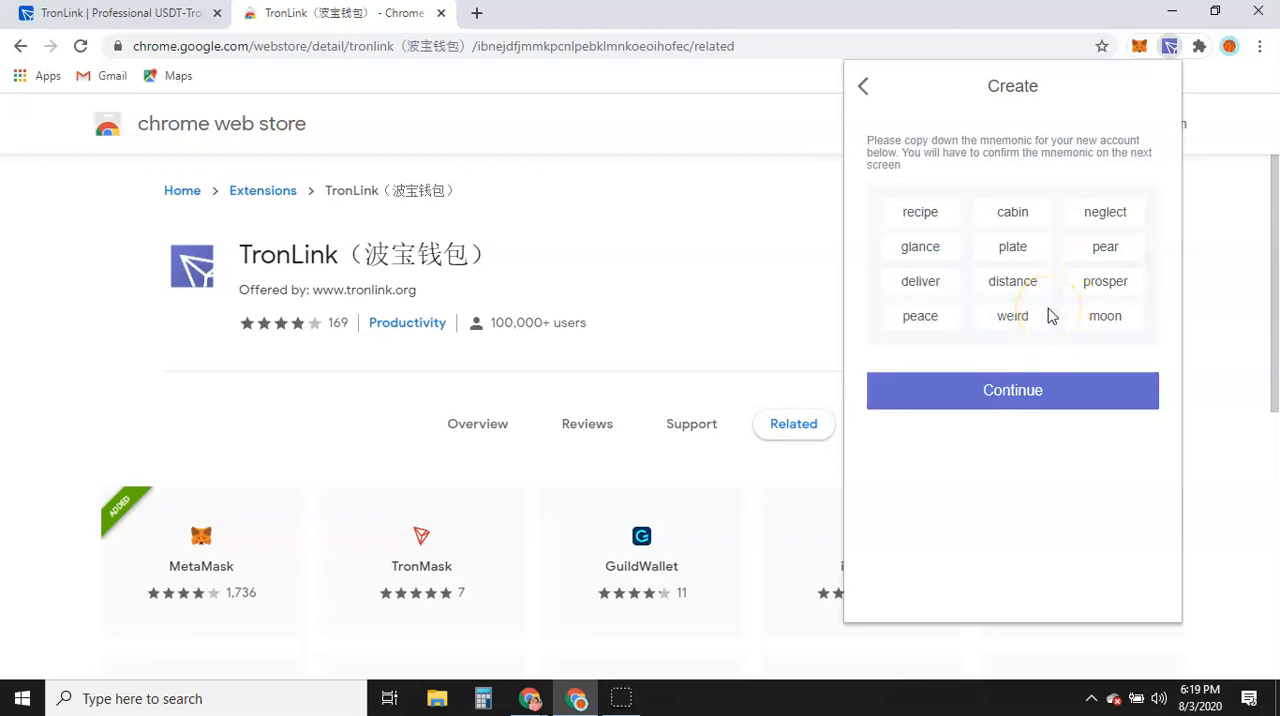
pyautogui.click(1012, 390)
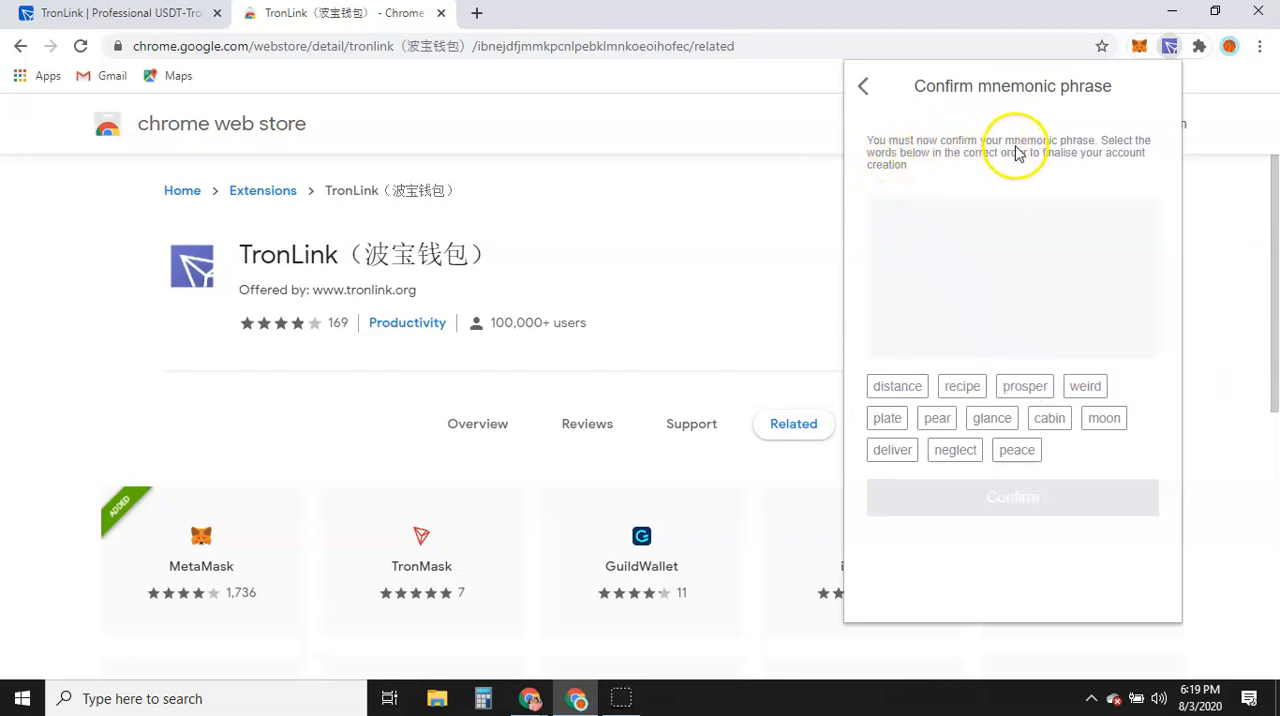
pyautogui.moveTo(1119, 150)
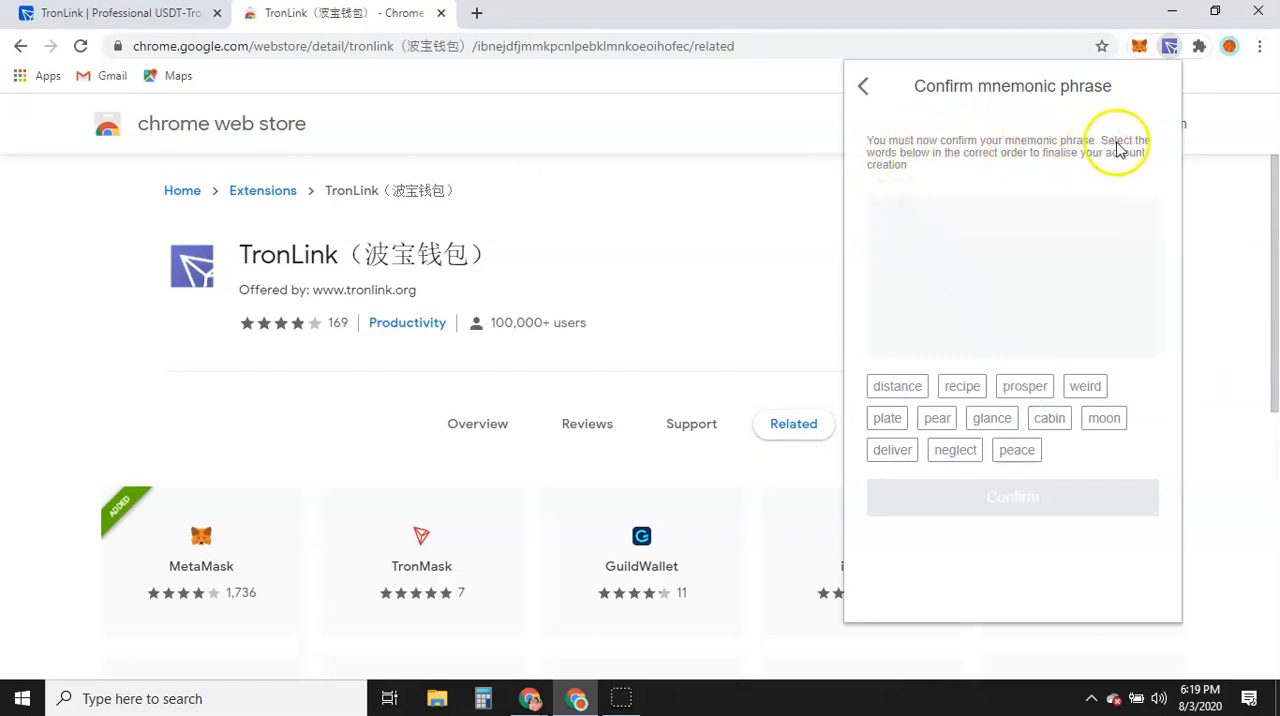
pyautogui.moveTo(967, 167)
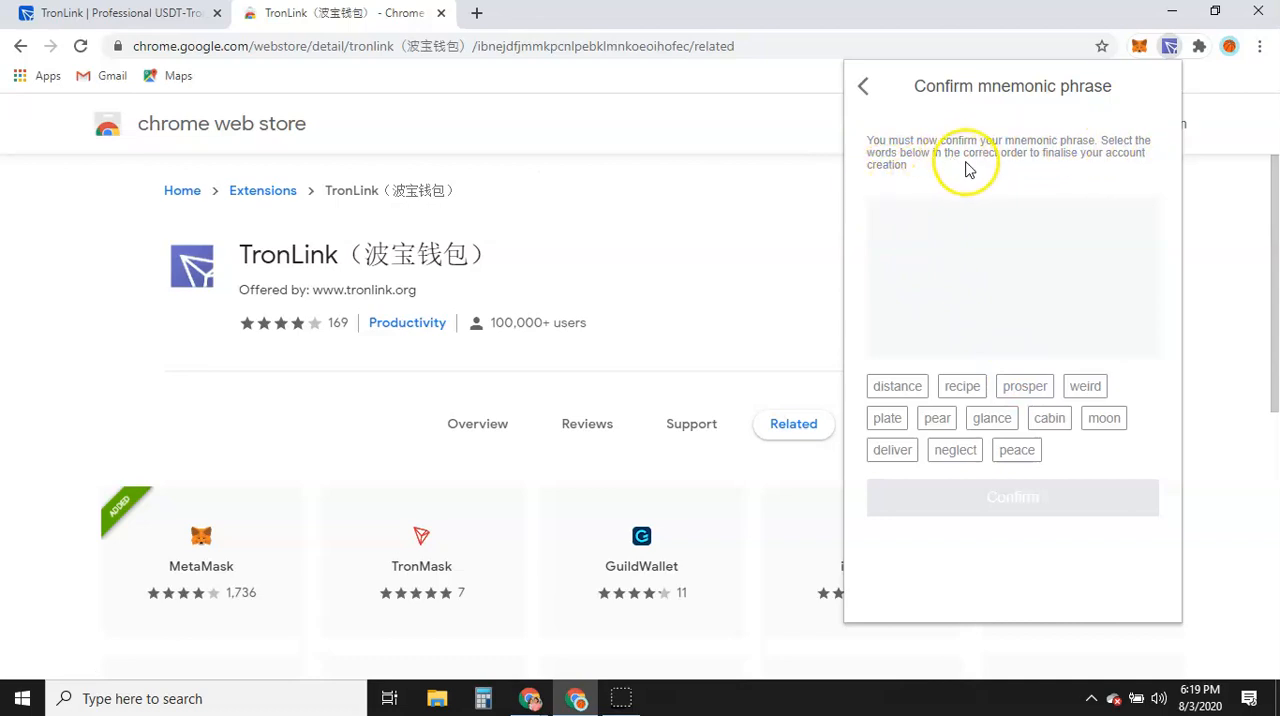
pyautogui.moveTo(1112, 162)
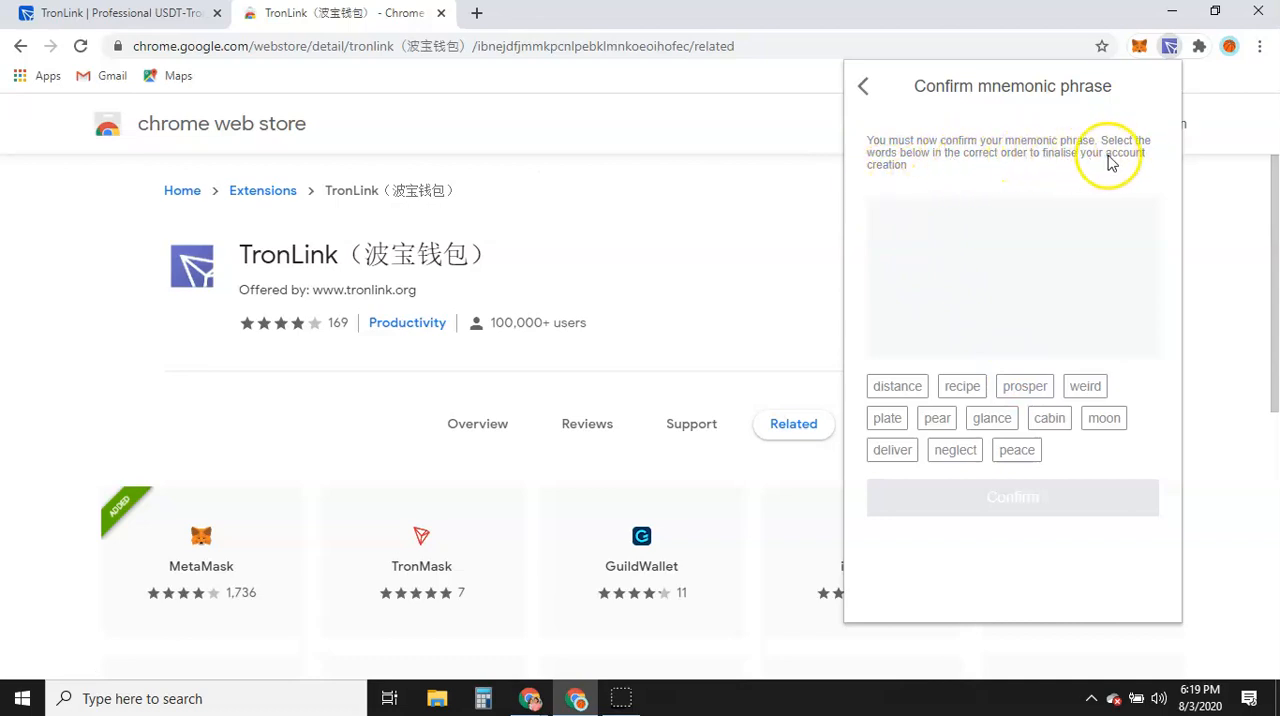
pyautogui.moveTo(925, 262)
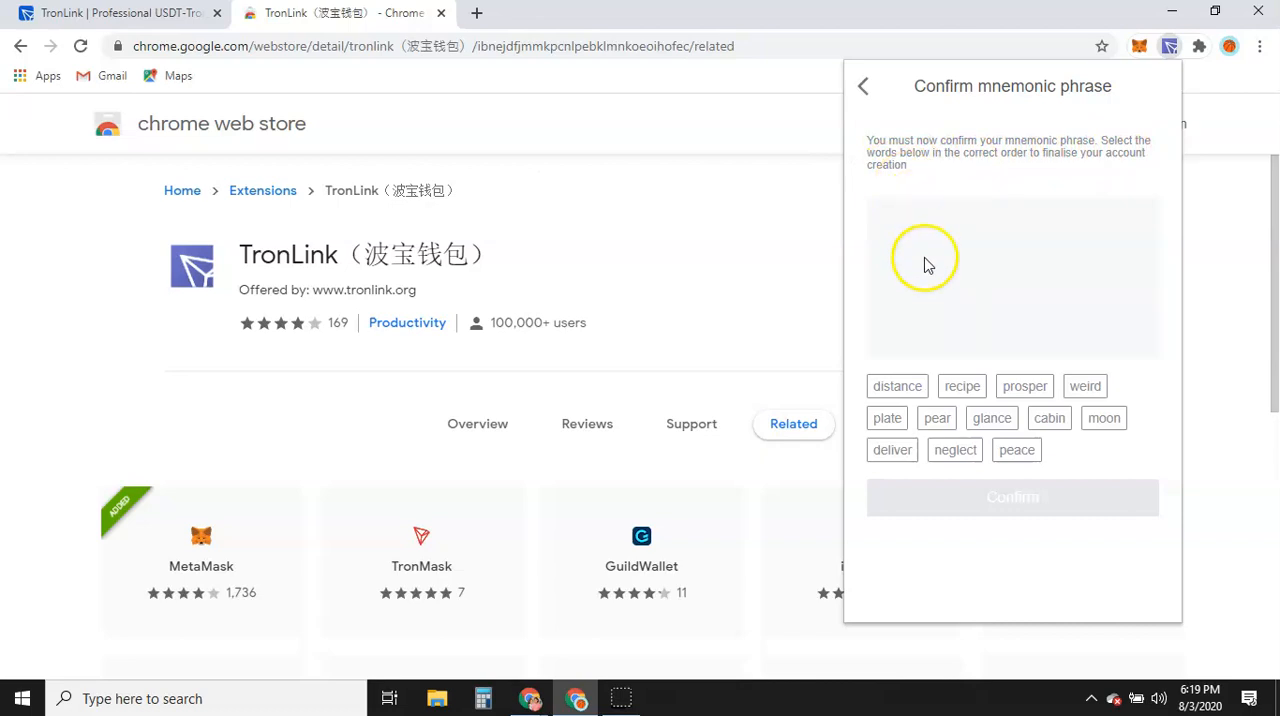
pyautogui.click(897, 386)
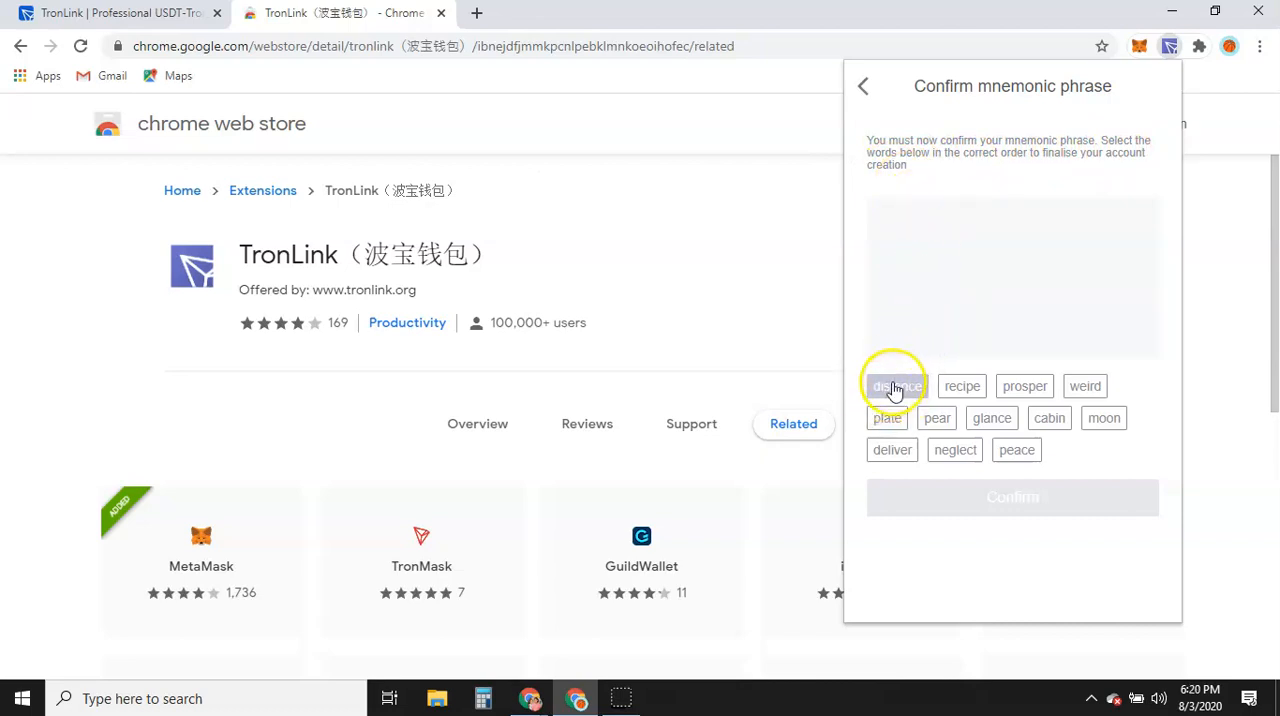
pyautogui.click(961, 386)
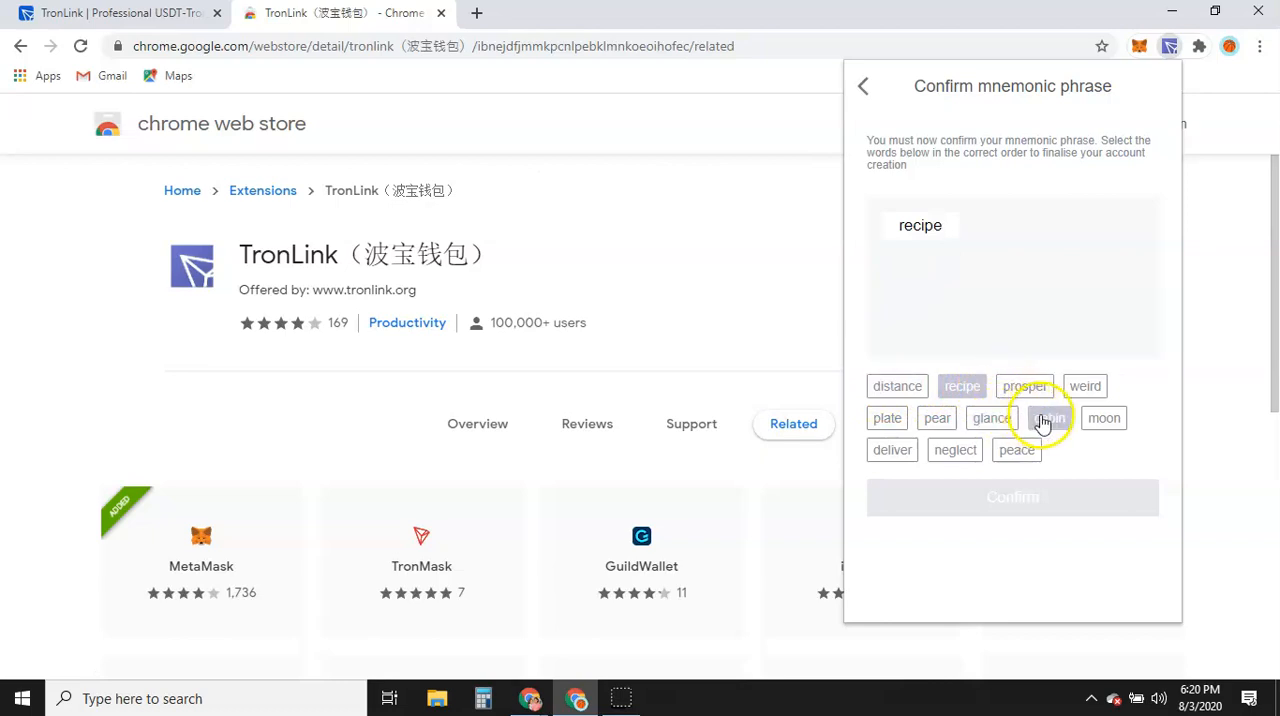
pyautogui.click(1049, 418)
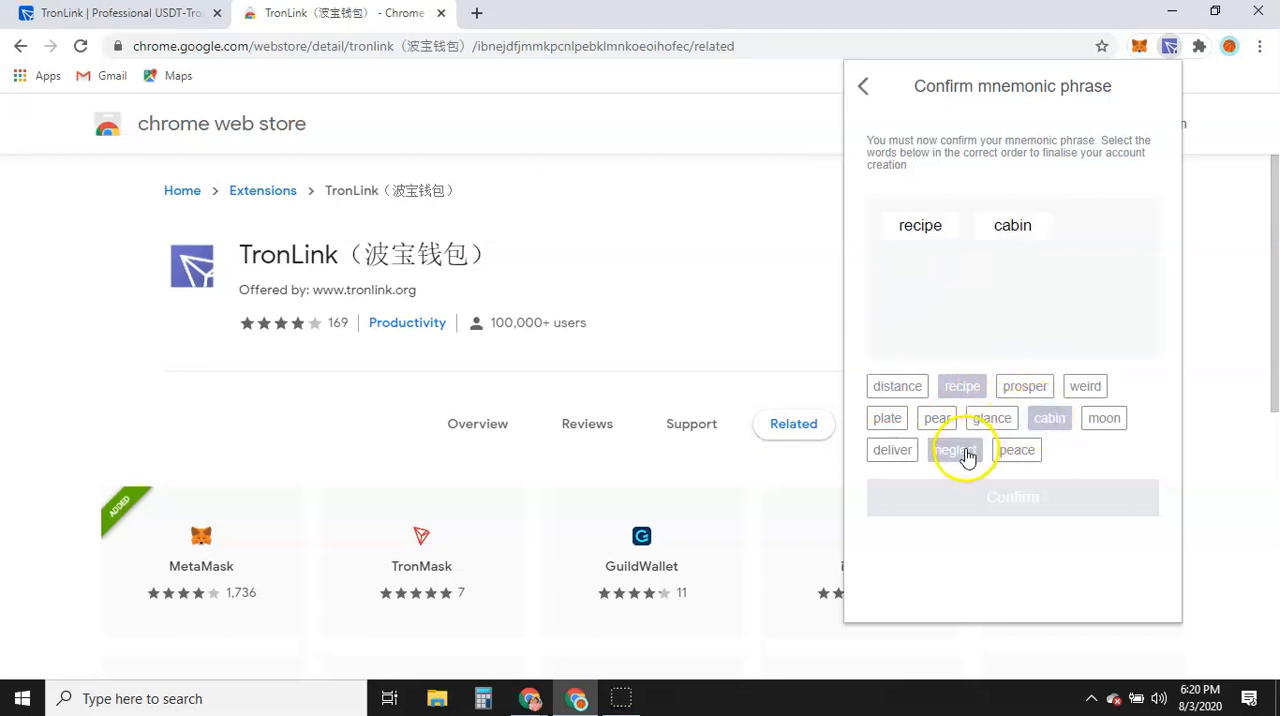
pyautogui.click(953, 449)
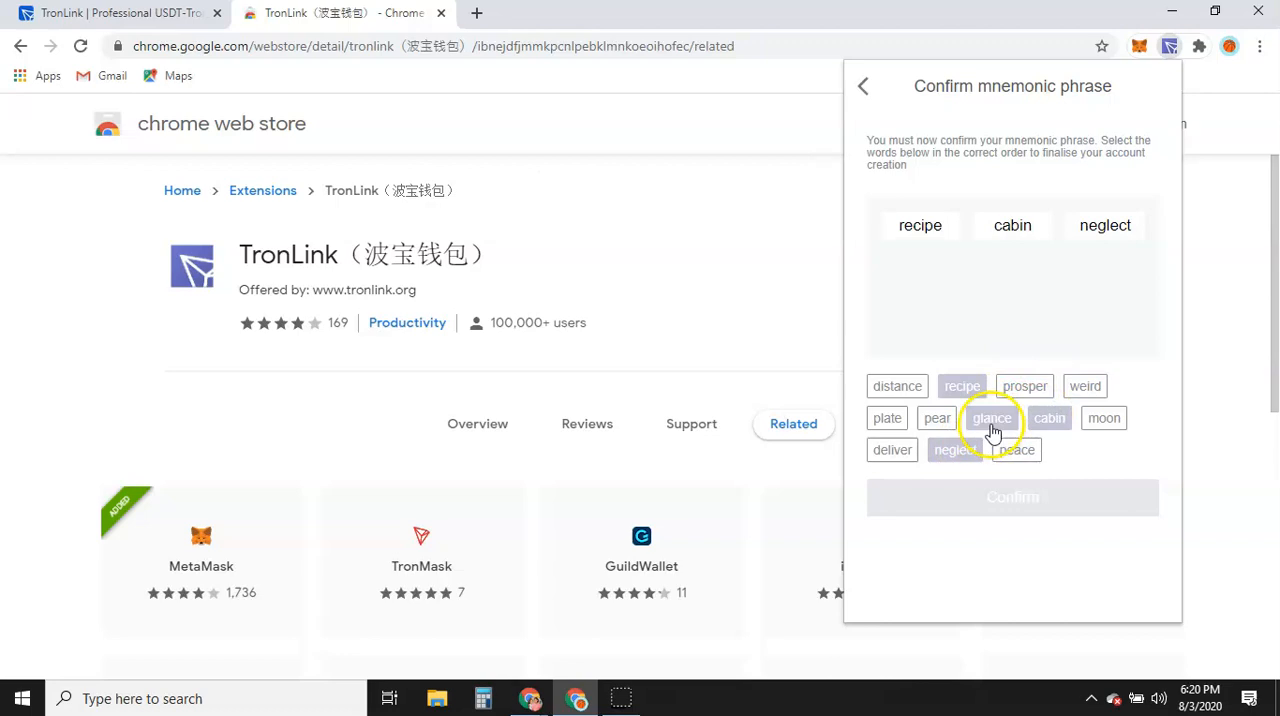
pyautogui.click(991, 418)
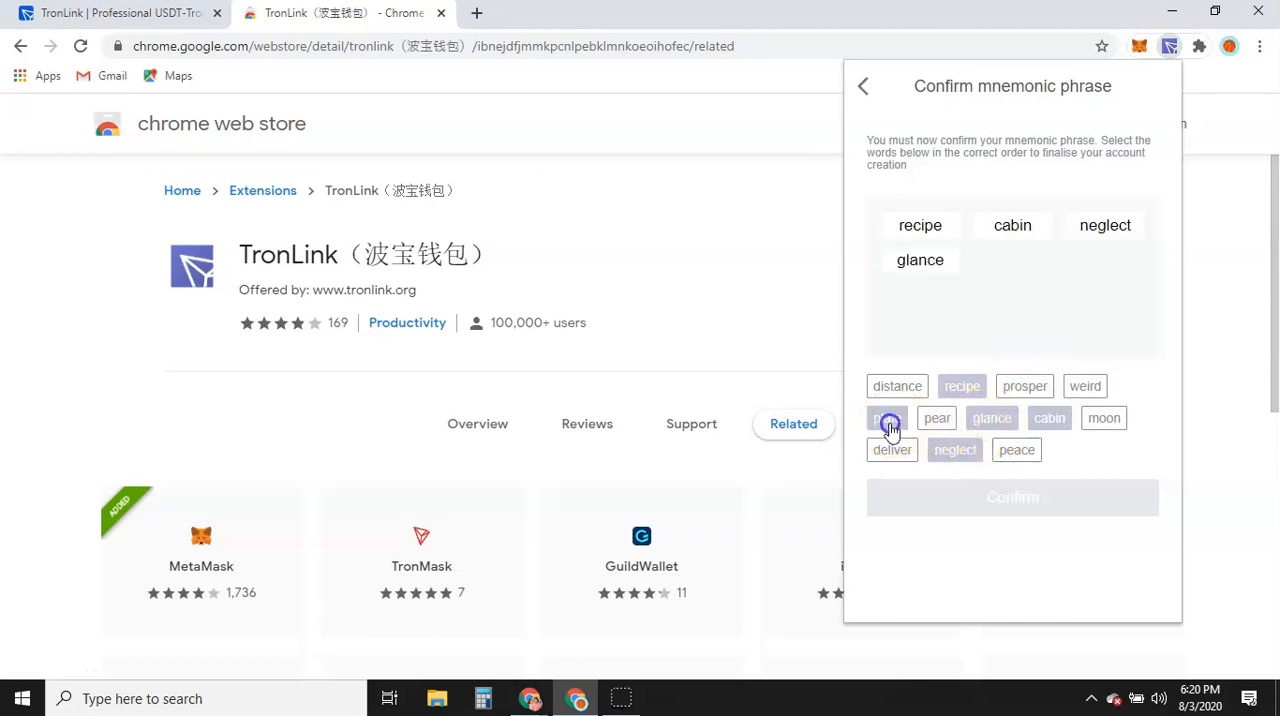
pyautogui.click(887, 418)
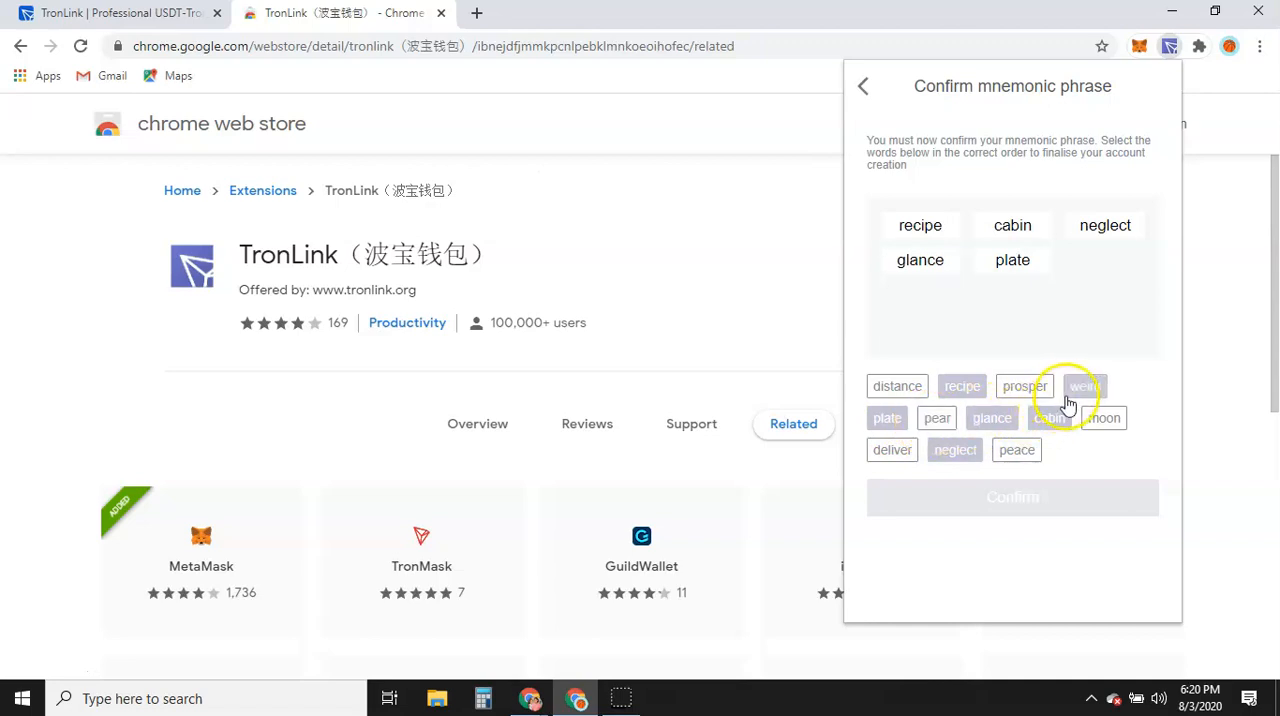
pyautogui.click(937, 418)
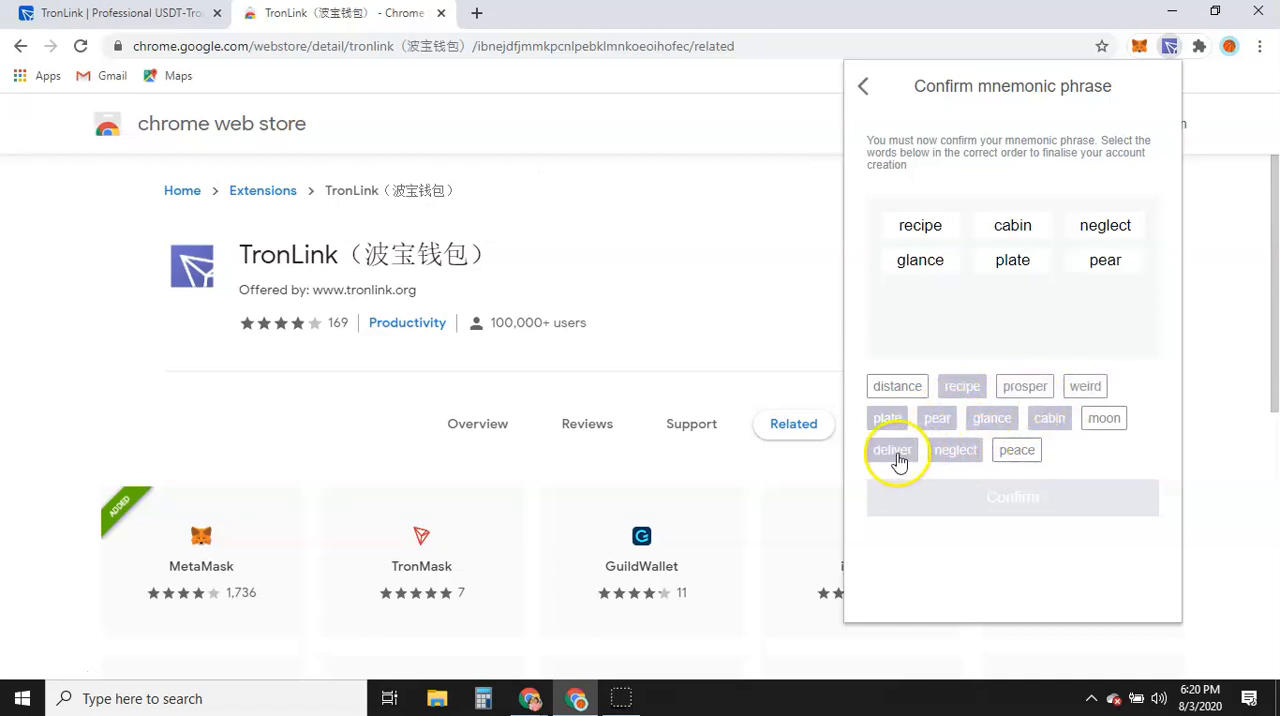
# Add deliver, distance, prosper, peace, weird and moon as words seven to twelve, then confirm
pyautogui.click(891, 449)
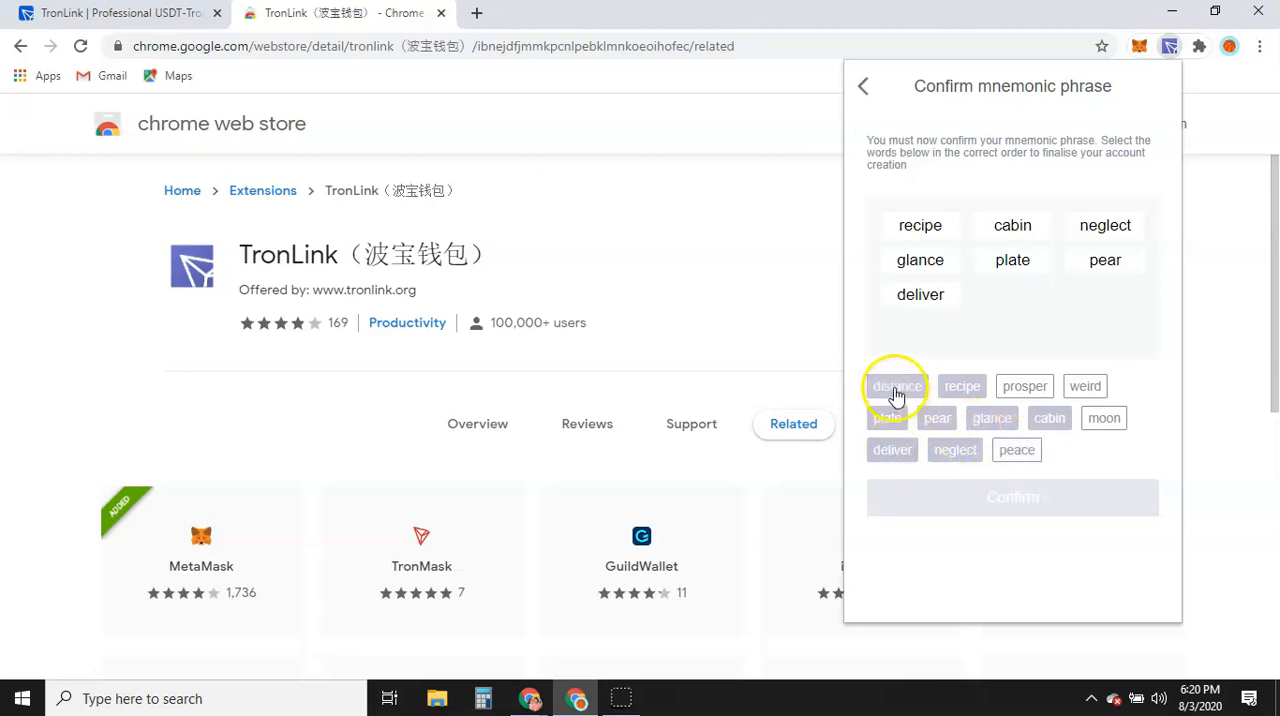
pyautogui.click(897, 386)
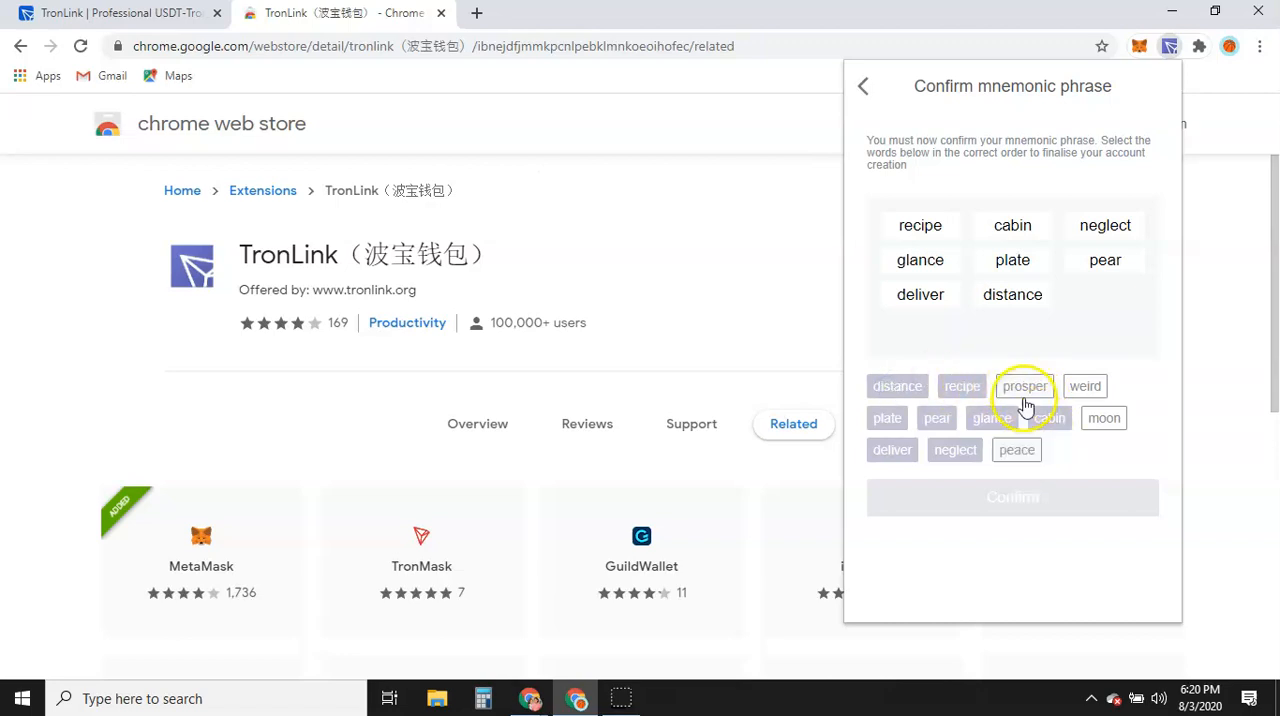
pyautogui.click(1024, 386)
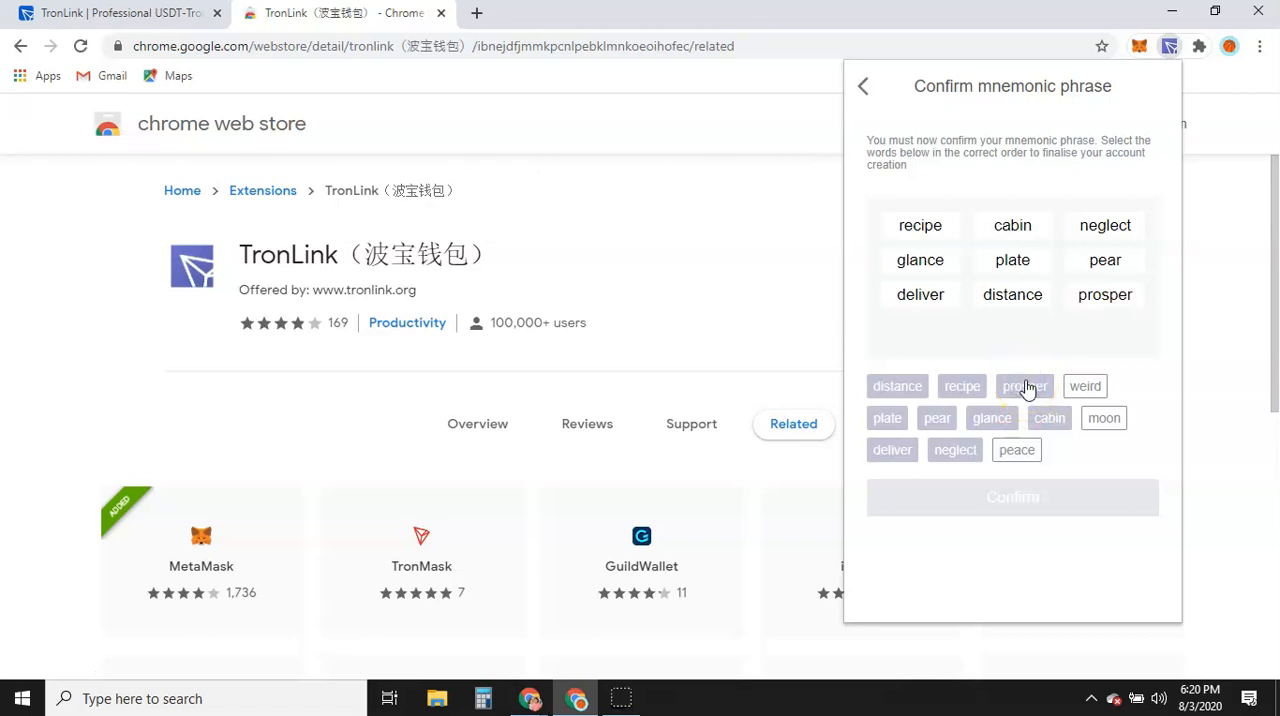
pyautogui.click(1016, 449)
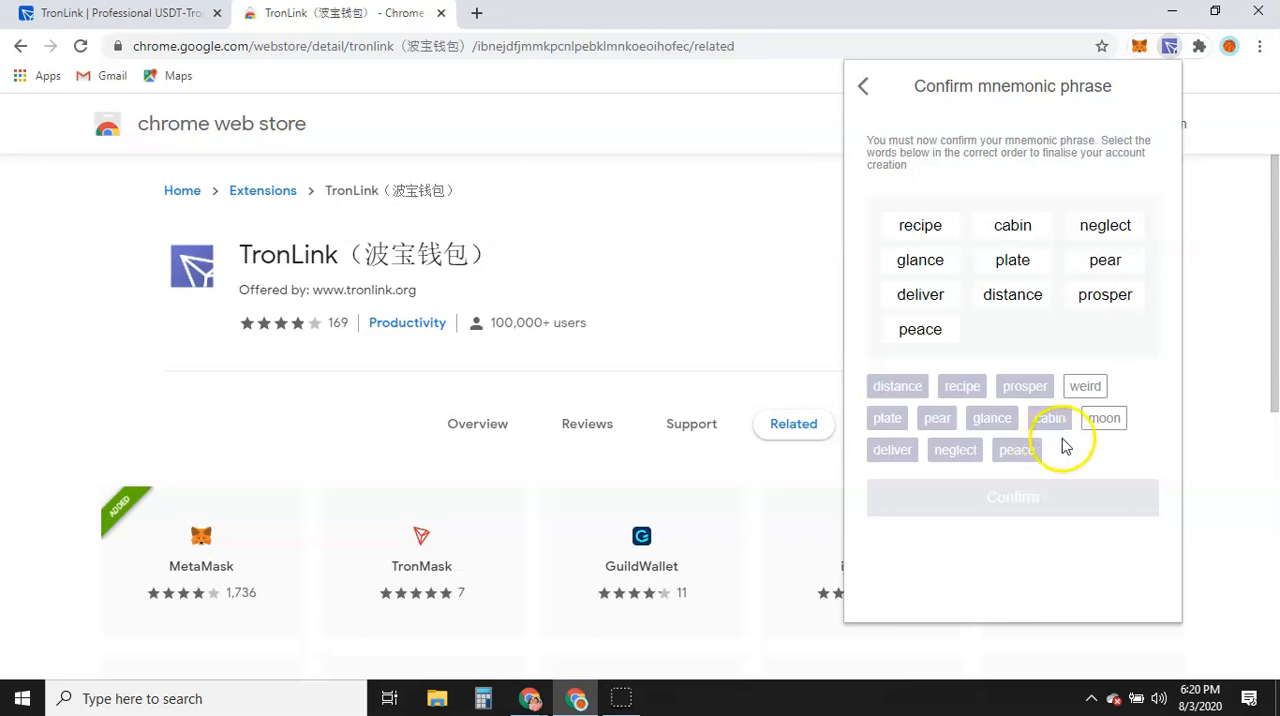
pyautogui.click(1085, 386)
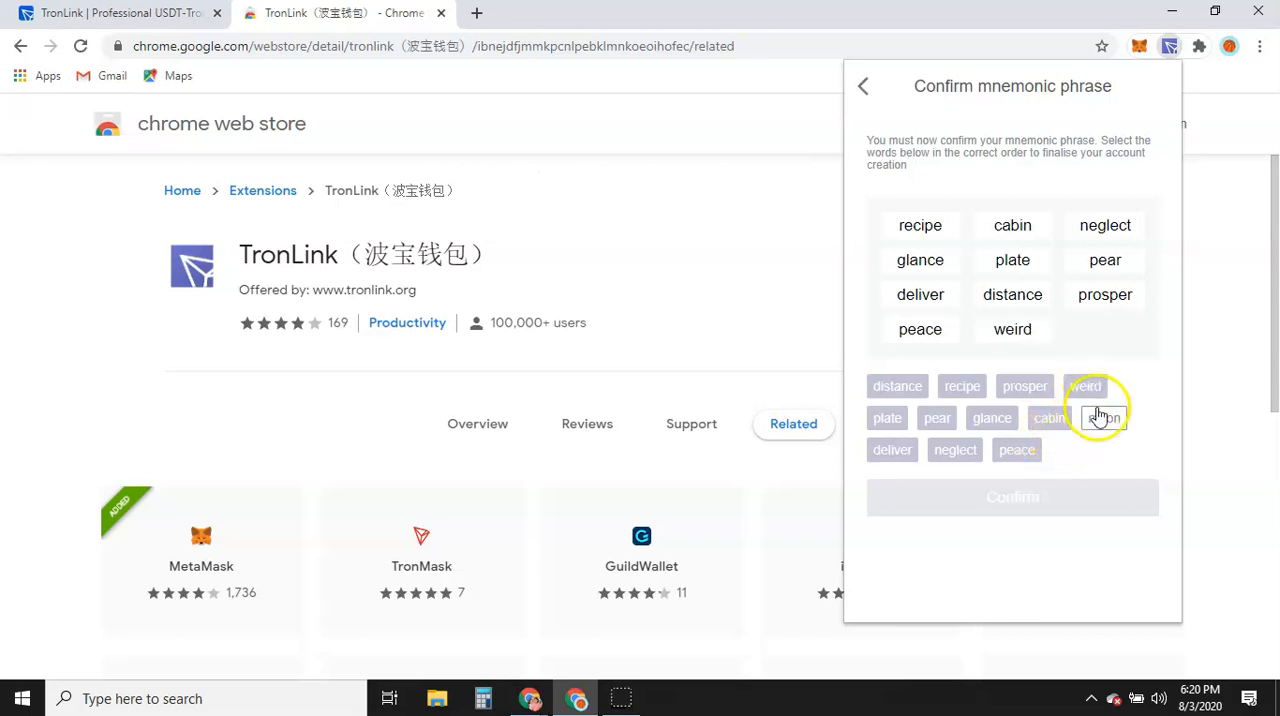
pyautogui.click(1104, 417)
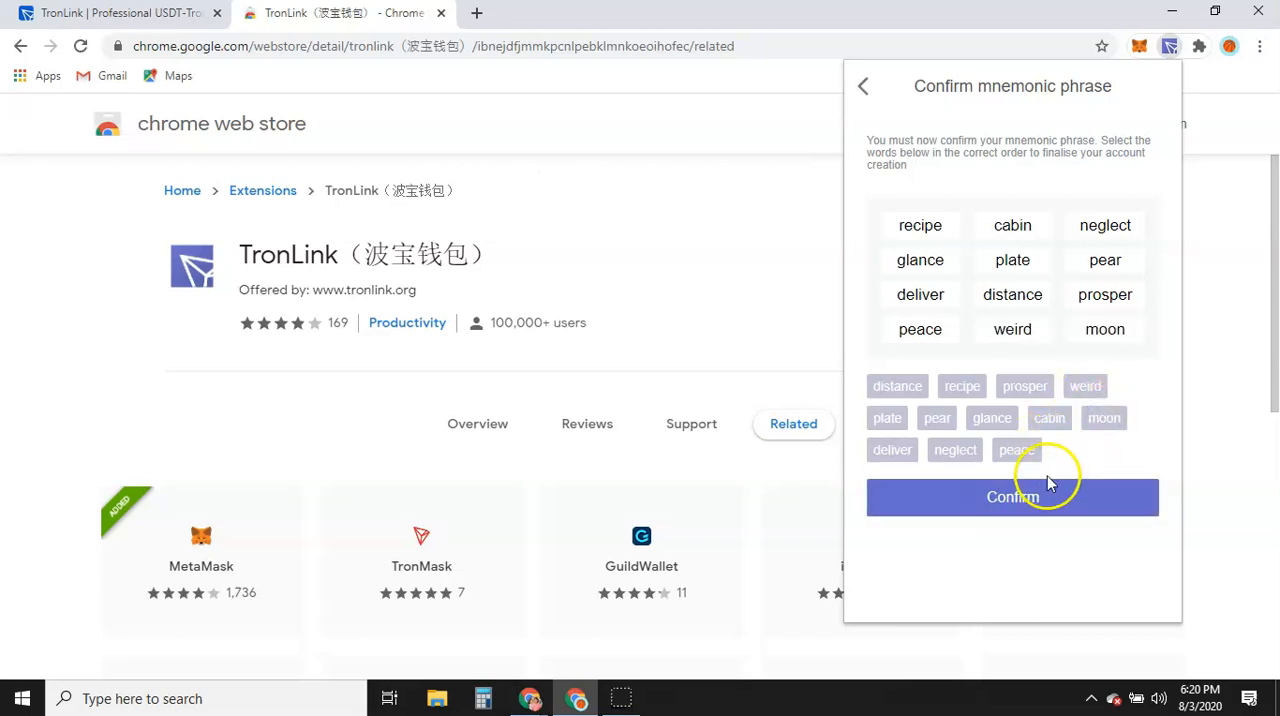
pyautogui.click(1012, 497)
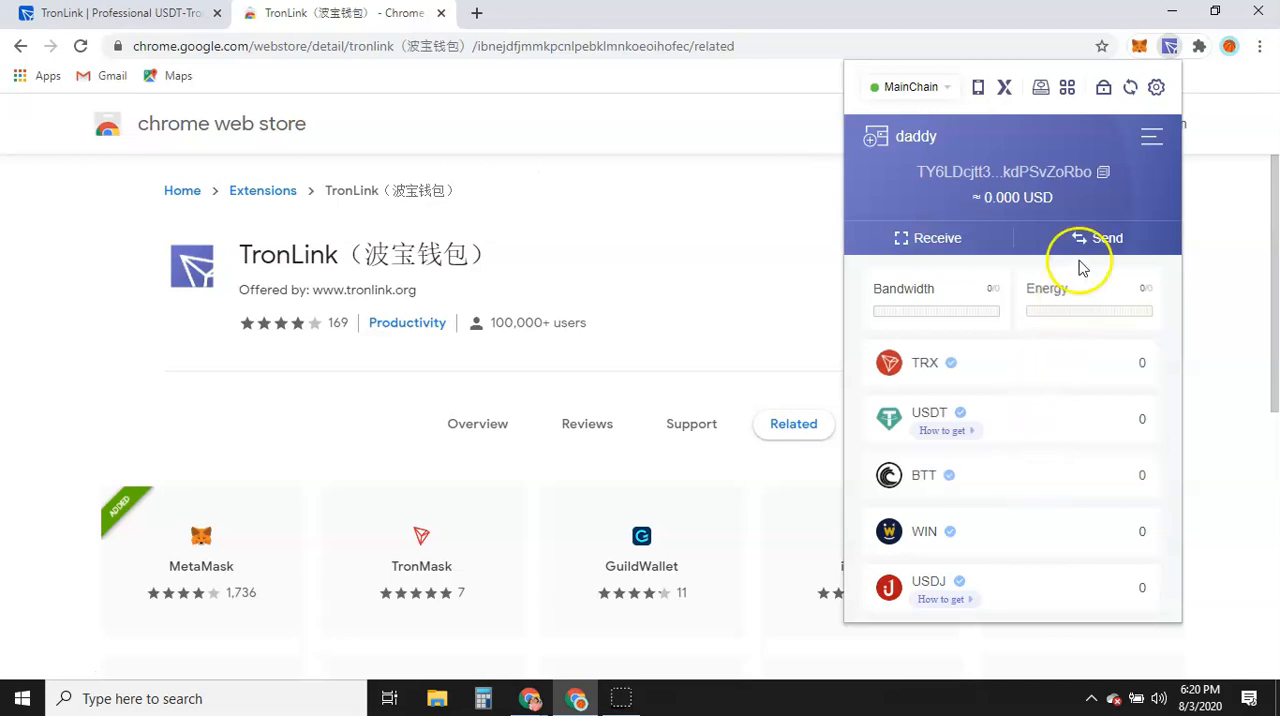
pyautogui.moveTo(907, 141)
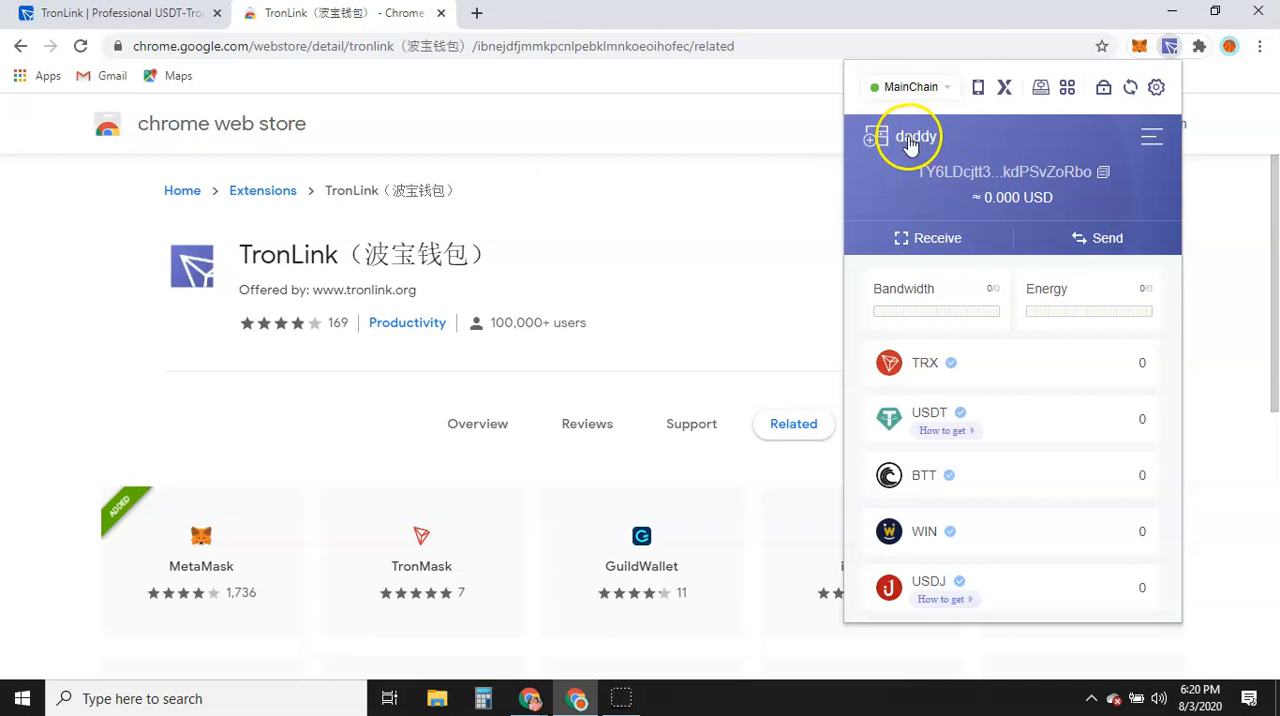
pyautogui.moveTo(1000, 185)
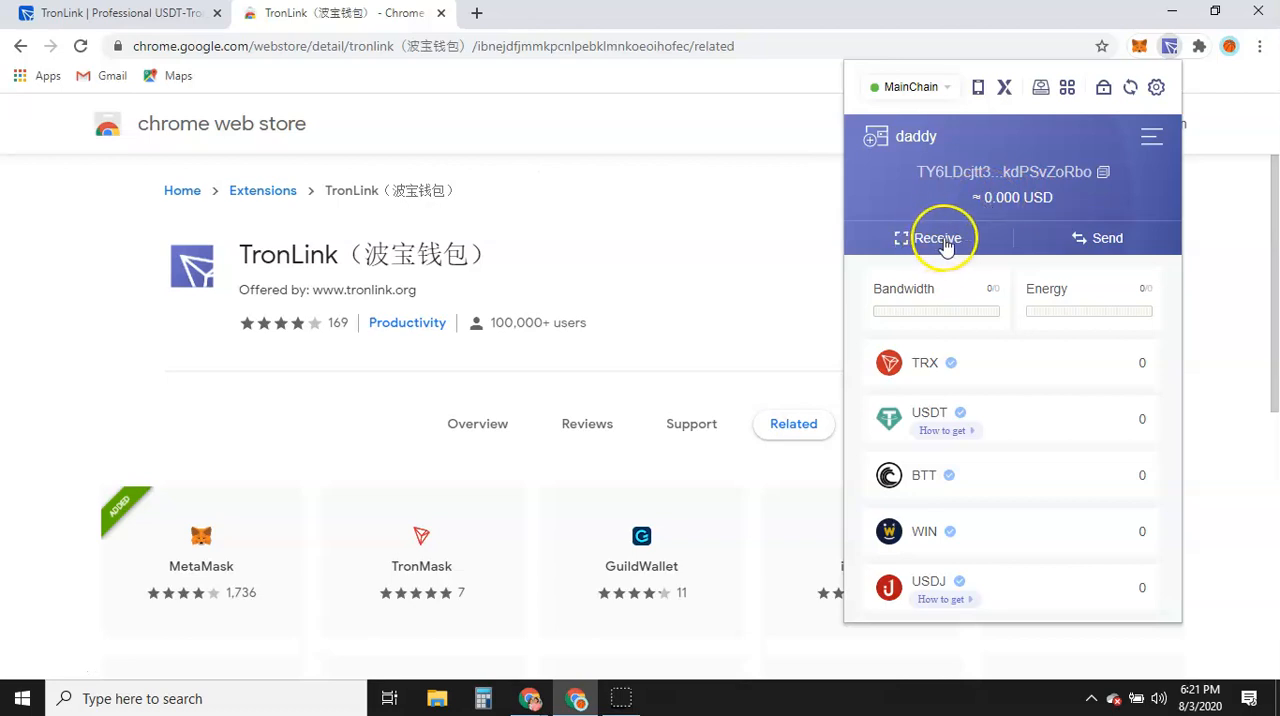
pyautogui.moveTo(1010, 243)
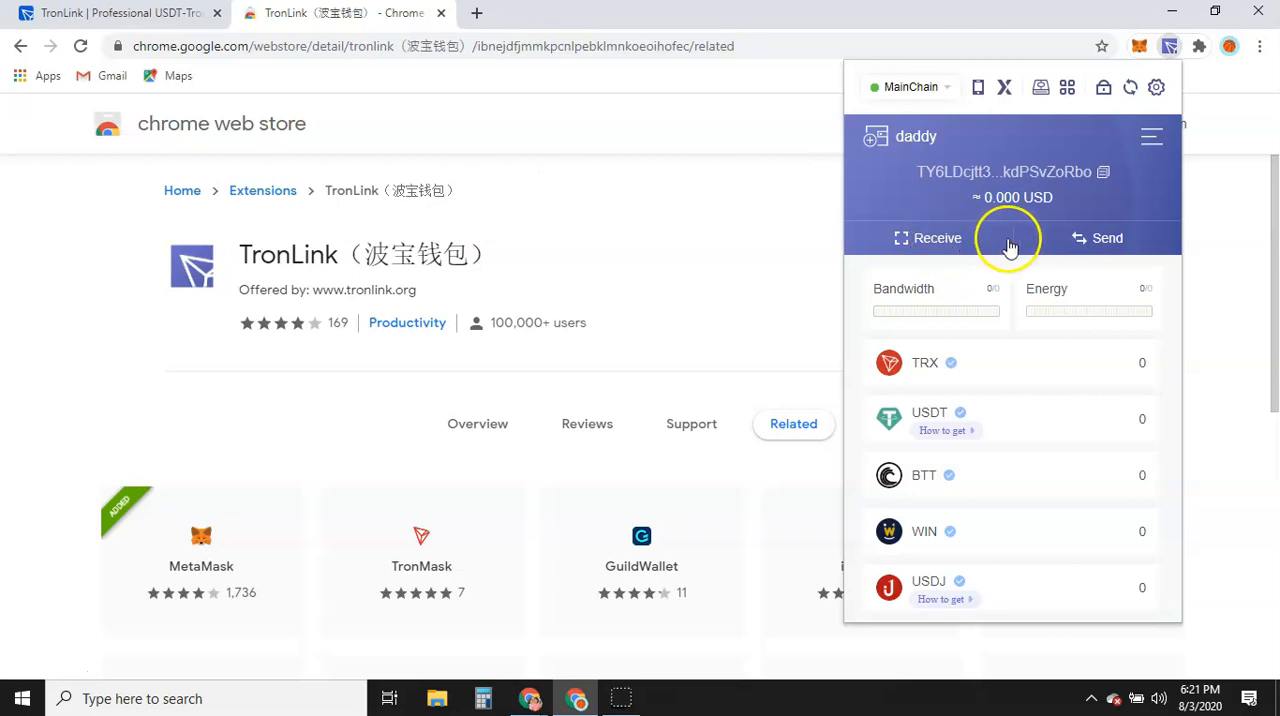
pyautogui.moveTo(1106, 245)
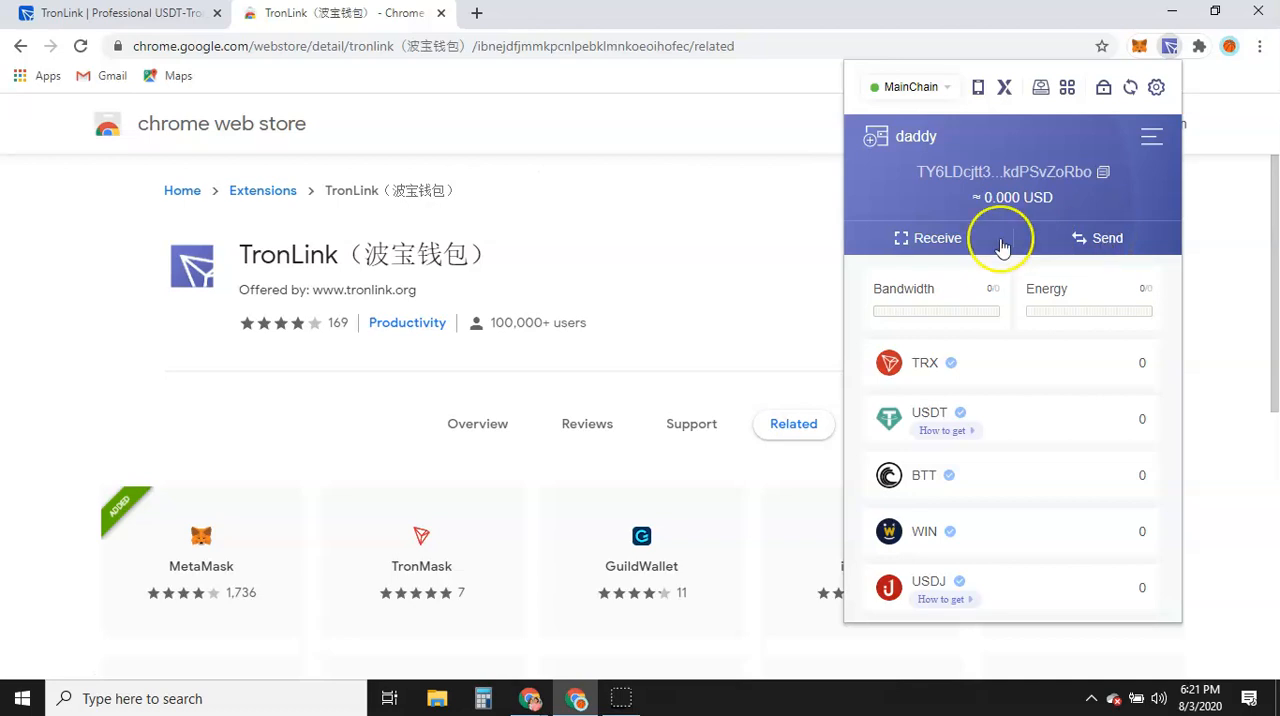
# Open the daddy wallet's Receive page showing its TRON address and QR code
pyautogui.click(924, 238)
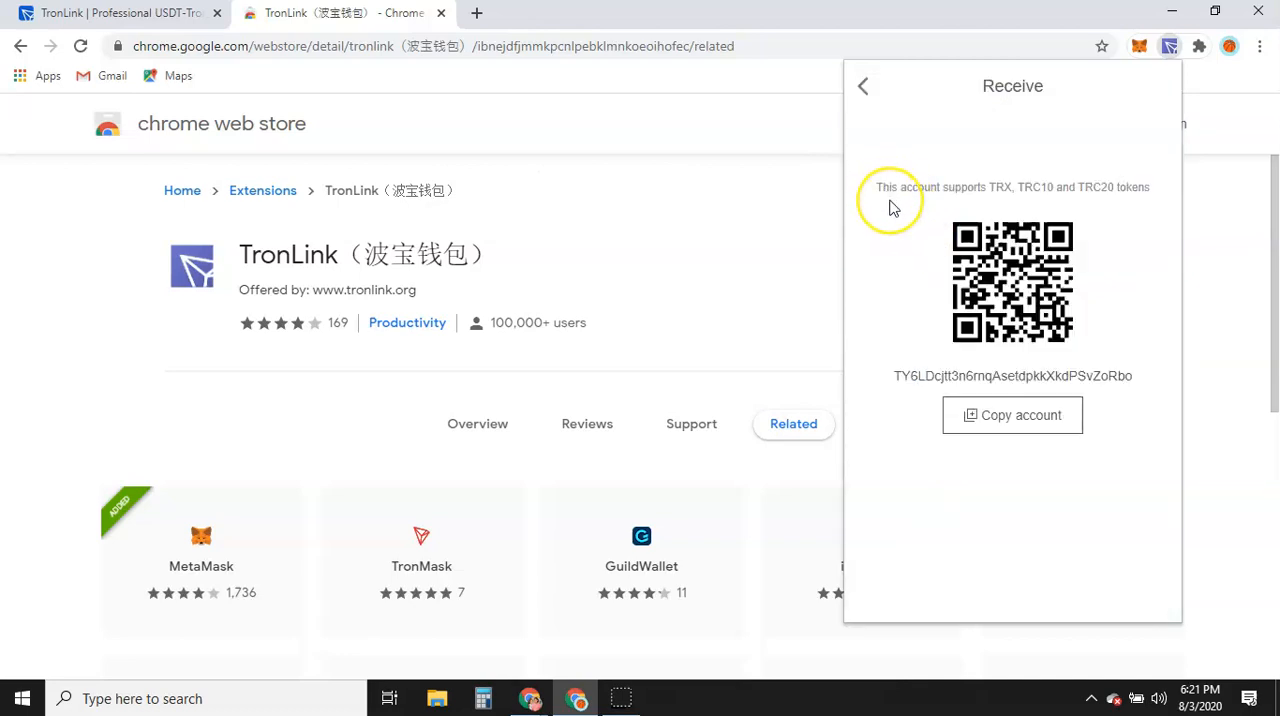
pyautogui.moveTo(1005, 225)
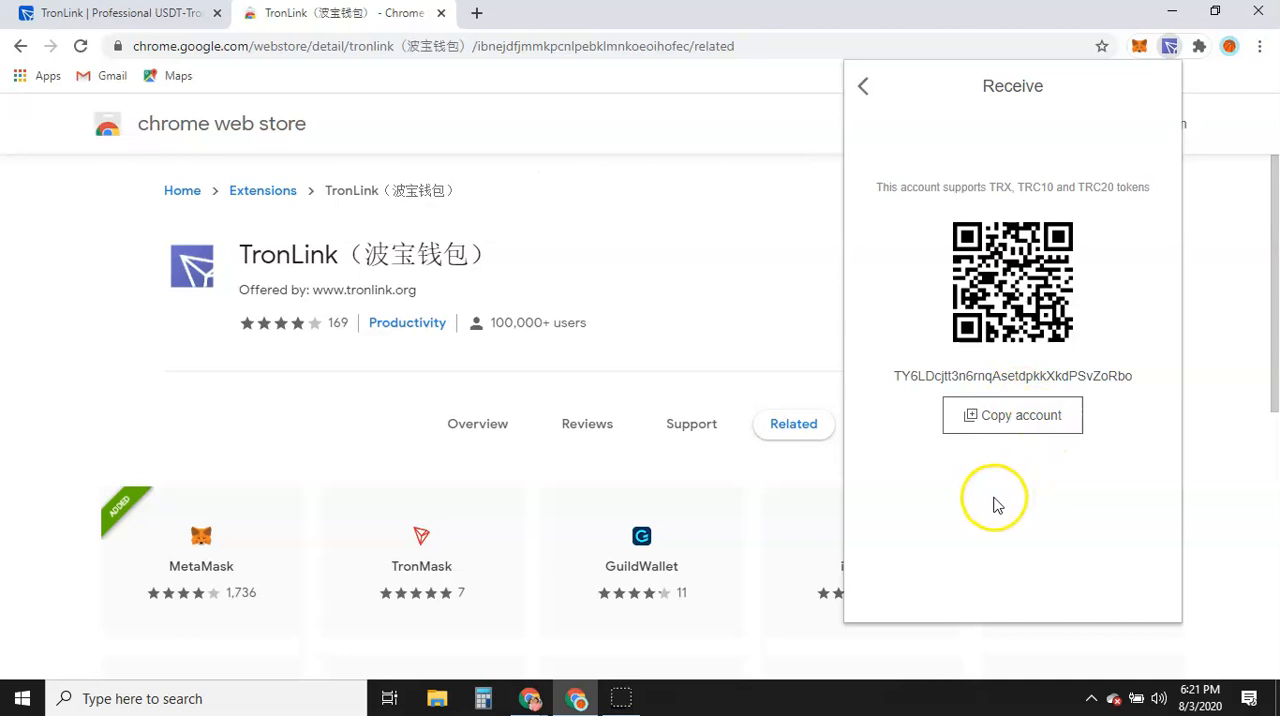
pyautogui.moveTo(897, 390)
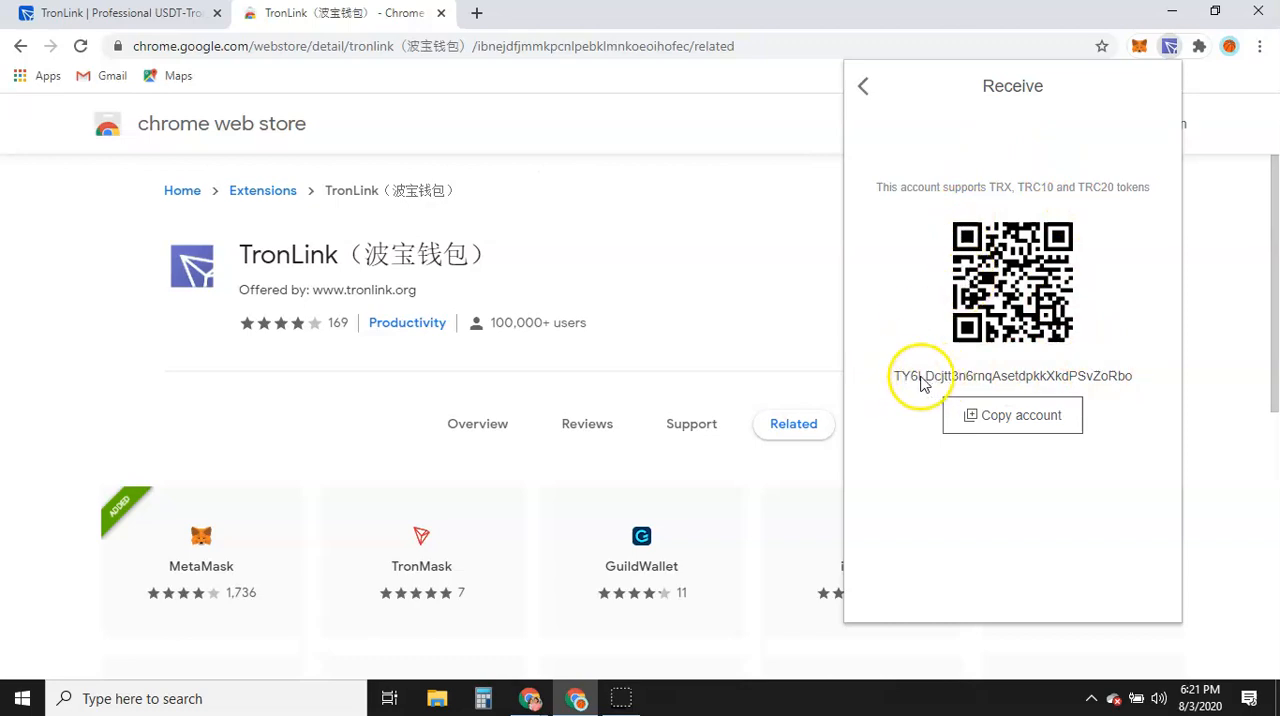
pyautogui.moveTo(1085, 378)
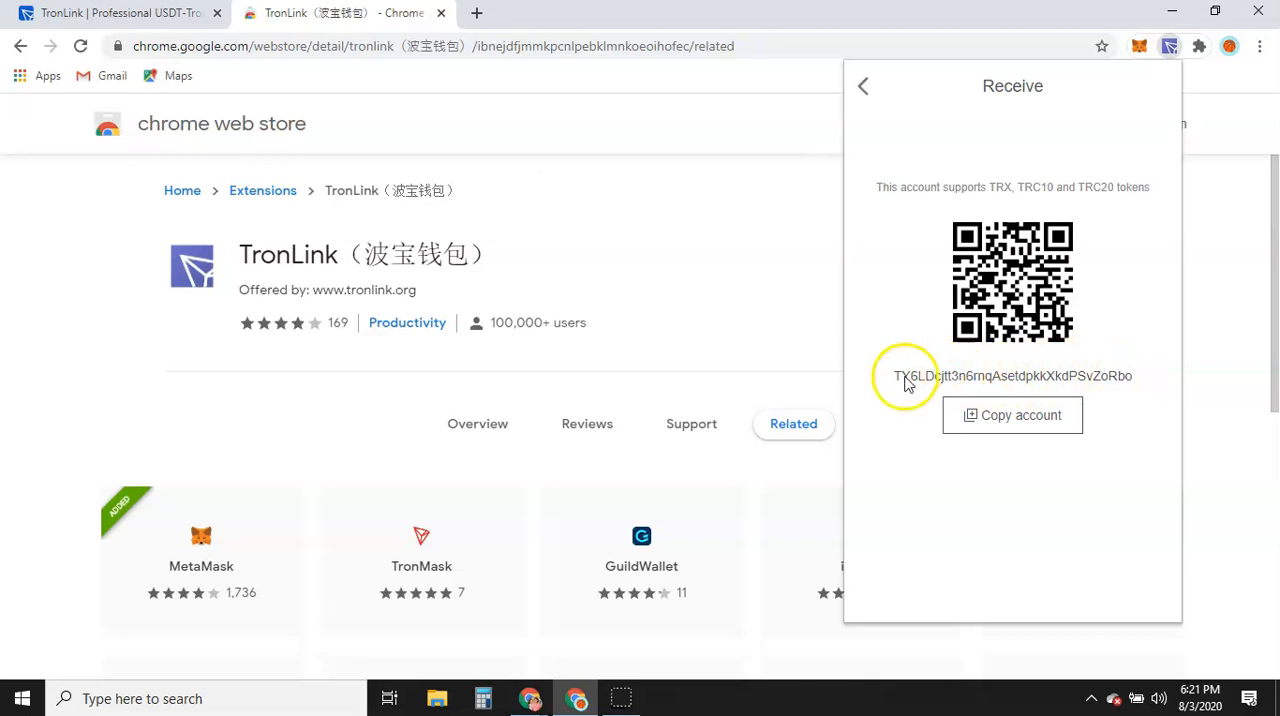
pyautogui.moveTo(858, 135)
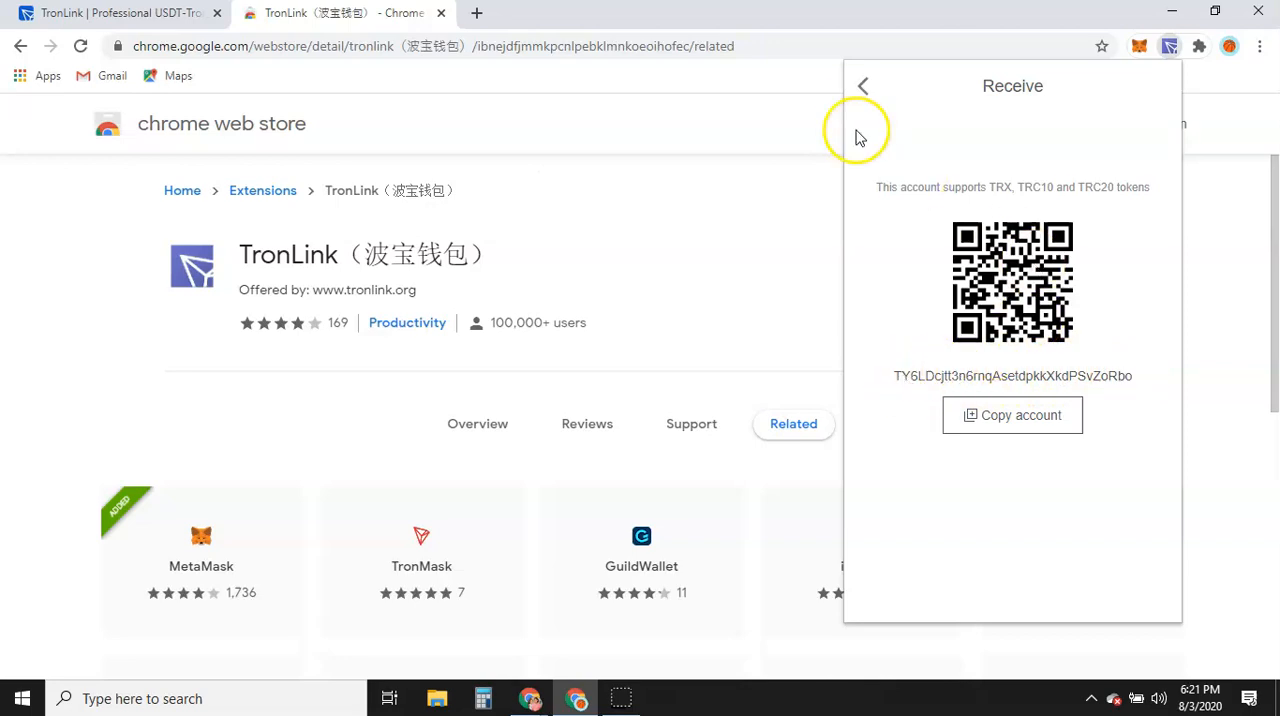
pyautogui.click(863, 86)
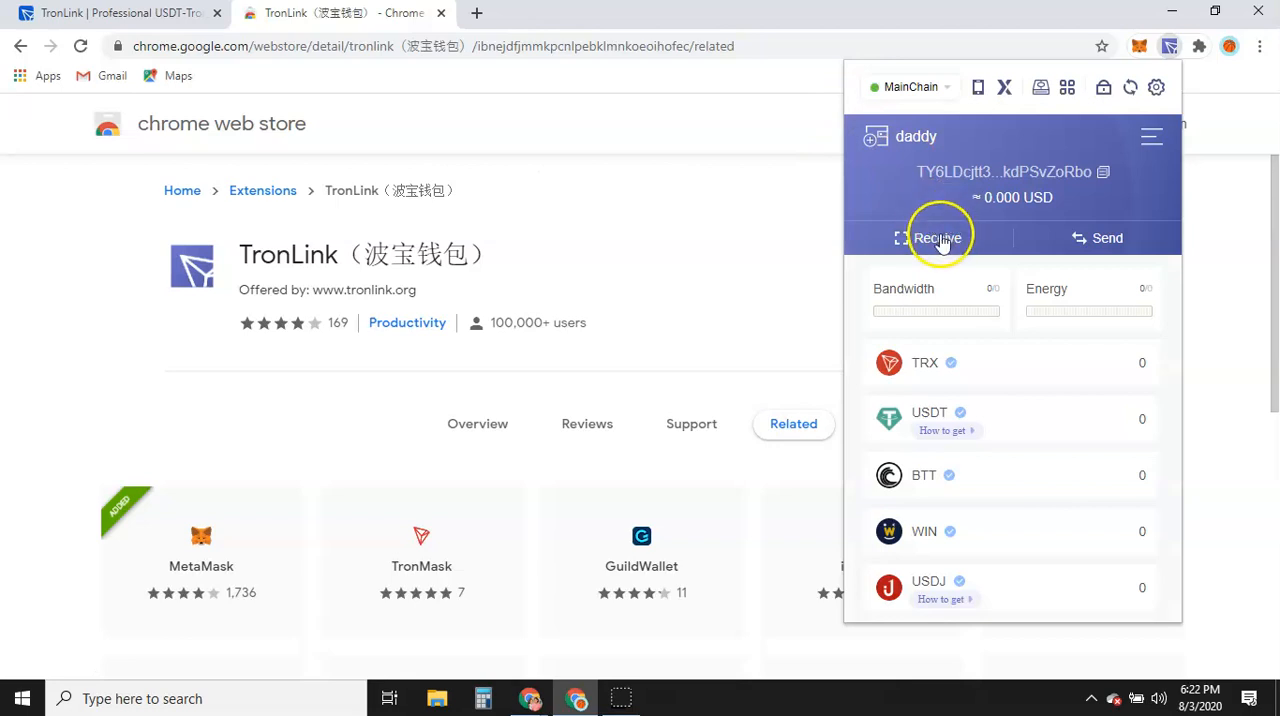
pyautogui.click(937, 238)
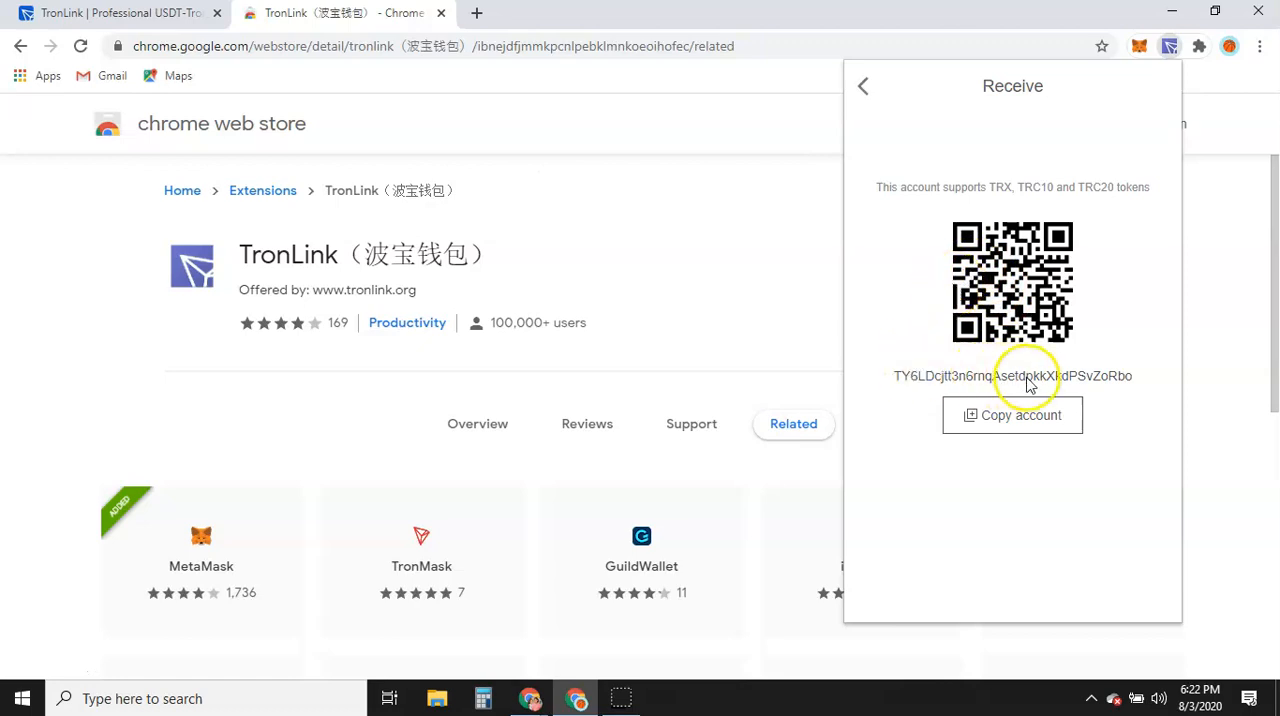
pyautogui.click(862, 86)
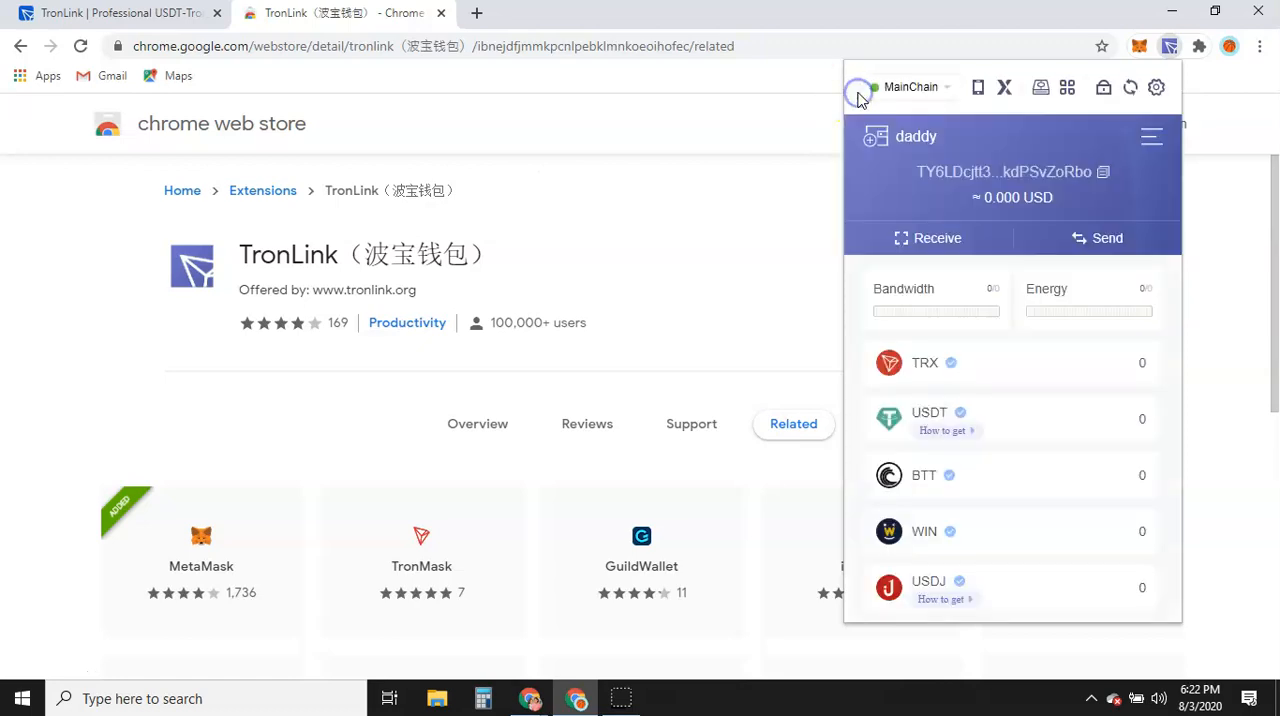
pyautogui.click(1096, 238)
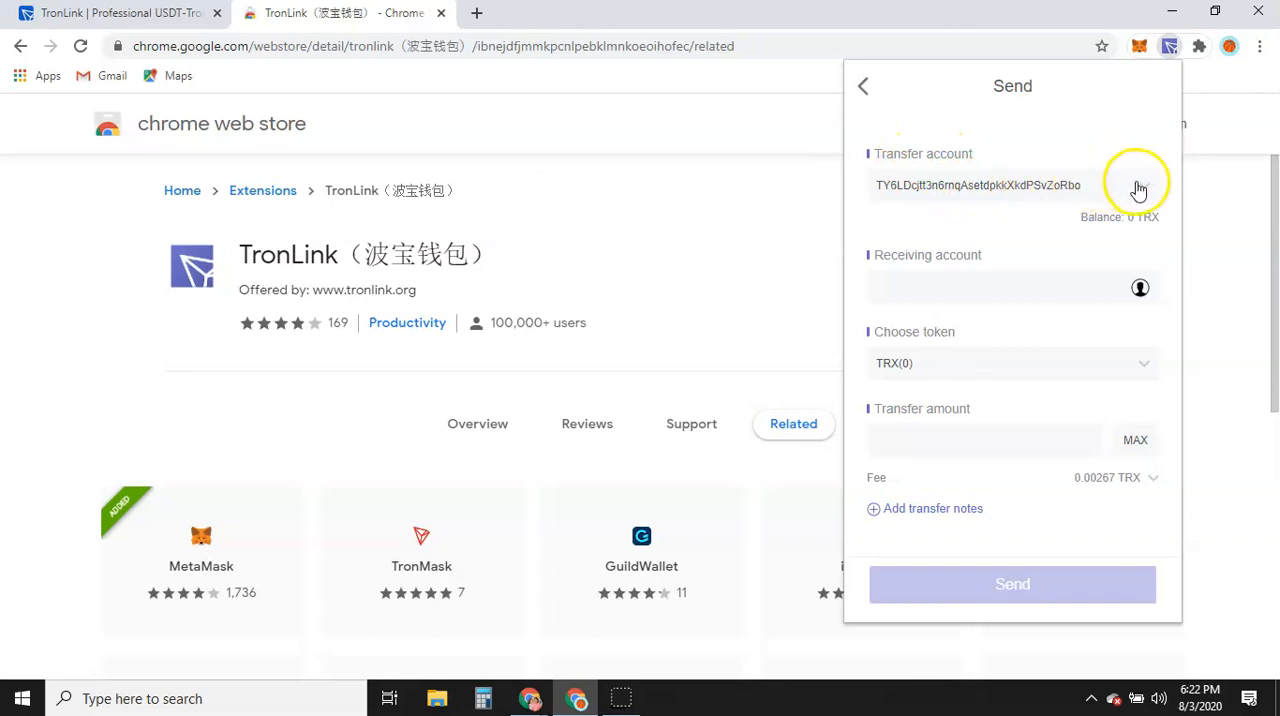
pyautogui.moveTo(1139, 190)
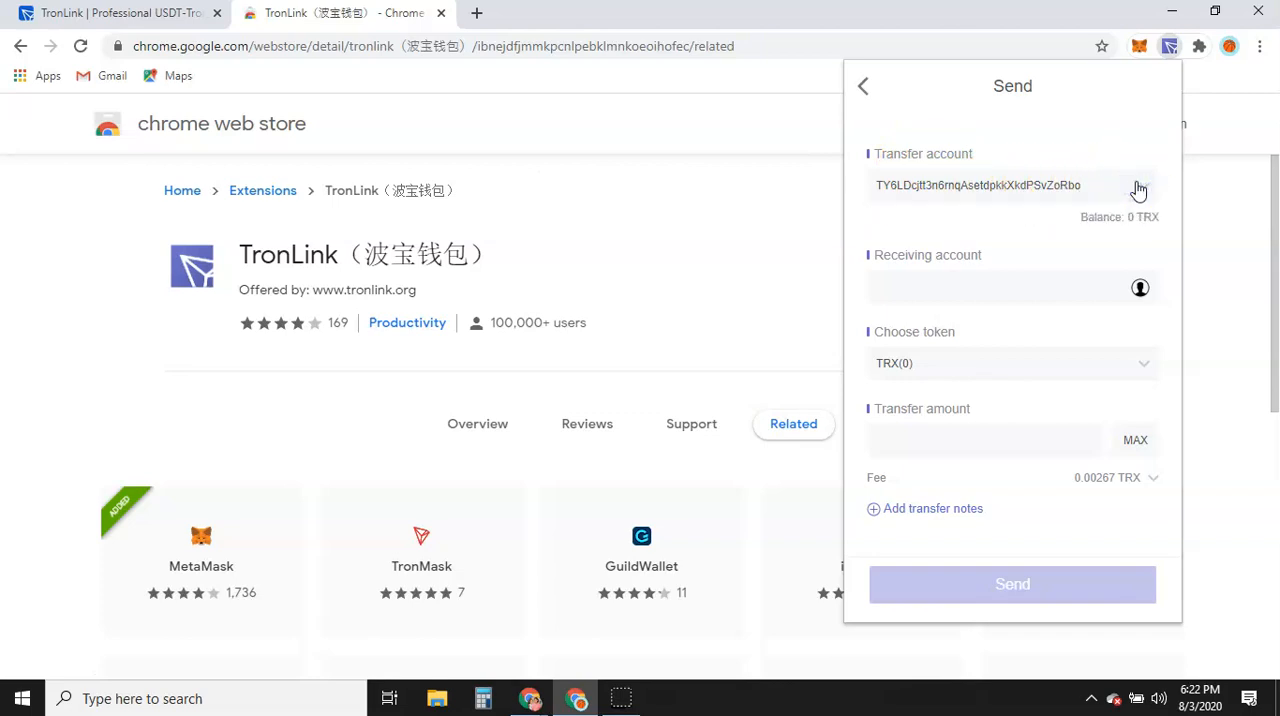
pyautogui.moveTo(1135, 190)
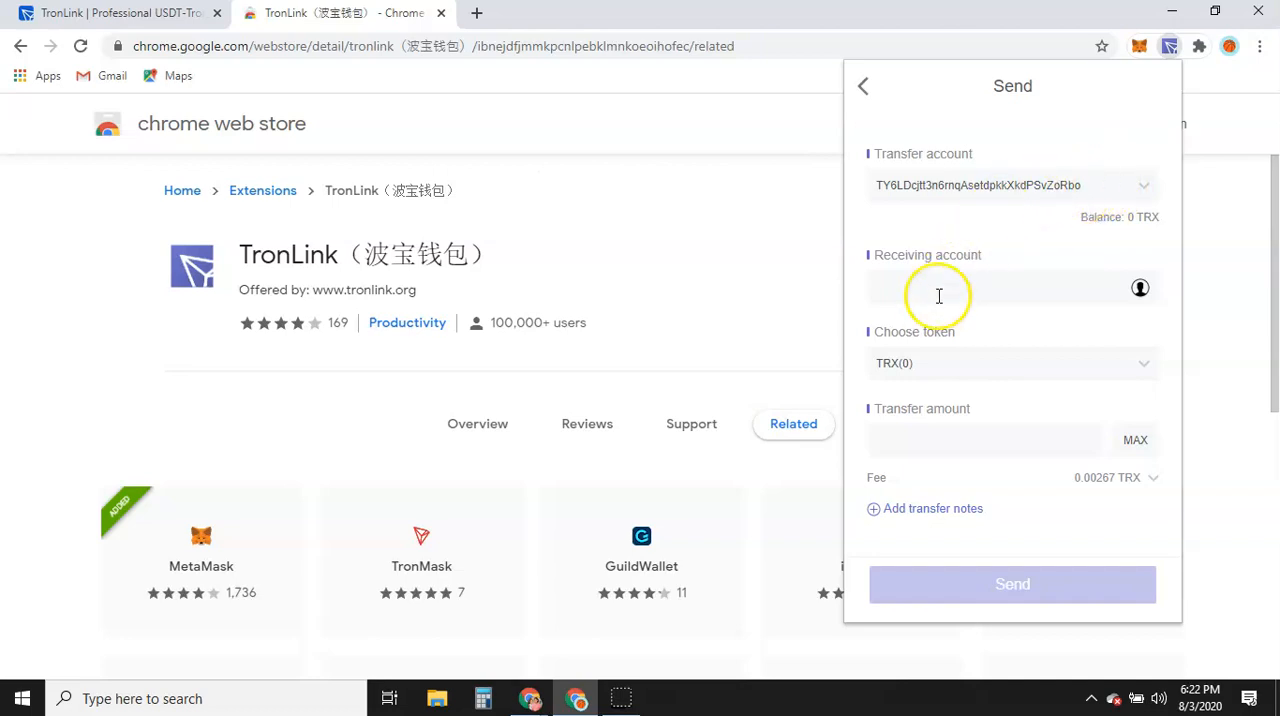
pyautogui.moveTo(1130, 190)
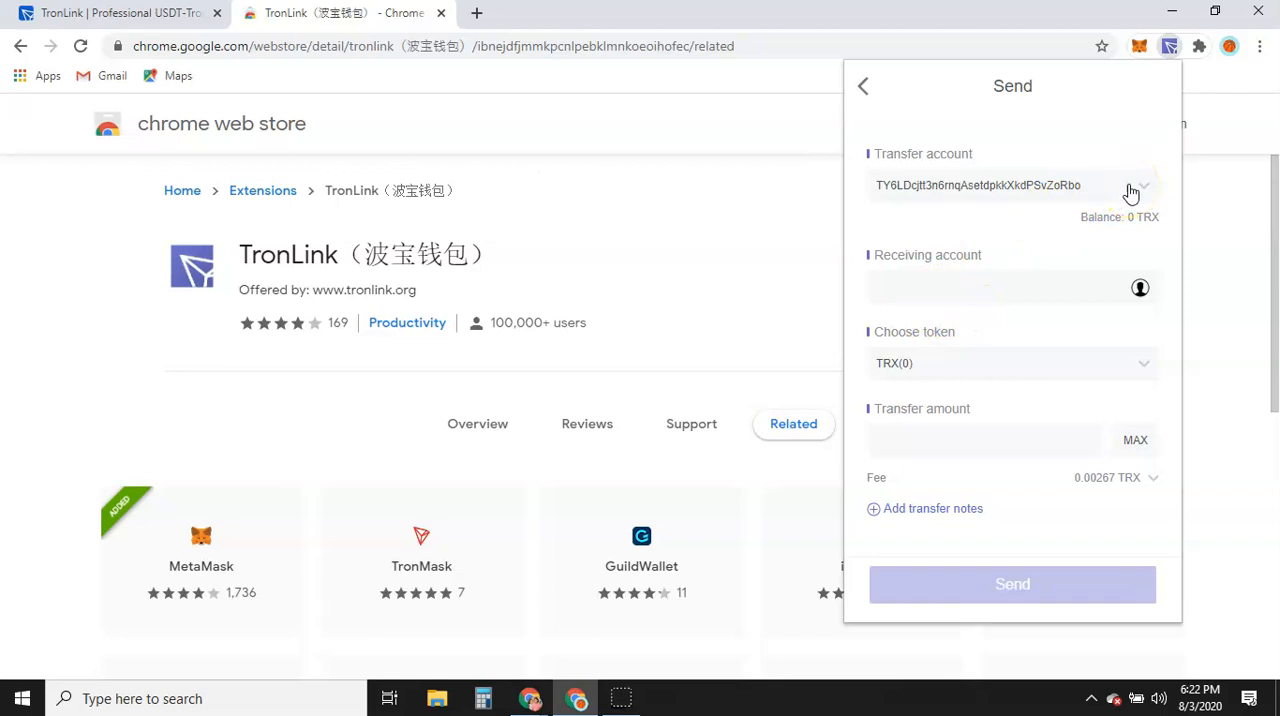
pyautogui.click(1143, 185)
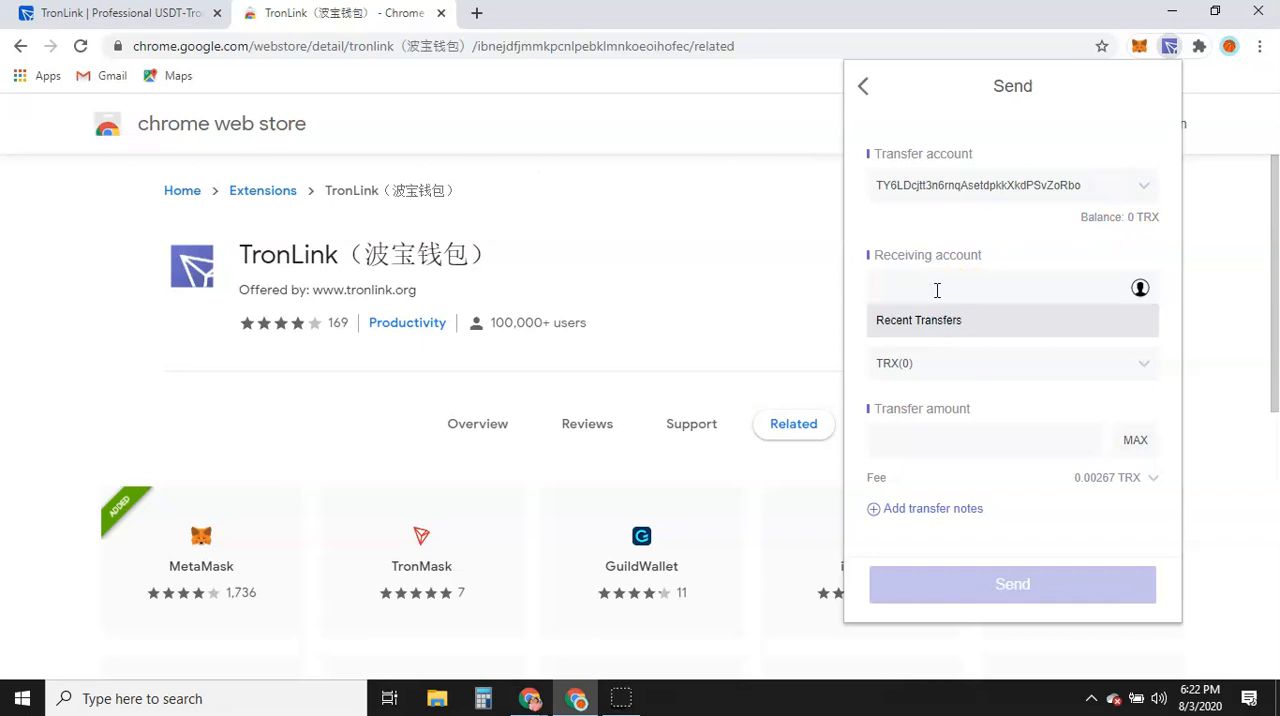
pyautogui.click(937, 288)
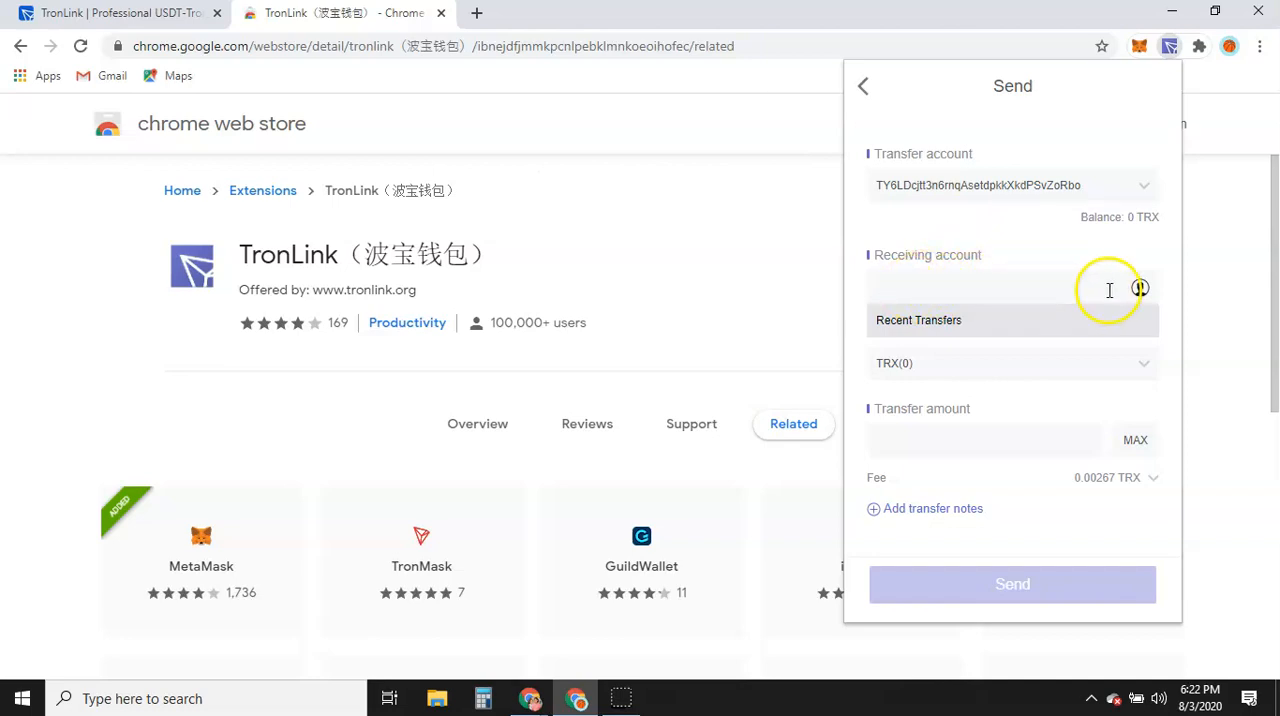
pyautogui.moveTo(917, 291)
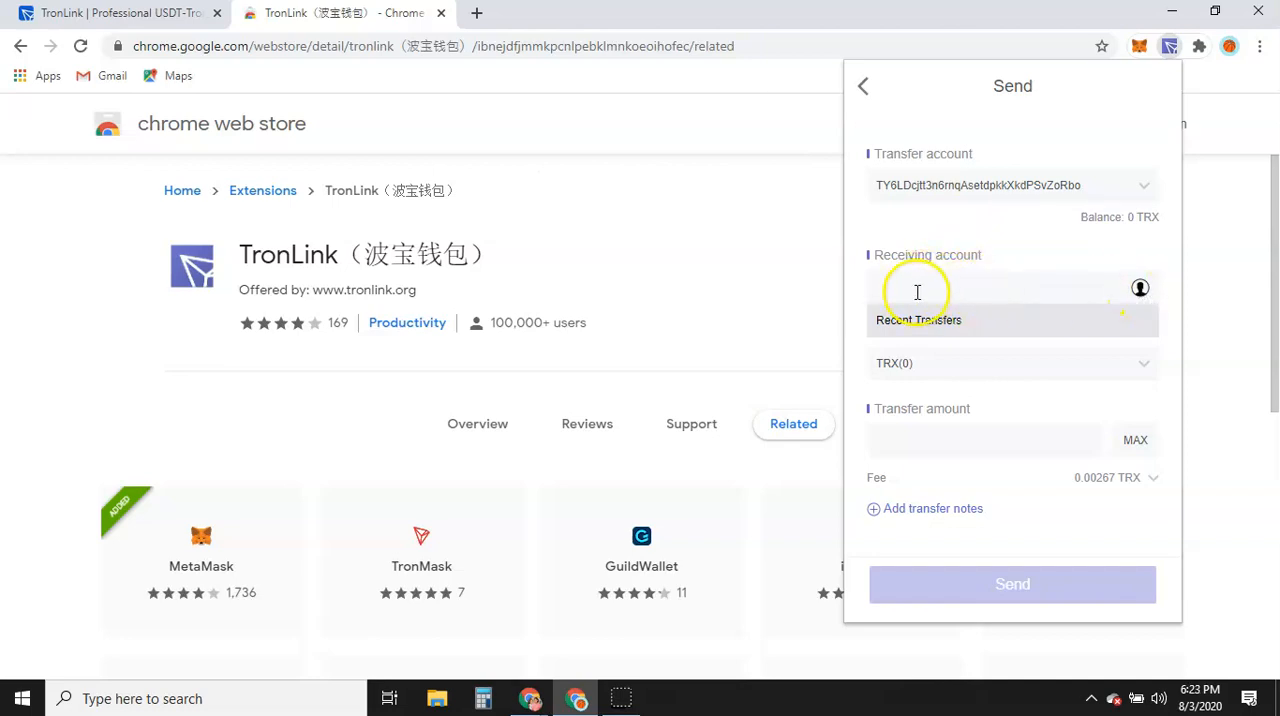
pyautogui.moveTo(1021, 278)
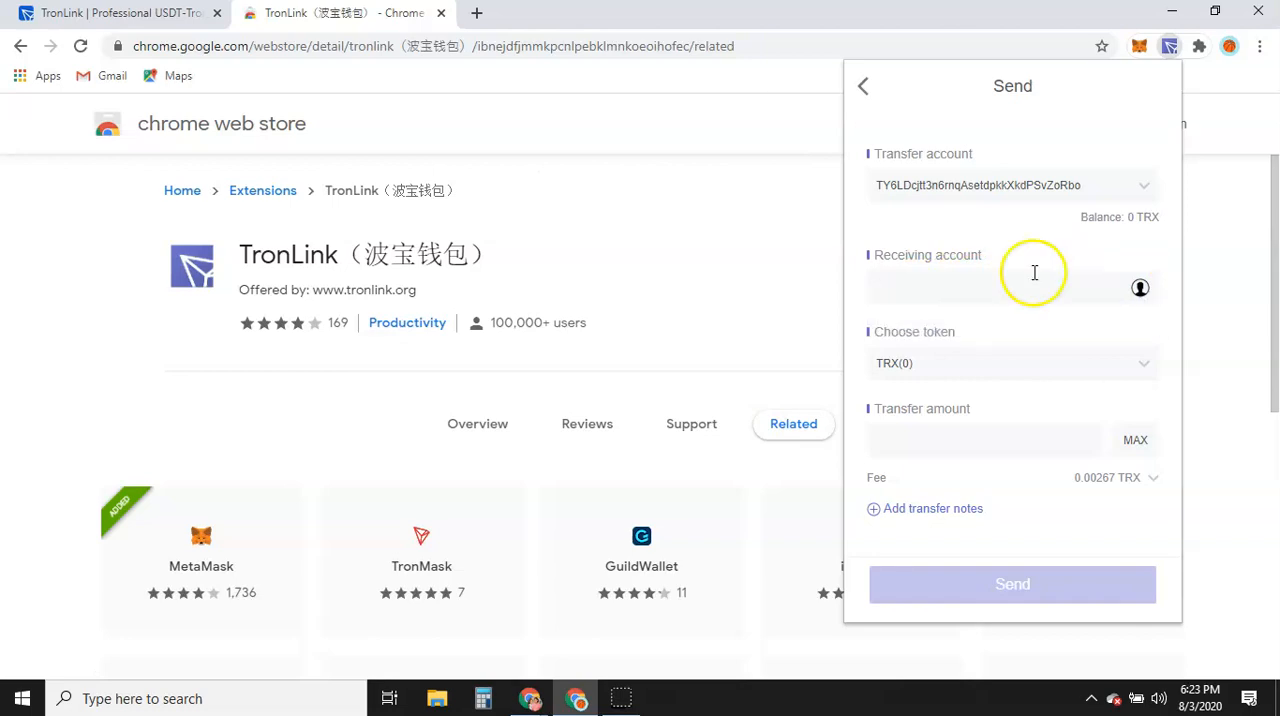
pyautogui.click(1010, 363)
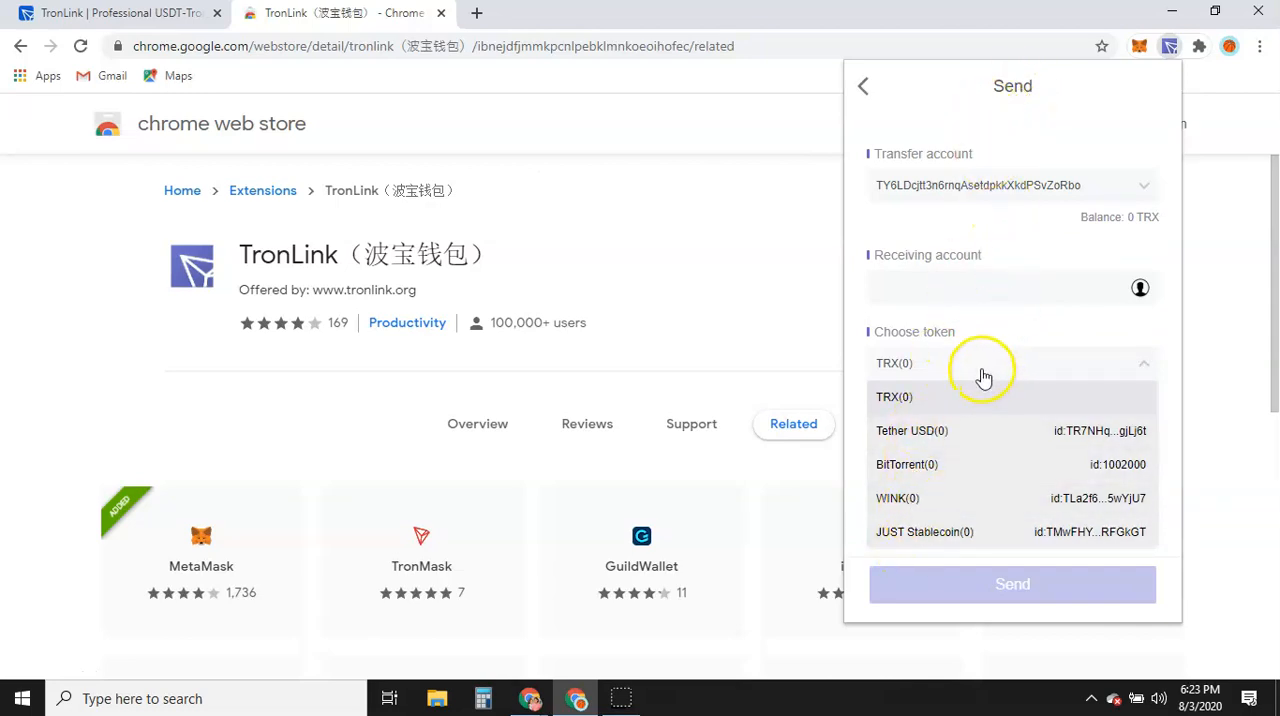
pyautogui.click(894, 397)
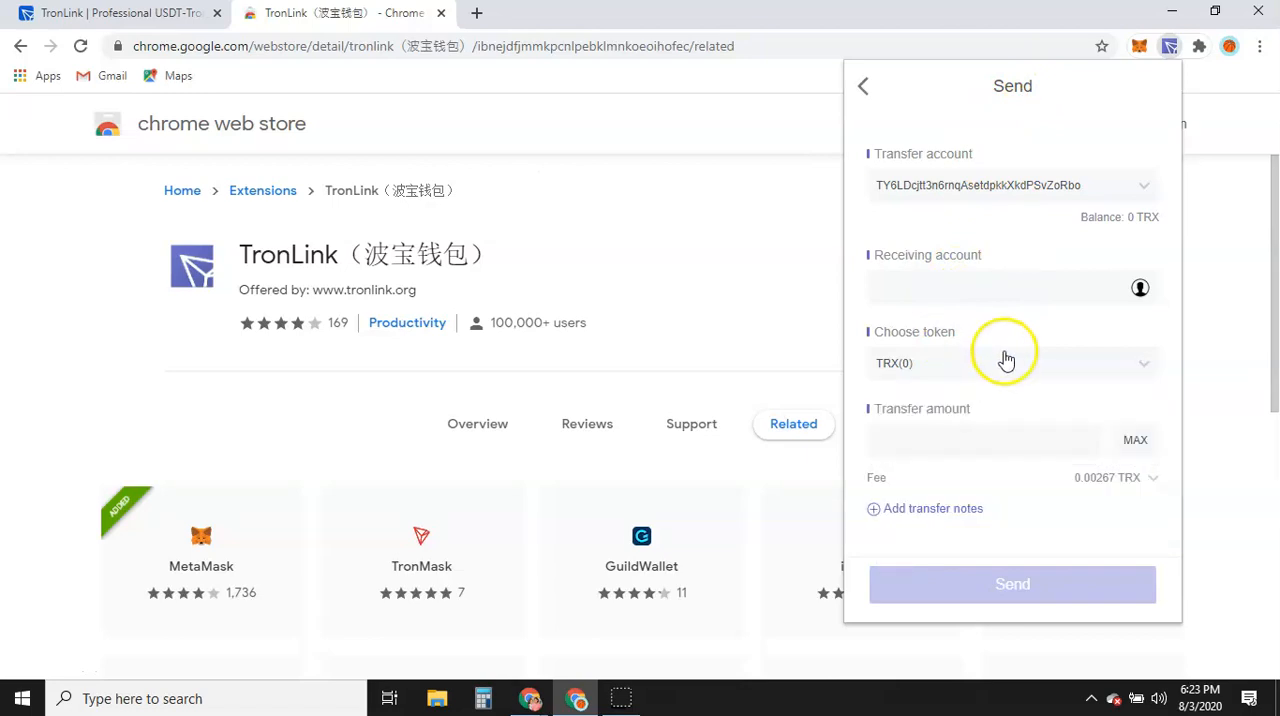
pyautogui.moveTo(925, 375)
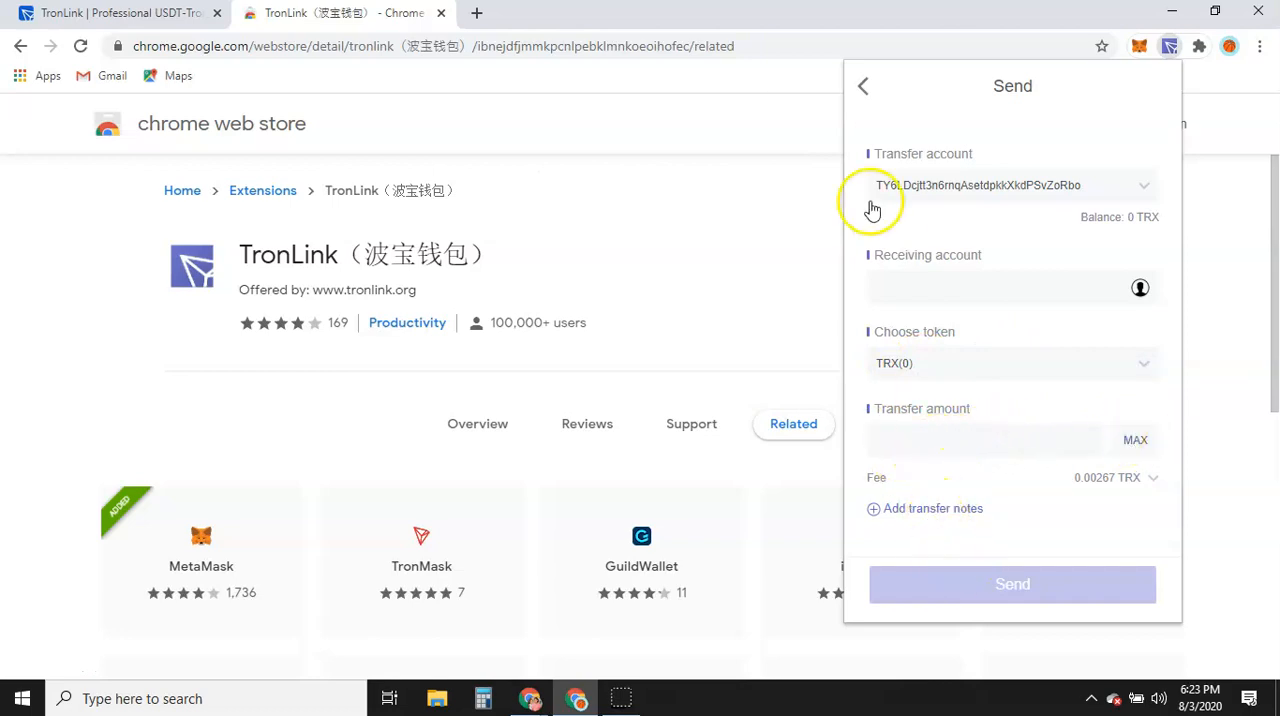
pyautogui.click(862, 86)
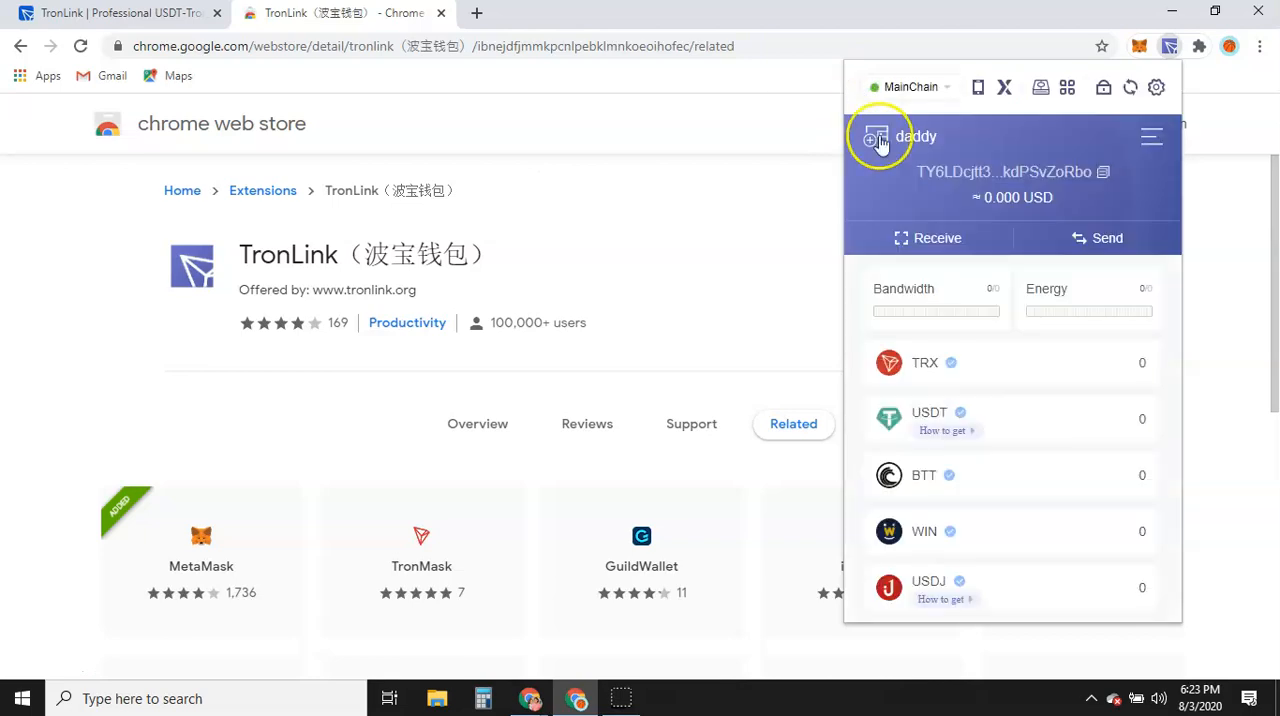
pyautogui.moveTo(915, 160)
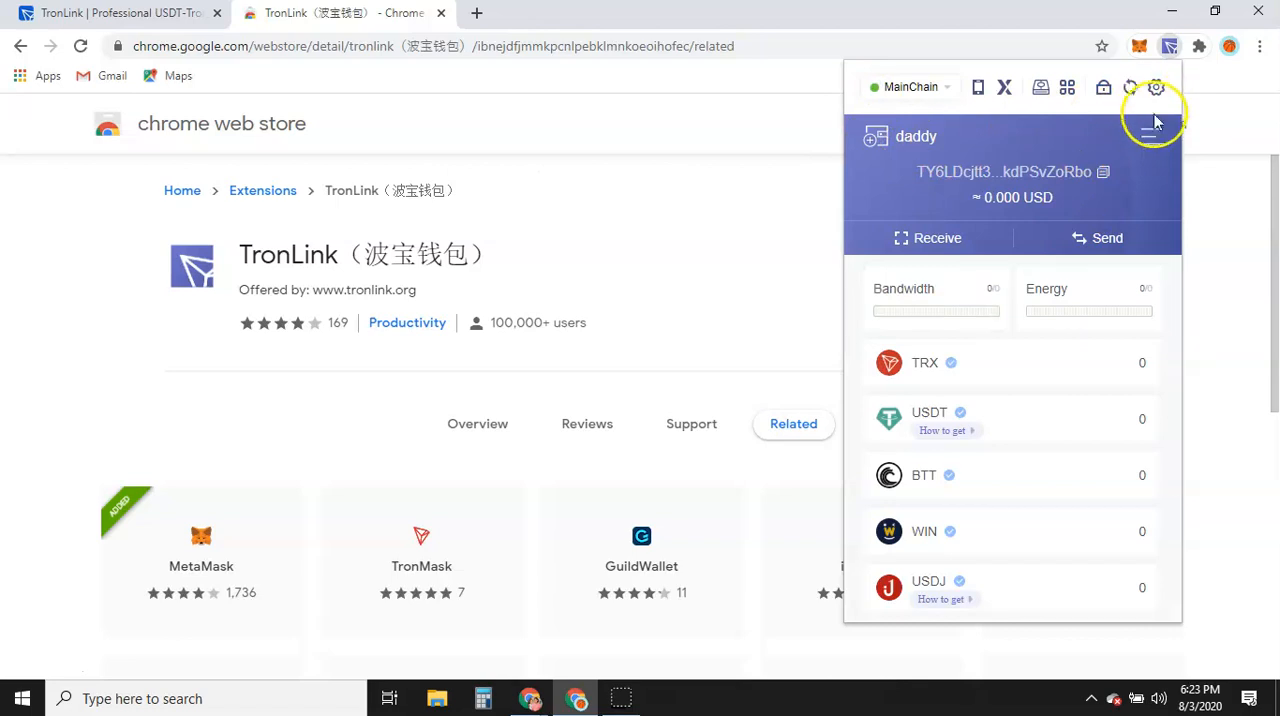
pyautogui.click(1152, 137)
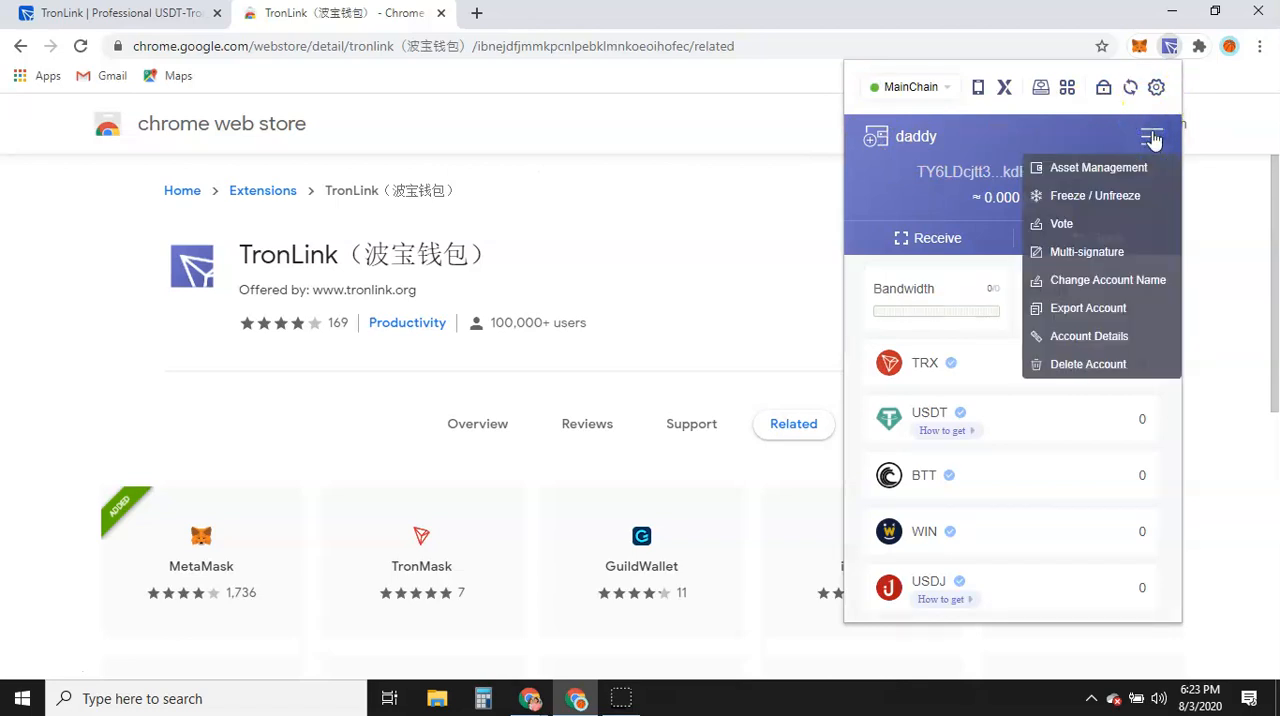
pyautogui.moveTo(1102, 223)
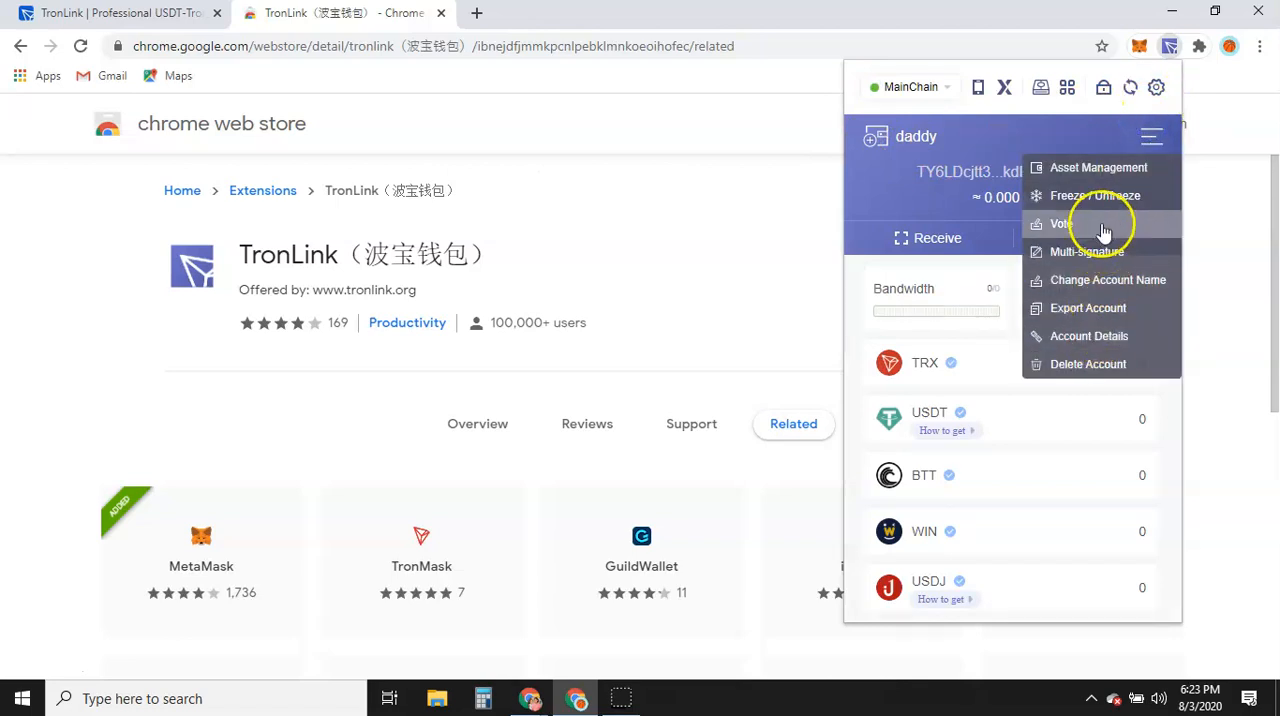
pyautogui.moveTo(1120, 285)
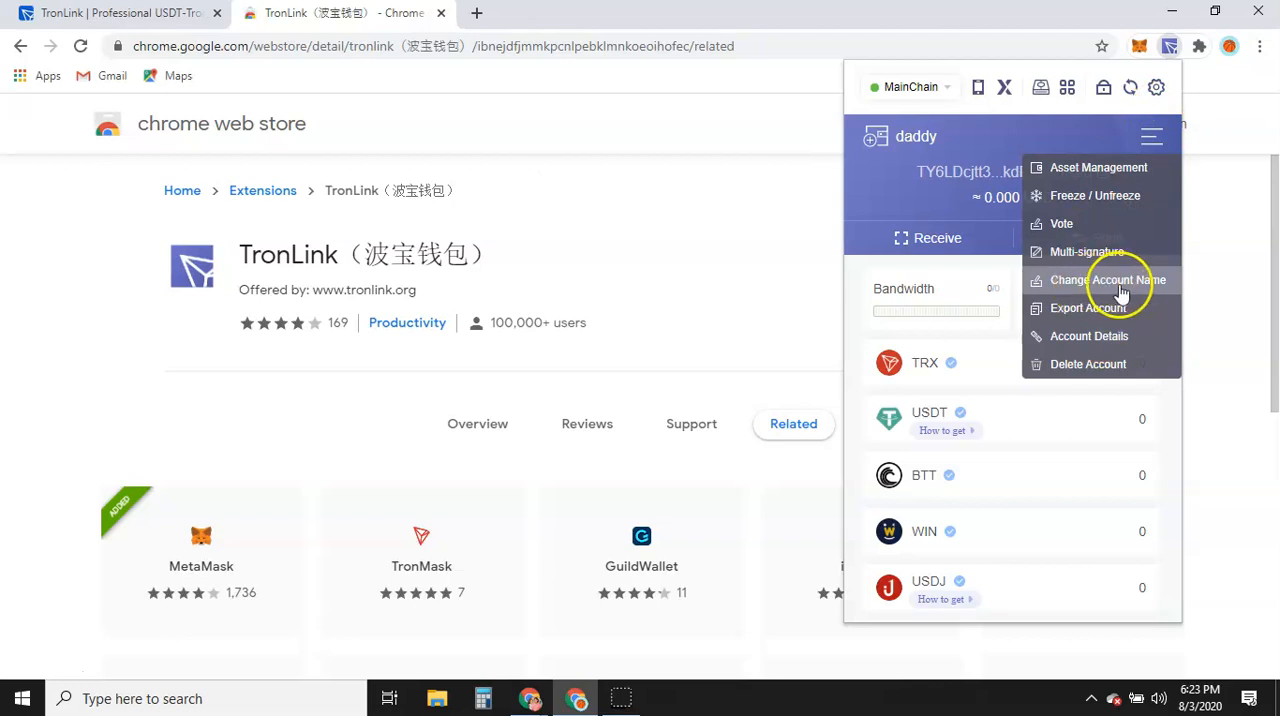
pyautogui.moveTo(1094, 195)
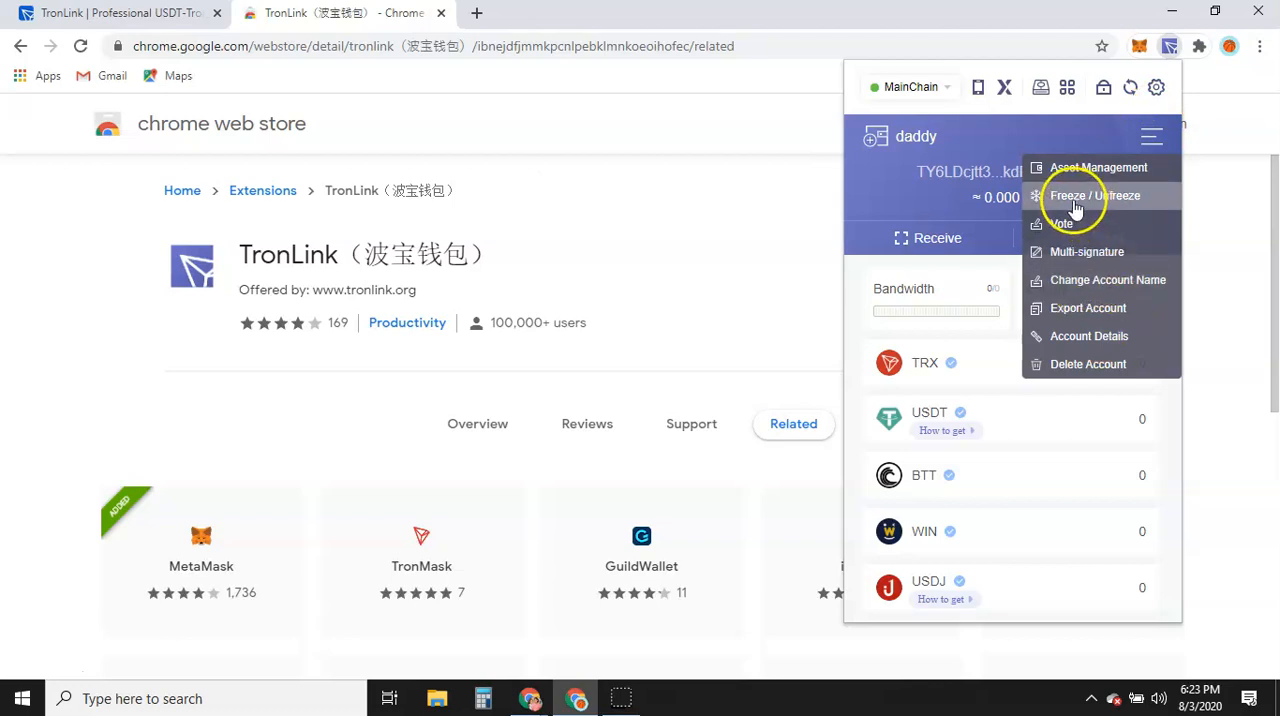
pyautogui.moveTo(1095, 200)
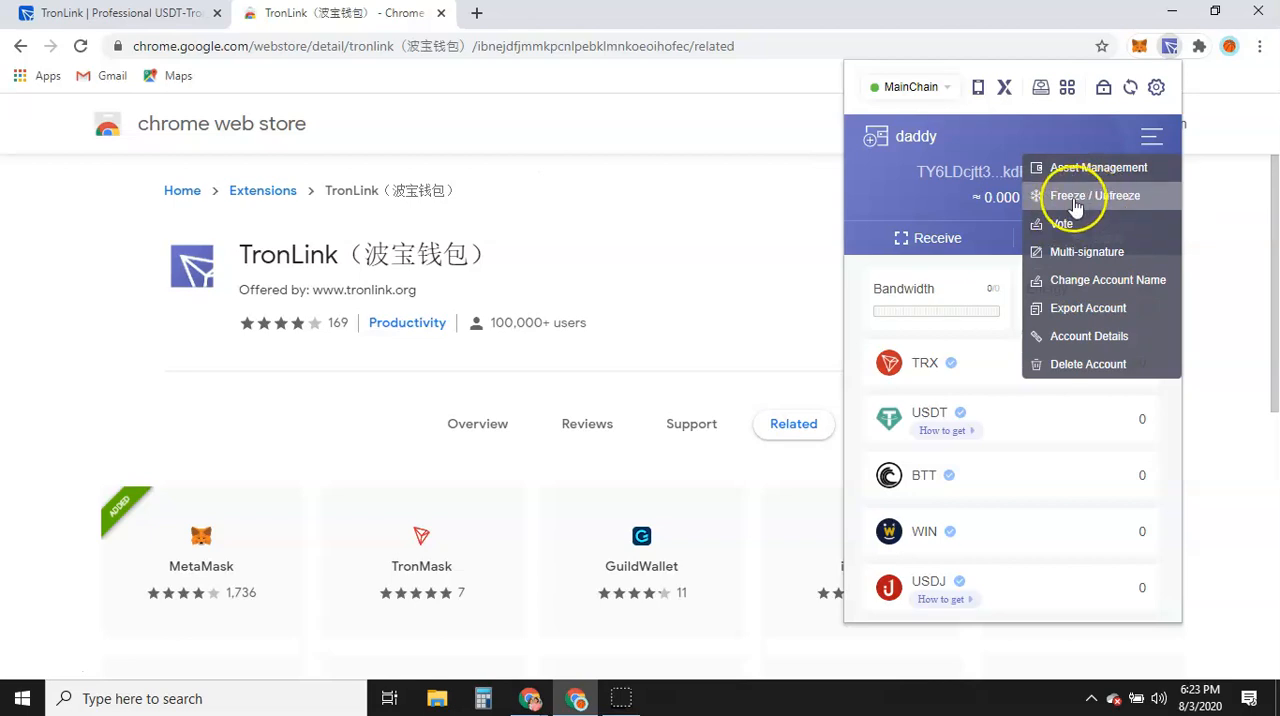
pyautogui.moveTo(957, 197)
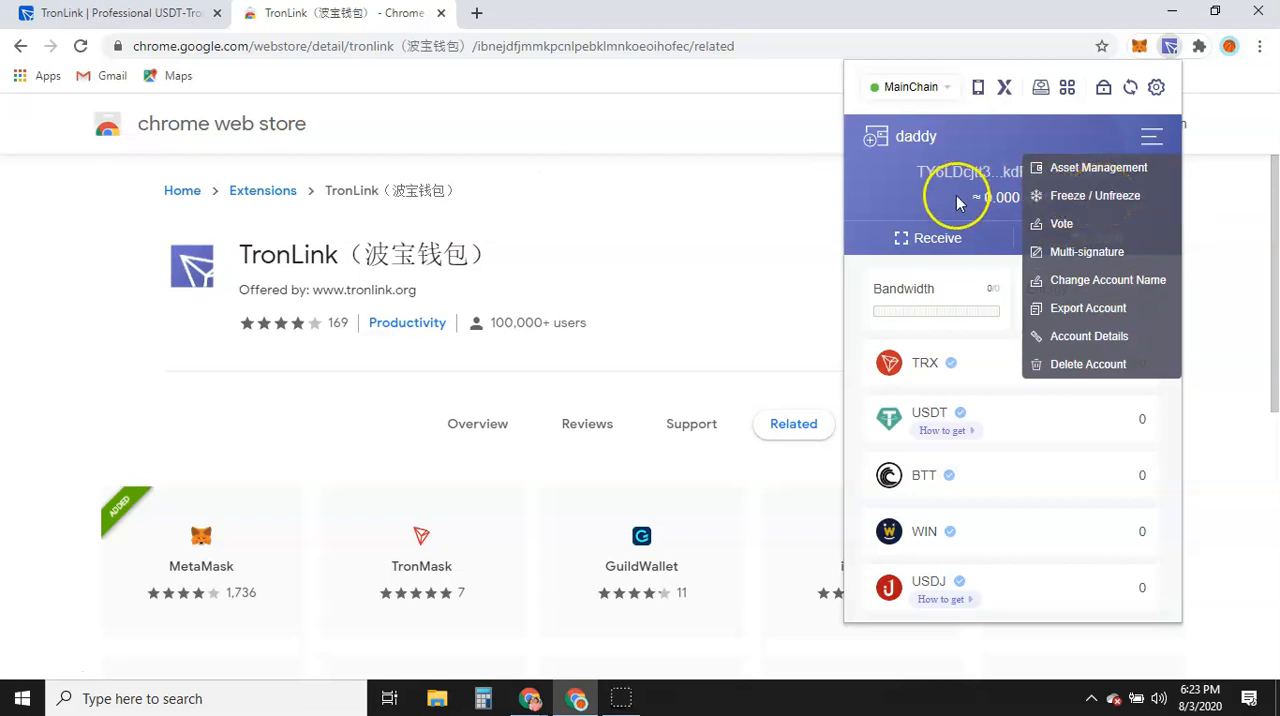
pyautogui.click(1151, 136)
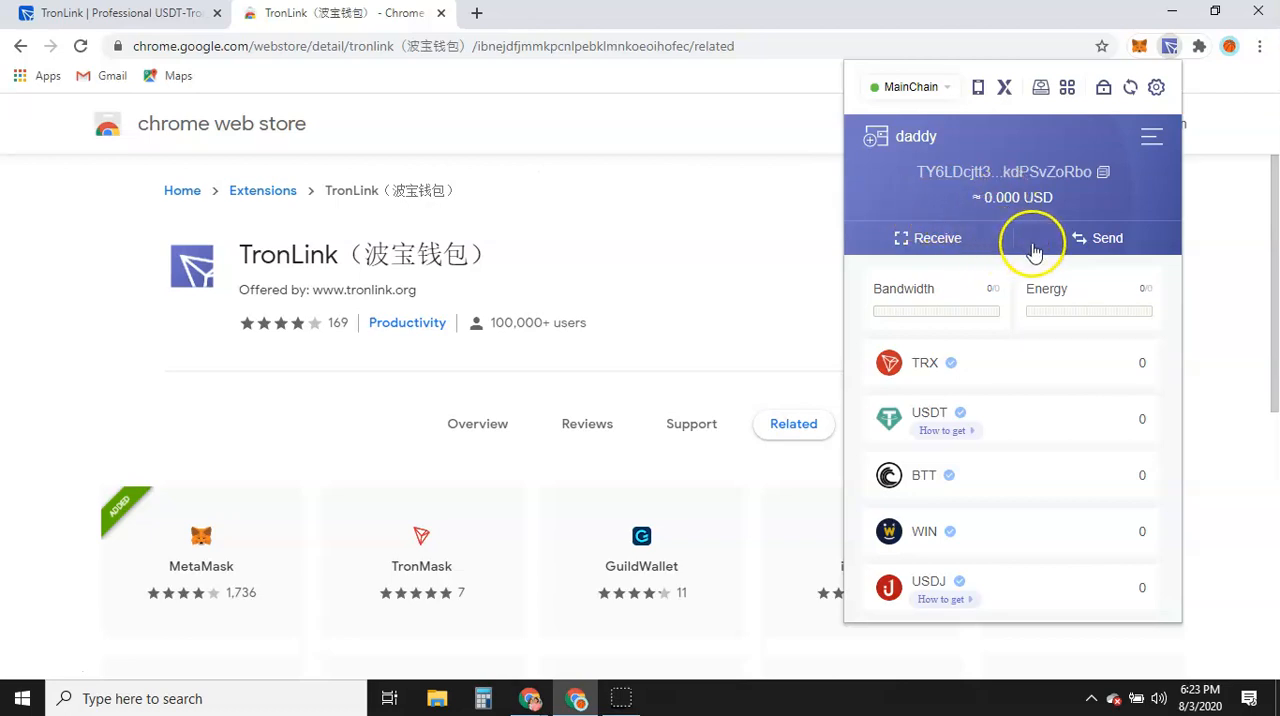
pyautogui.moveTo(1057, 308)
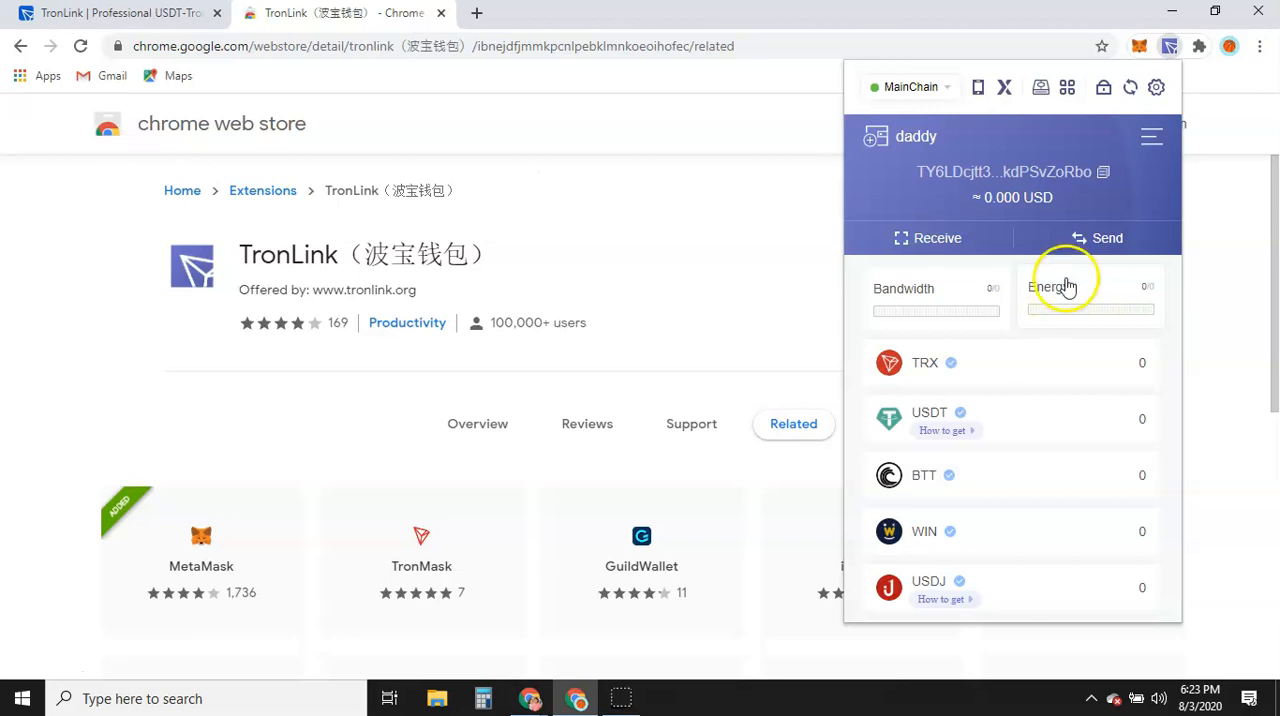
pyautogui.moveTo(935, 298)
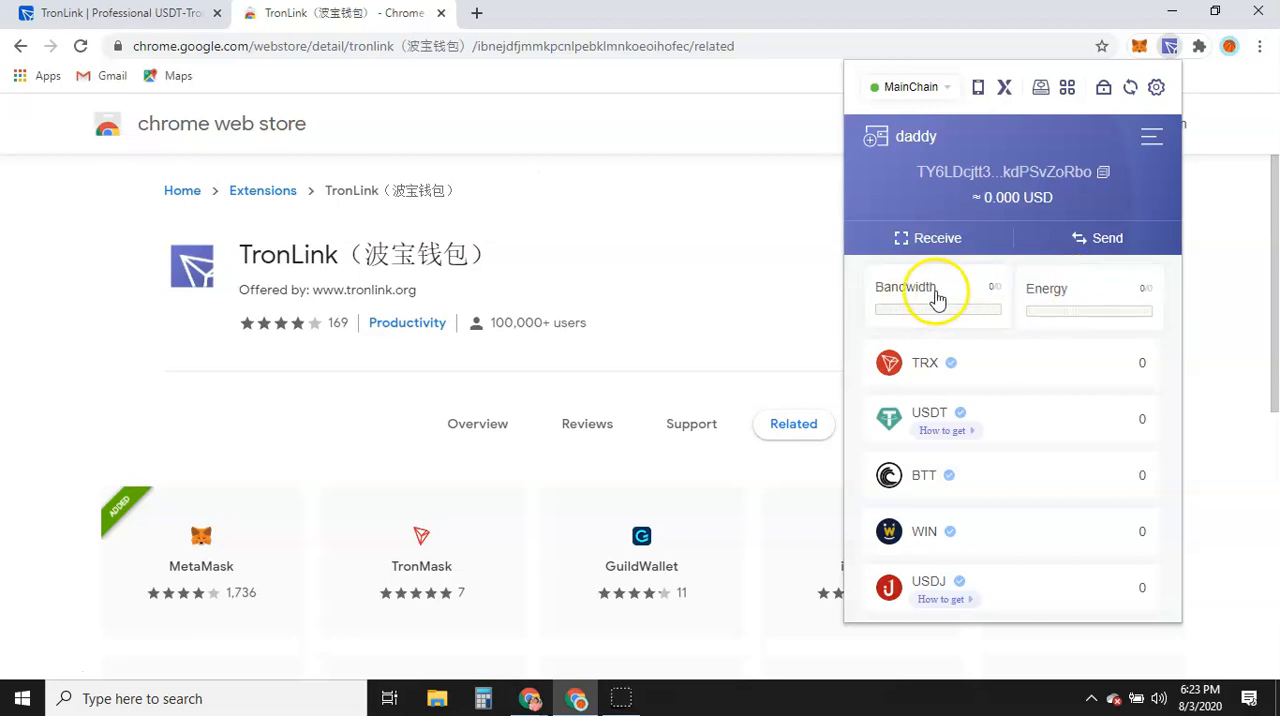
pyautogui.moveTo(1119, 289)
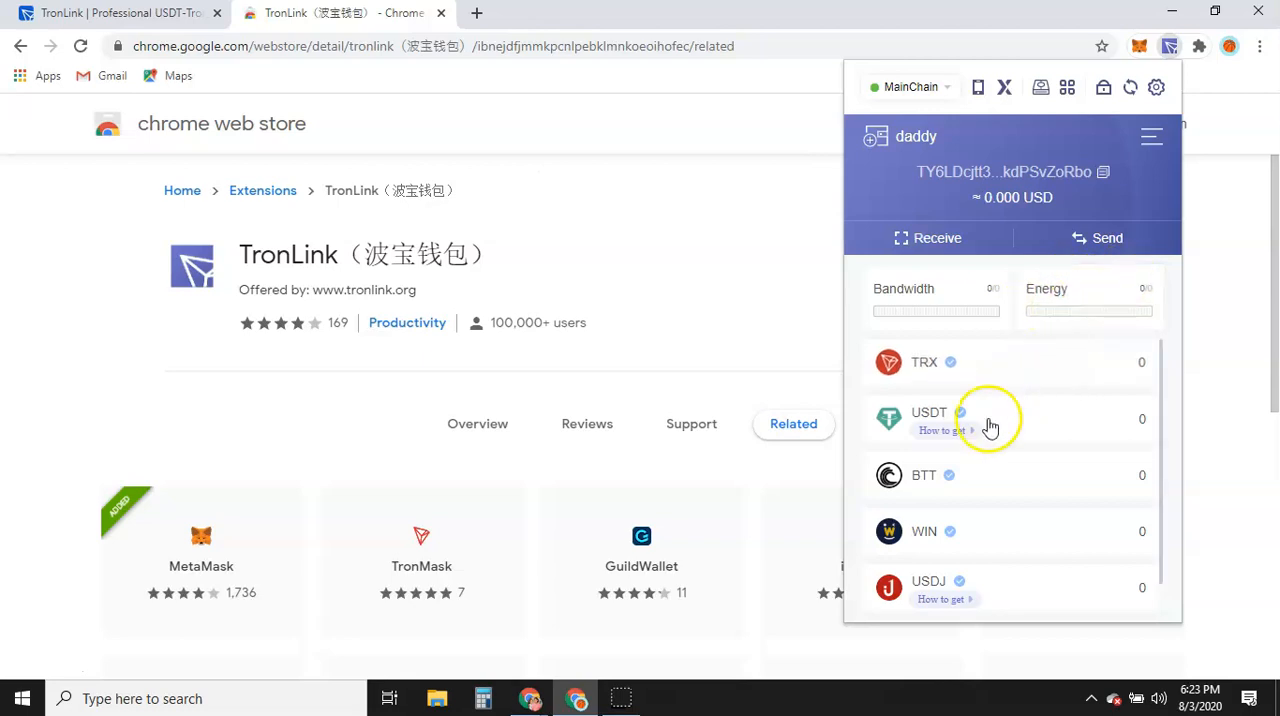
pyautogui.moveTo(1078, 322)
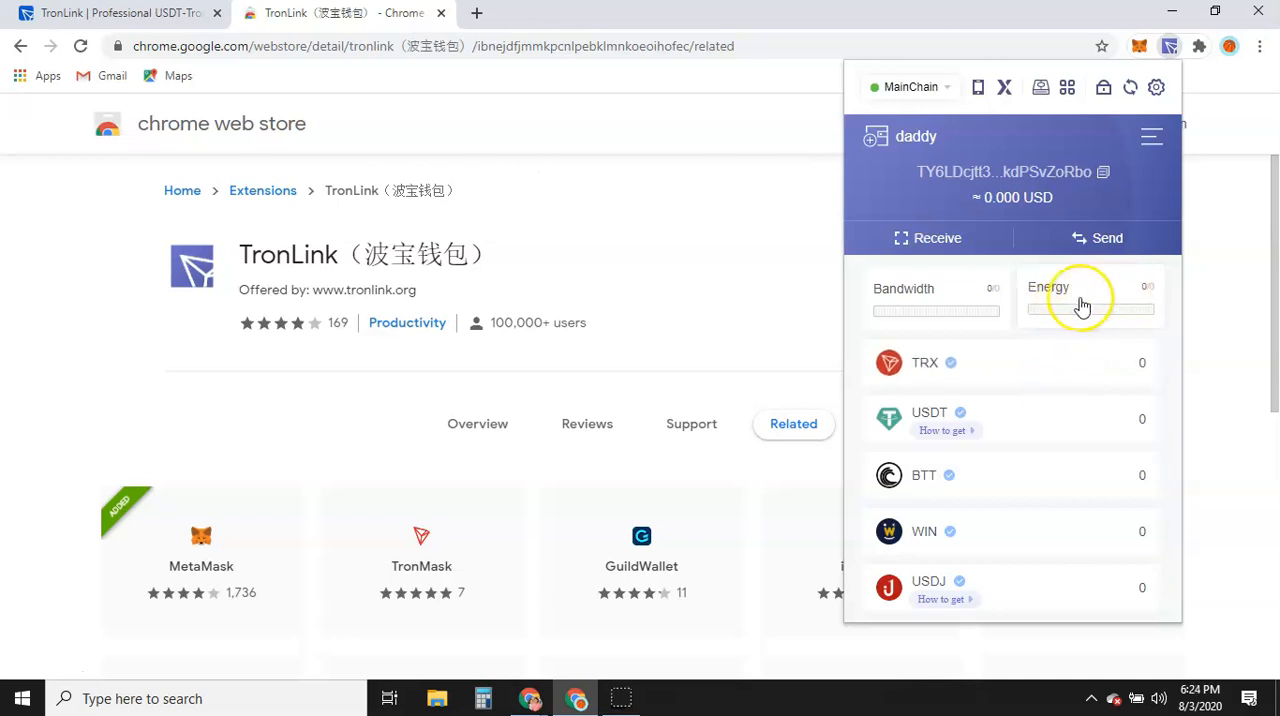
pyautogui.moveTo(1083, 305)
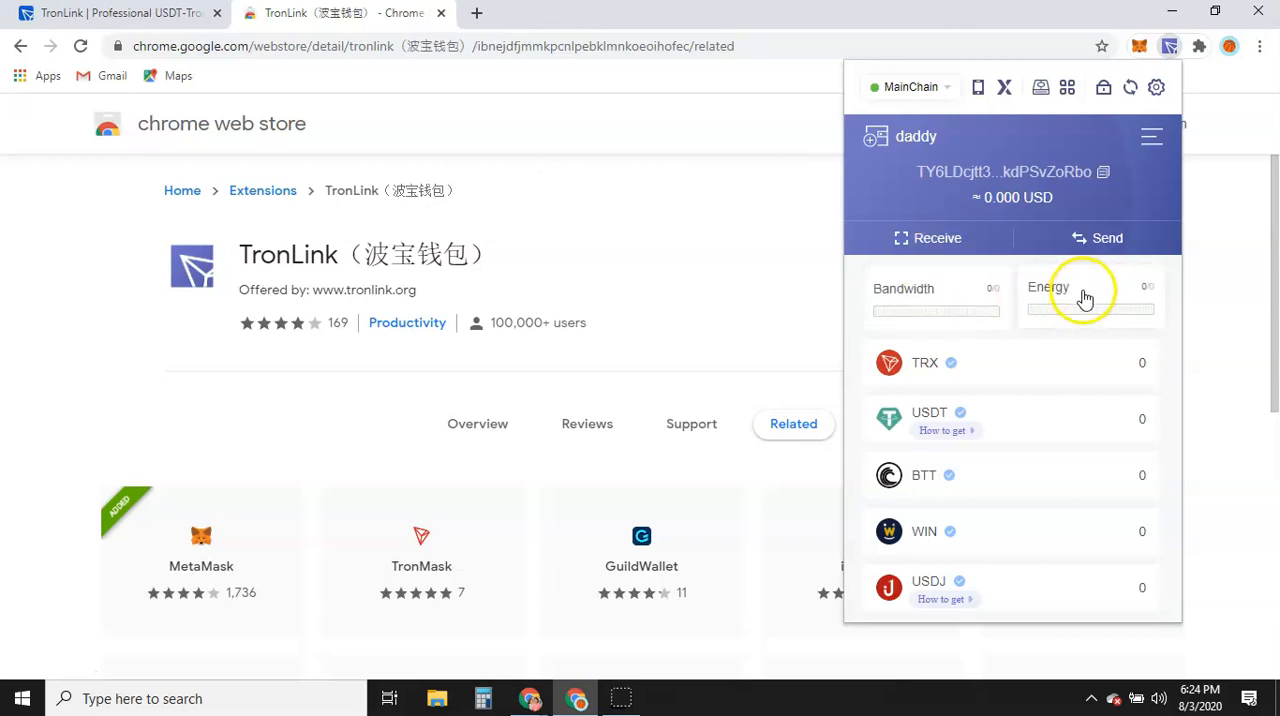
pyautogui.moveTo(930, 293)
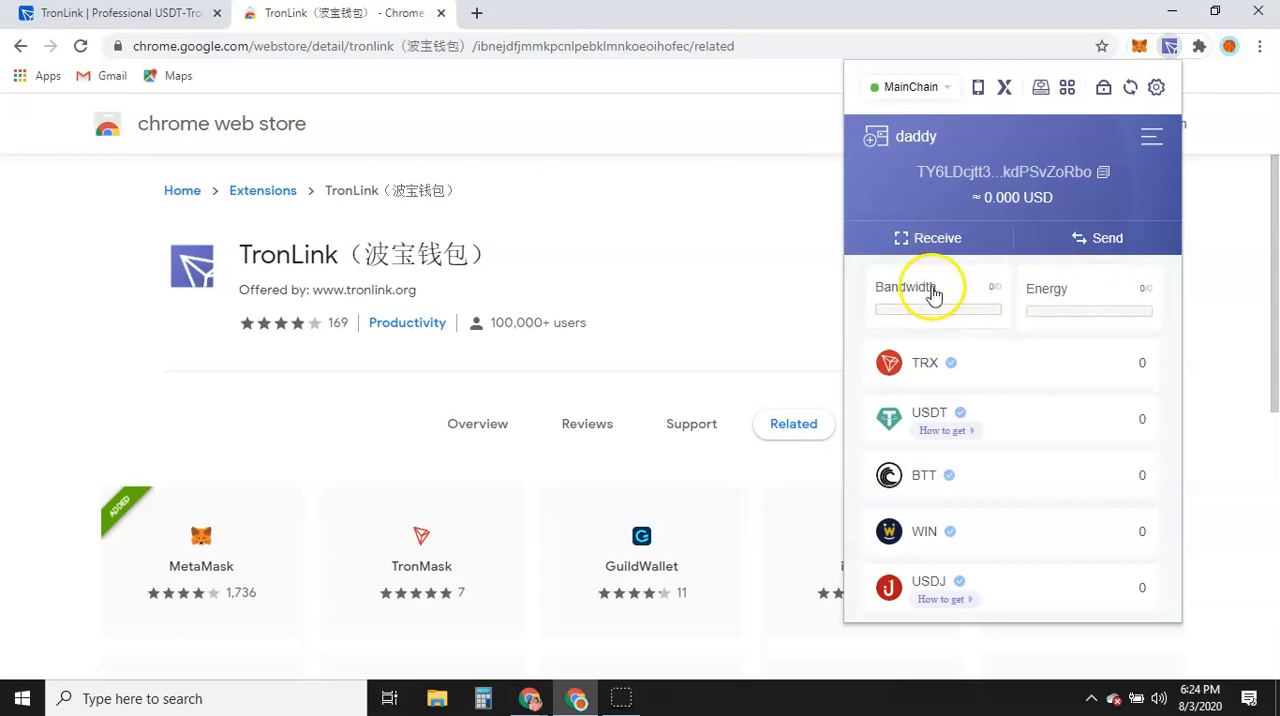
pyautogui.moveTo(1090, 287)
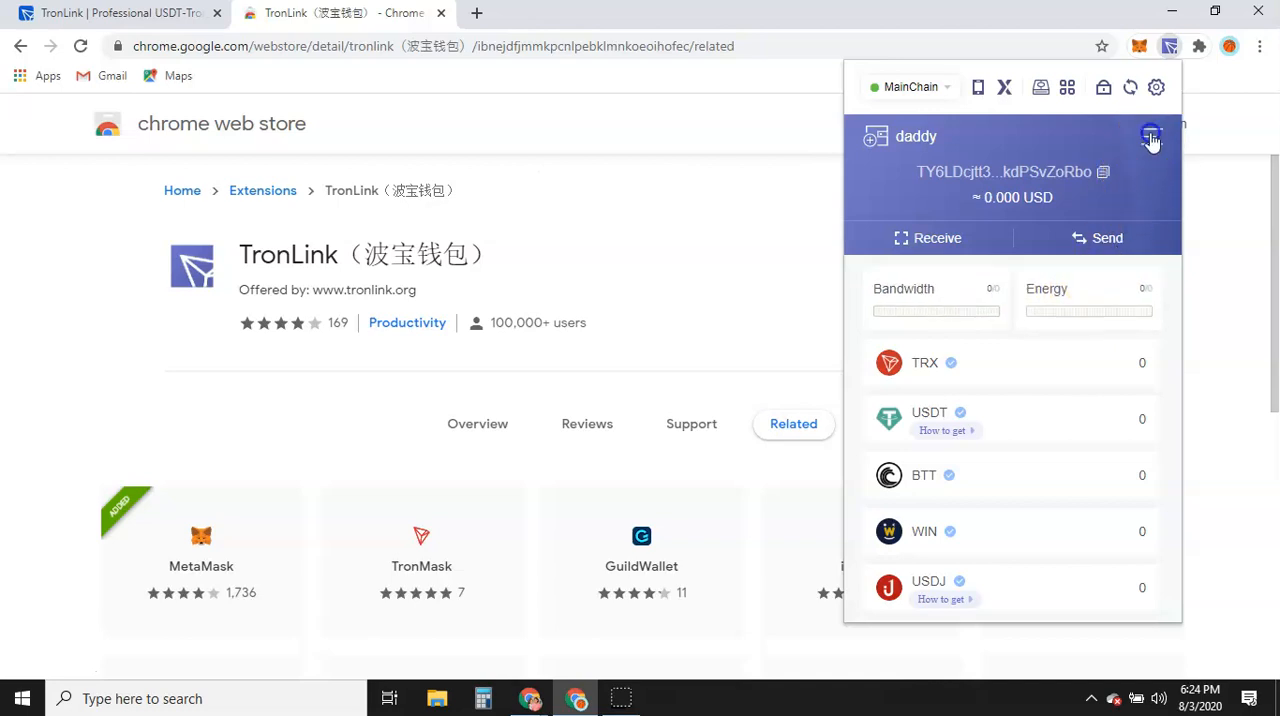
# Open the account list via the hamburger menu, then open the daddy wallet's TRX asset page
pyautogui.click(1151, 136)
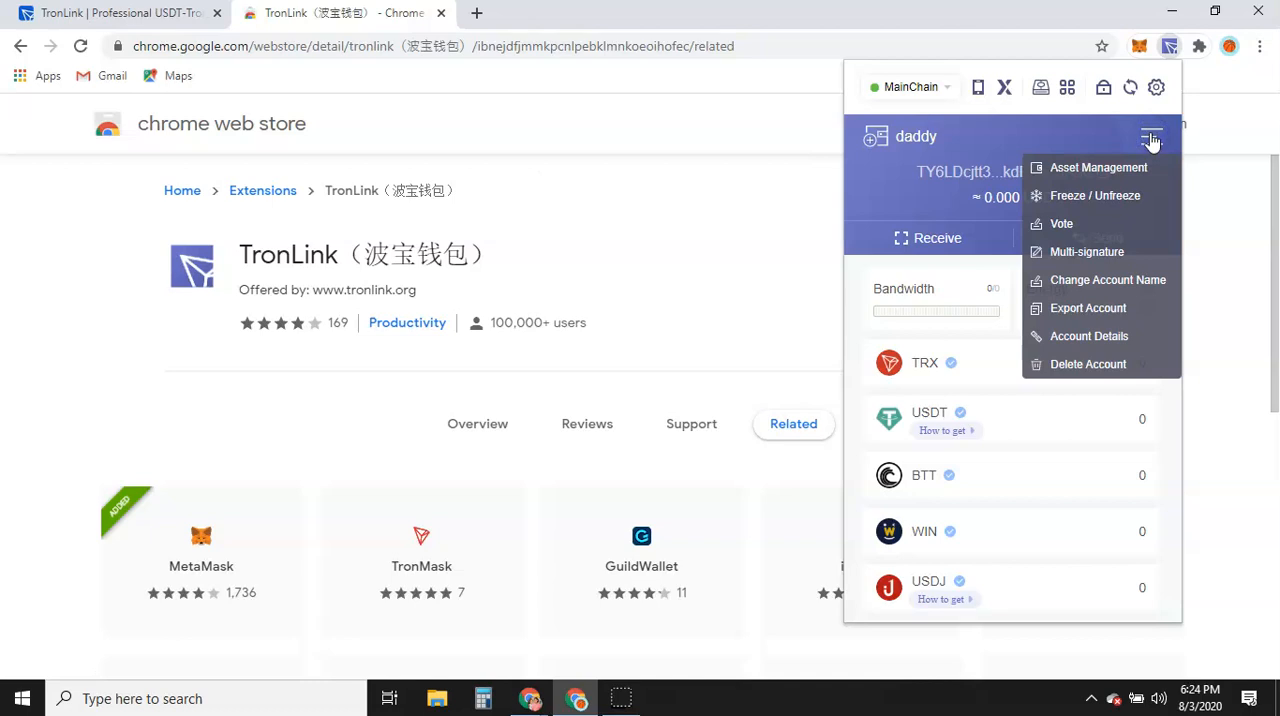
pyautogui.moveTo(1100, 223)
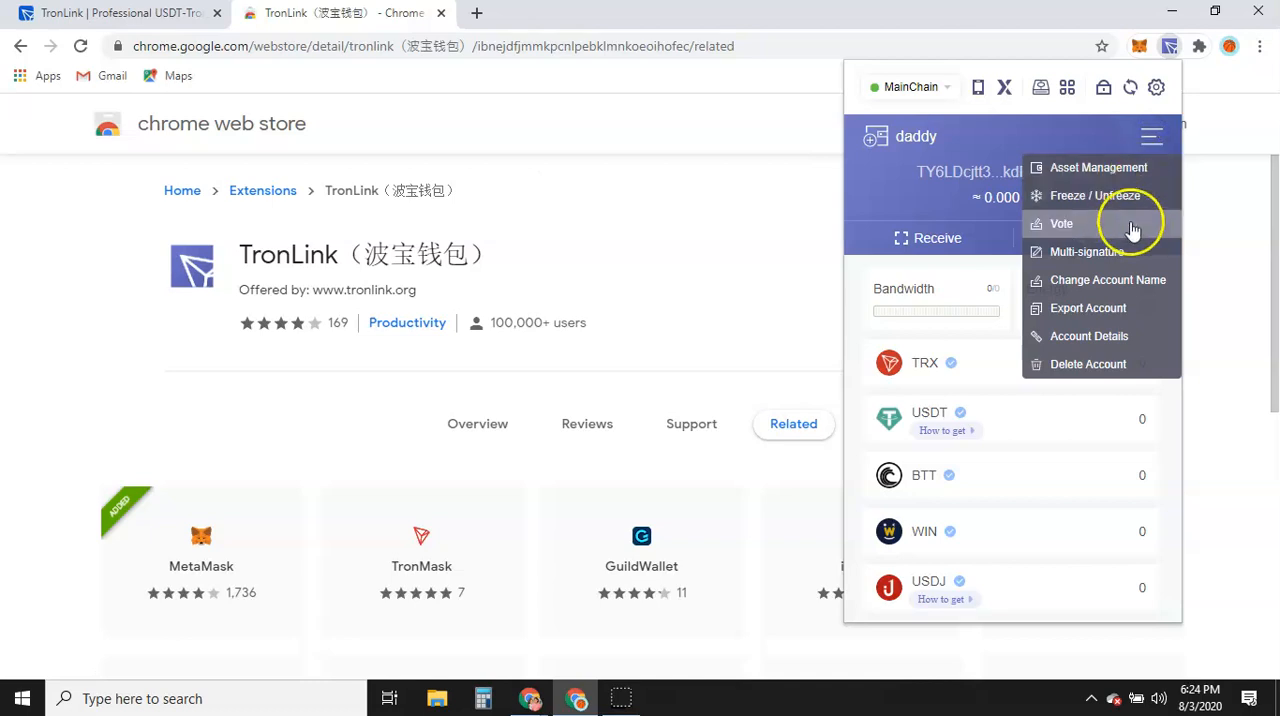
pyautogui.moveTo(977, 143)
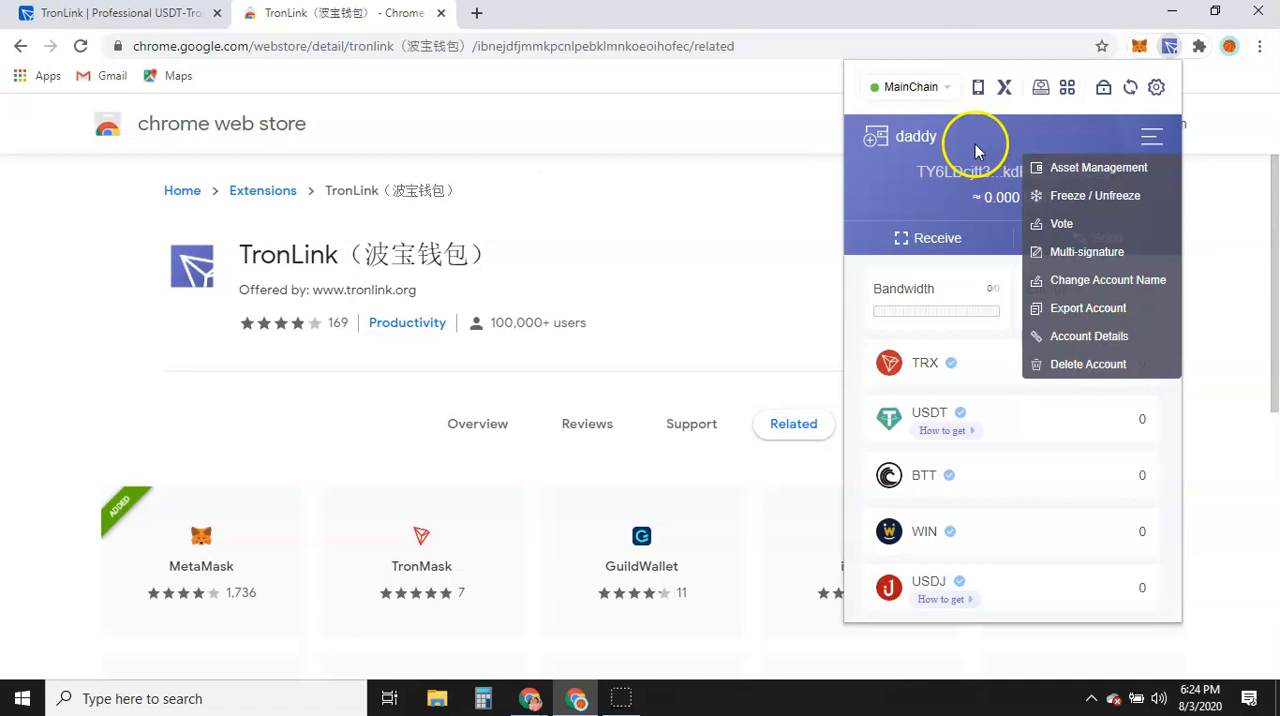
pyautogui.click(916, 136)
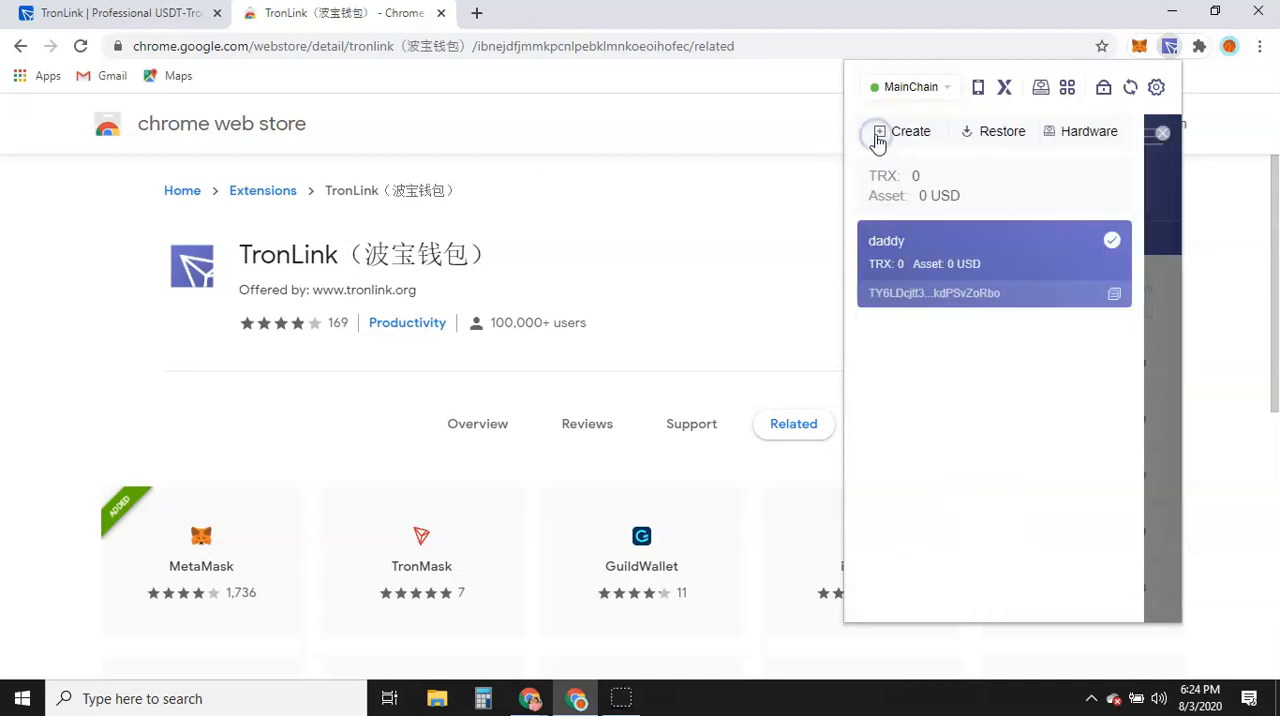
pyautogui.moveTo(928, 434)
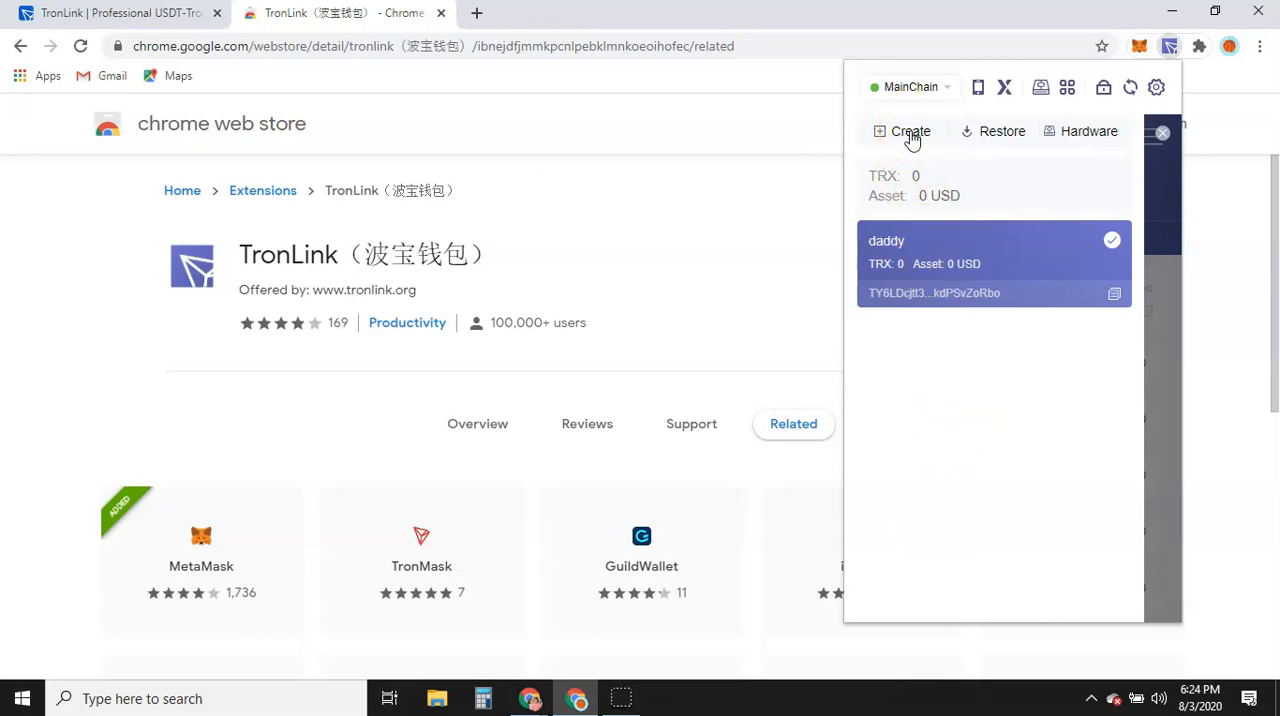
pyautogui.moveTo(947, 138)
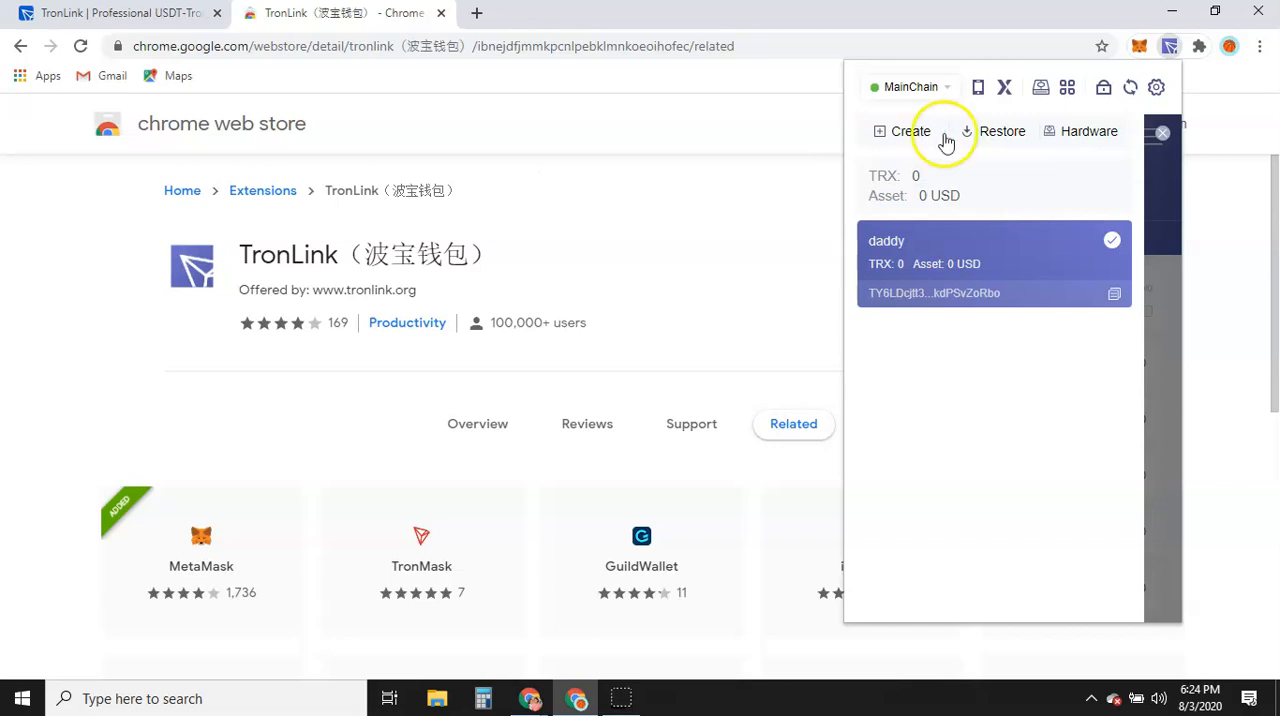
pyautogui.click(993, 264)
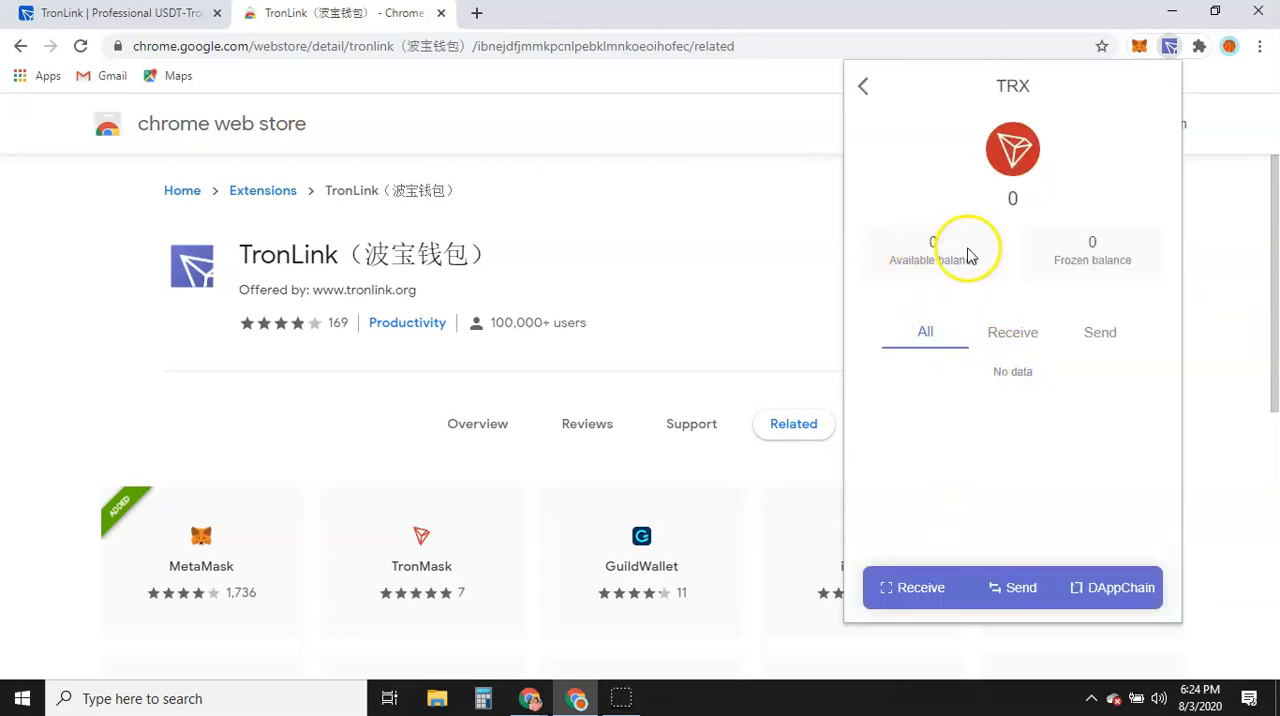
pyautogui.moveTo(968, 343)
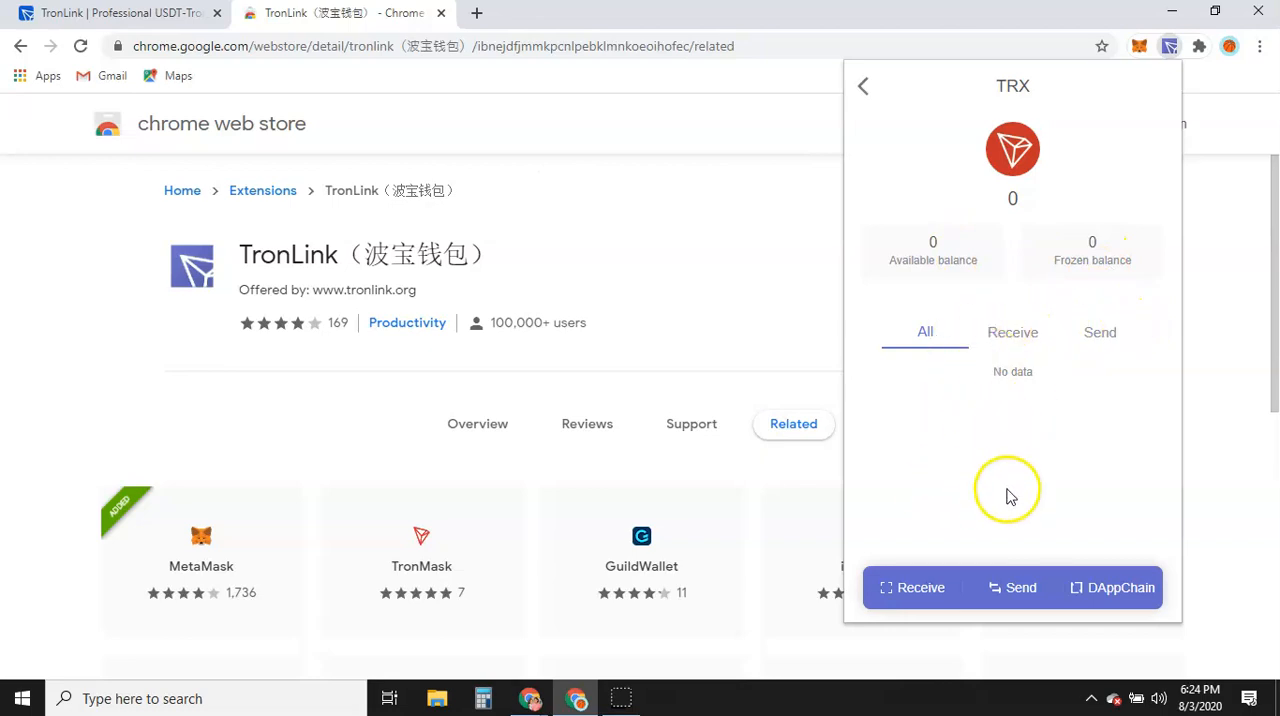
pyautogui.moveTo(932, 388)
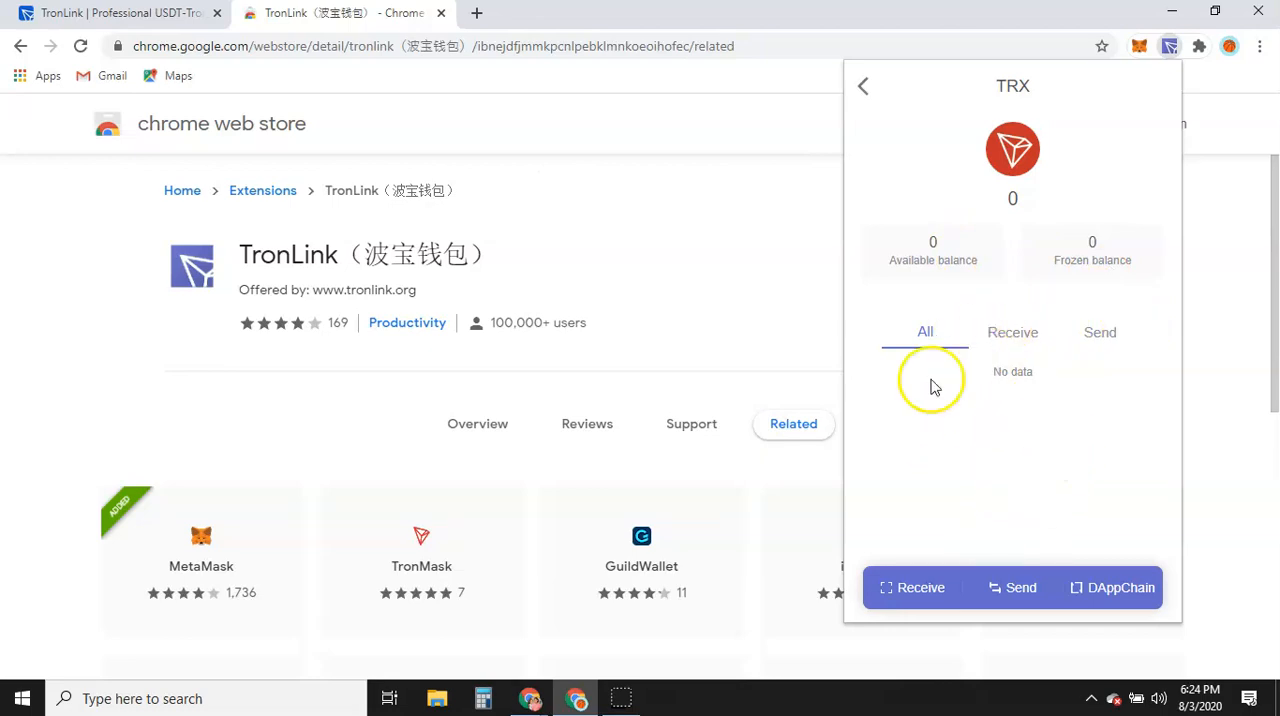
# Go back from the TRX detail page to the daddy wallet overview
pyautogui.click(863, 86)
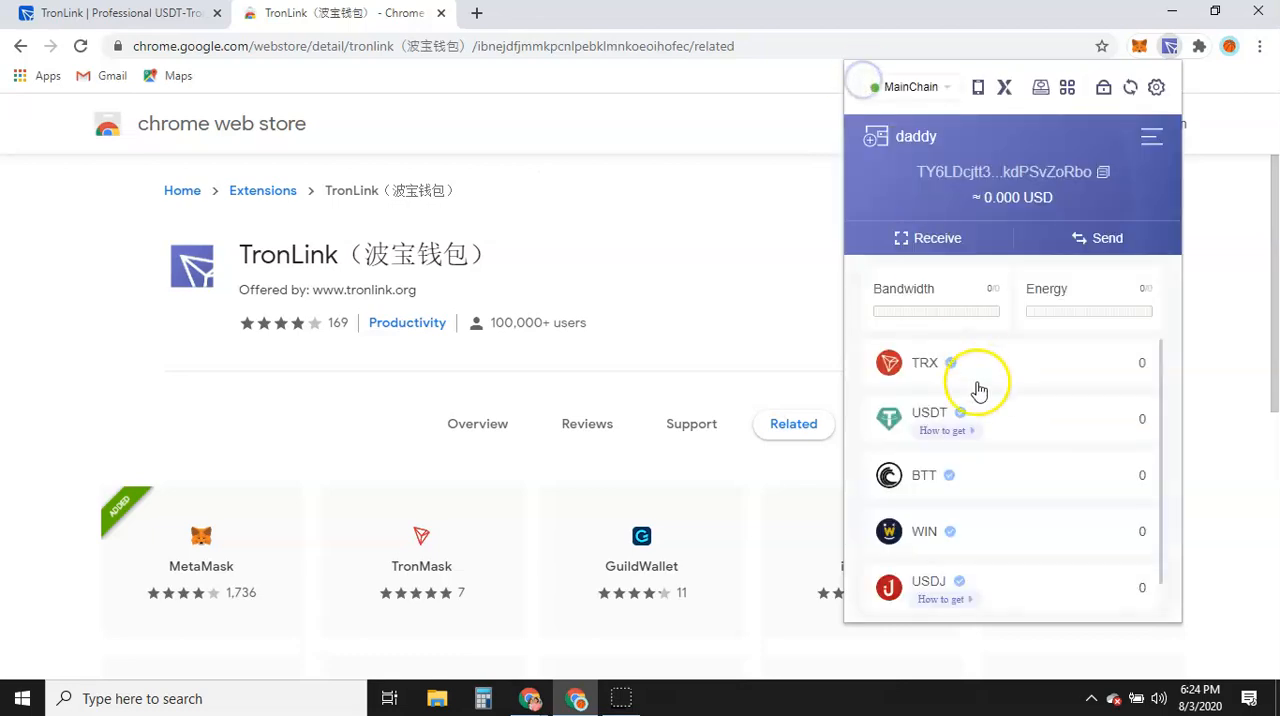
pyautogui.moveTo(925, 531)
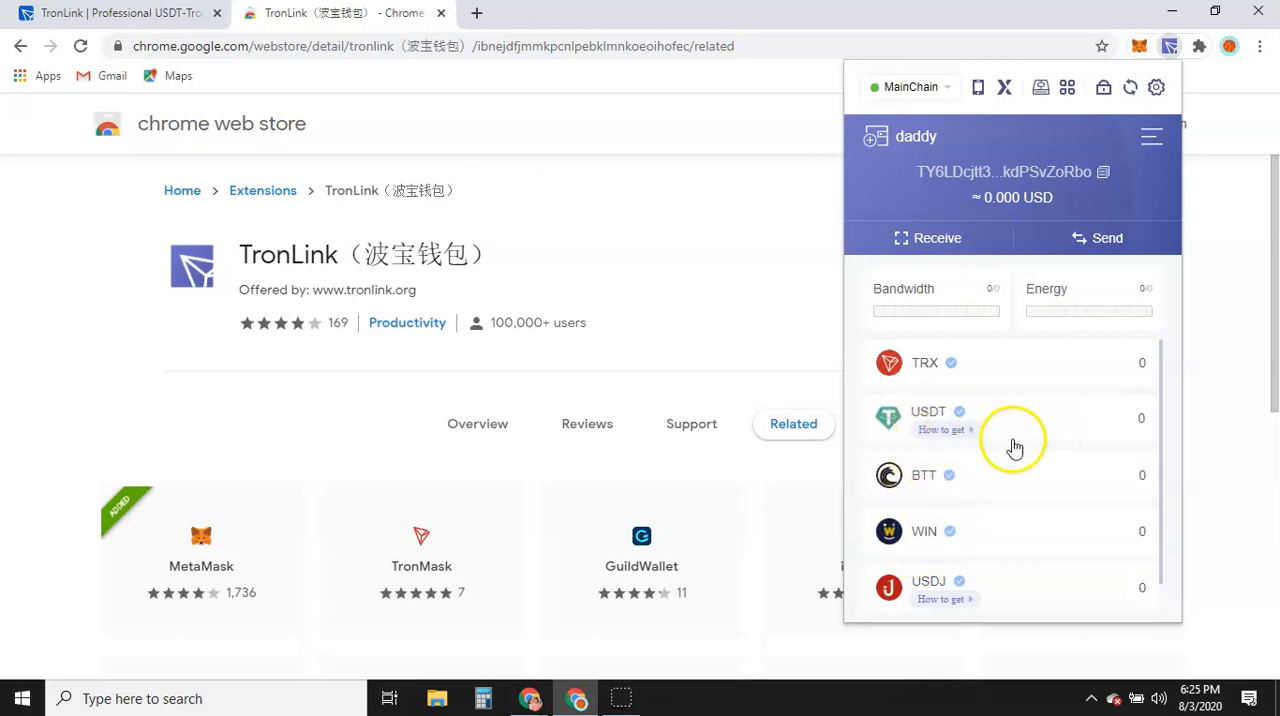
pyautogui.moveTo(935, 540)
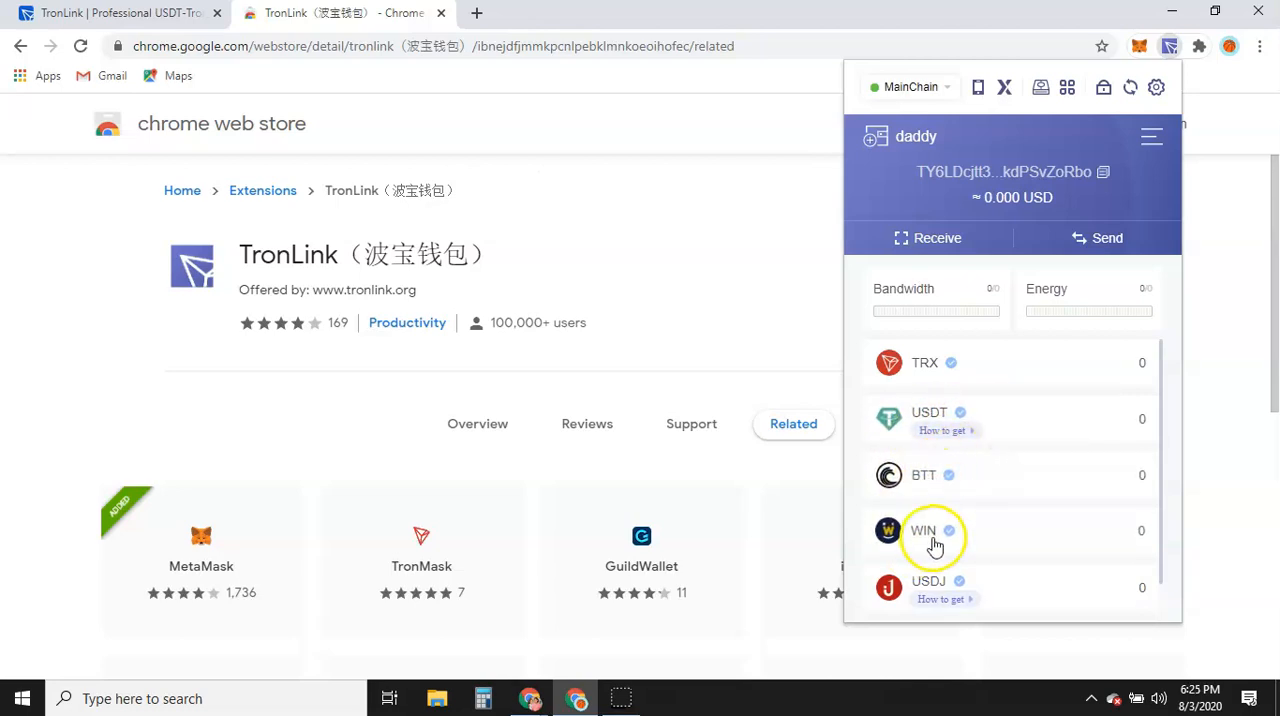
pyautogui.moveTo(1019, 557)
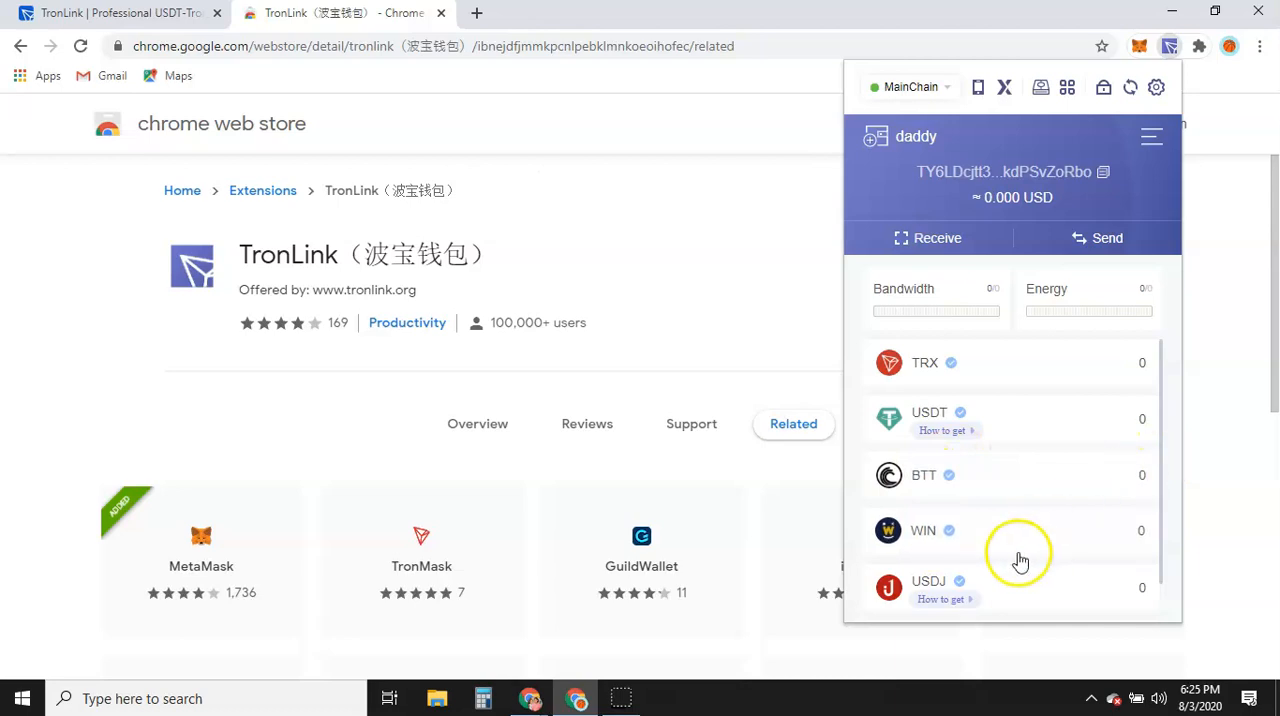
pyautogui.moveTo(562, 272)
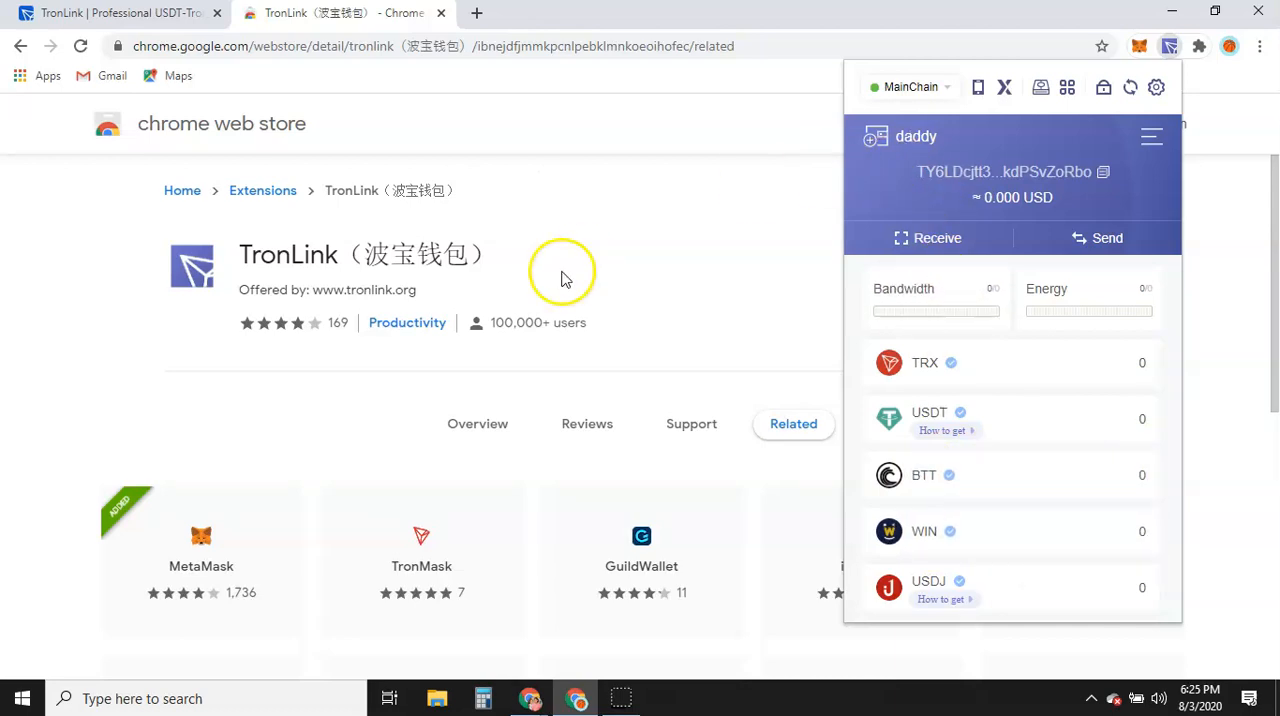
pyautogui.moveTo(1024, 131)
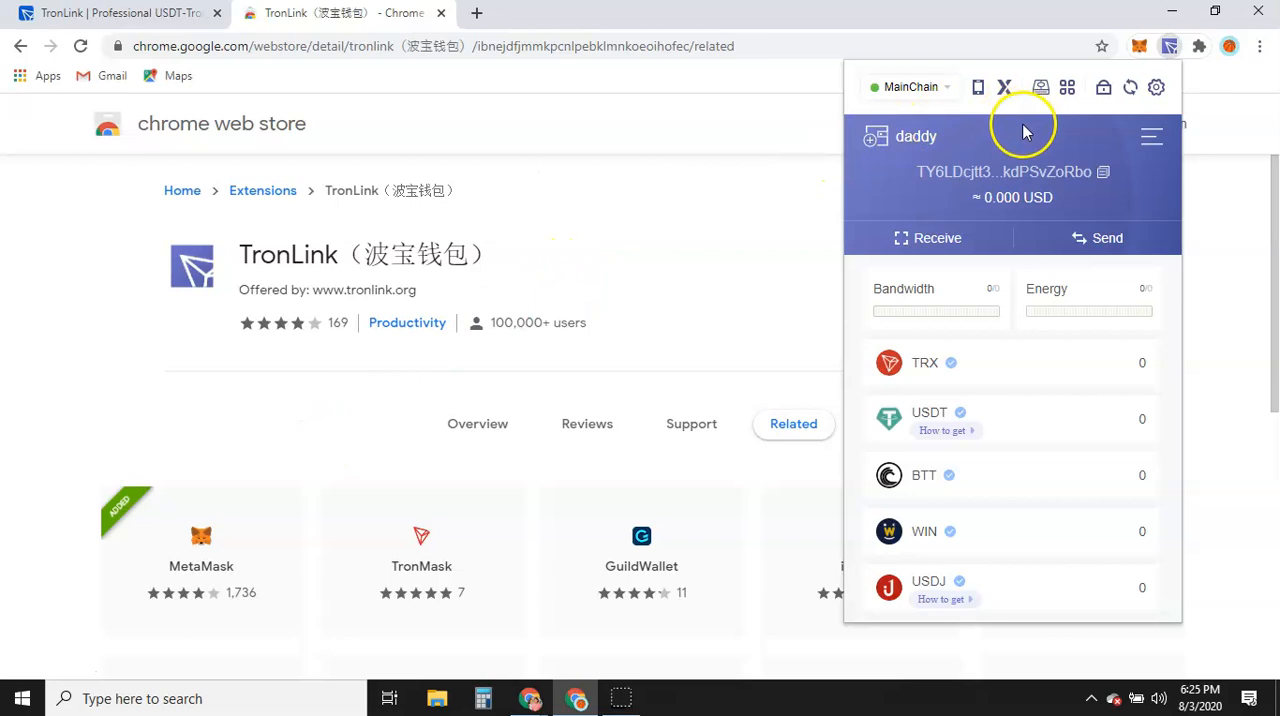
pyautogui.moveTo(857, 202)
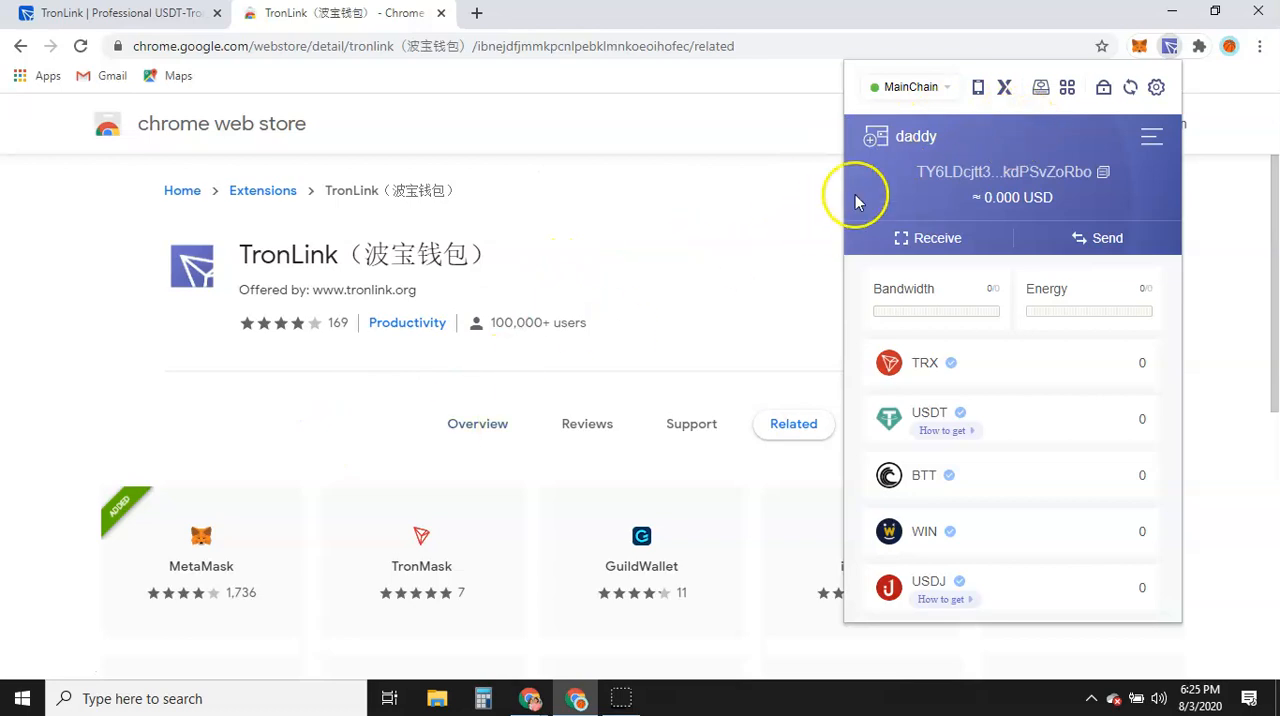